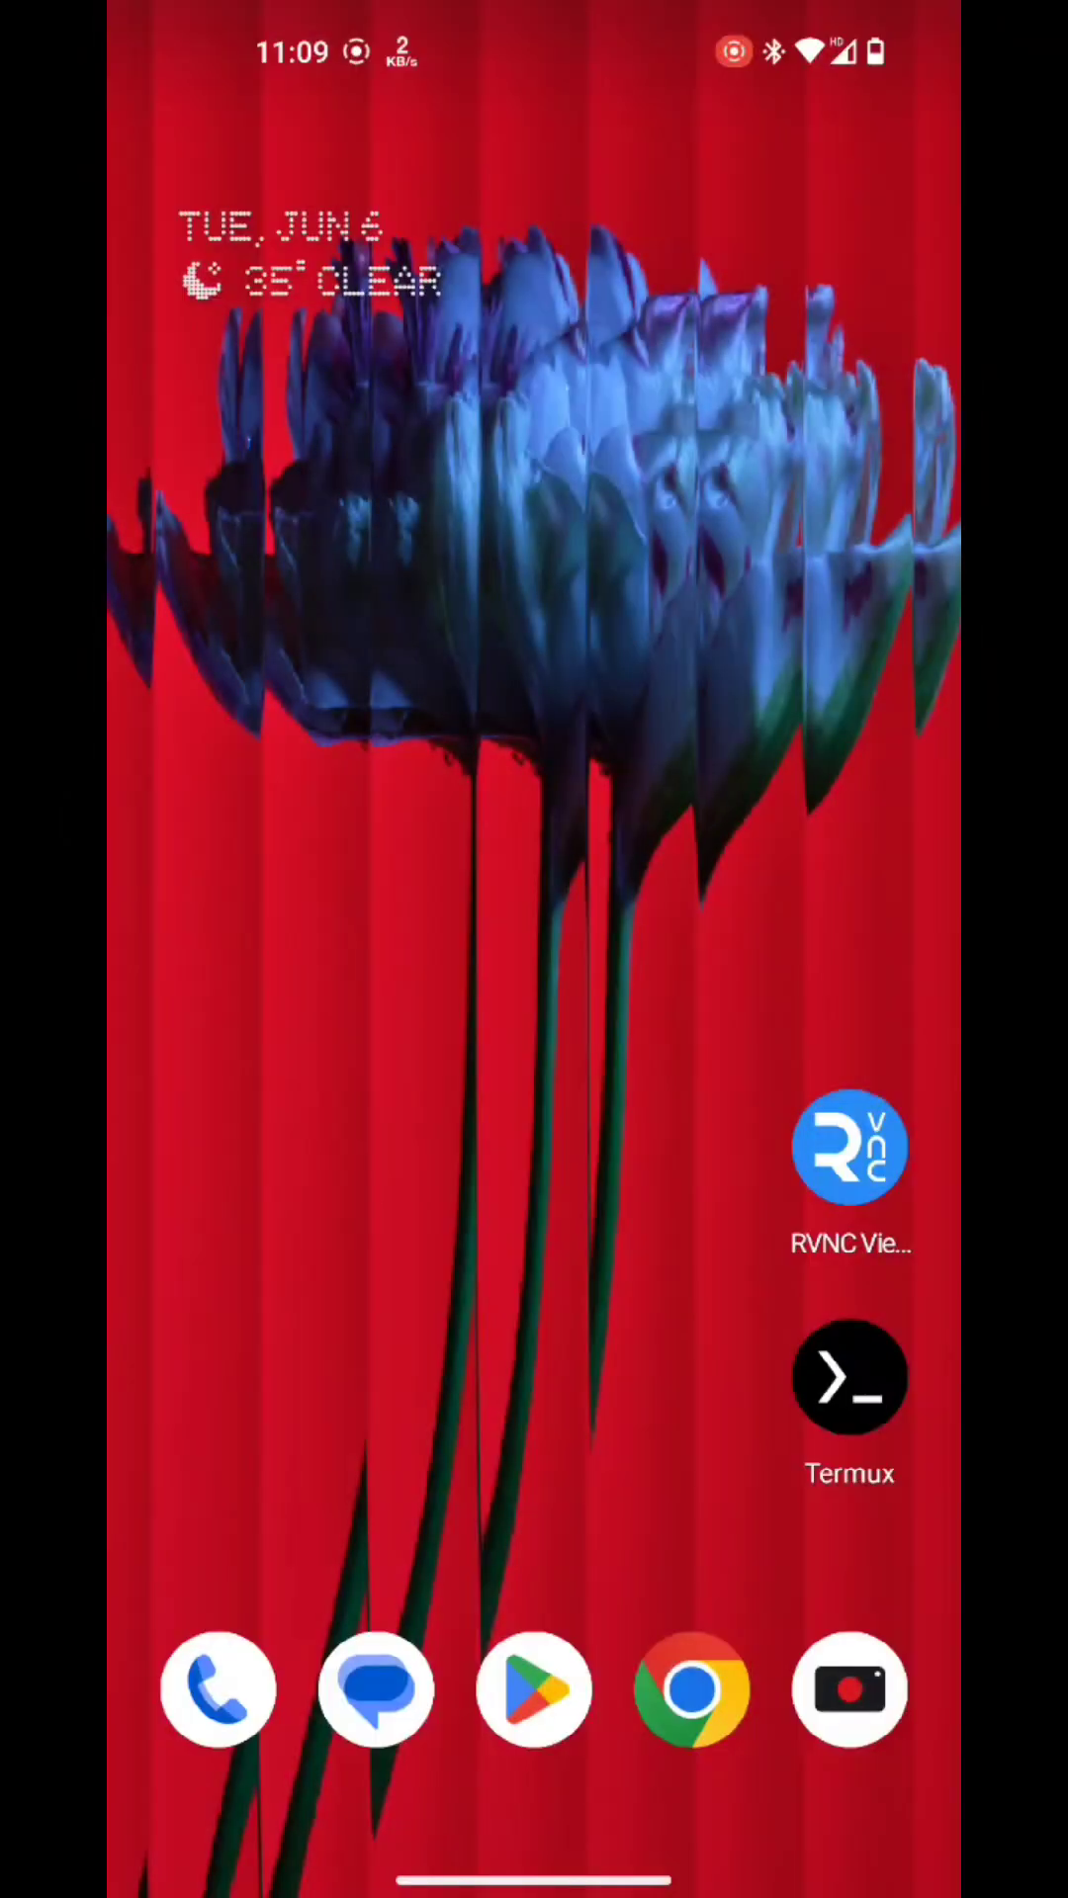
# Step: Launch Chrome and run a DuckDuckGo search for 'Kali rootless'
pyautogui.click(696, 1693)
pyautogui.write('Kali rootless')
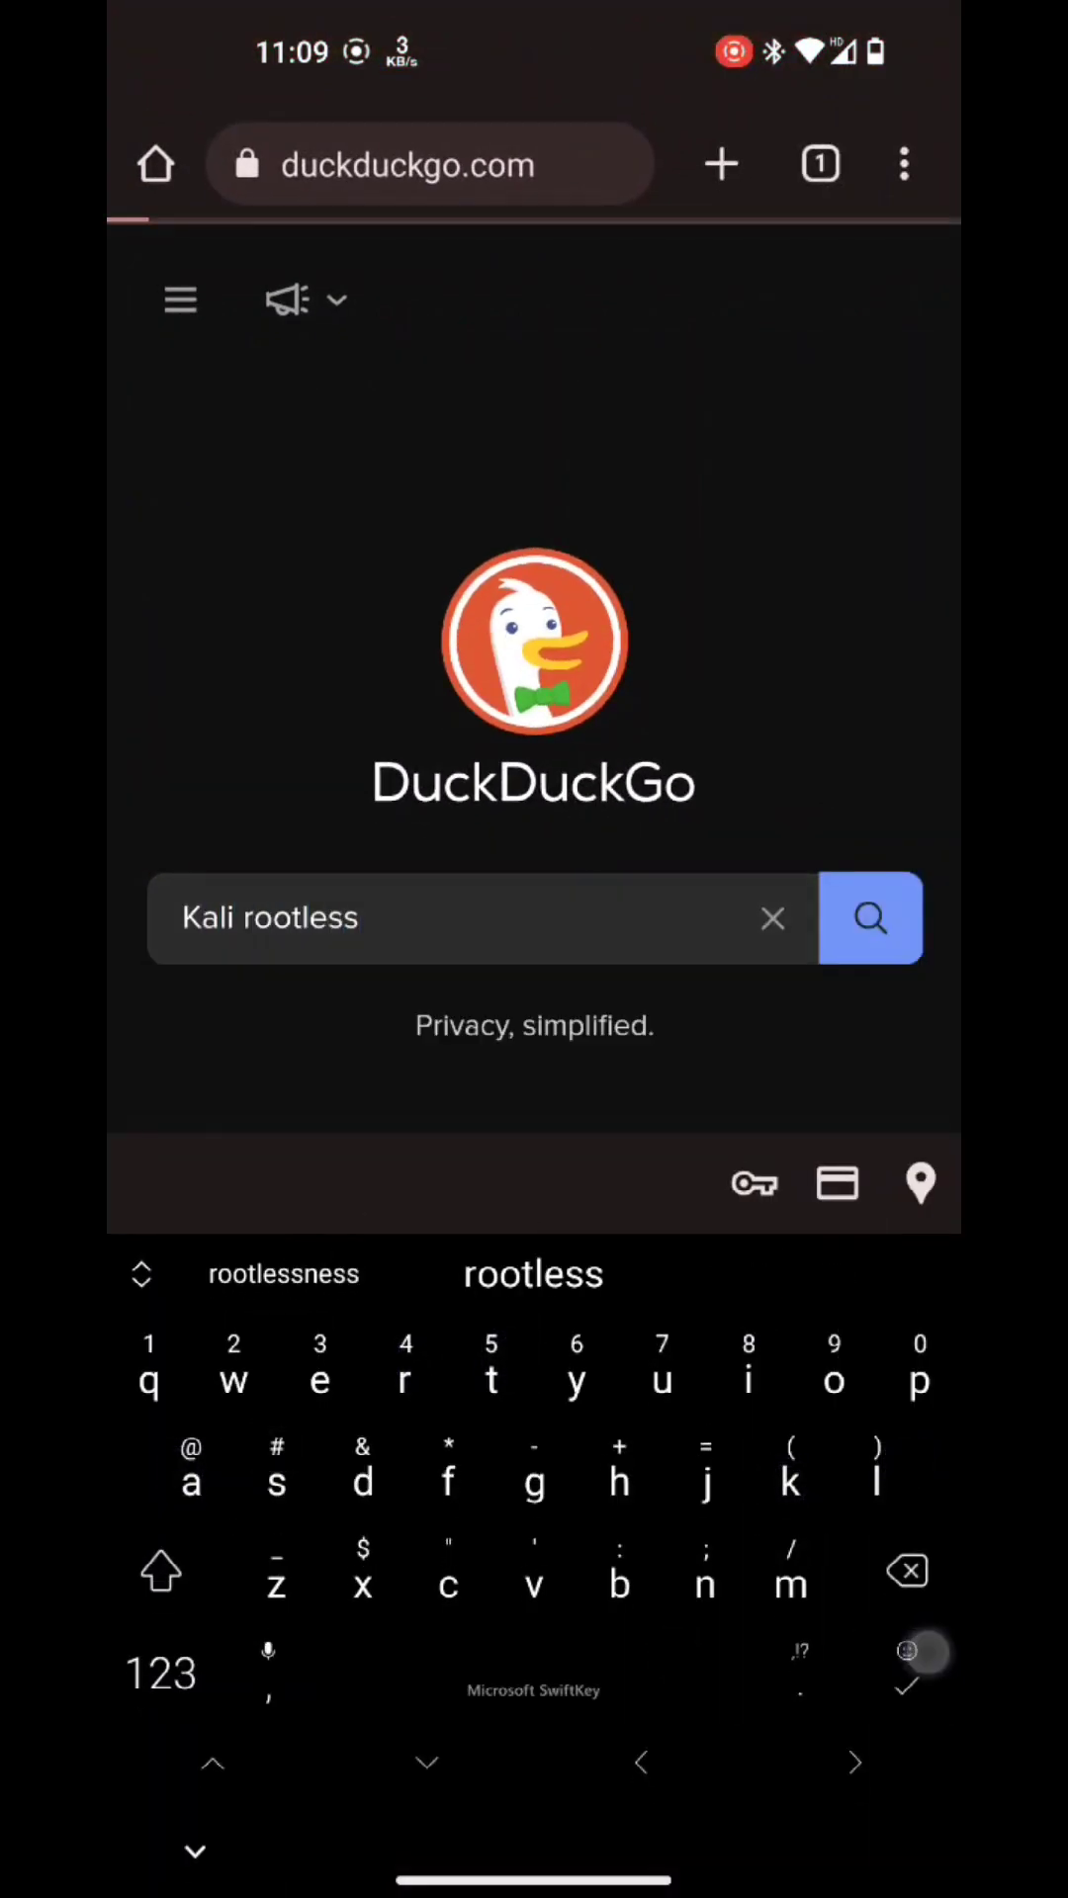
pyautogui.click(870, 917)
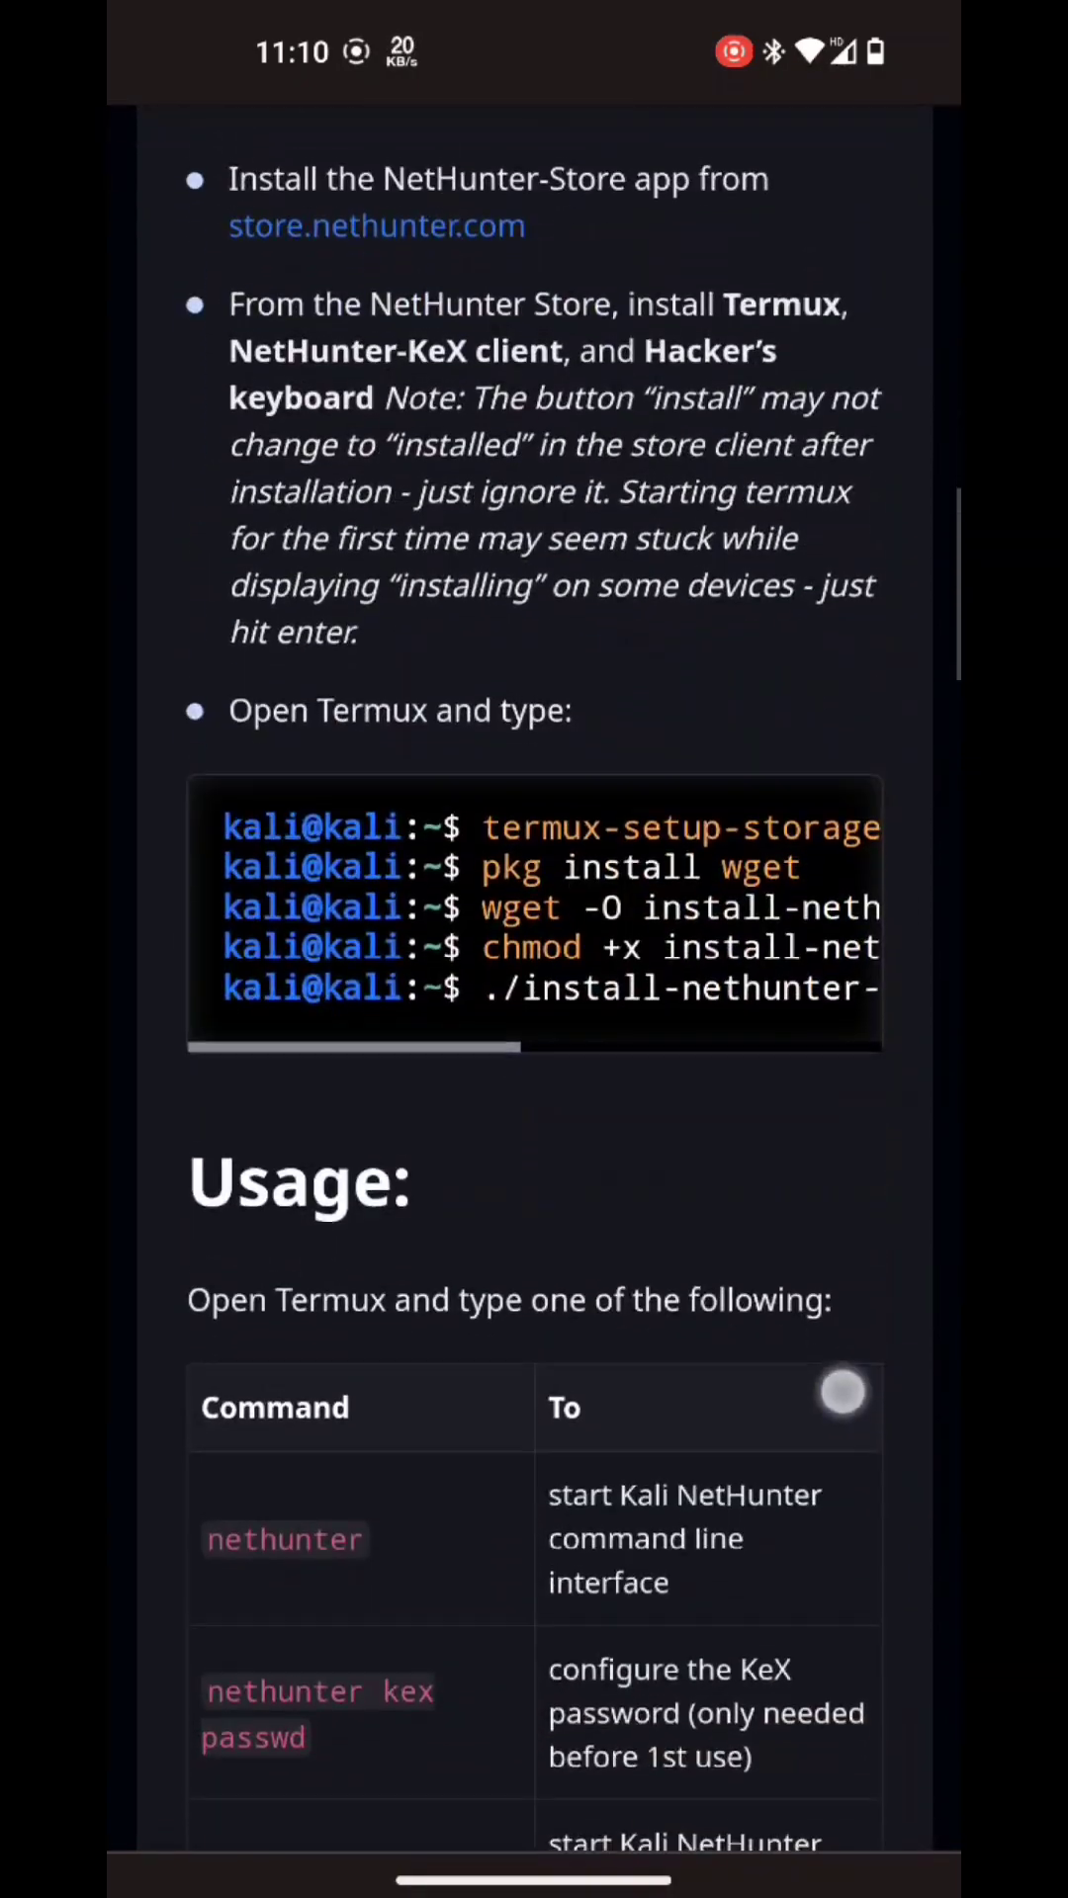
# Step: Scroll through the NetHunter rootless guide to read the install and usage commands
pyautogui.scroll(-3)
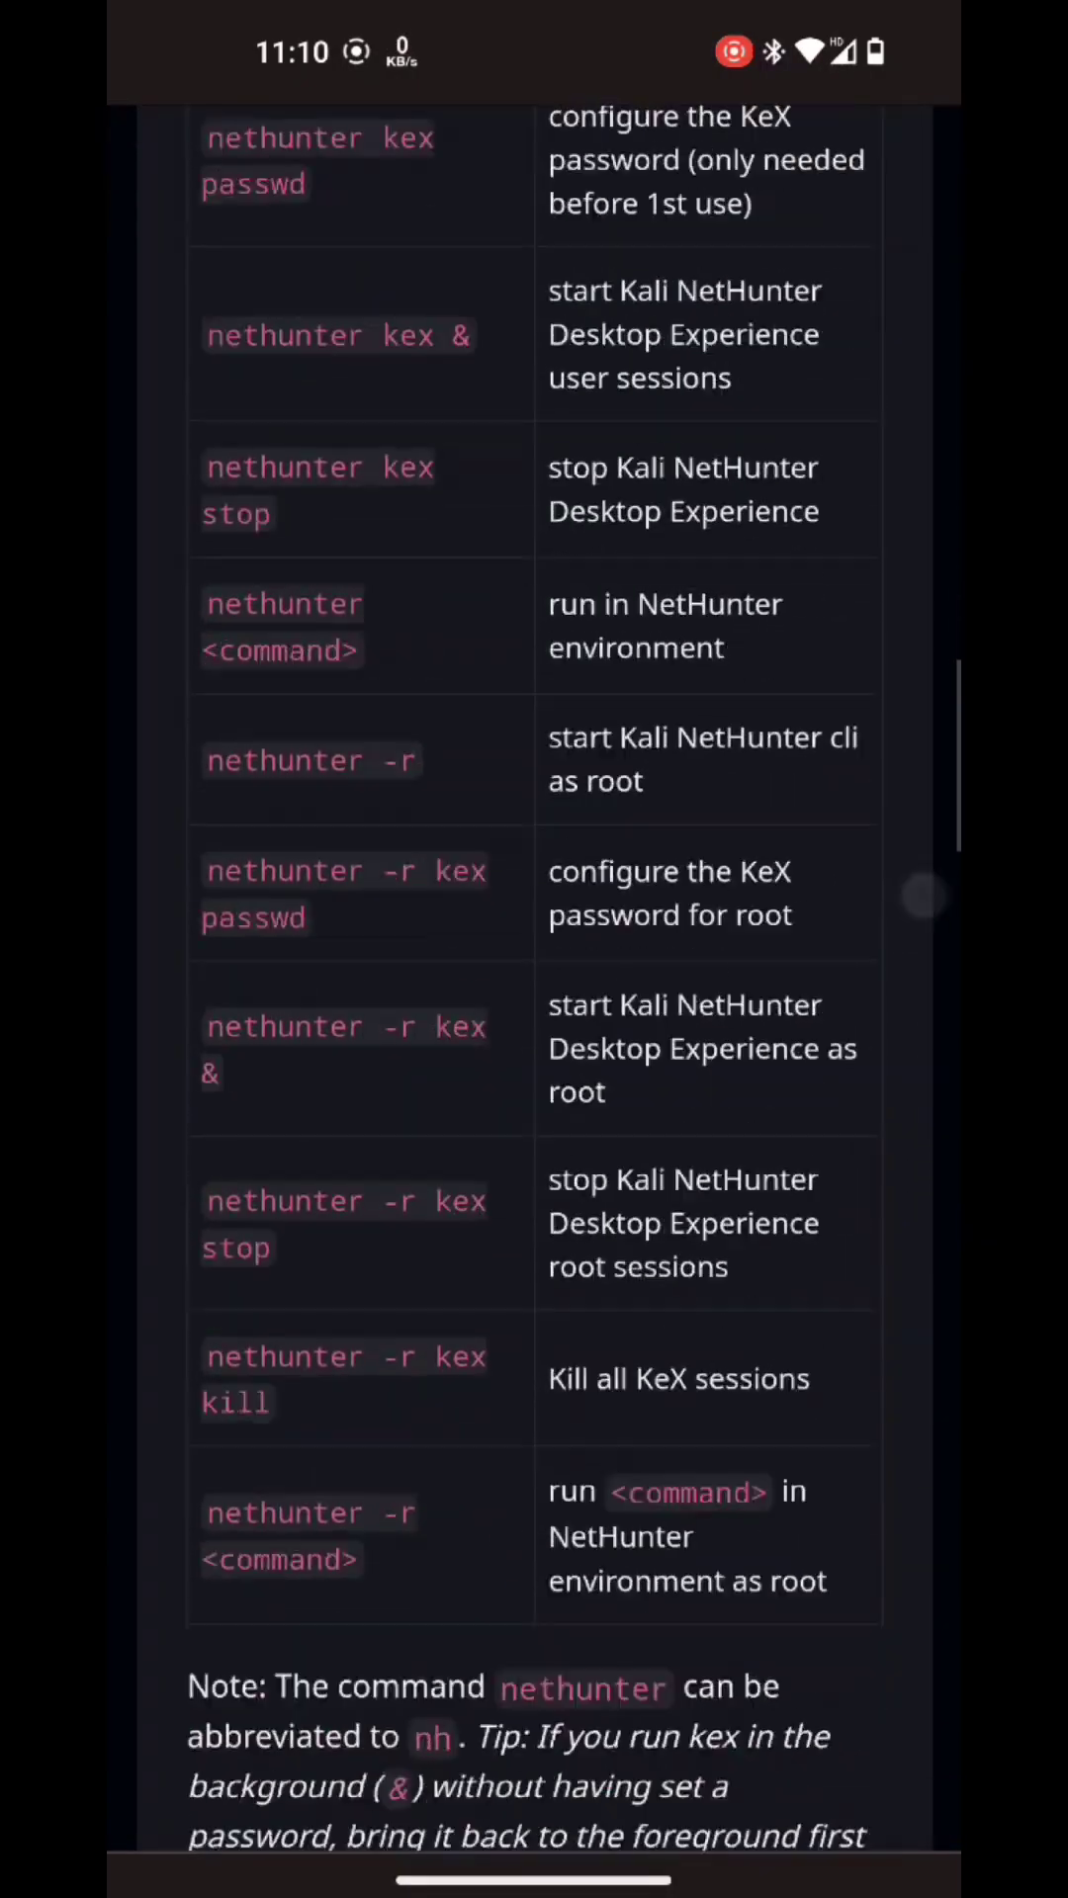
pyautogui.scroll(3)
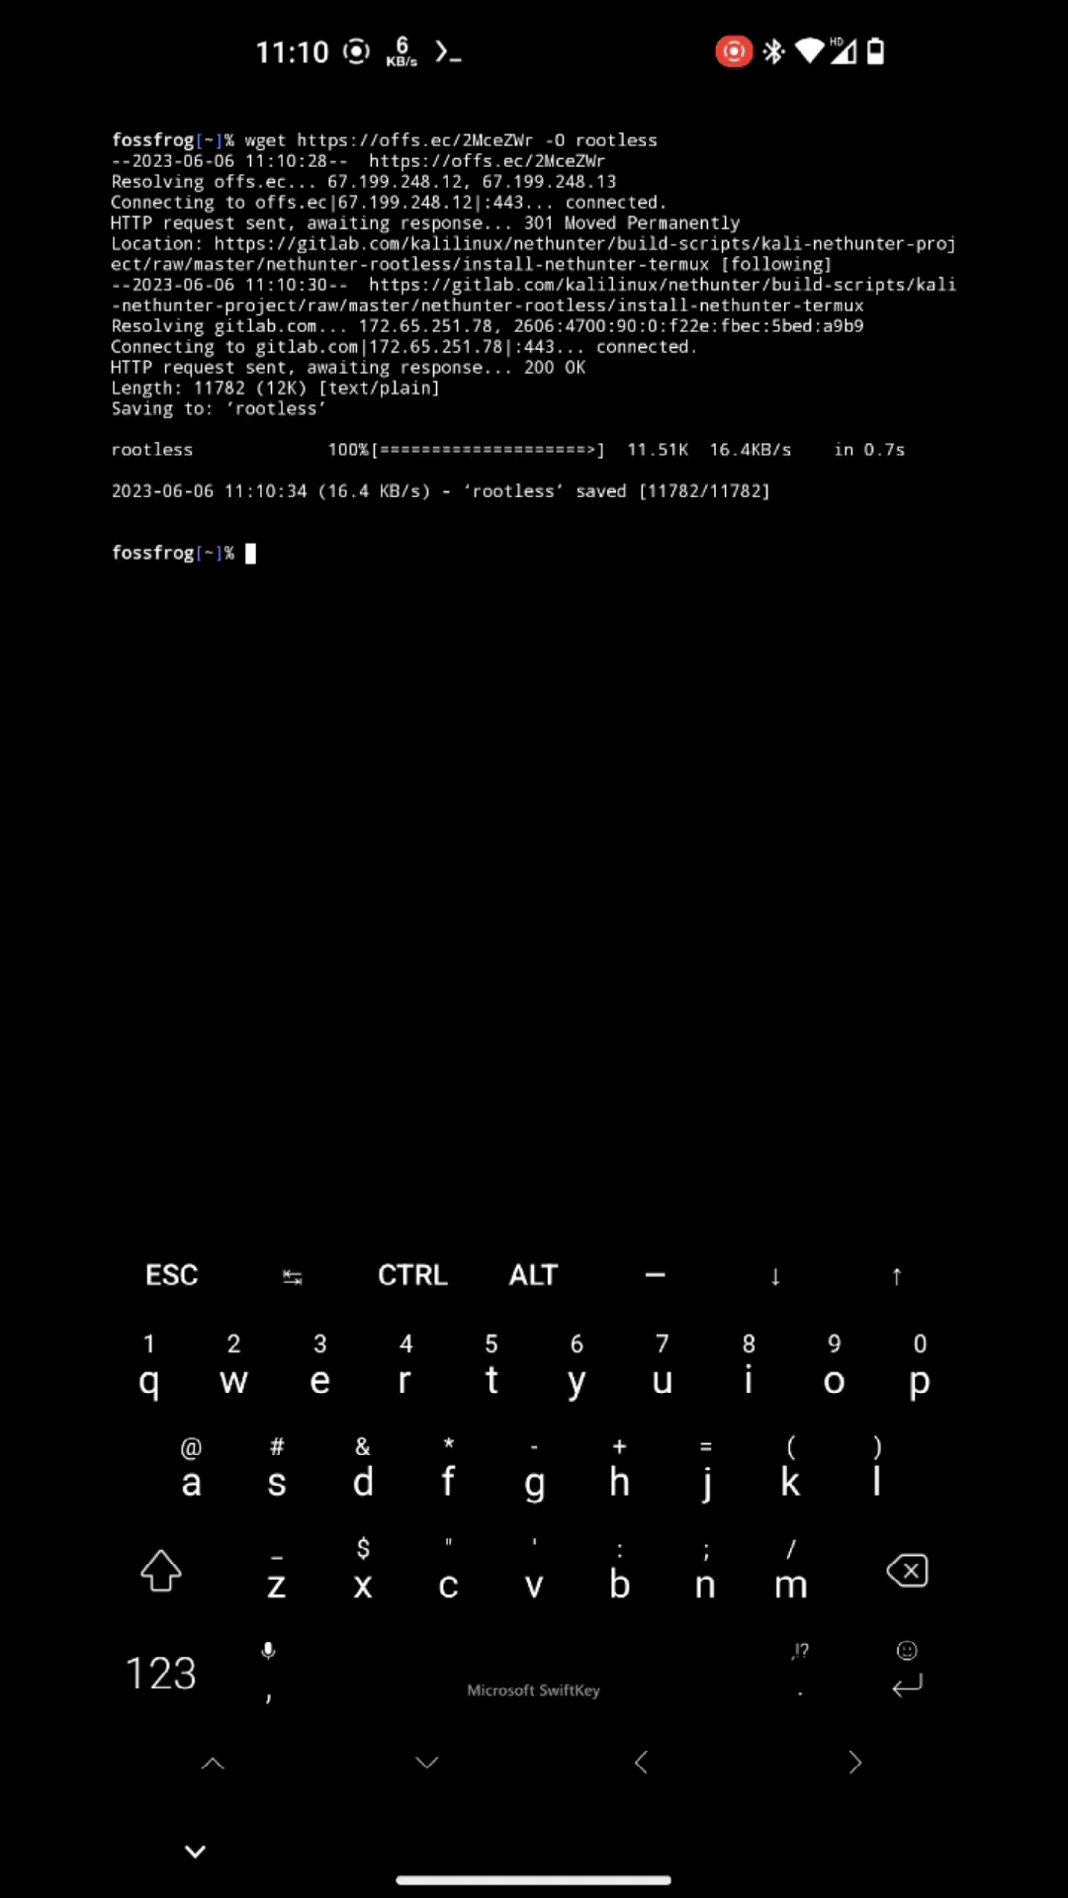
# Step: Display the downloaded rootless installer script with cat and read through it
pyautogui.click(834, 1380)
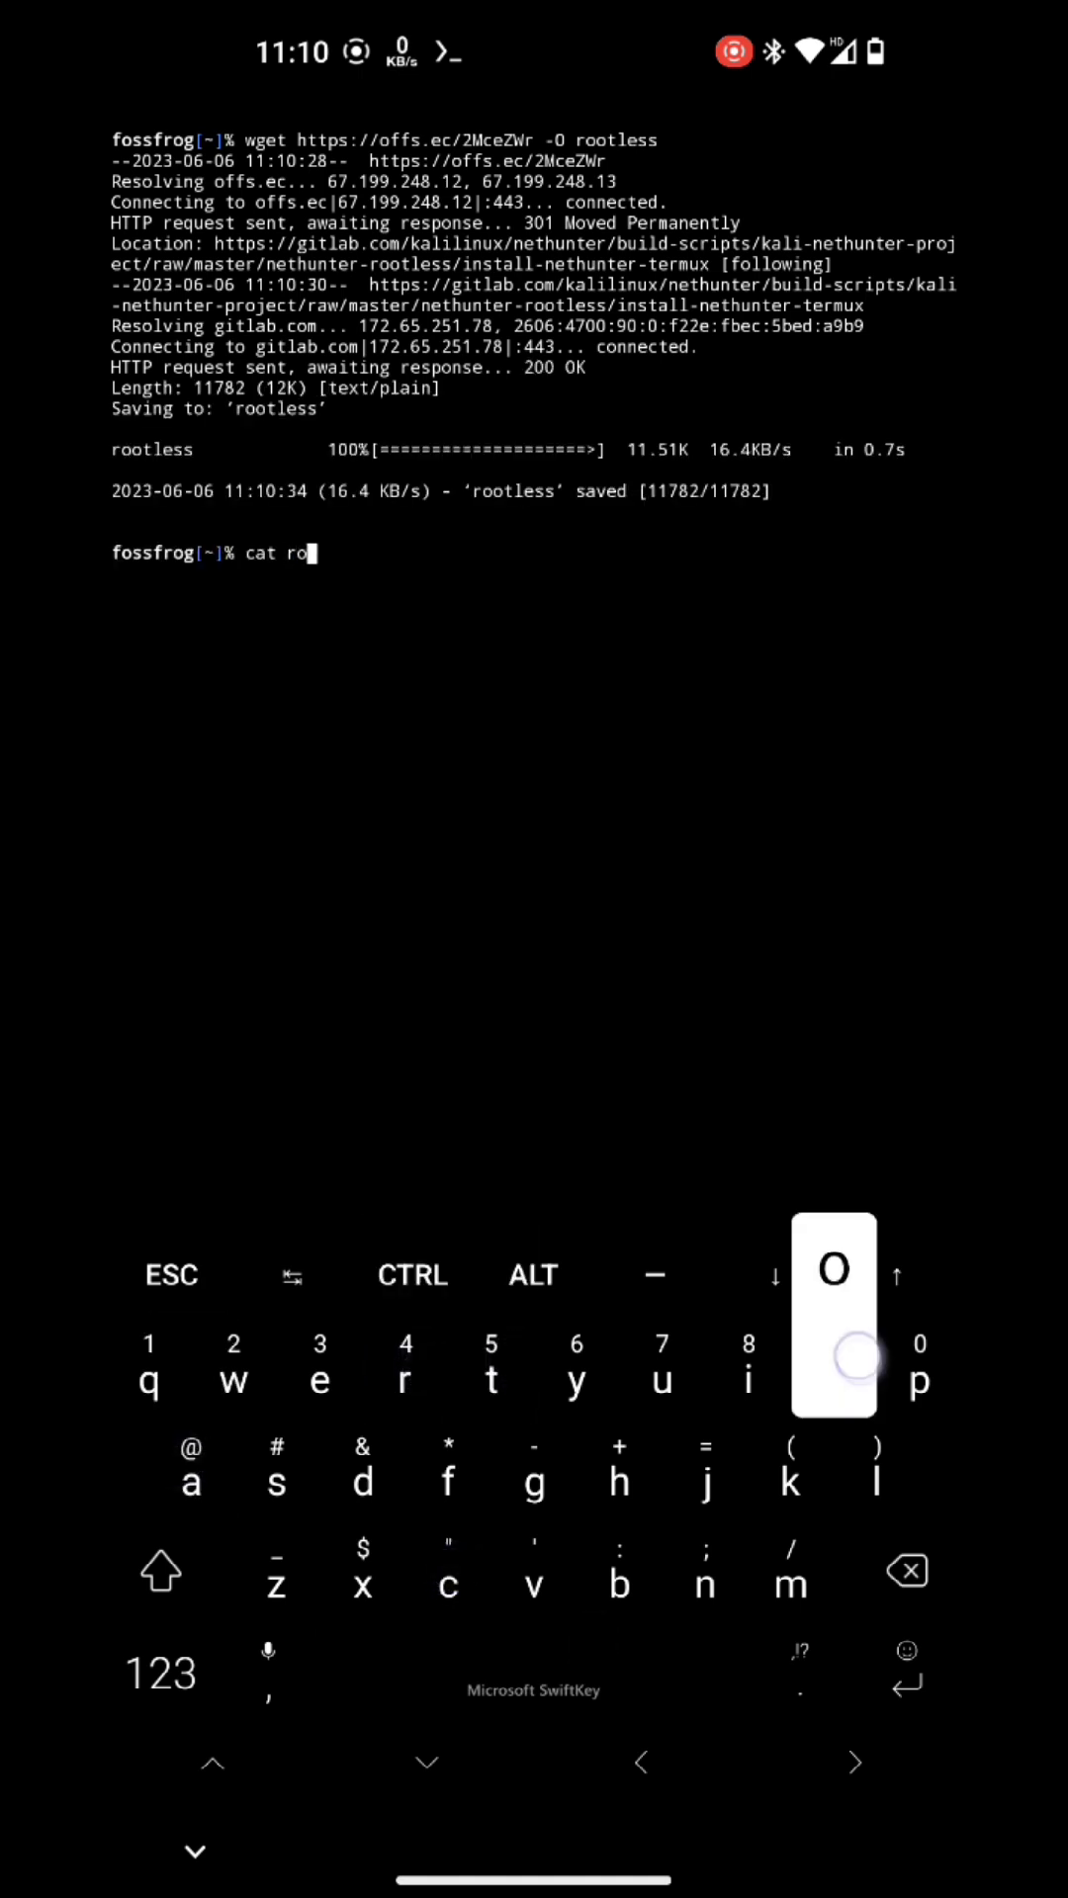
pyautogui.press('Enter')
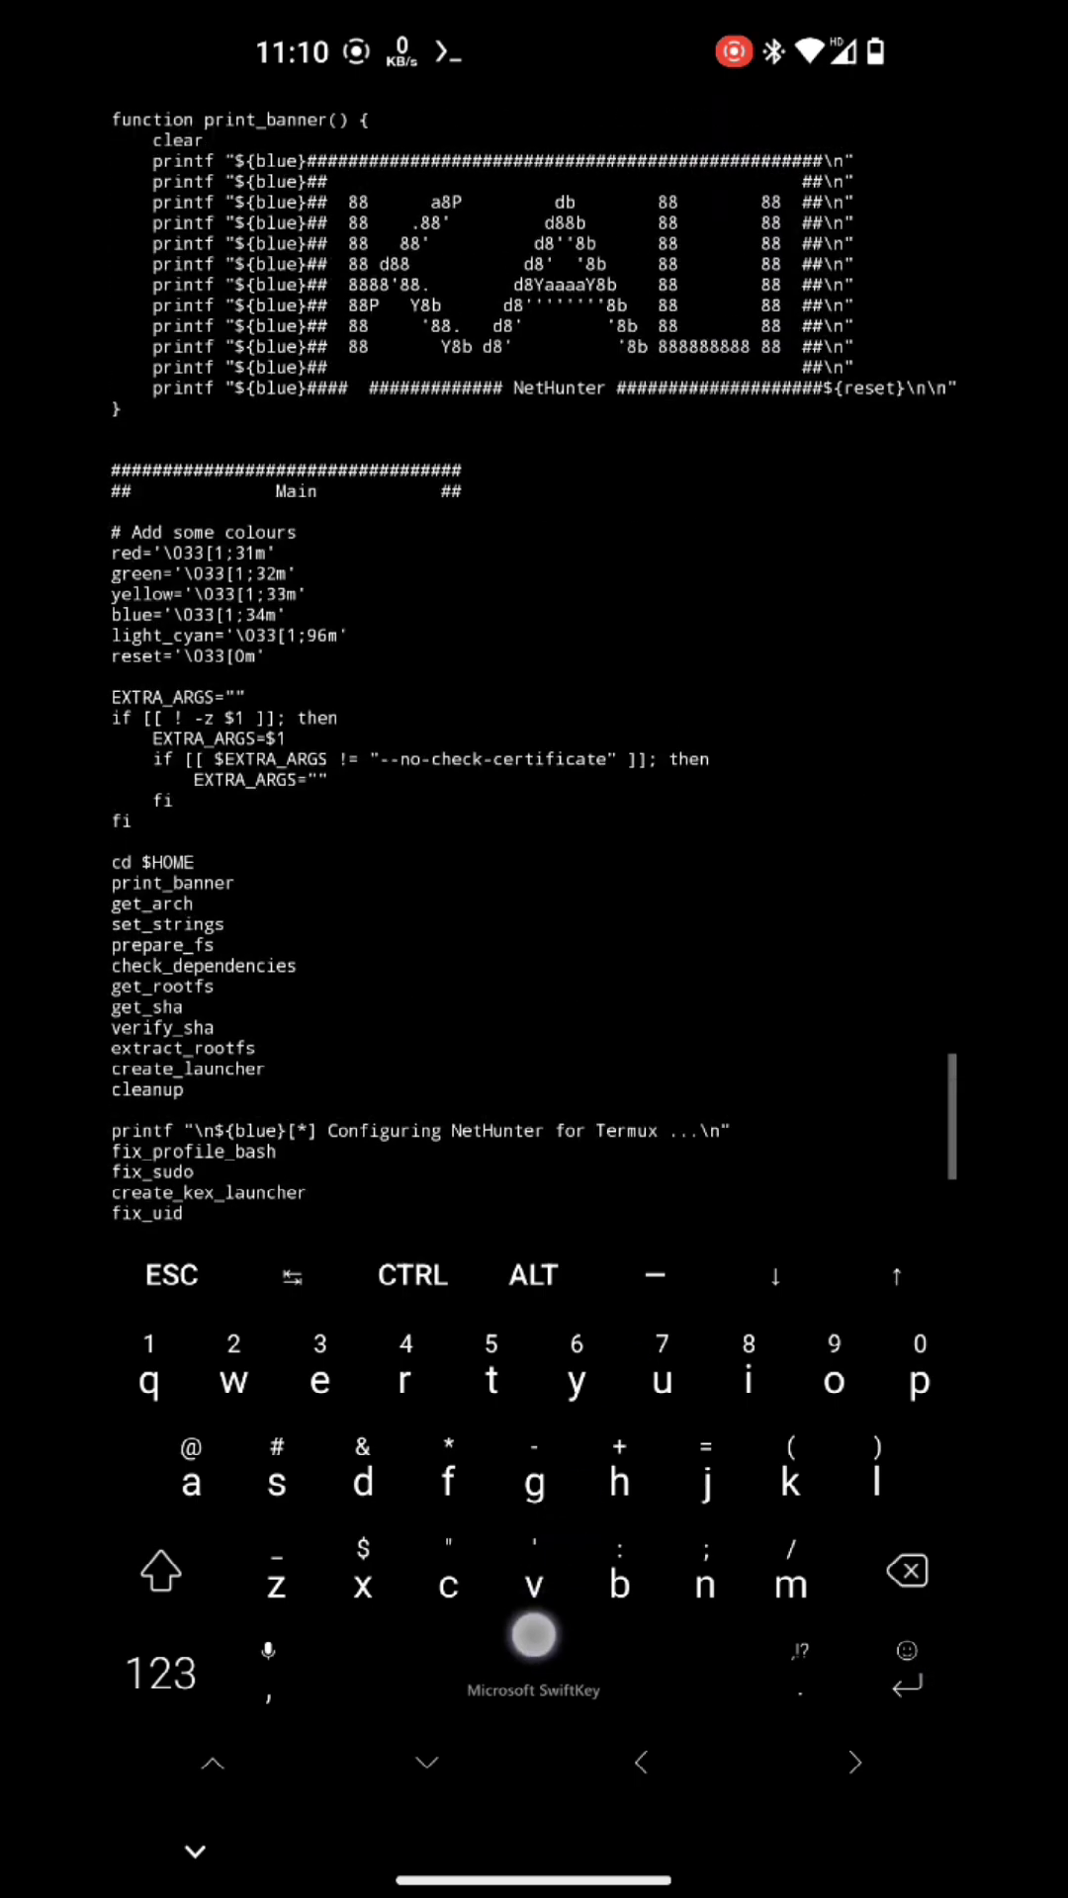
pyautogui.scroll(-3)
pyautogui.write('bash root')
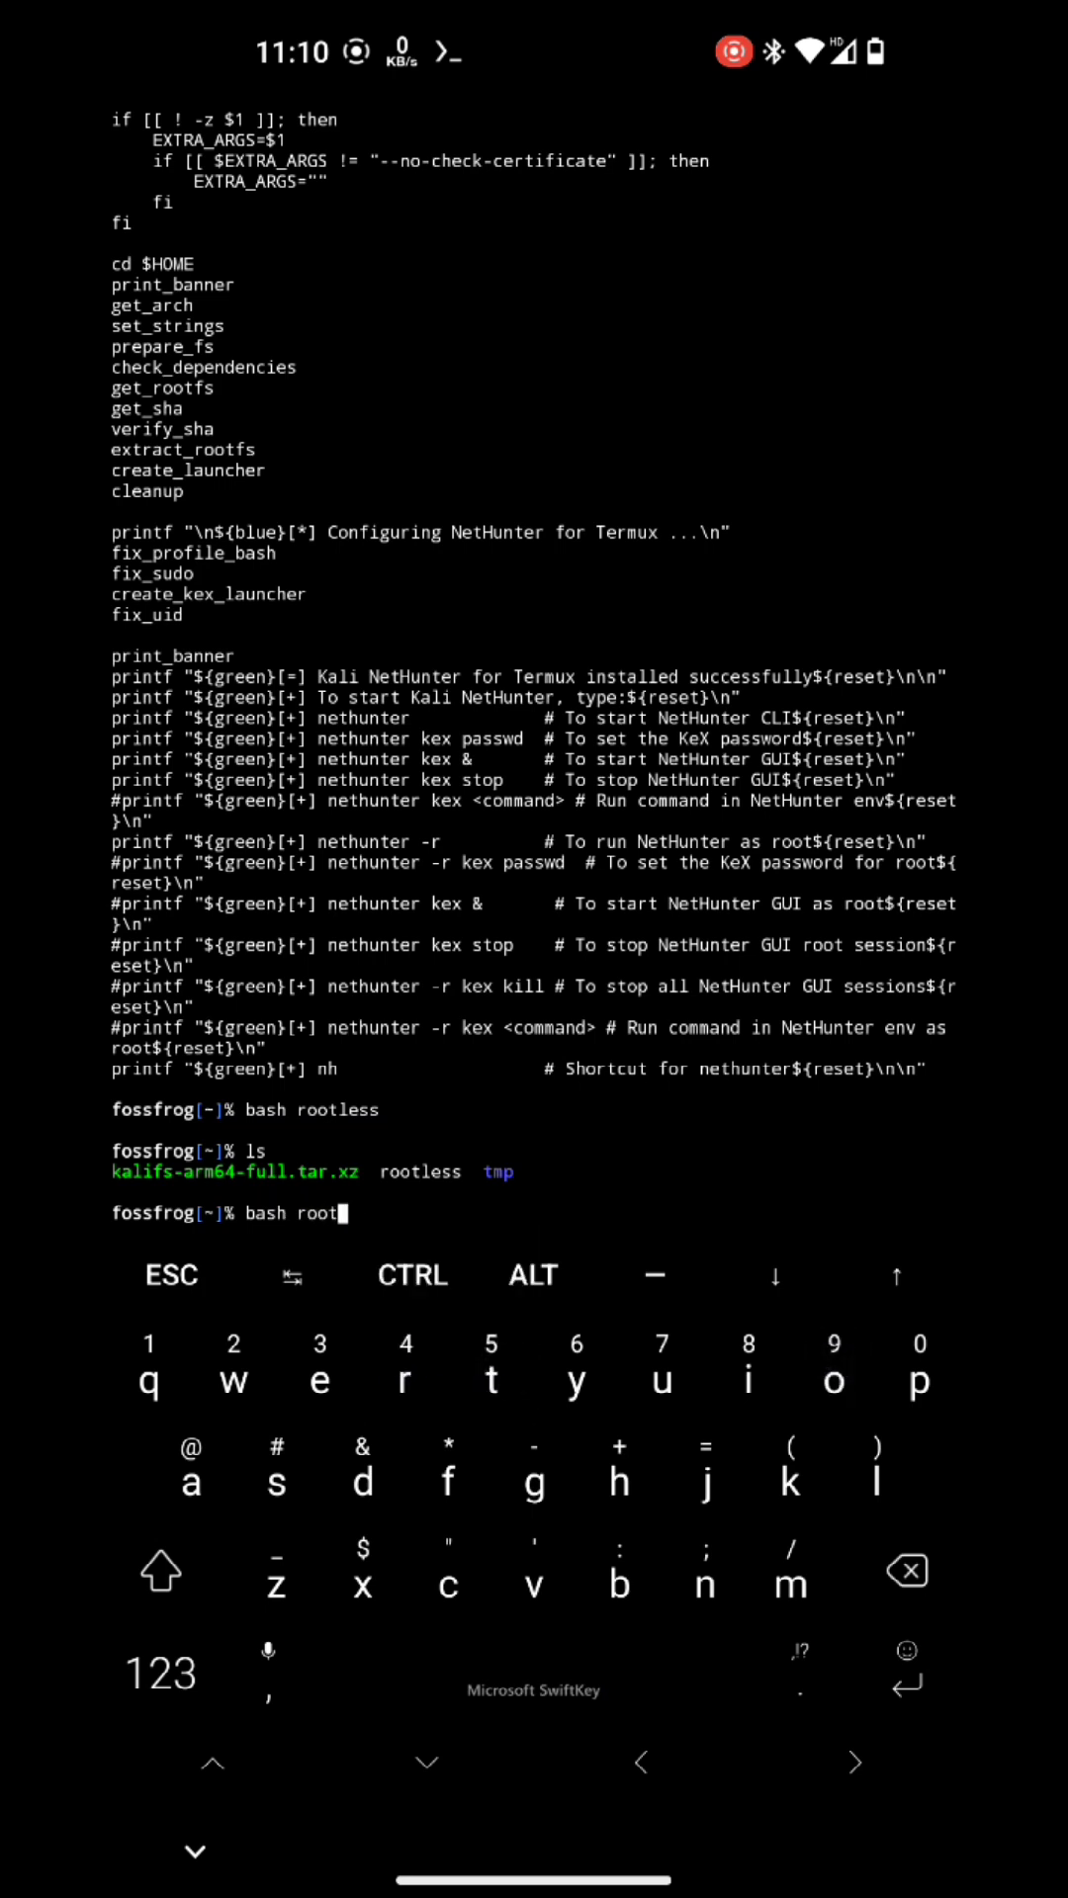
# Step: Run 'bash rootless' and choose option 1 for the full NetHunter ARM64 image
pyautogui.press('Enter')
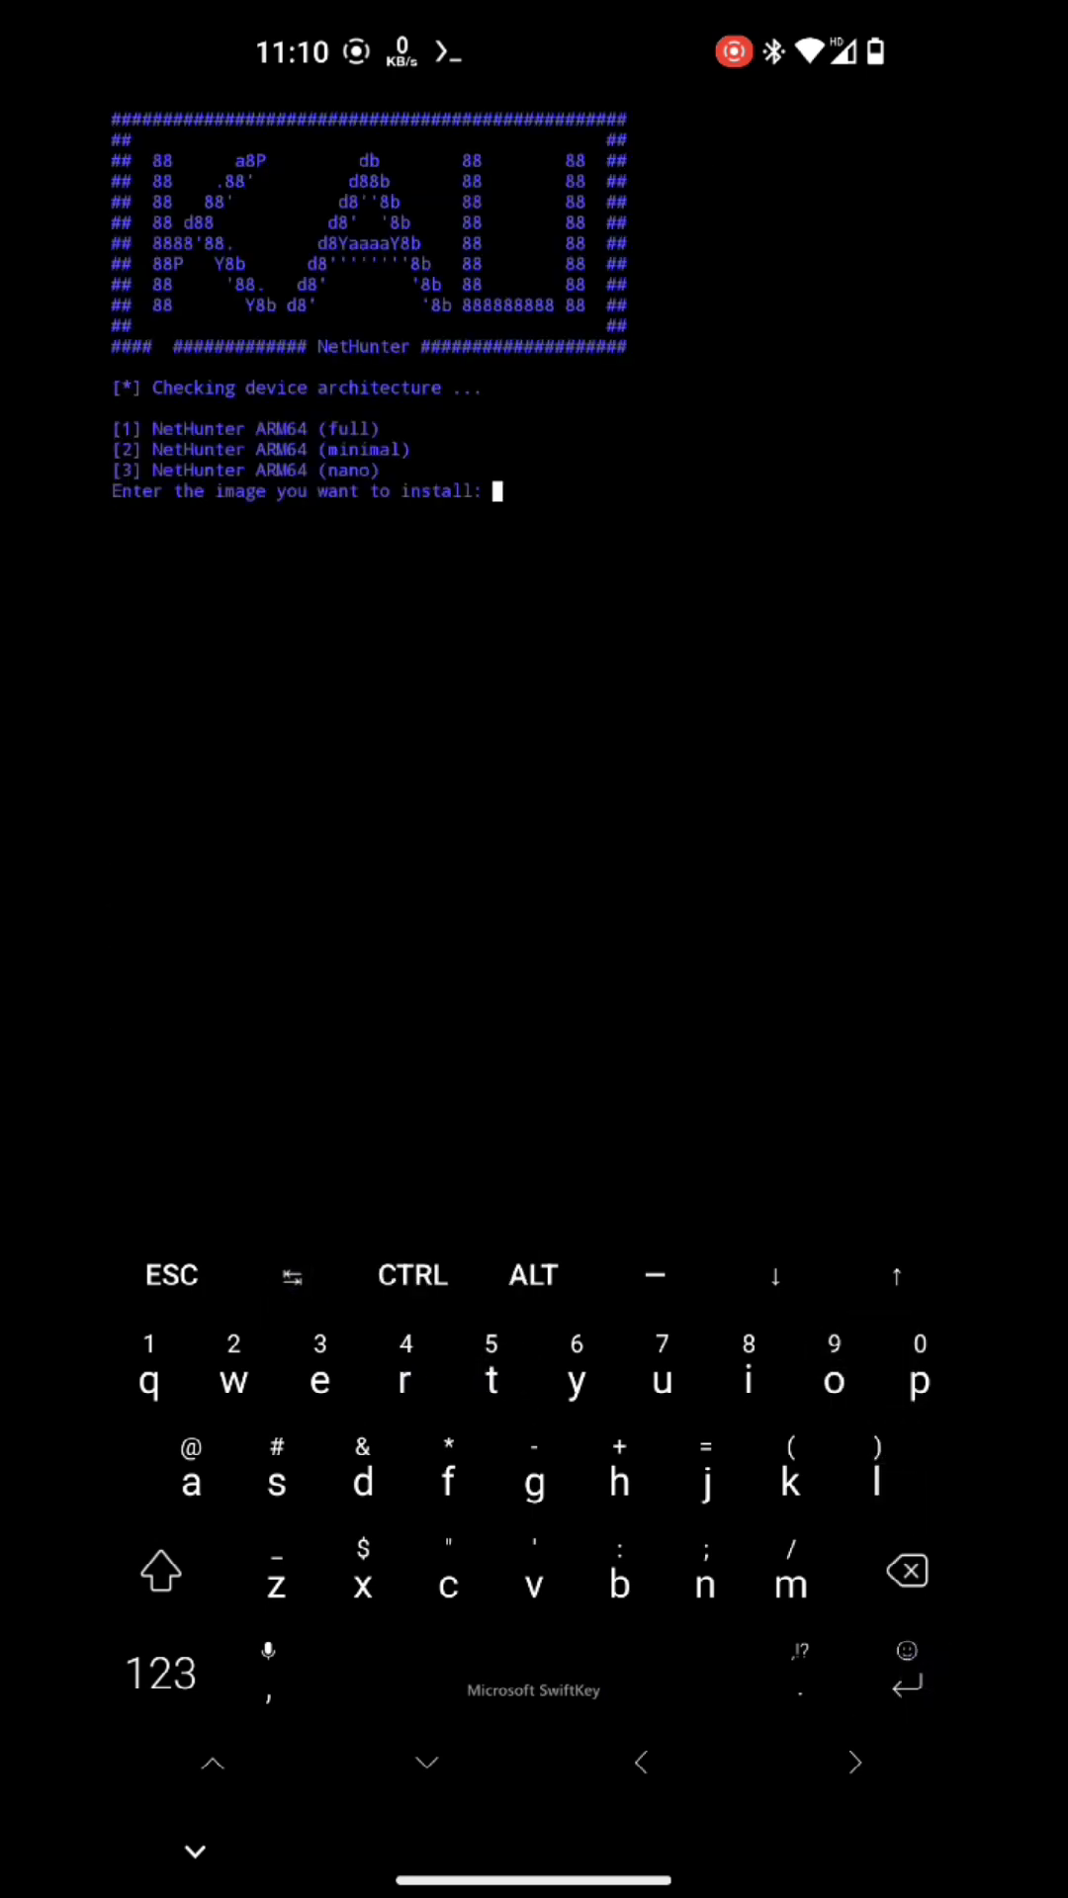
pyautogui.write('1')
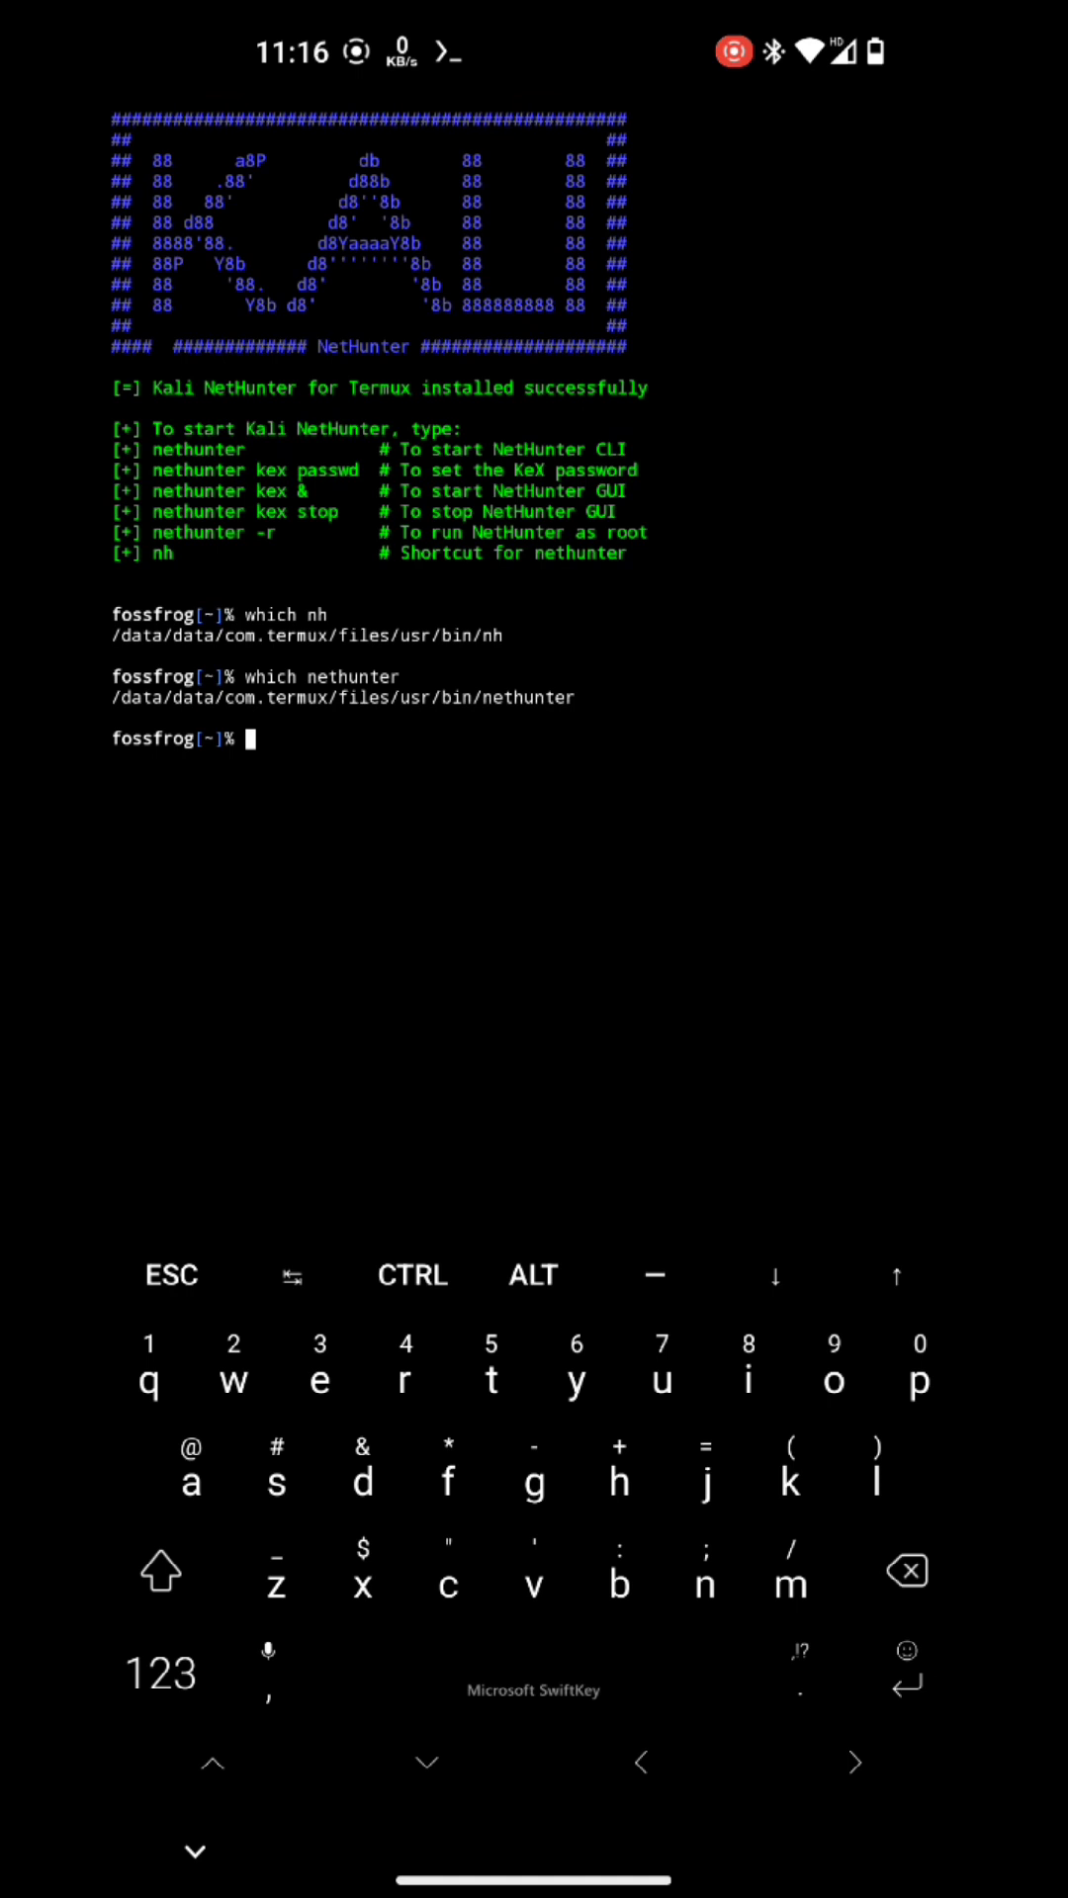
# Step: Enter the Kali NetHunter shell with the 'nh' command
pyautogui.write('nh')
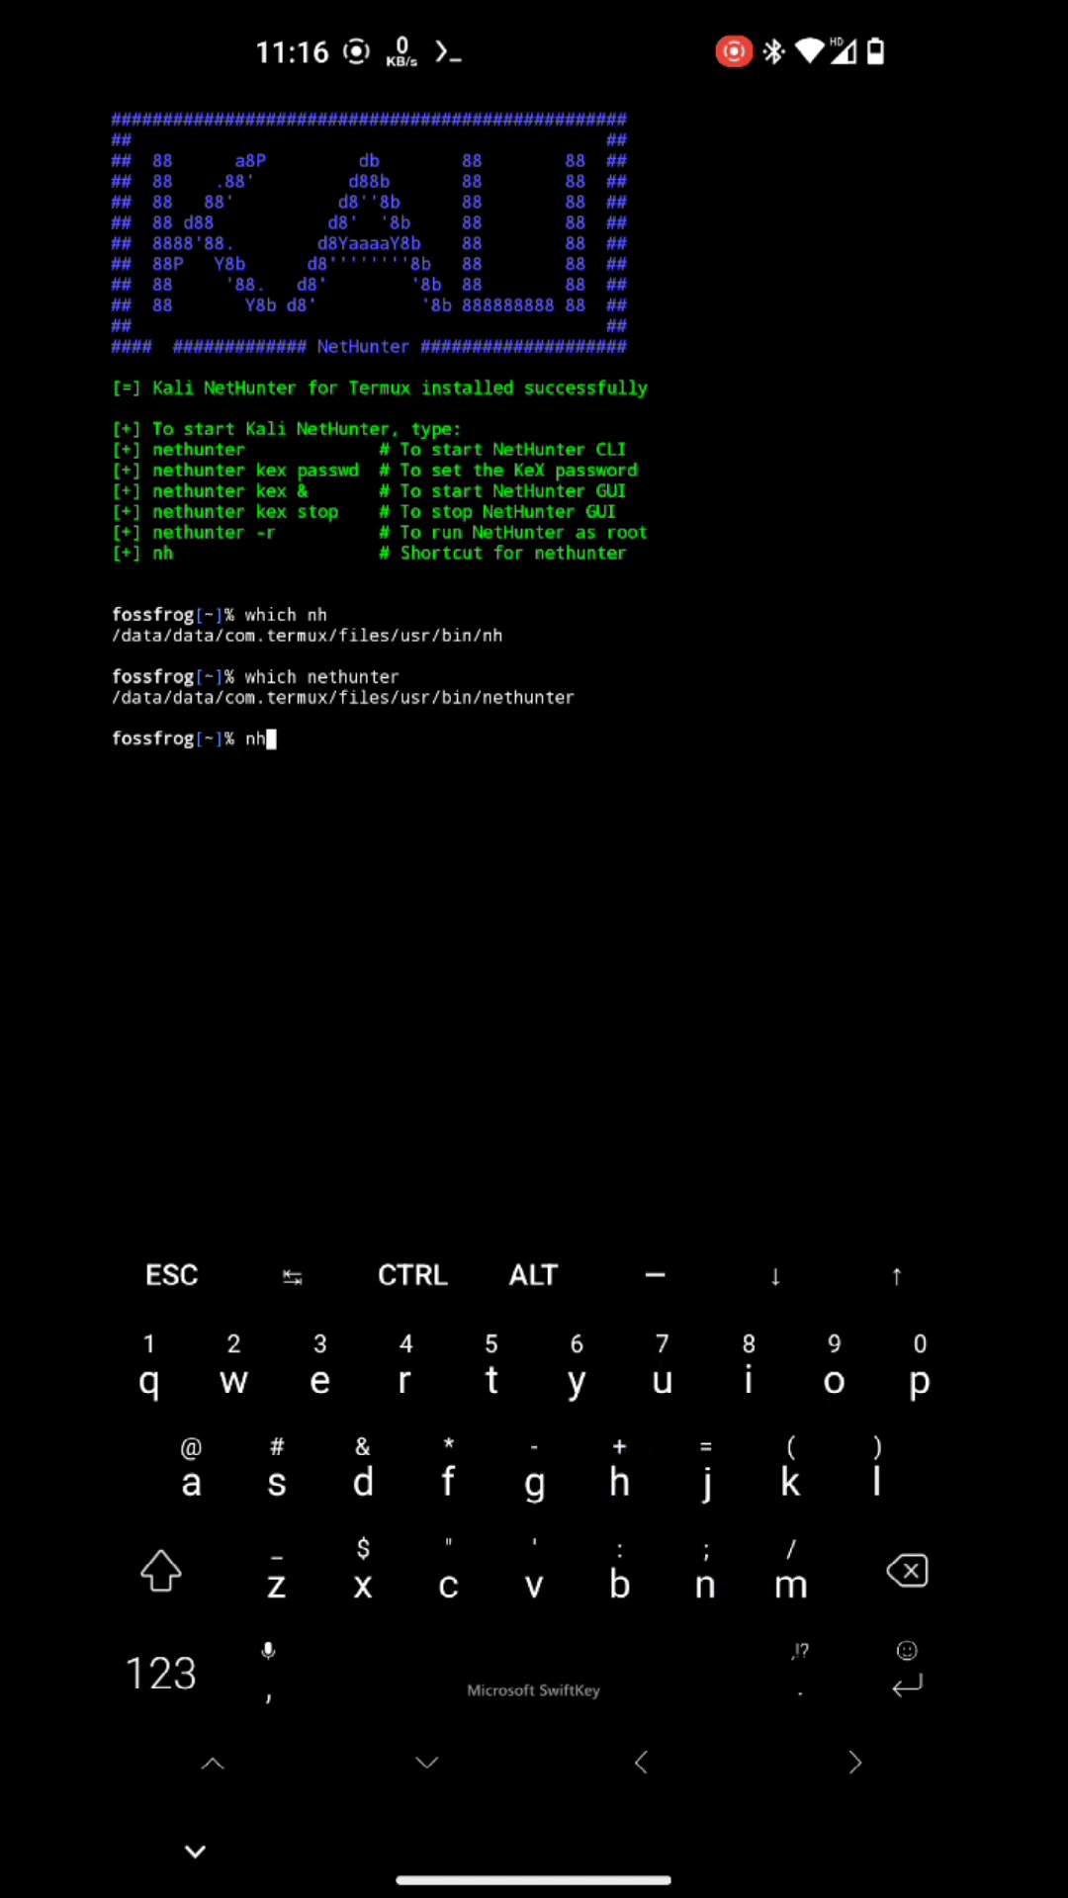
pyautogui.press('Enter')
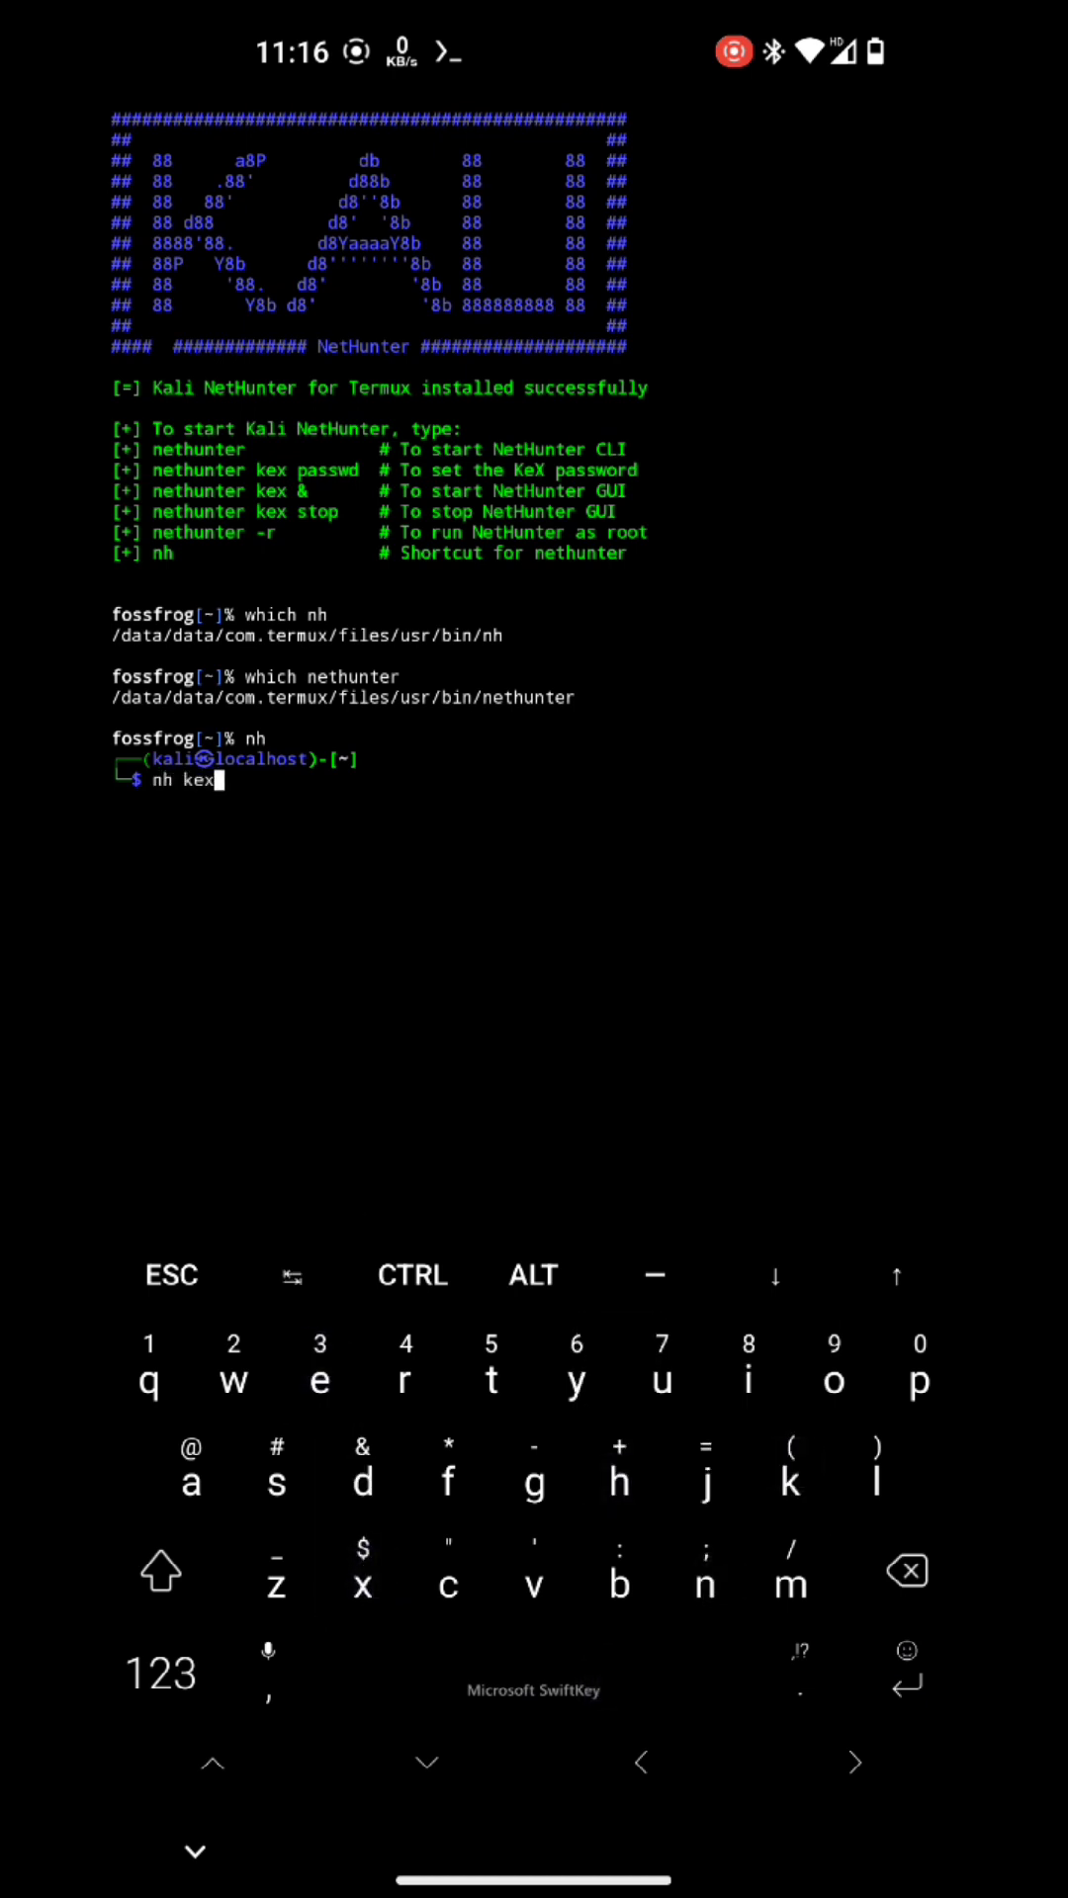
# Step: Clear the typed line, exit back to Termux and begin the 'nh kex' command
pyautogui.click(910, 1572)
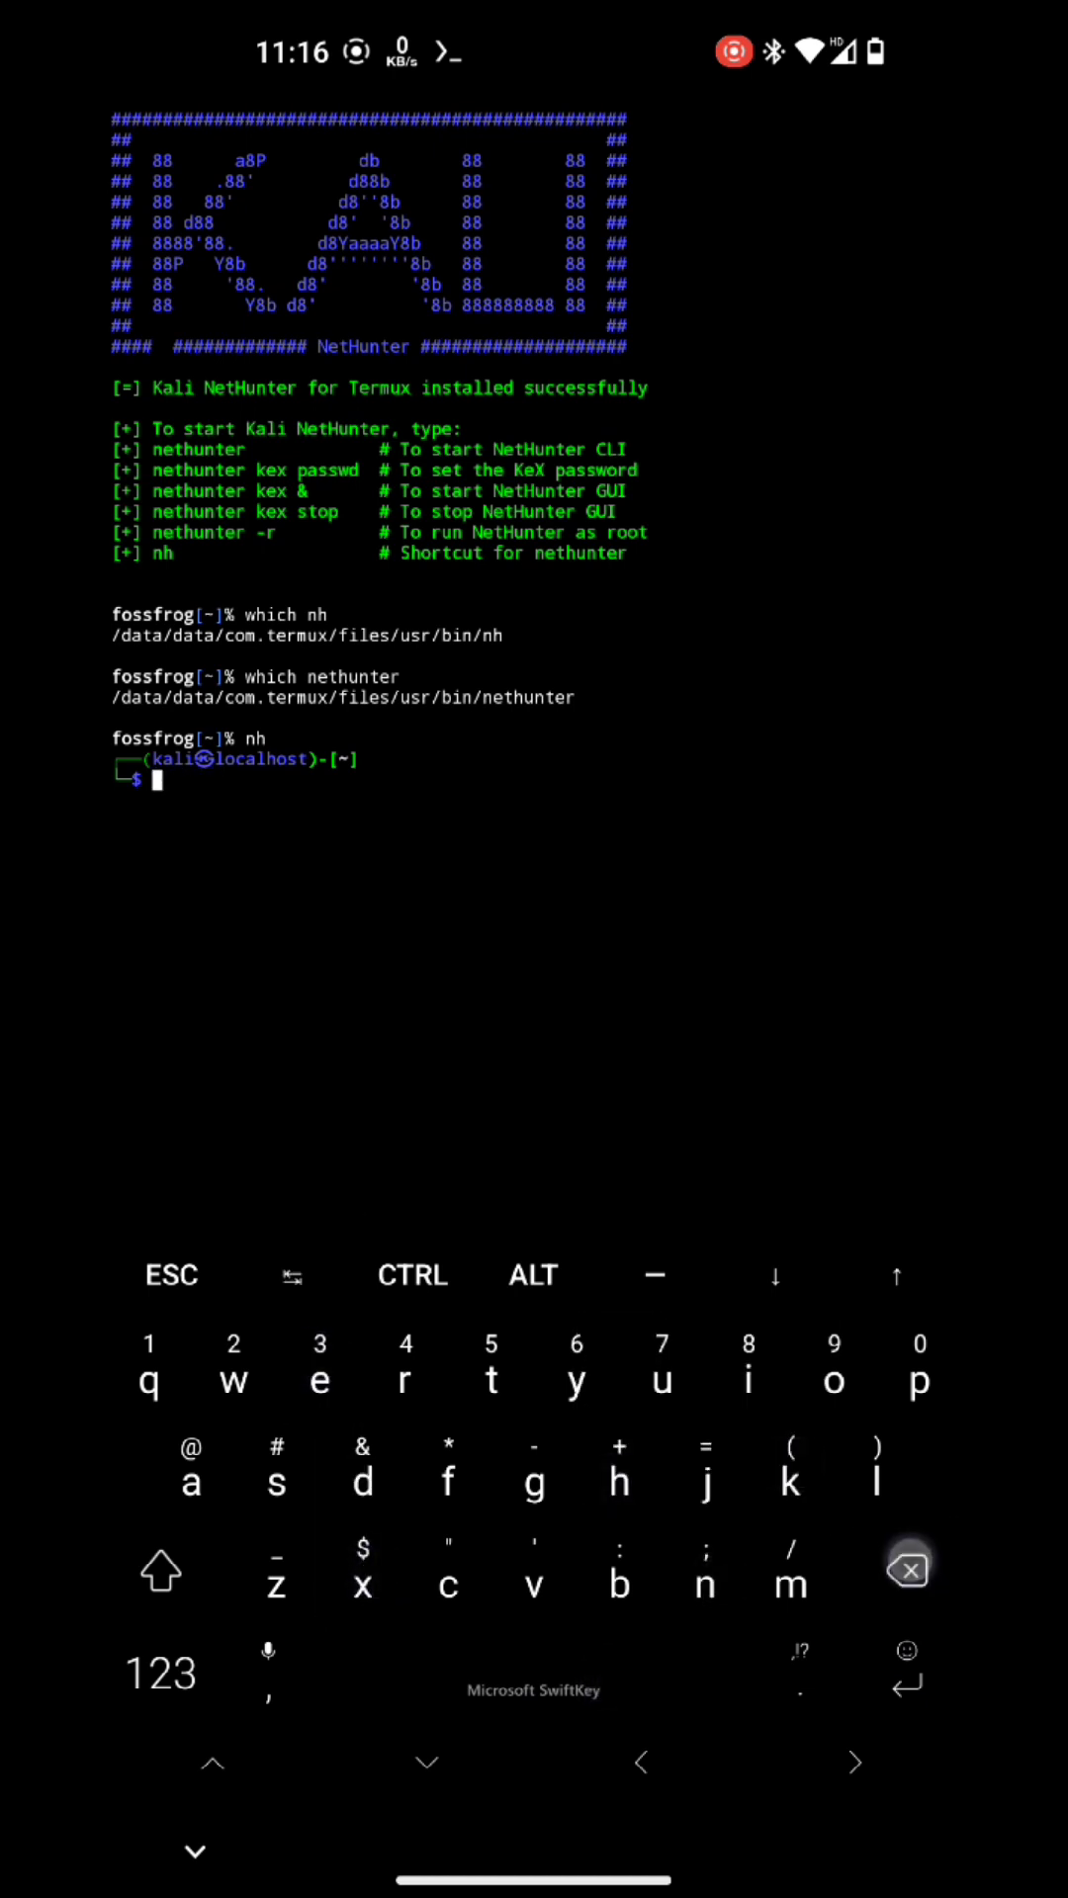
pyautogui.write('kex')
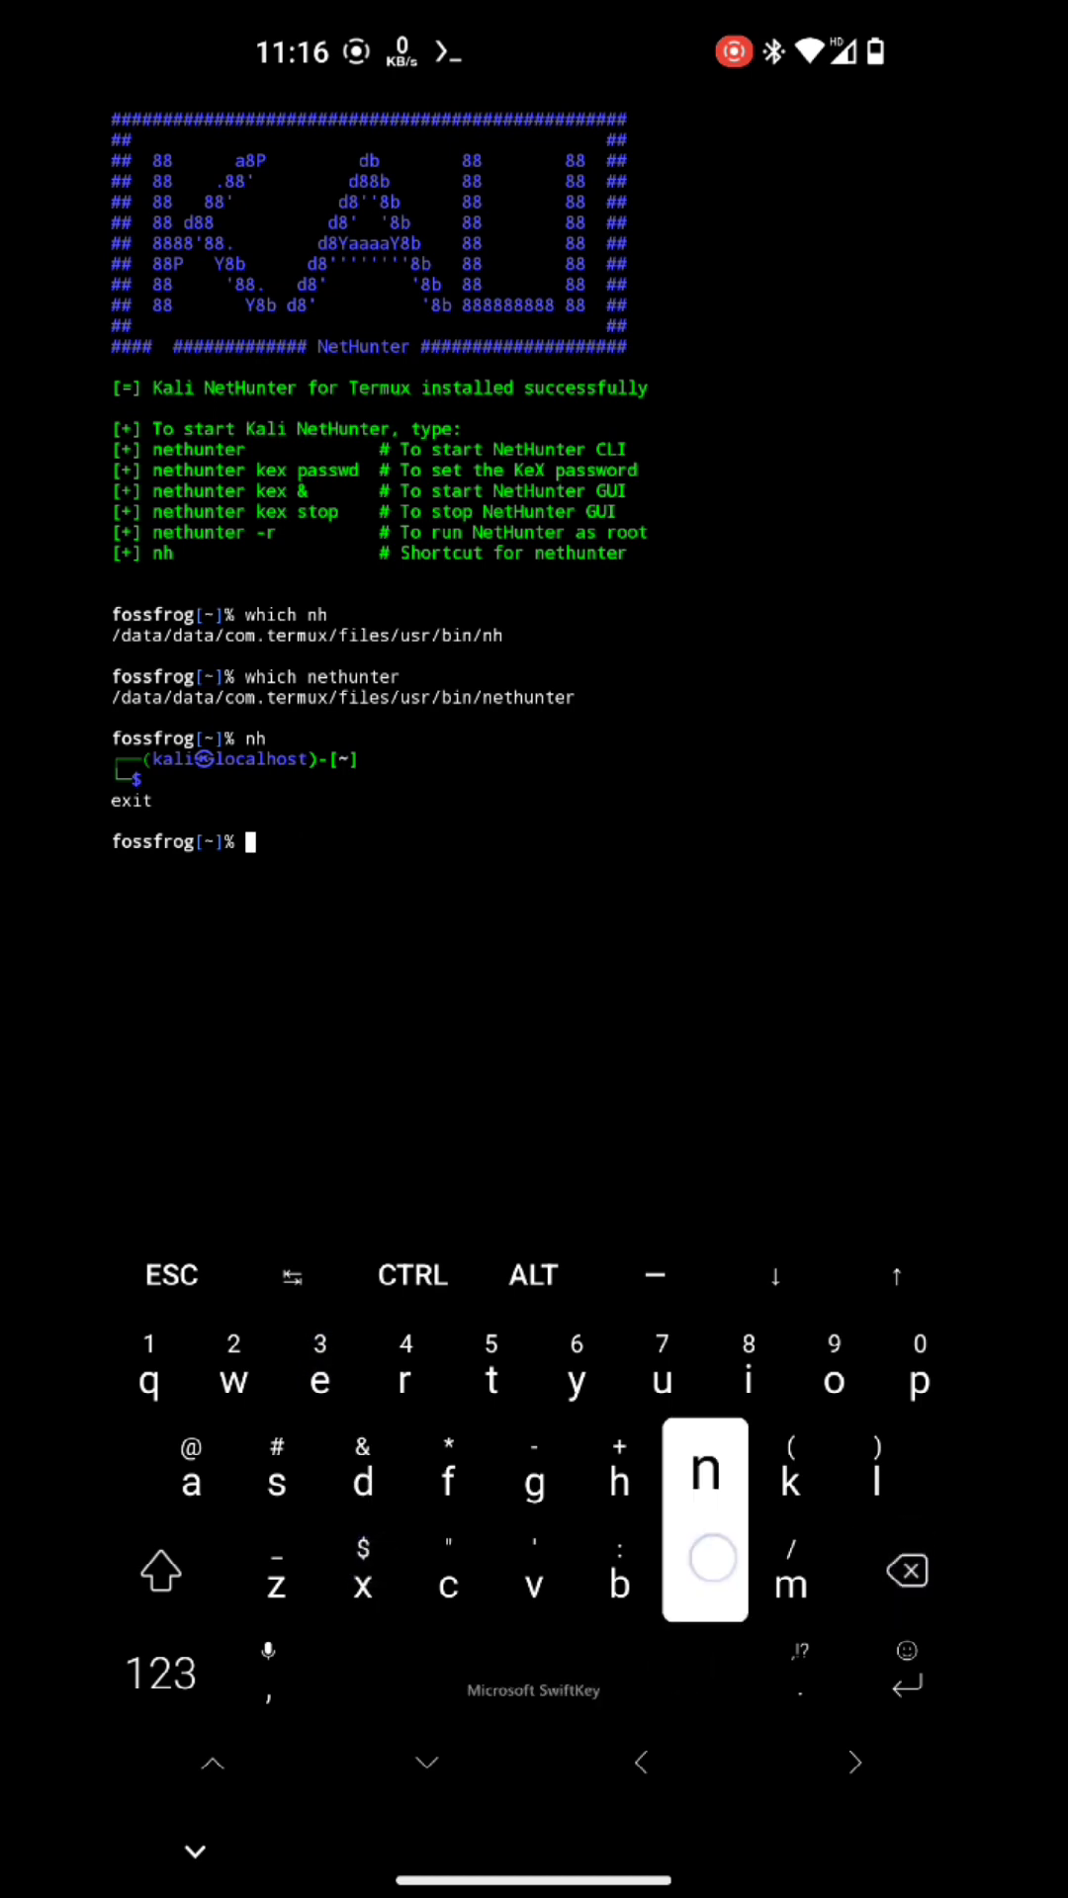
pyautogui.write('kex')
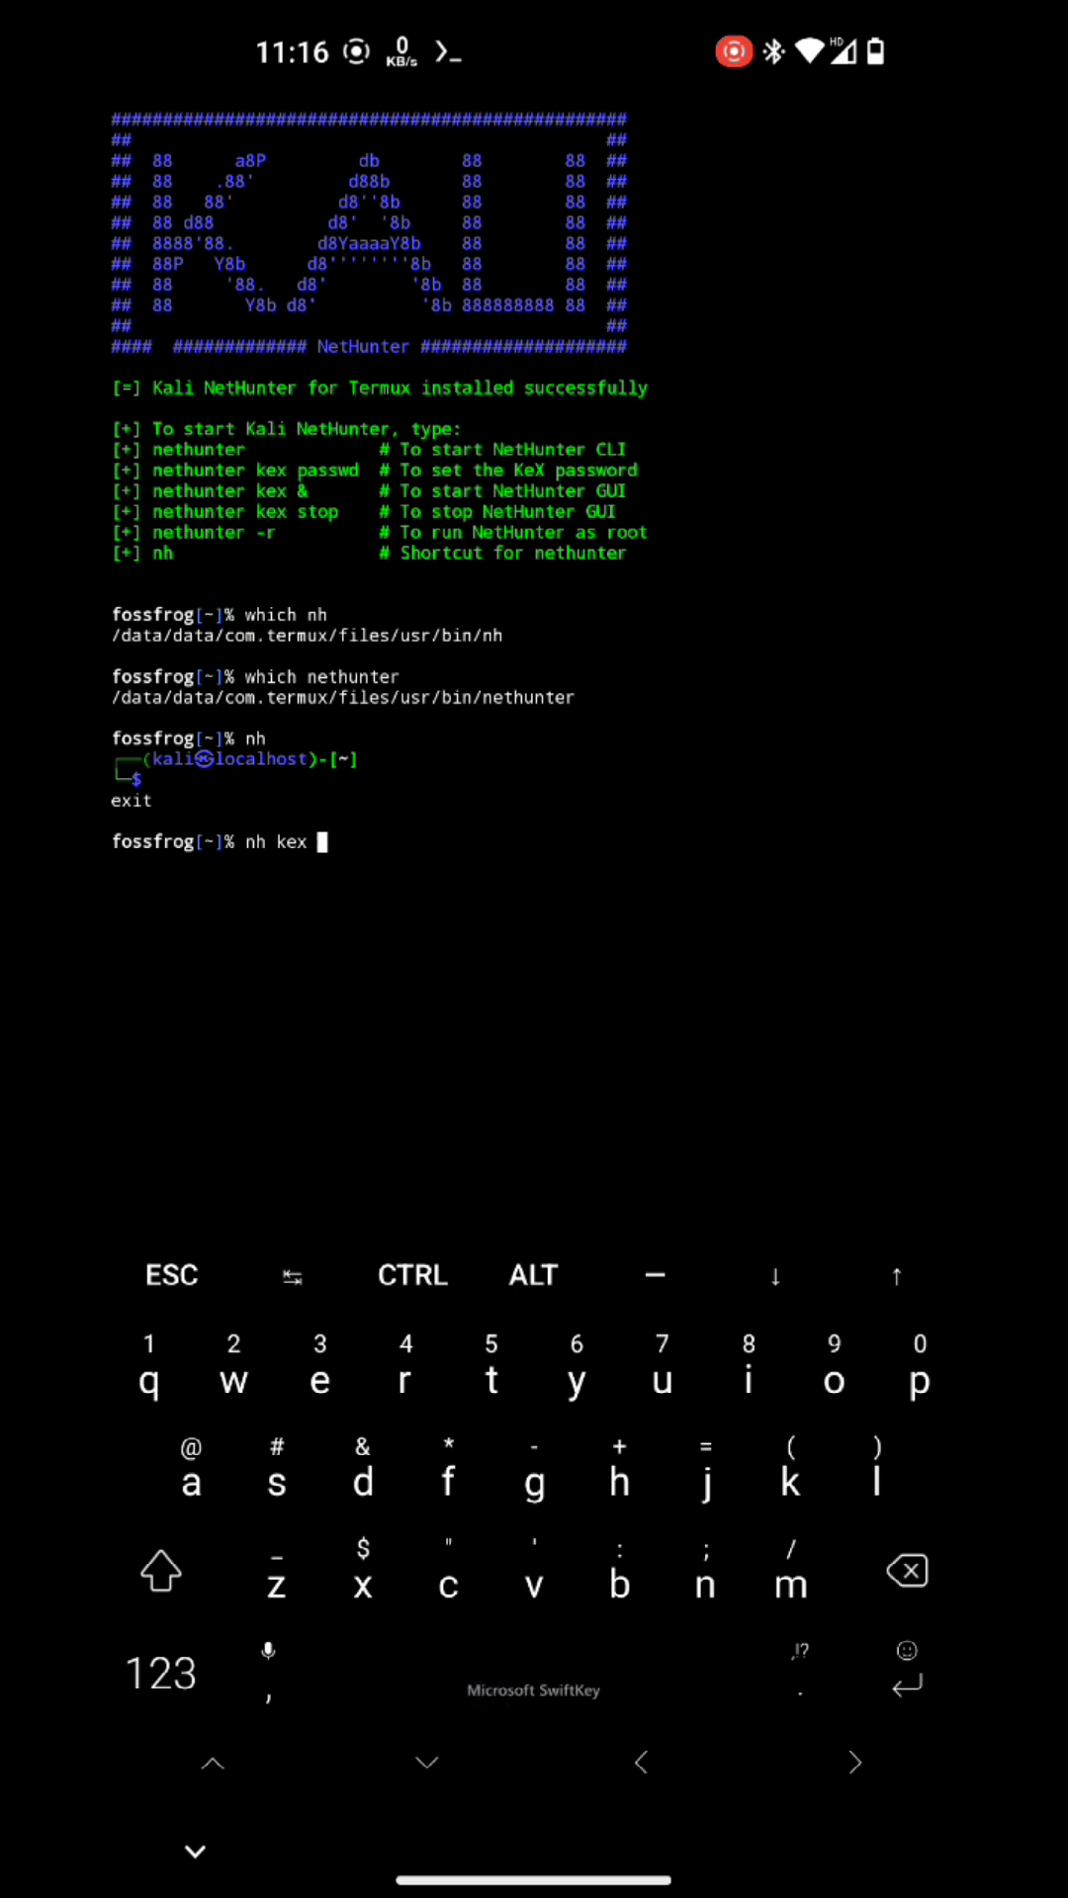
# Step: Run 'nh kex', set a numeric KeX VNC password for port 5901, then return to the home screen
pyautogui.press('Enter')
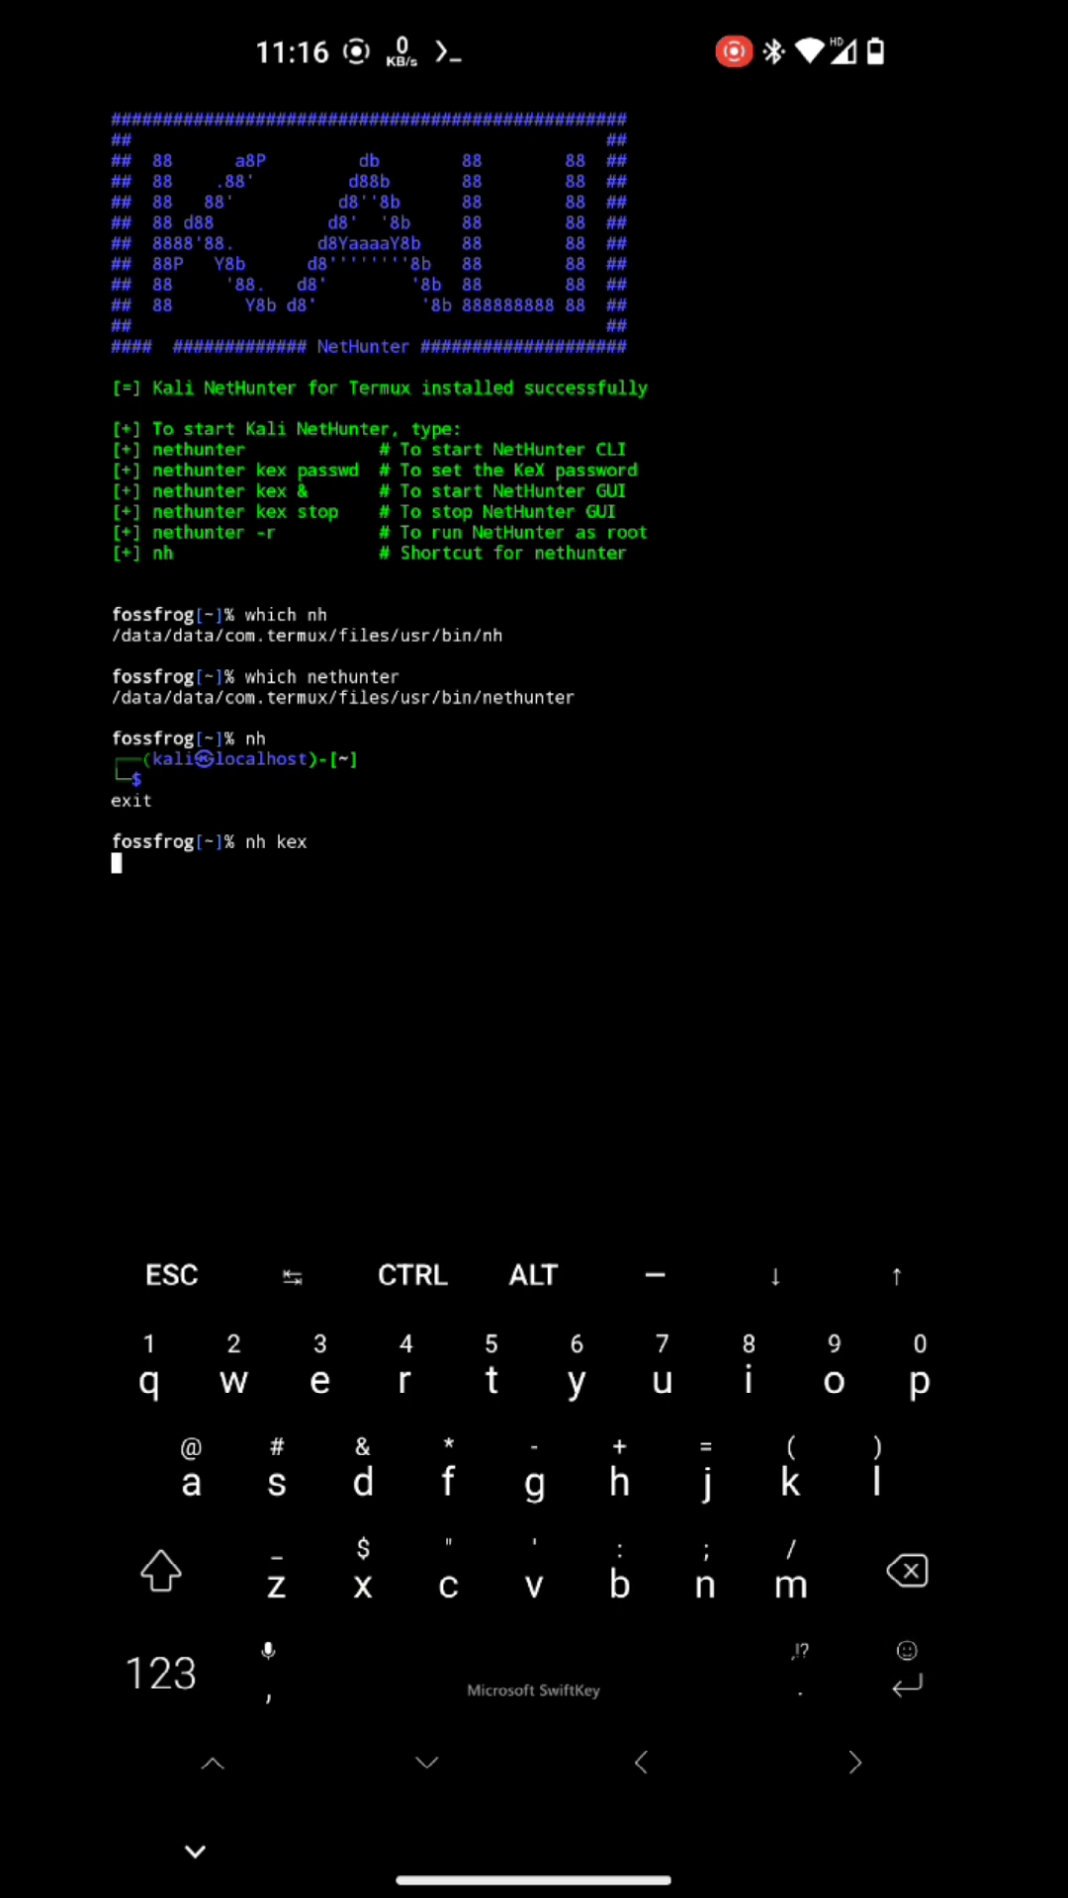
pyautogui.press('Enter')
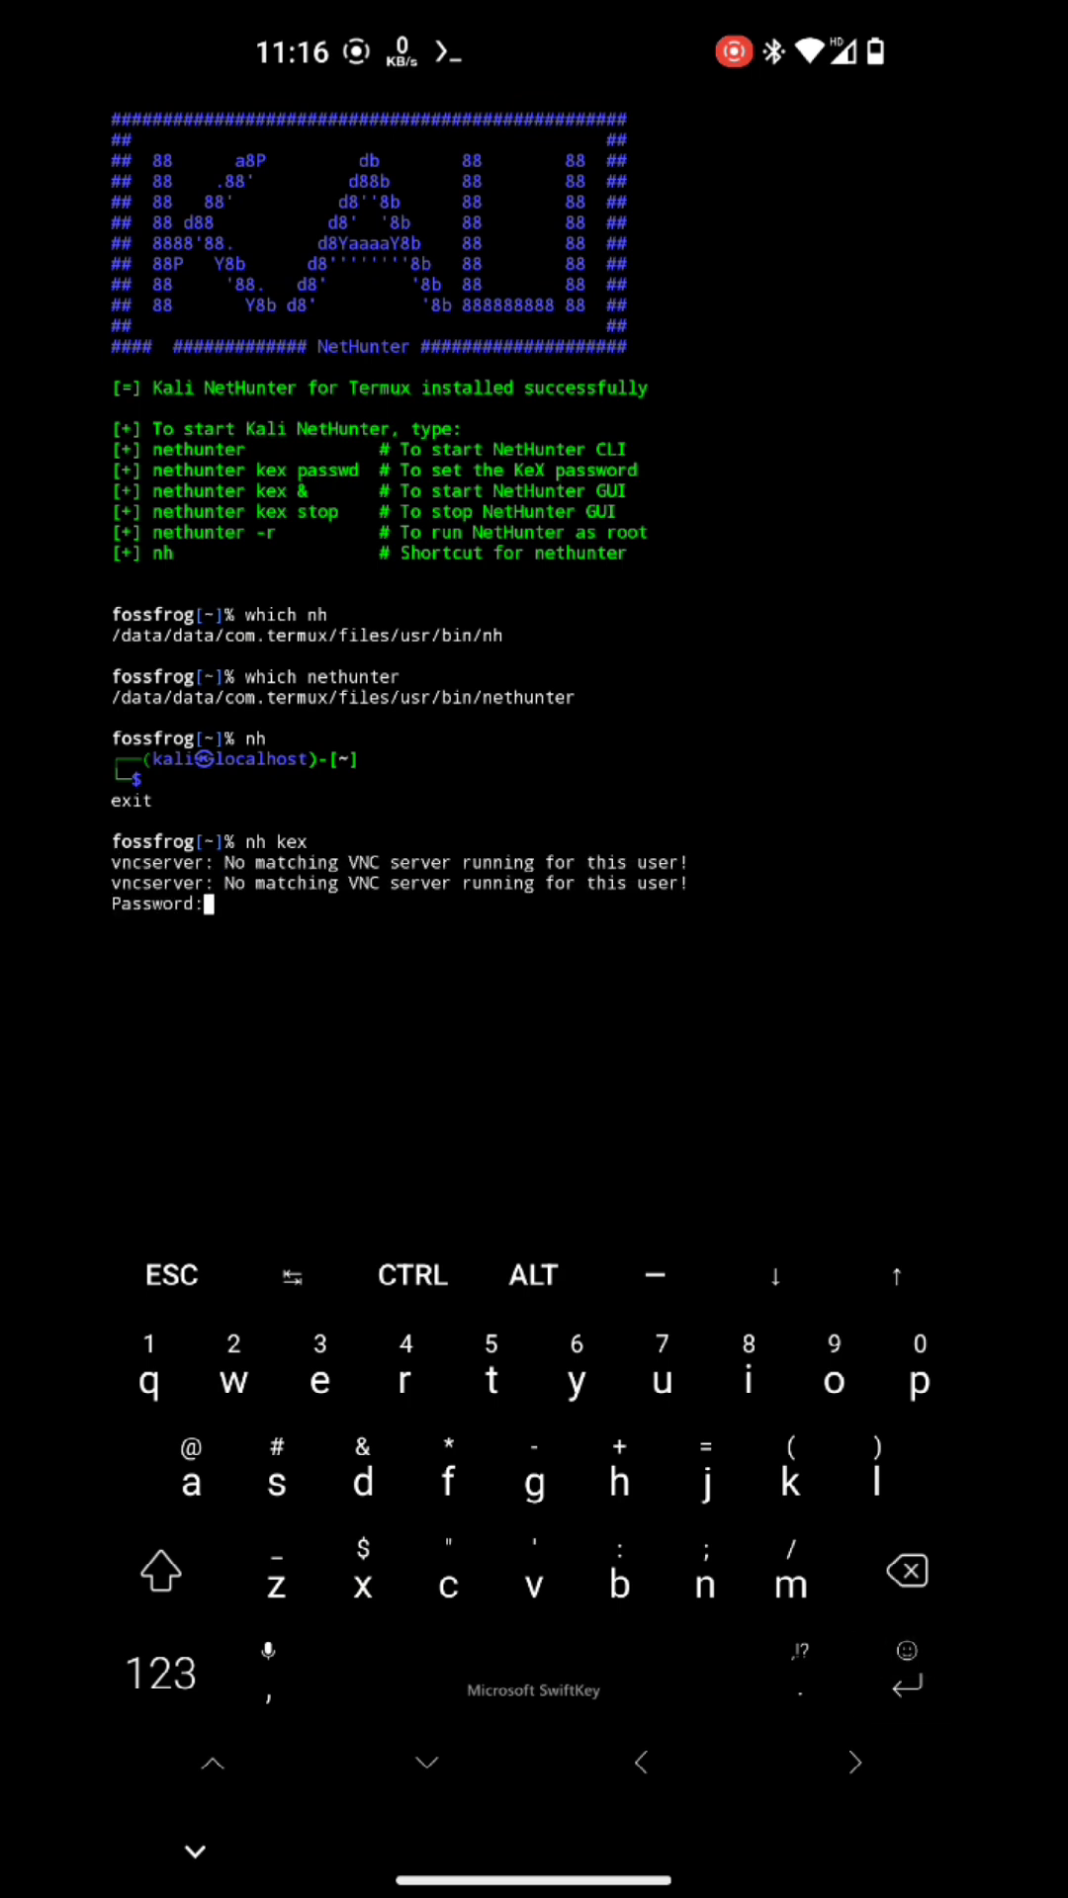
pyautogui.click(158, 1673)
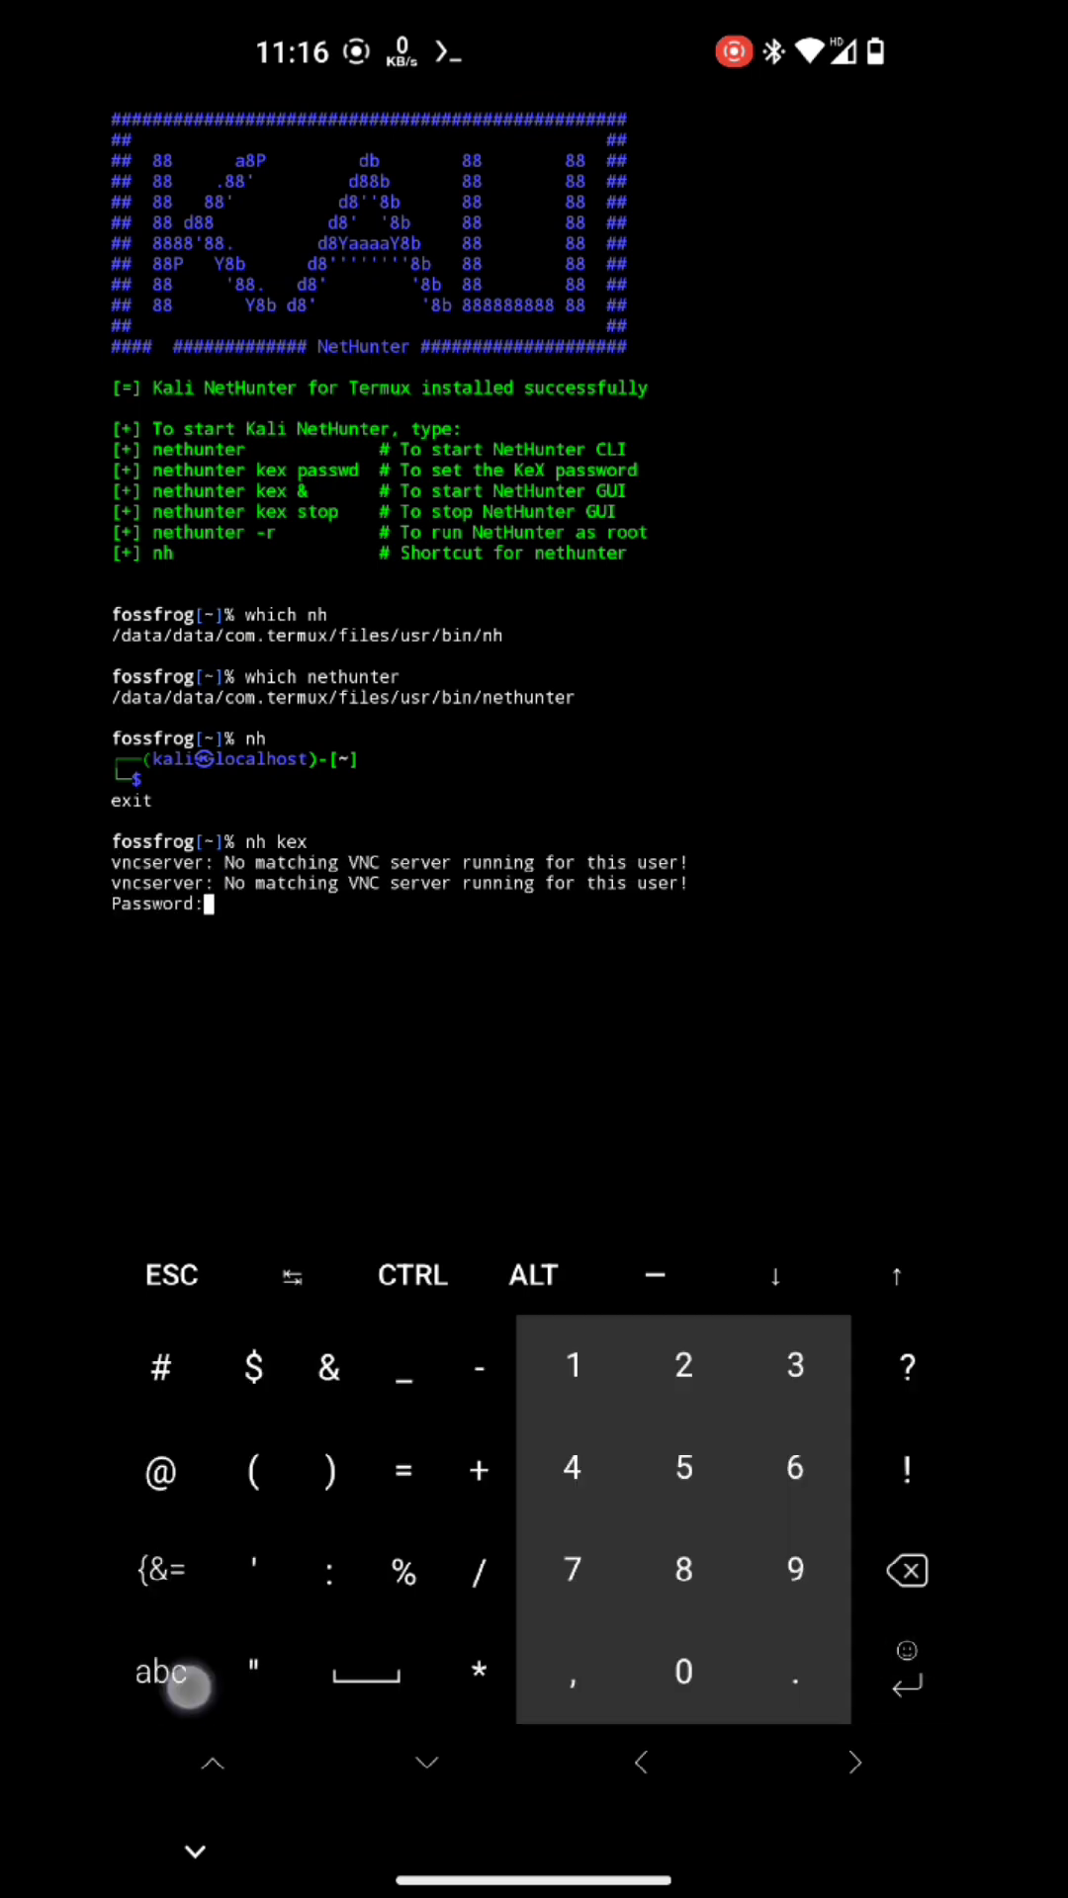
pyautogui.click(682, 1570)
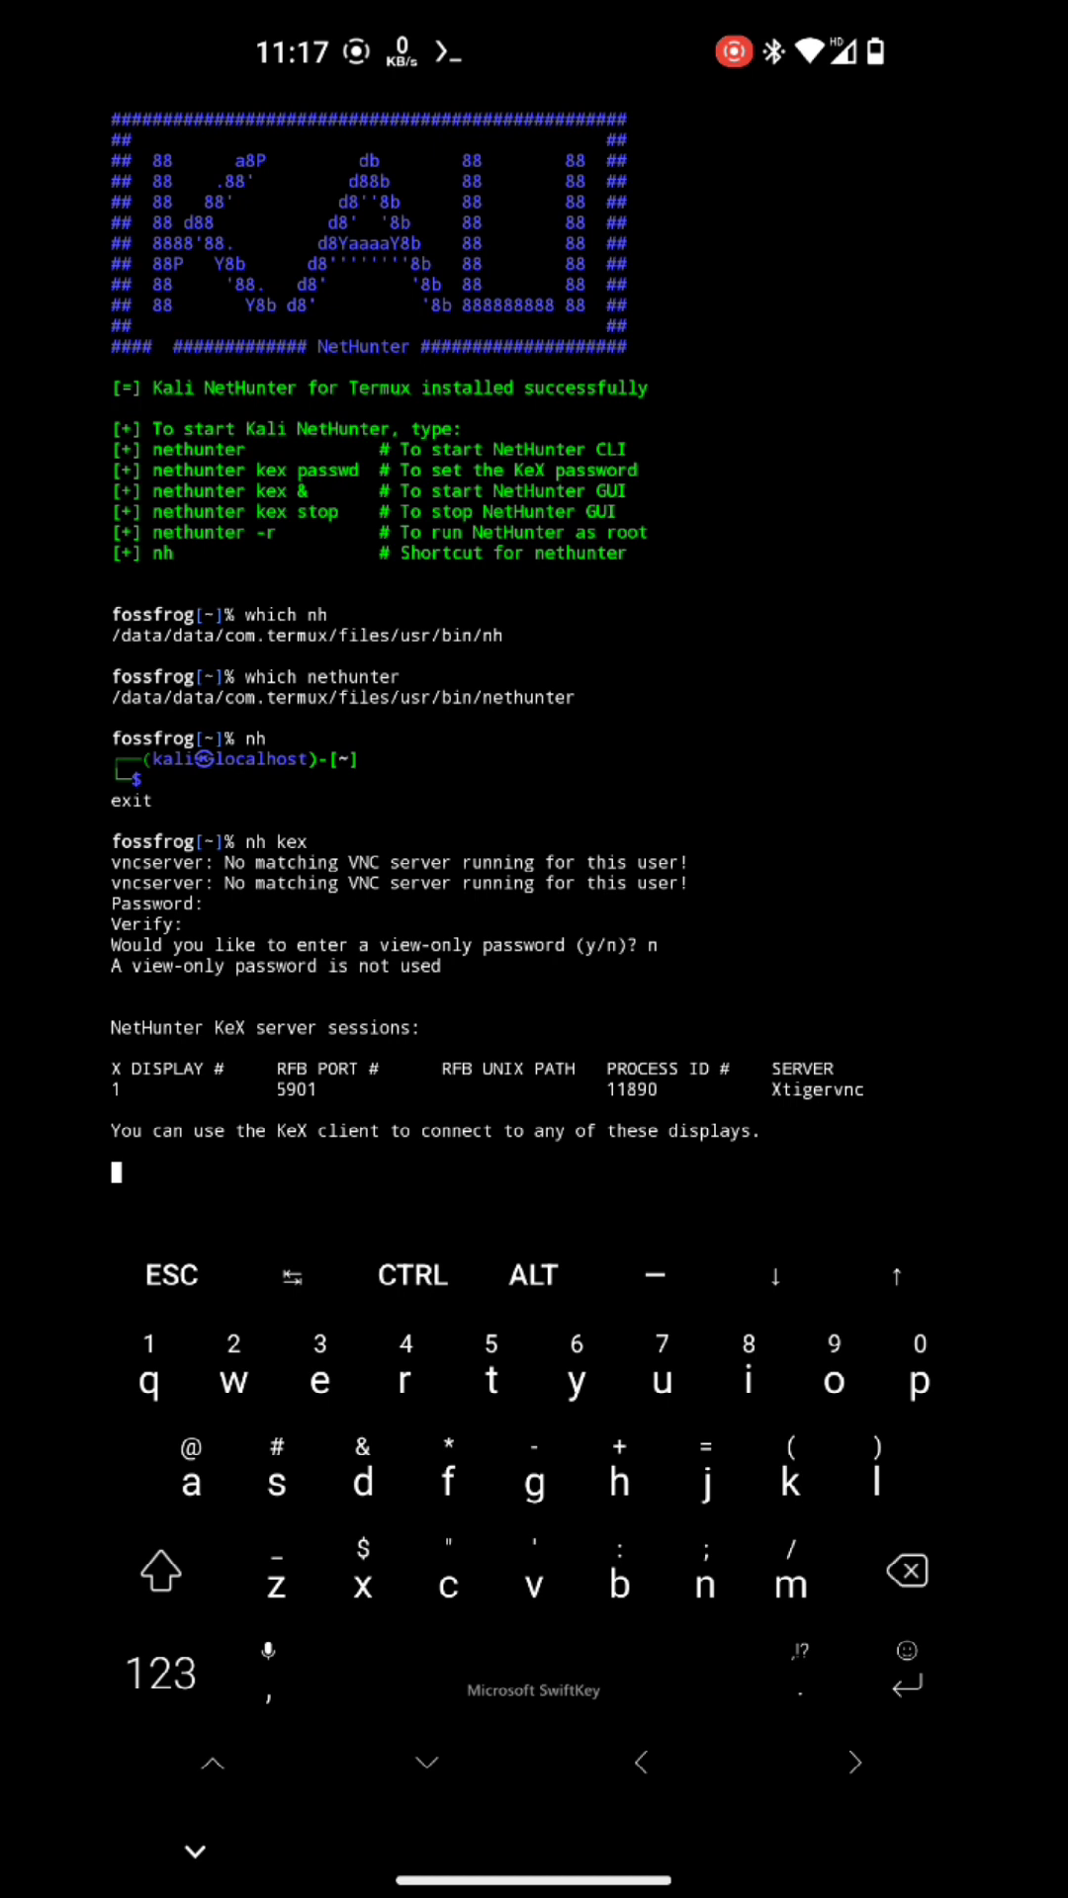
pyautogui.press('HOME')
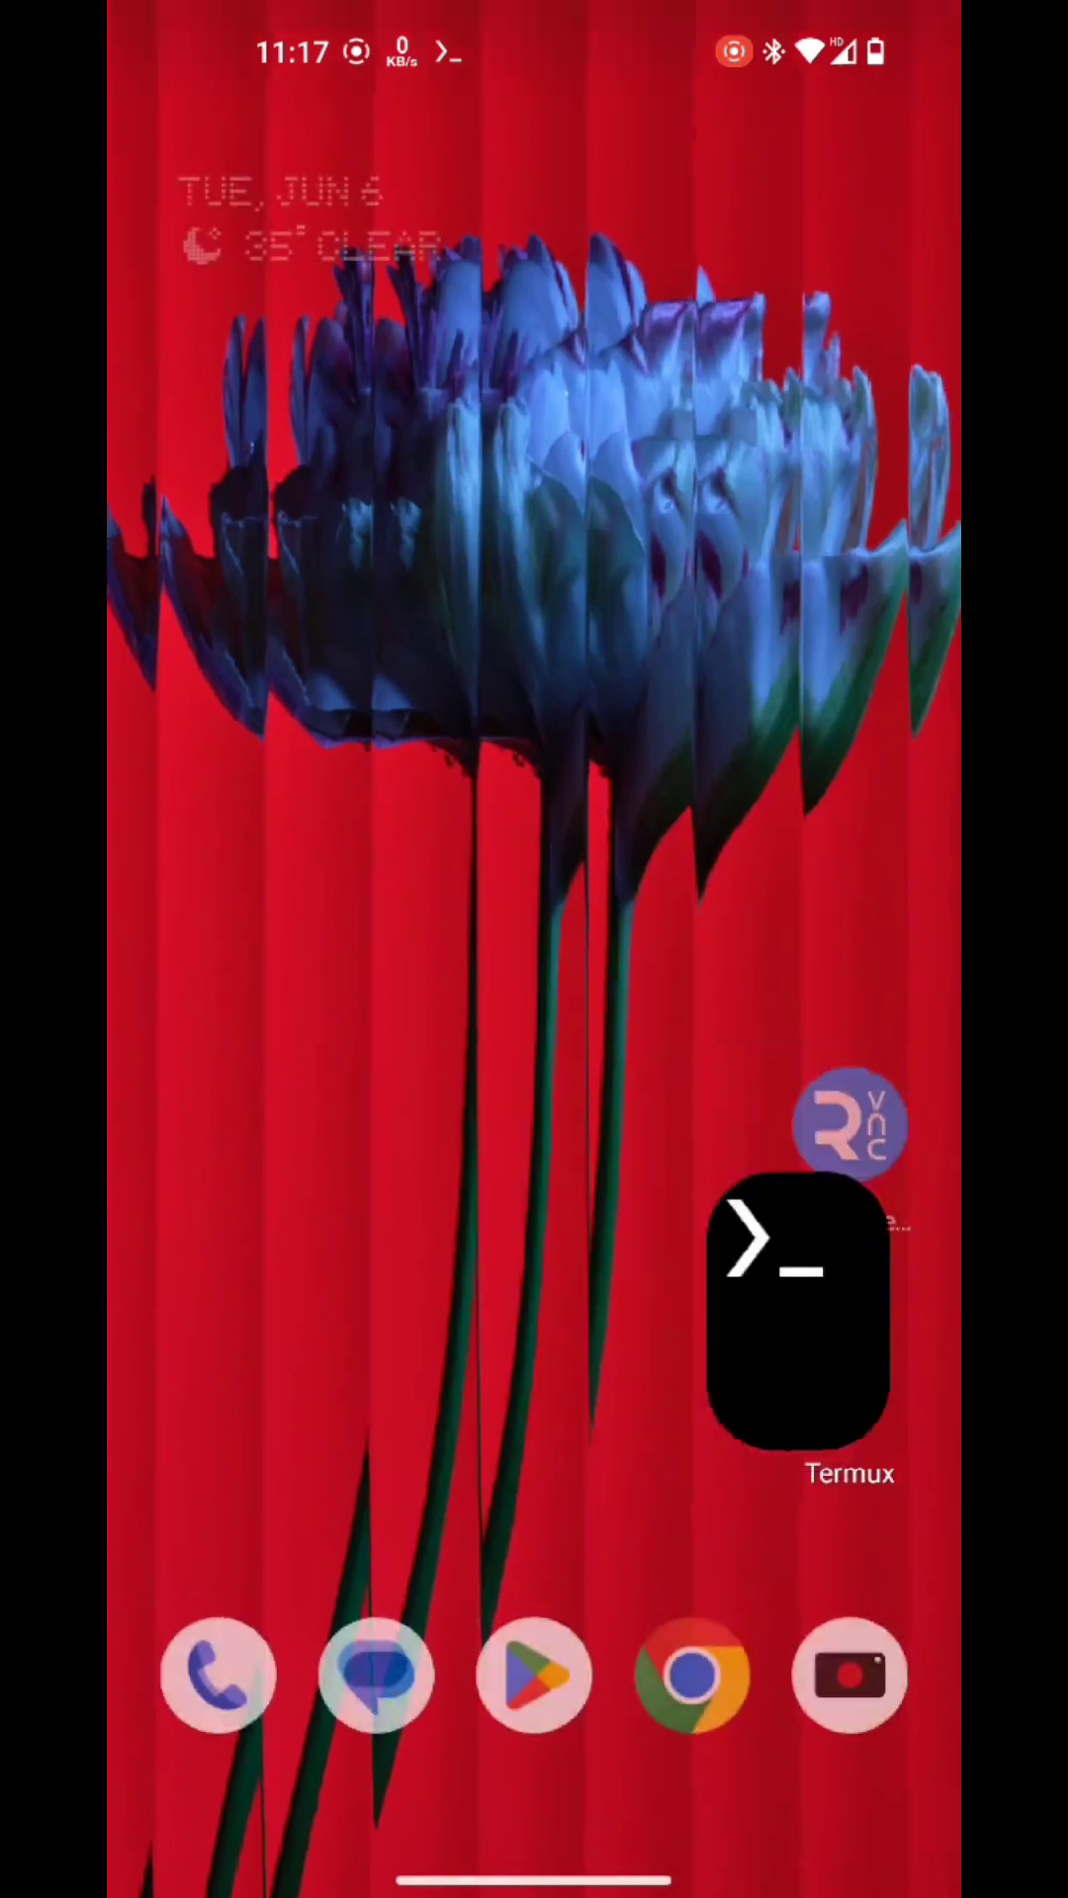
# Step: In RealVNC Viewer, create a saved direct connection to localhost:5901
pyautogui.click(847, 1136)
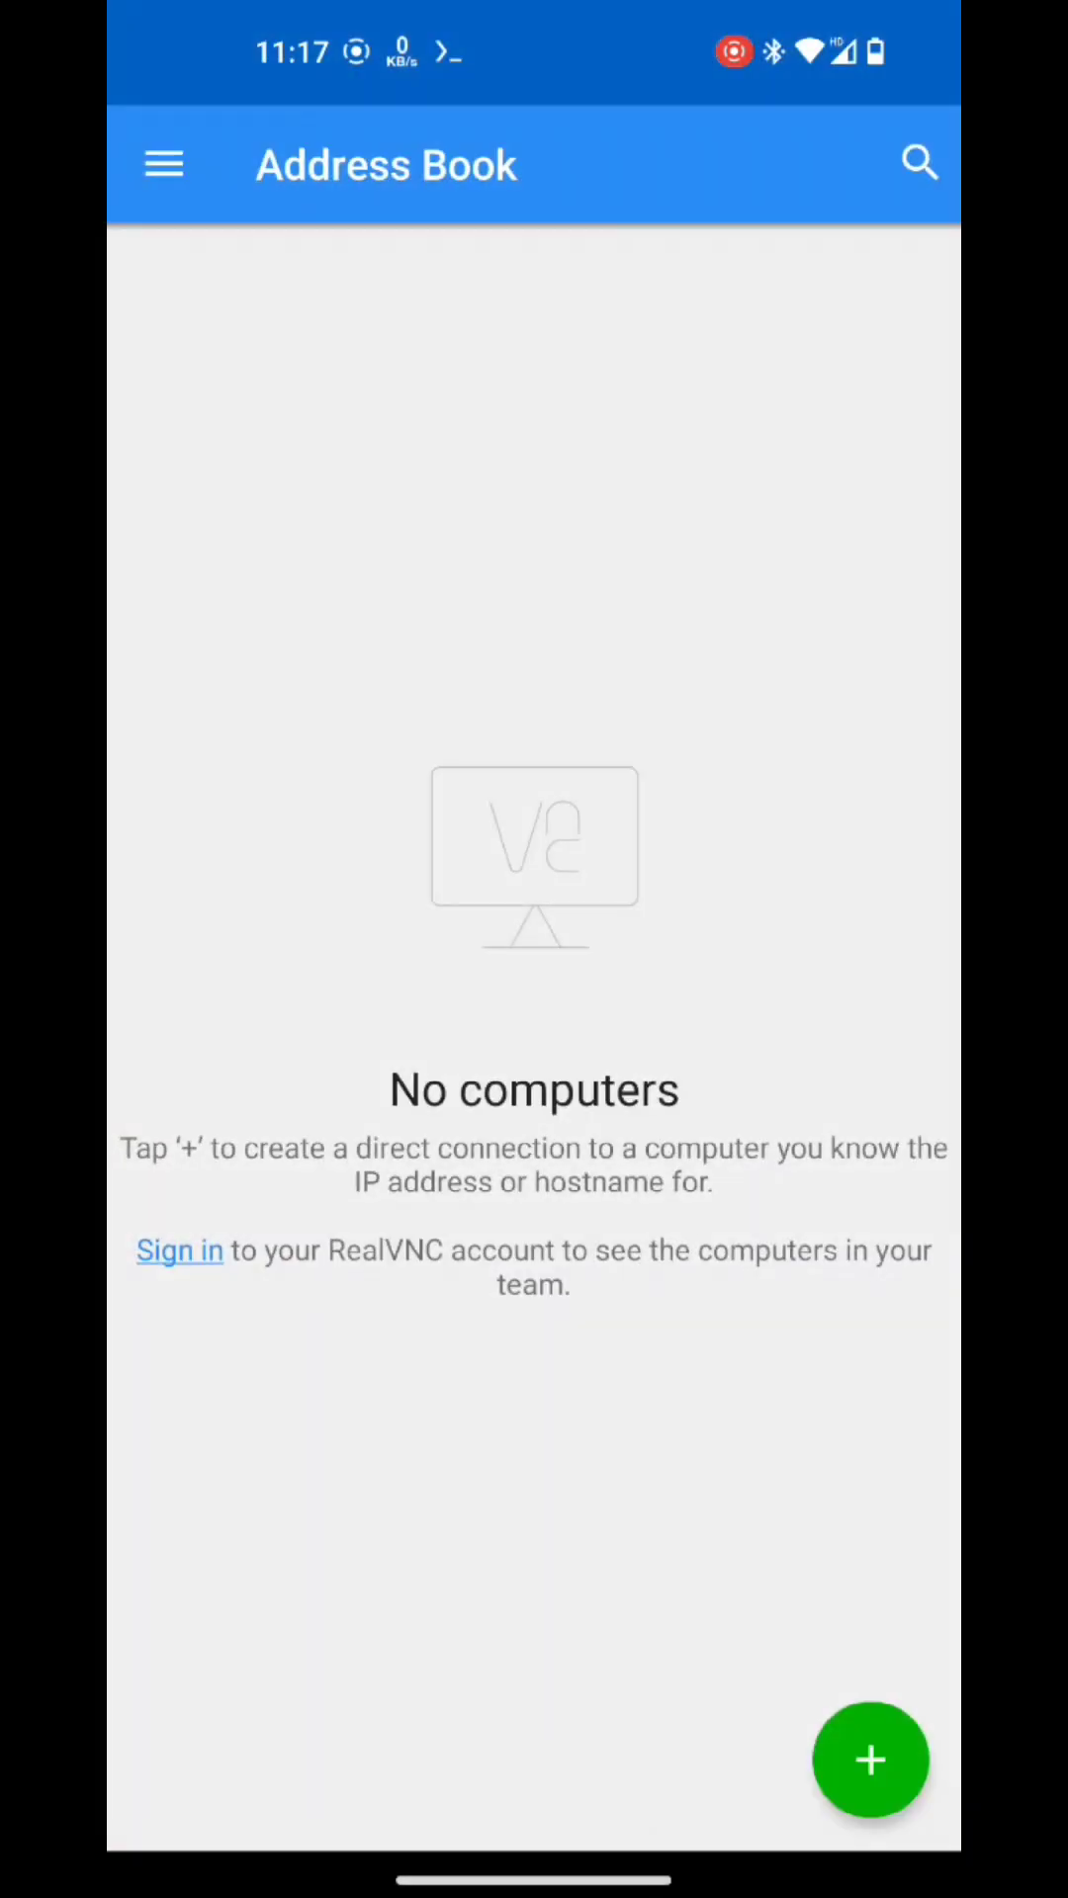
pyautogui.click(867, 1762)
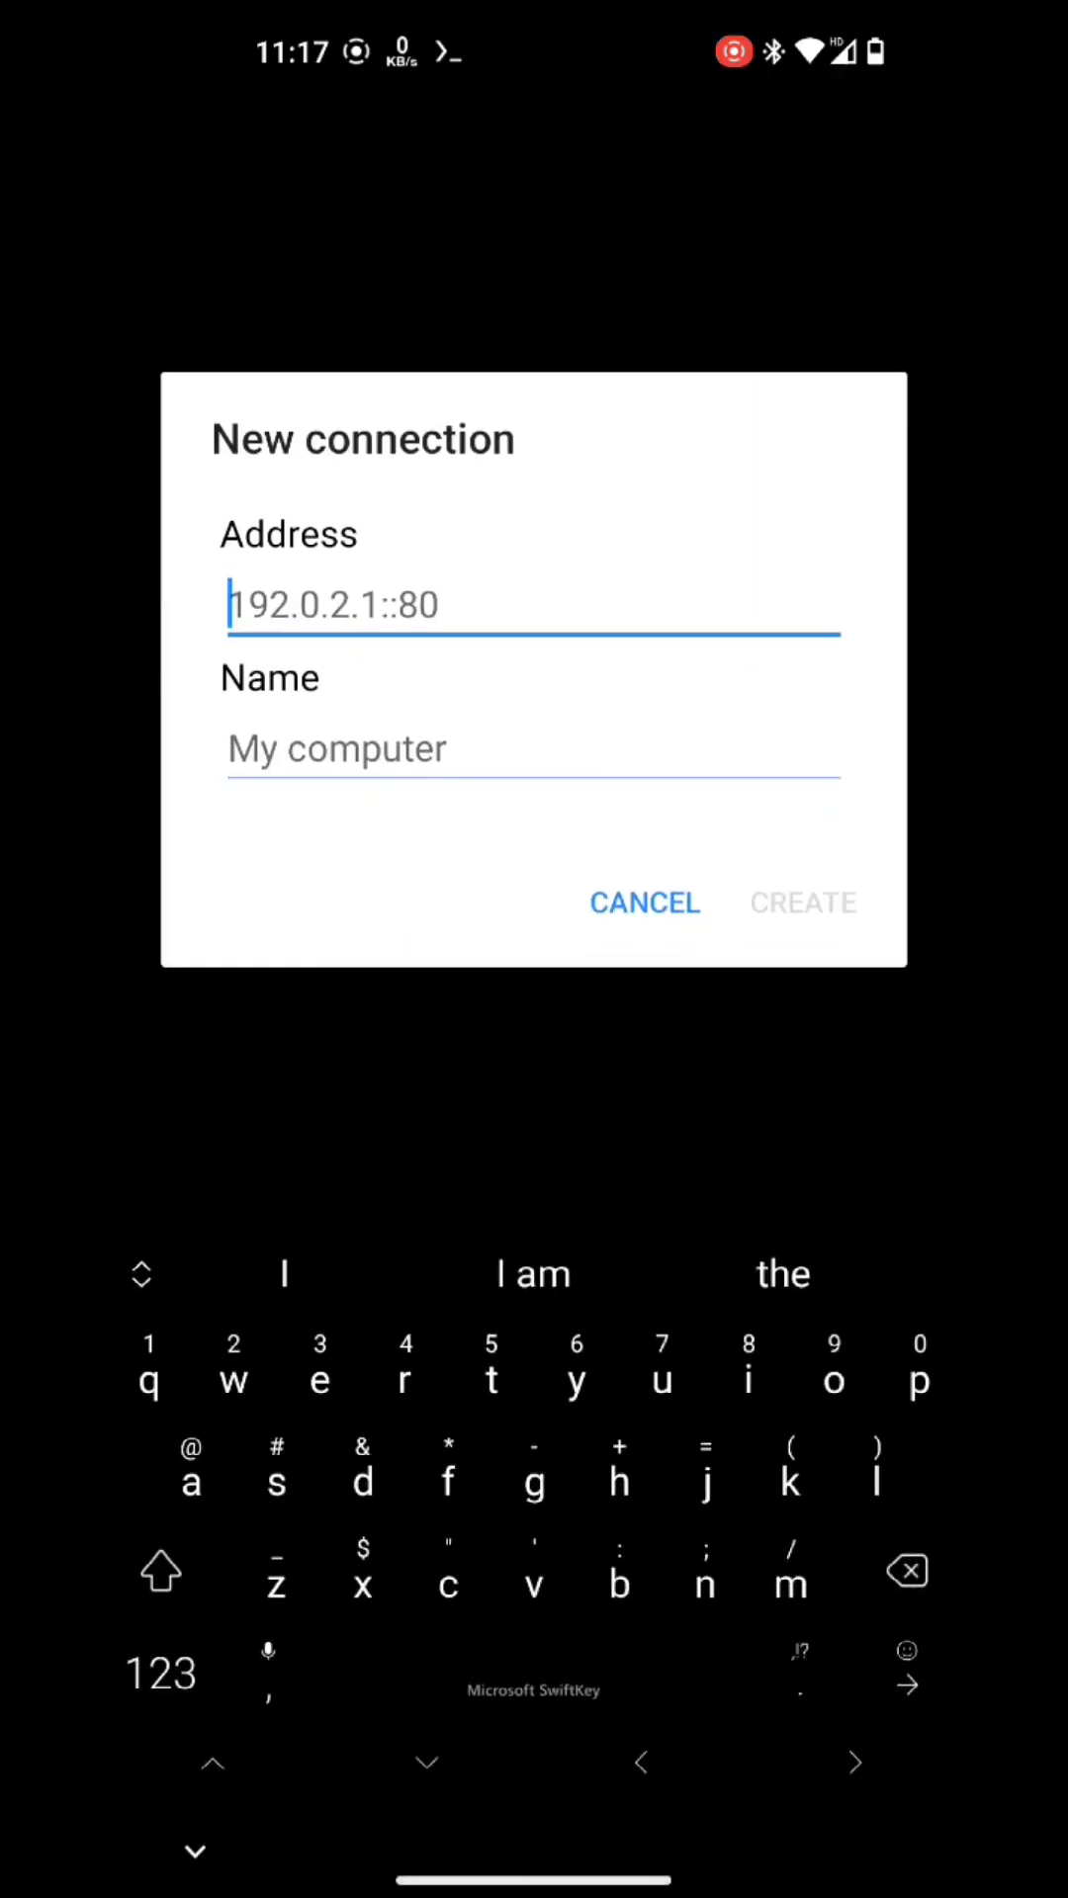
pyautogui.write('localhost:59')
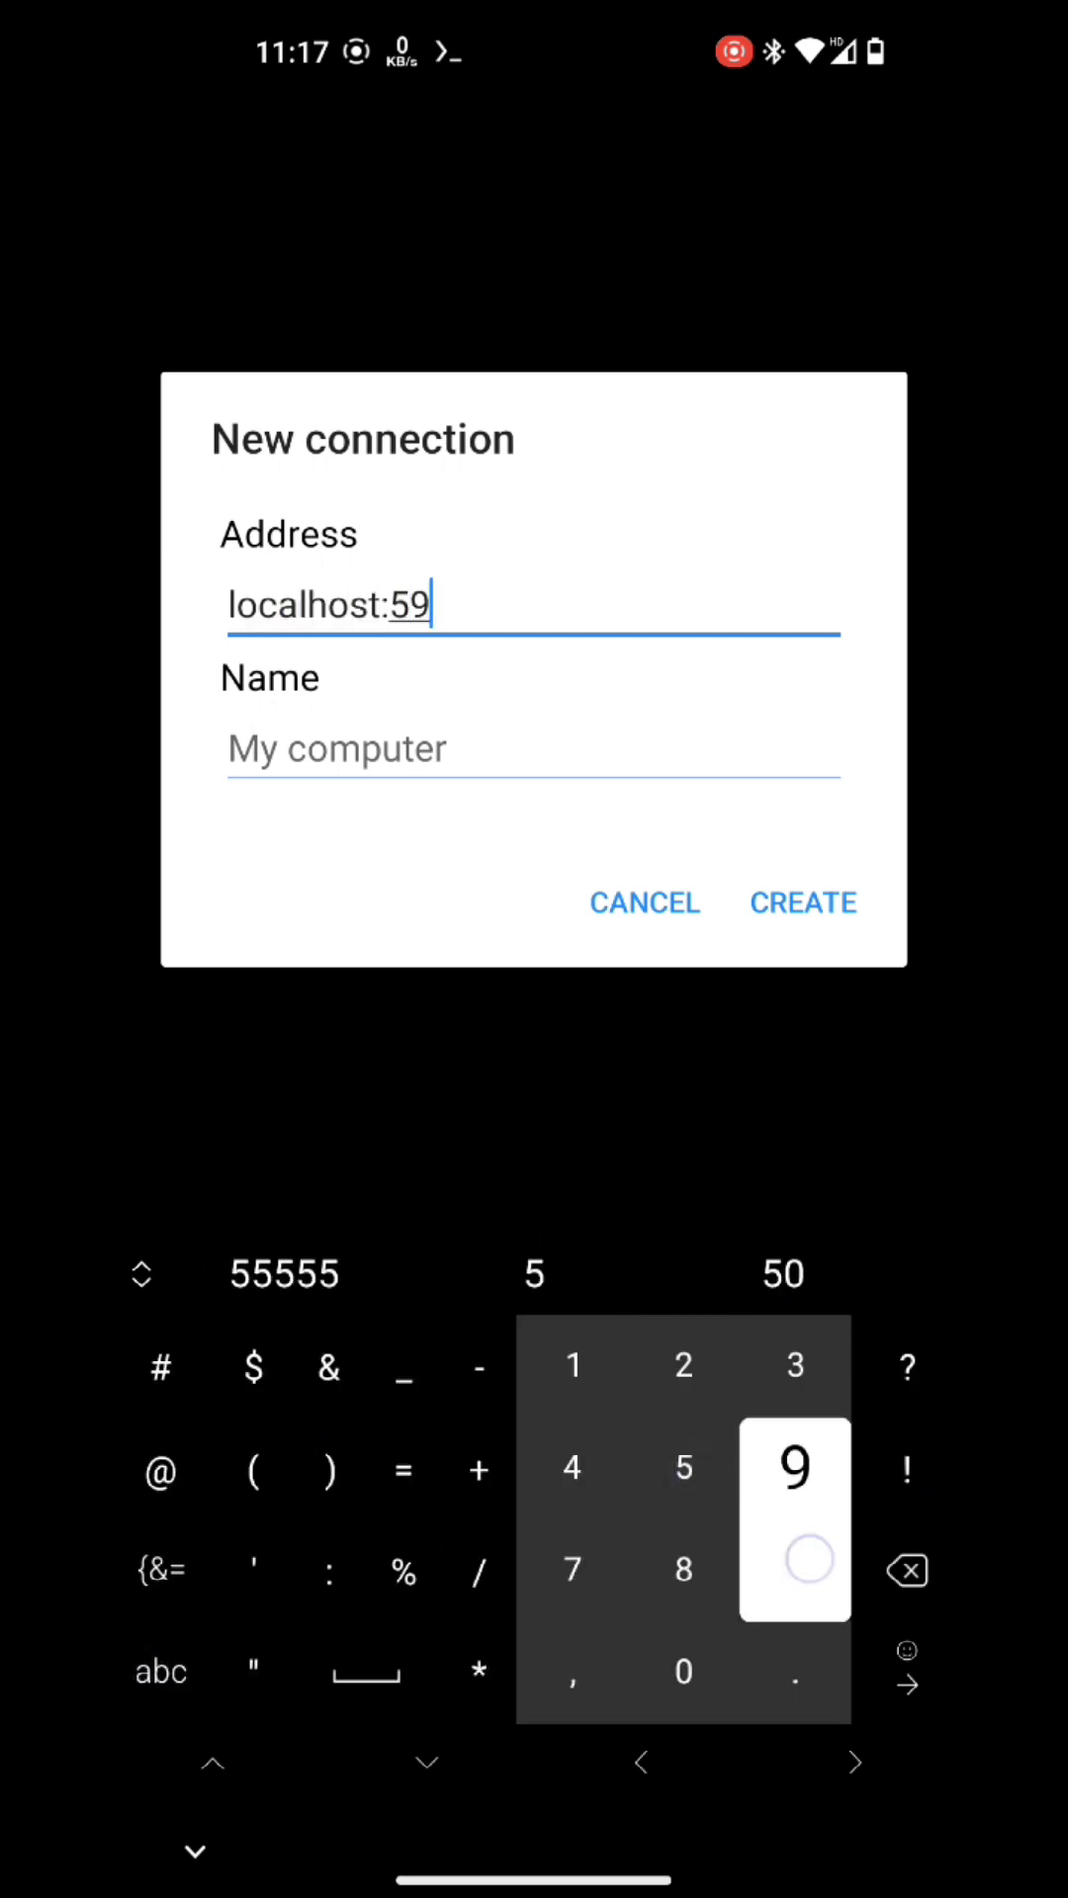
pyautogui.click(803, 902)
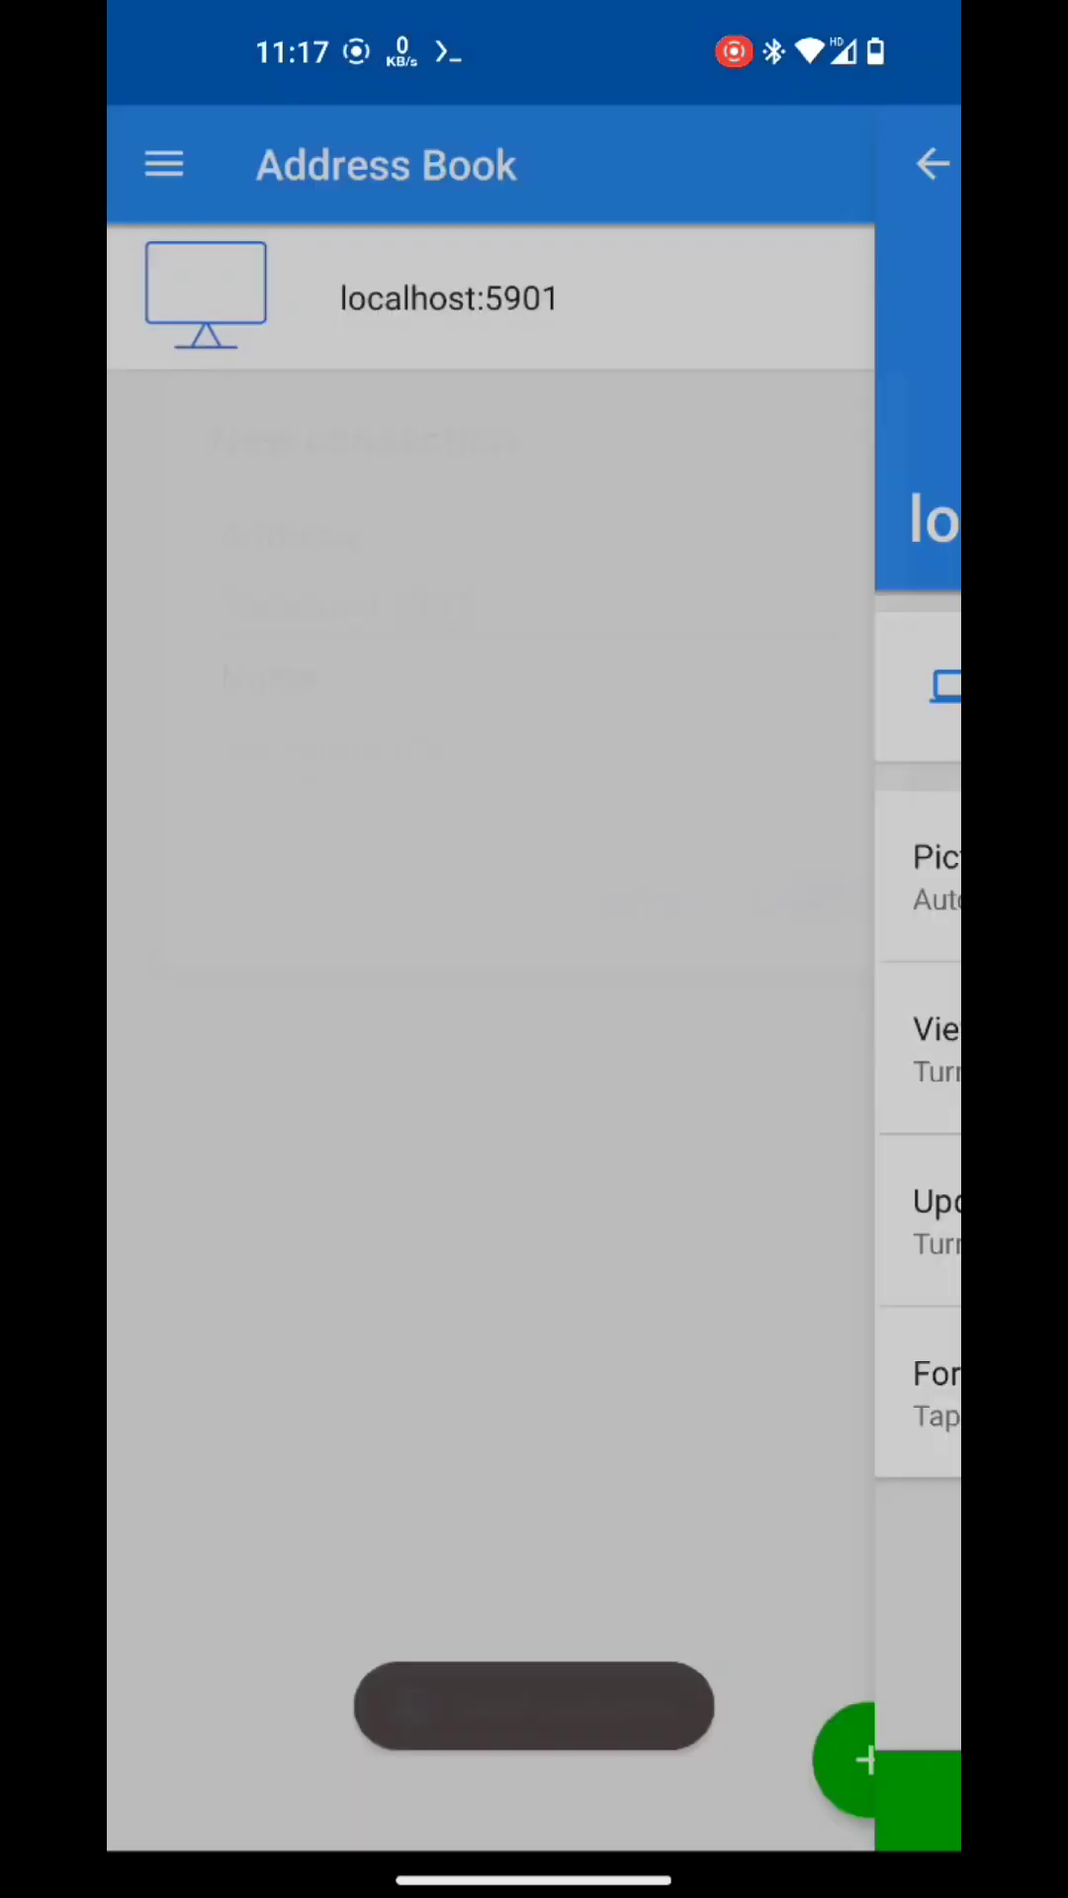
# Step: Connect to the localhost:5901 KeX server and submit the VNC password
pyautogui.click(449, 301)
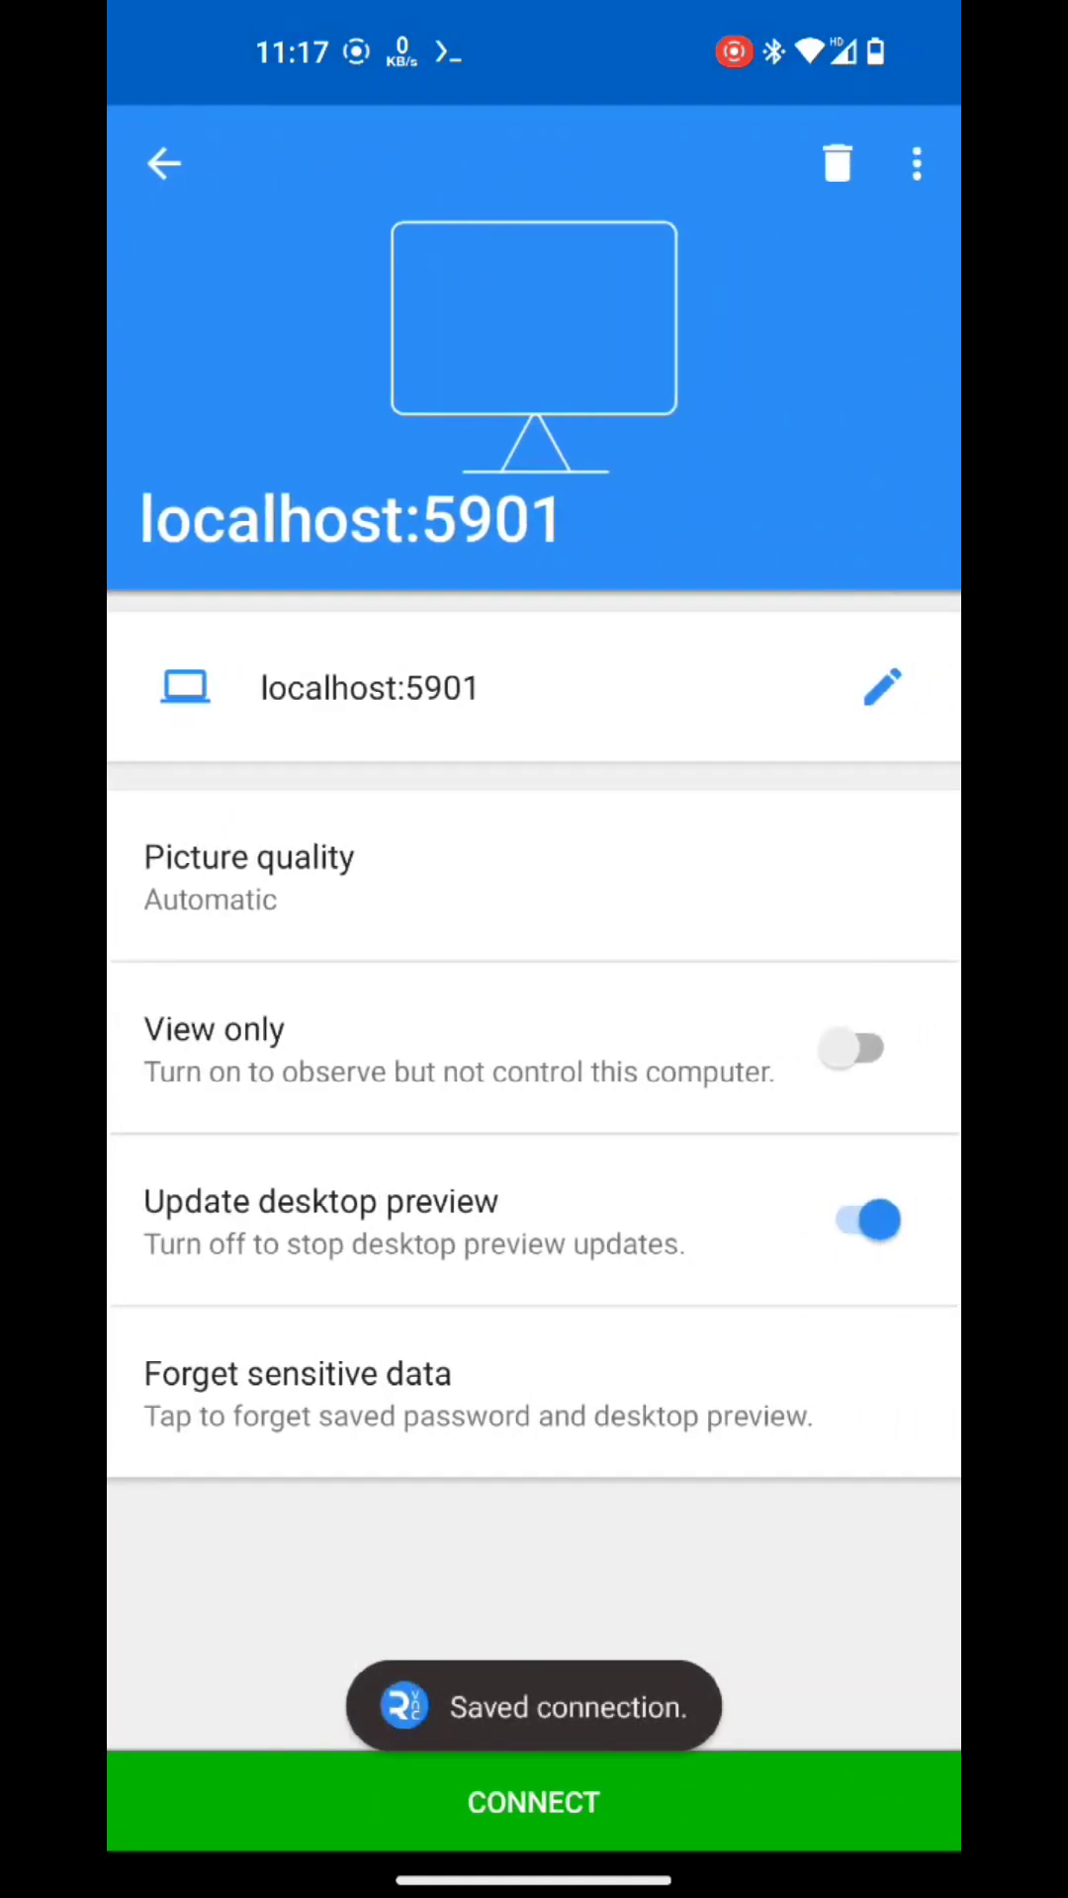
pyautogui.click(530, 1803)
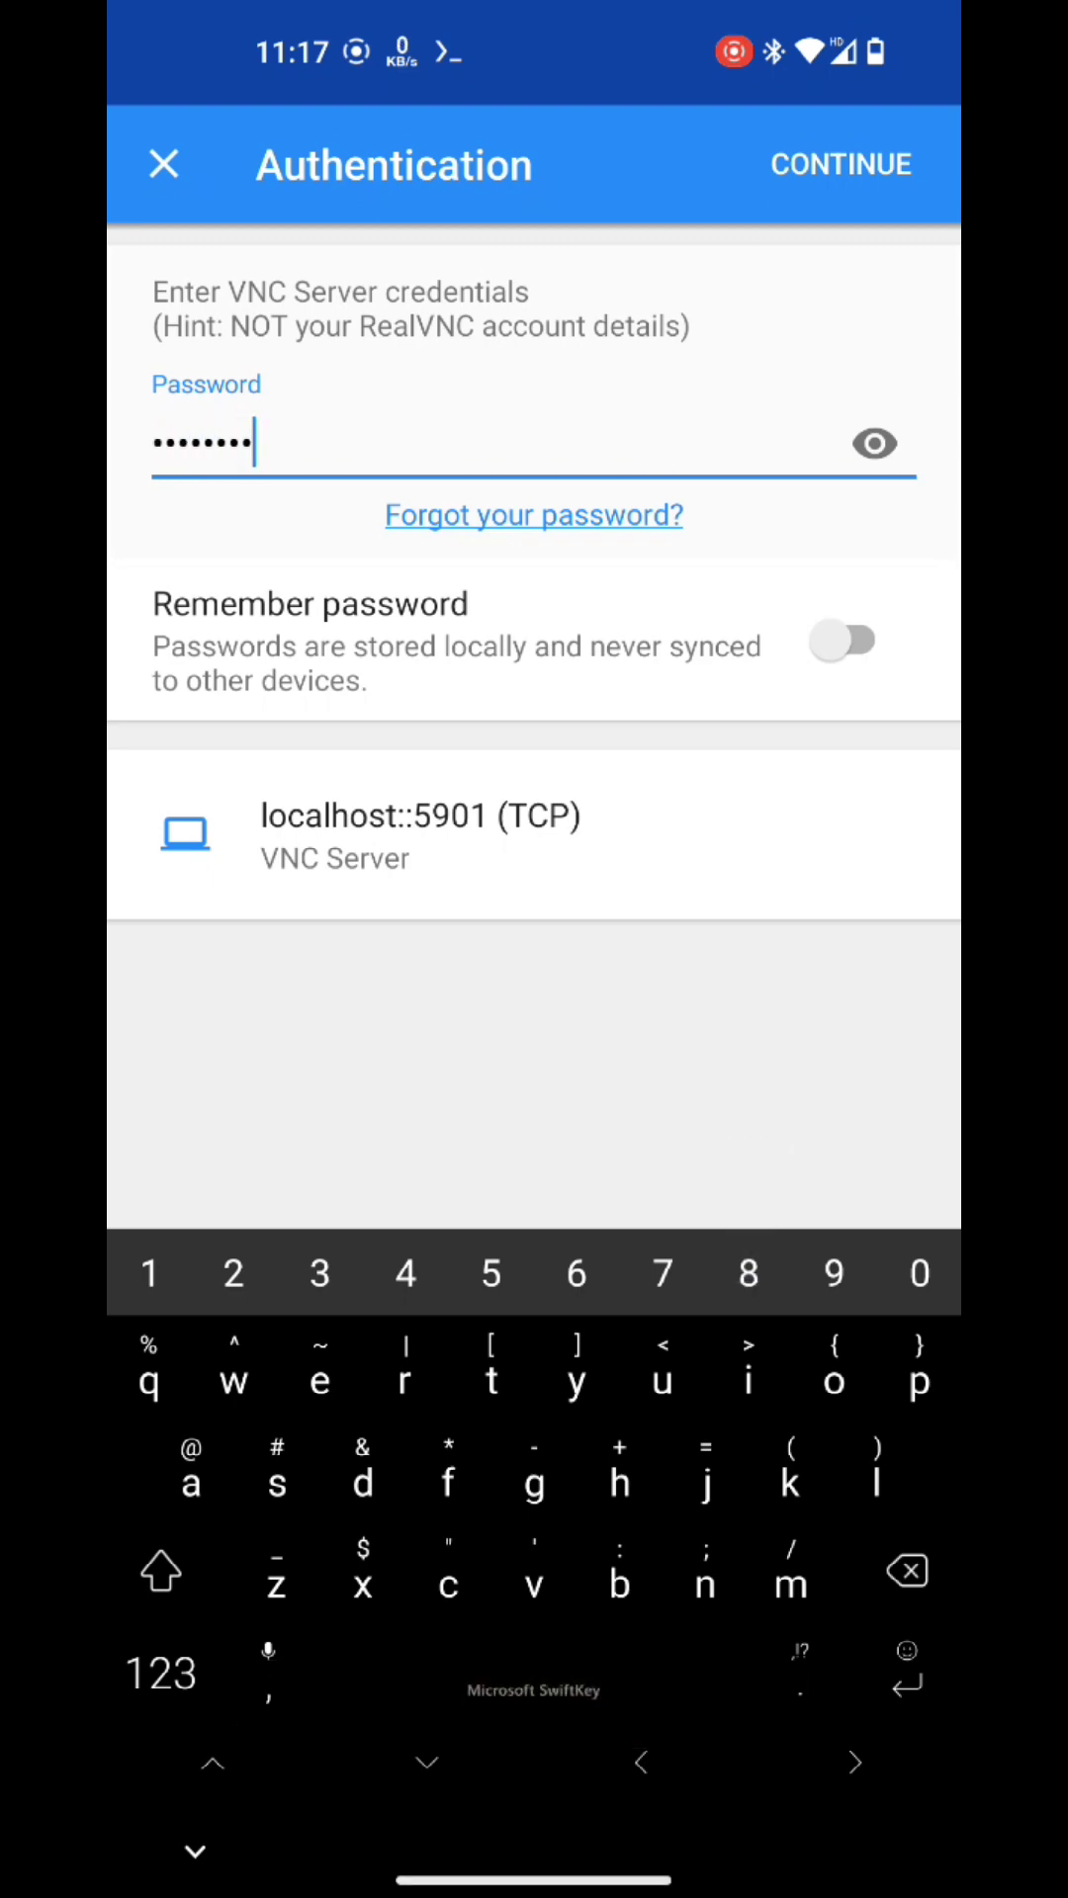
pyautogui.click(839, 164)
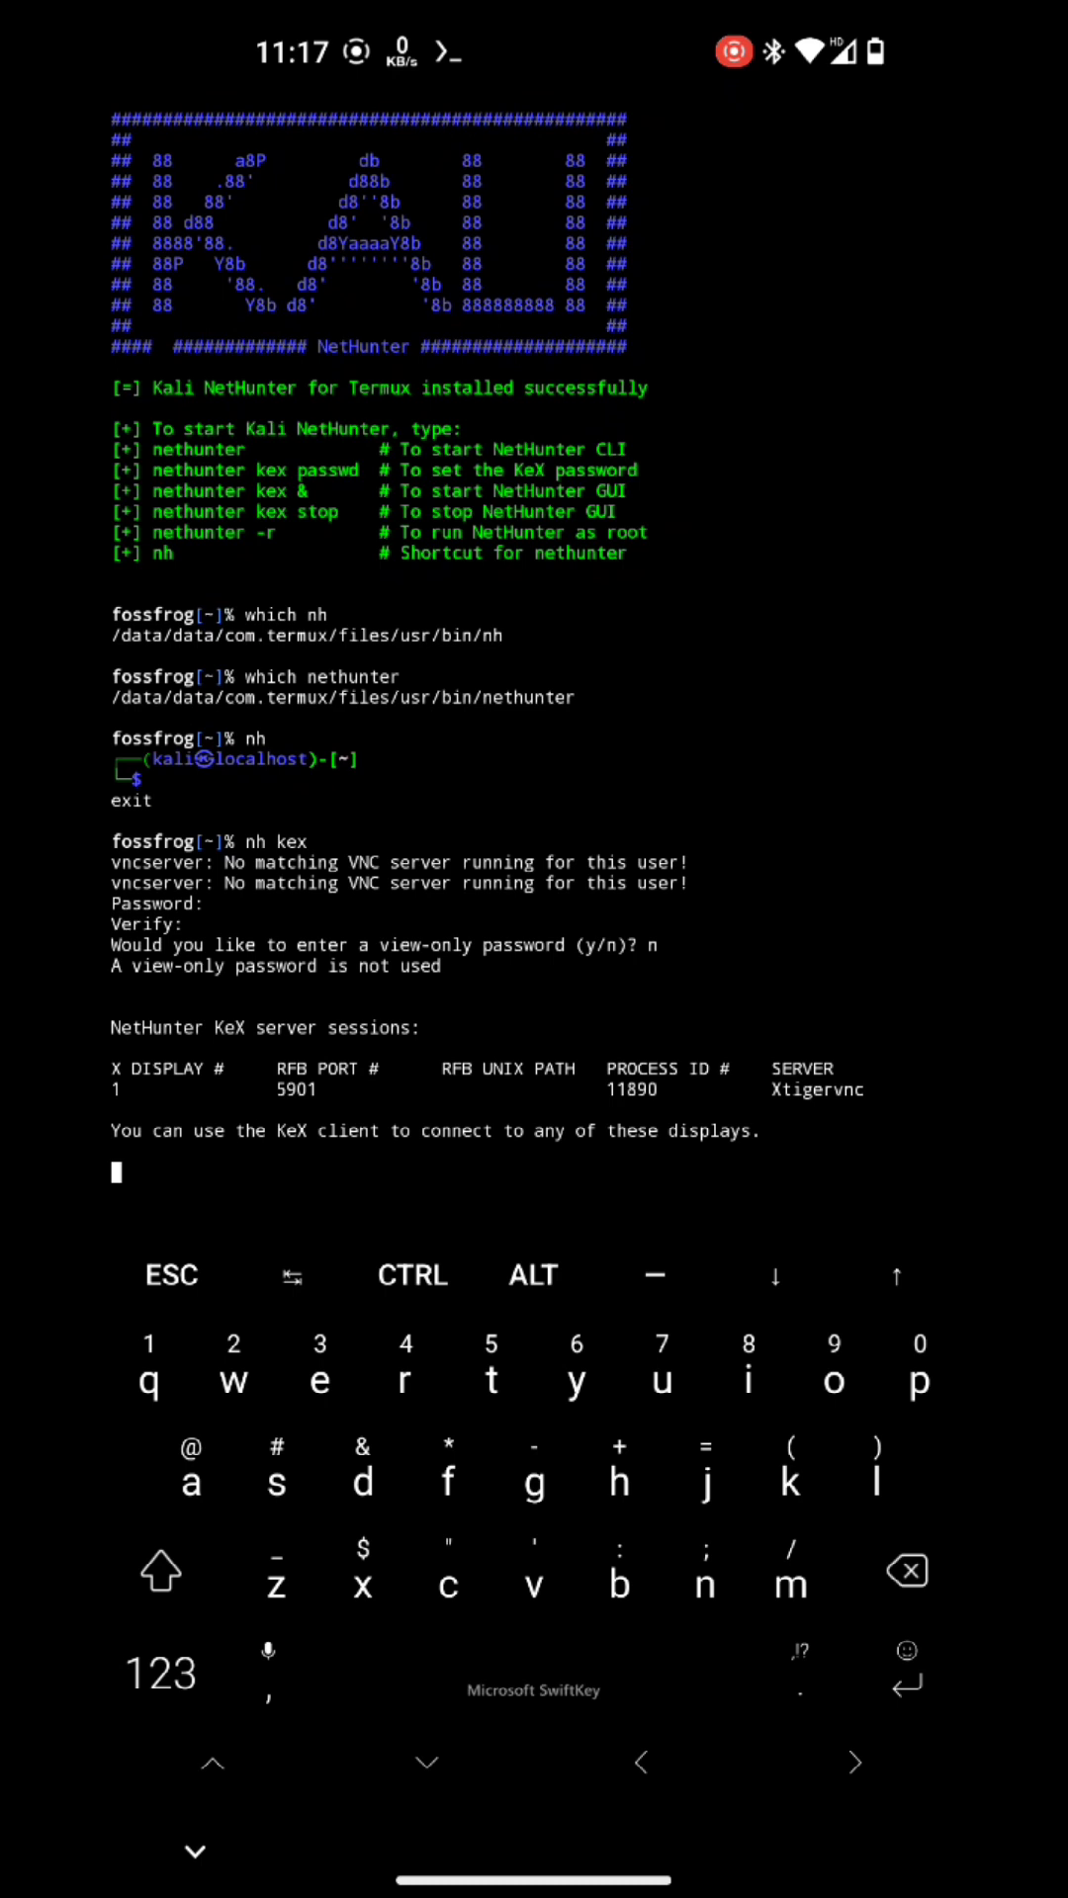
# Step: Interrupt the running KeX session and relaunch it in the background with 'nh kex &'
pyautogui.click(412, 1275)
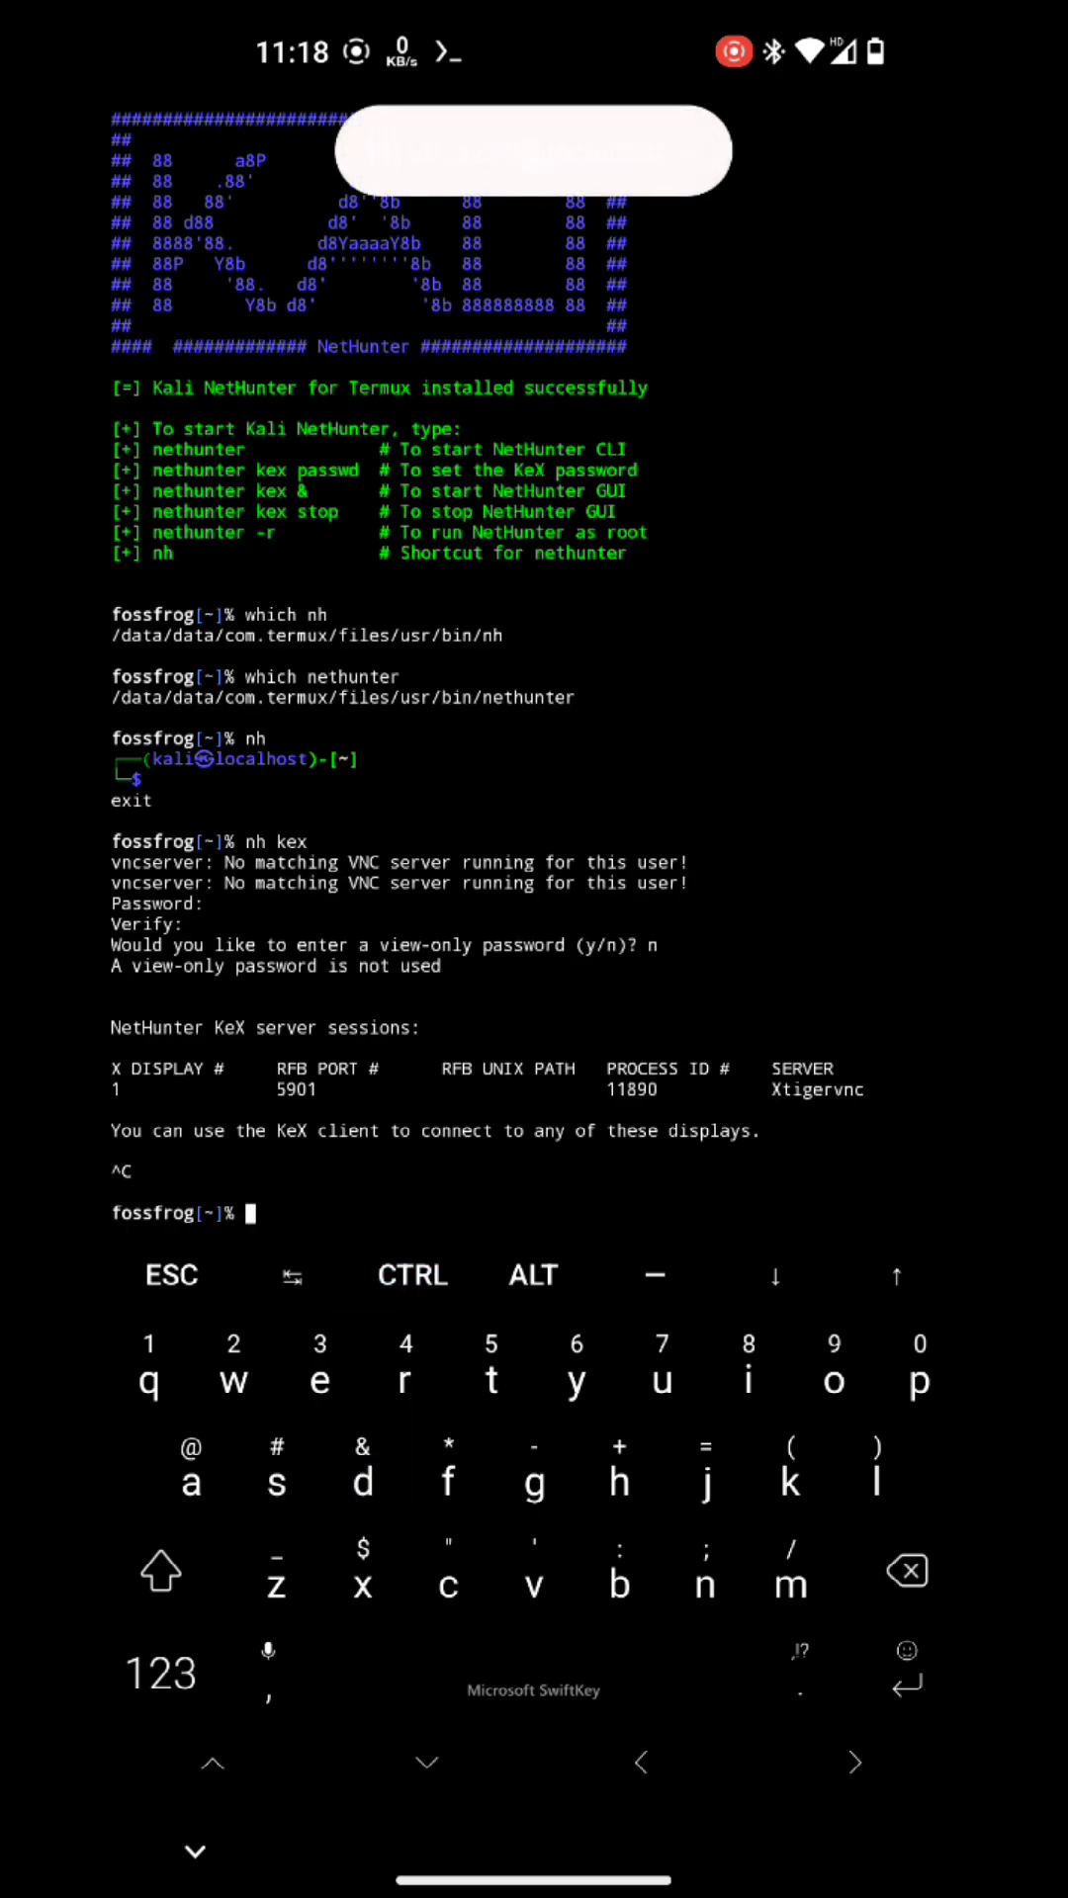
pyautogui.write('nh kex &')
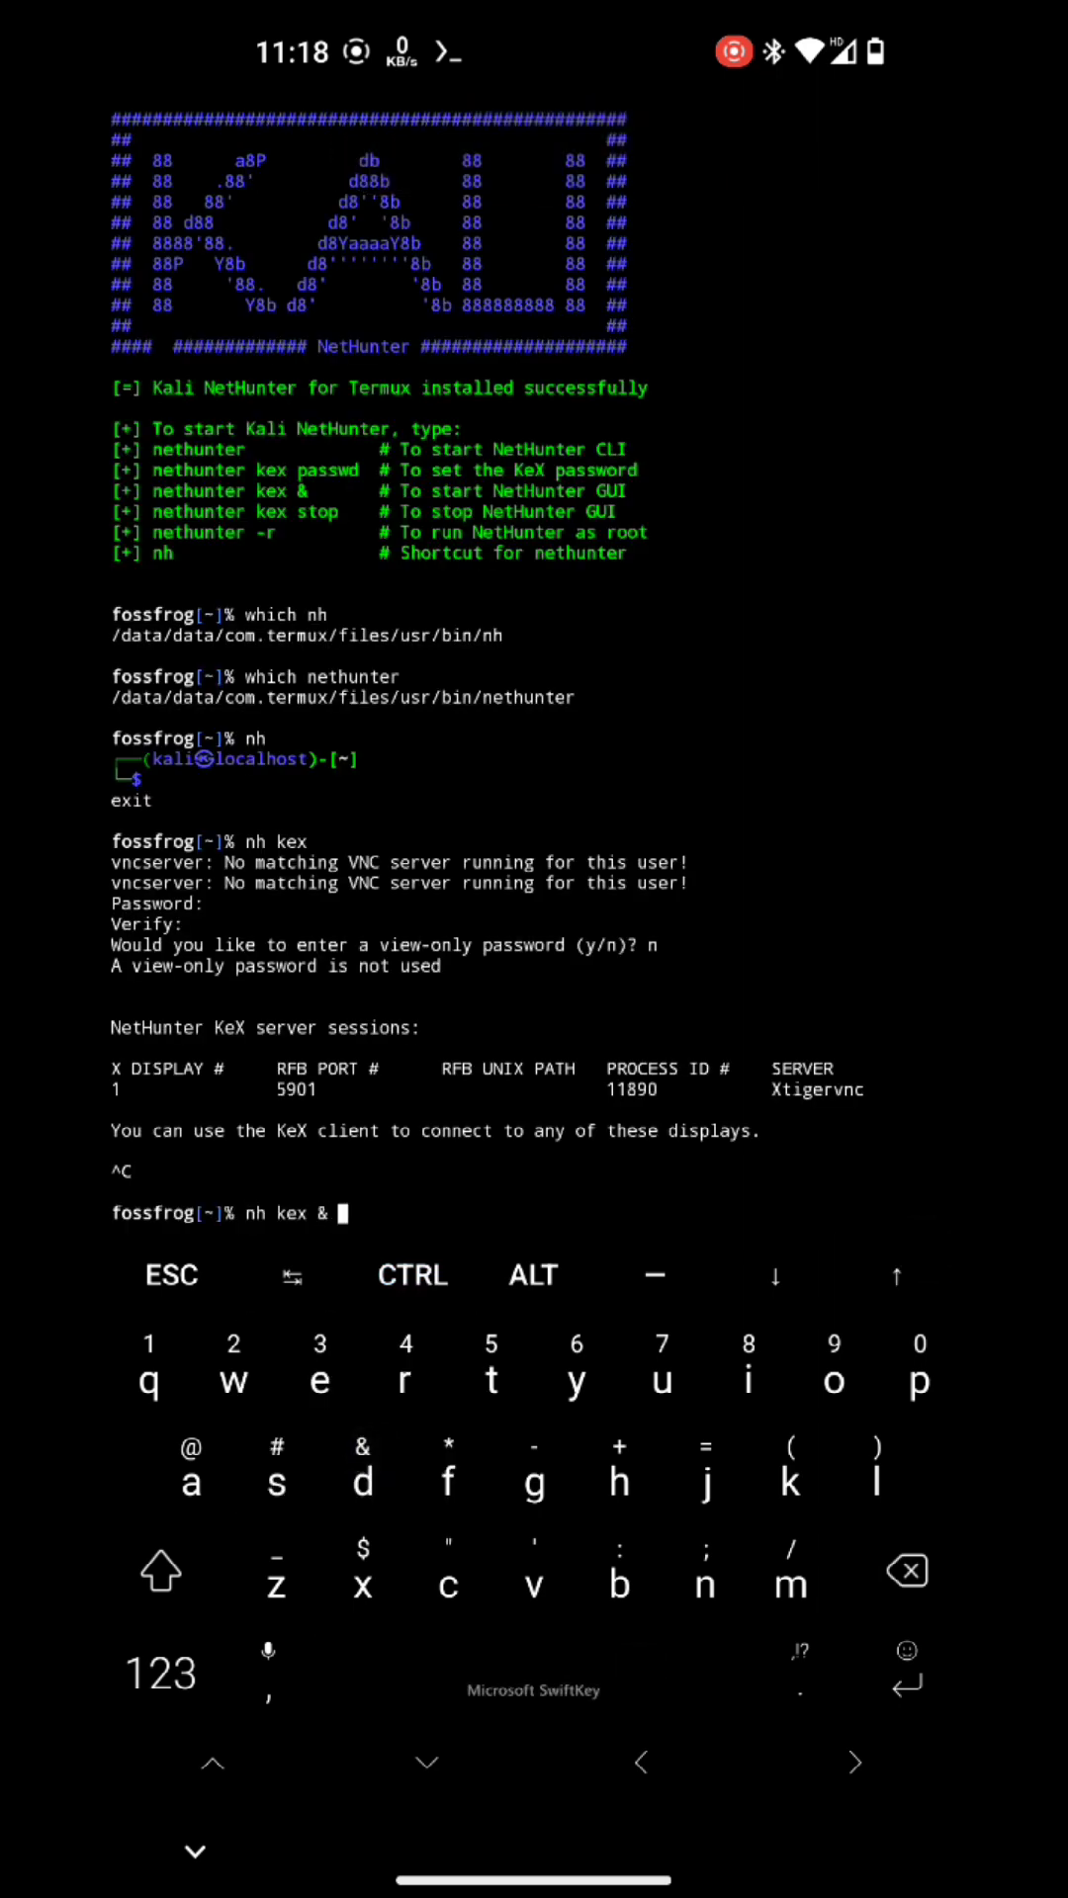
pyautogui.press('Enter')
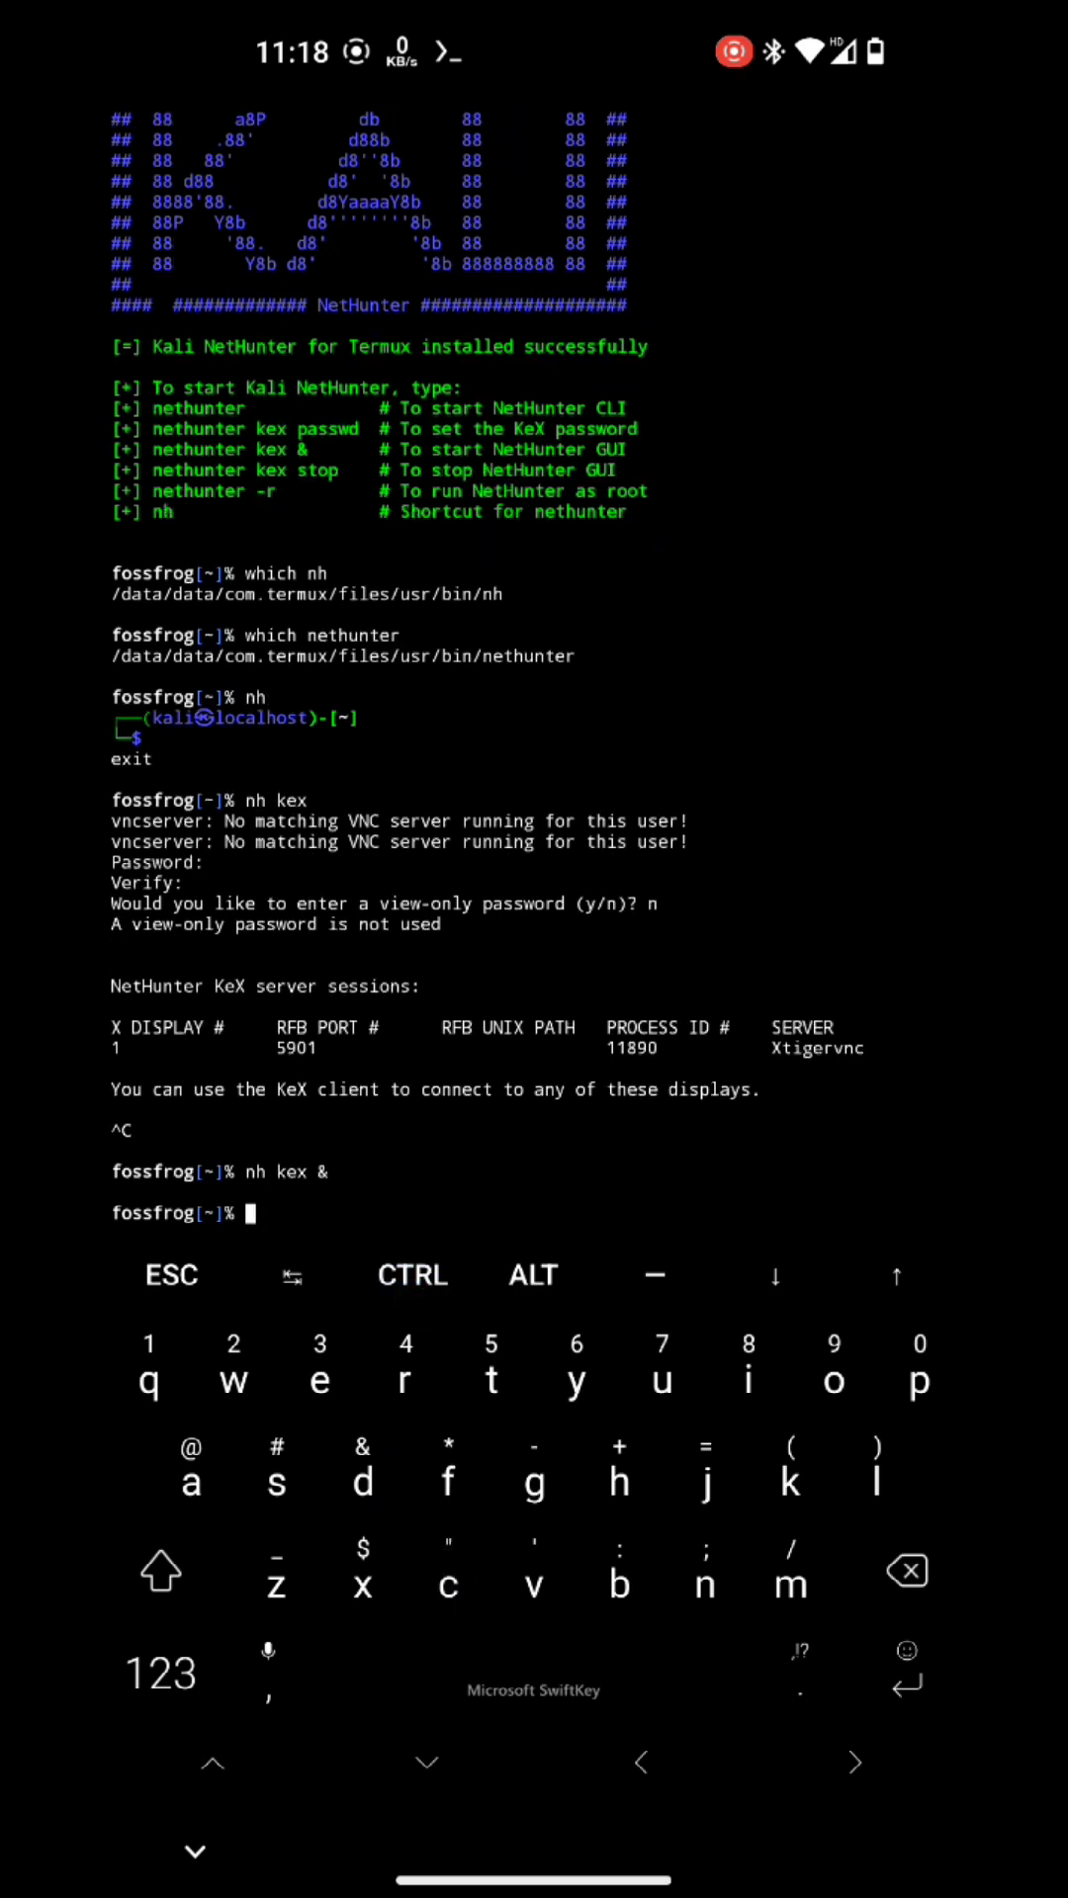
# Step: Re-enter the Kali shell with 'nh' and start listing the home folder with 'ls -a'
pyautogui.write('nh')
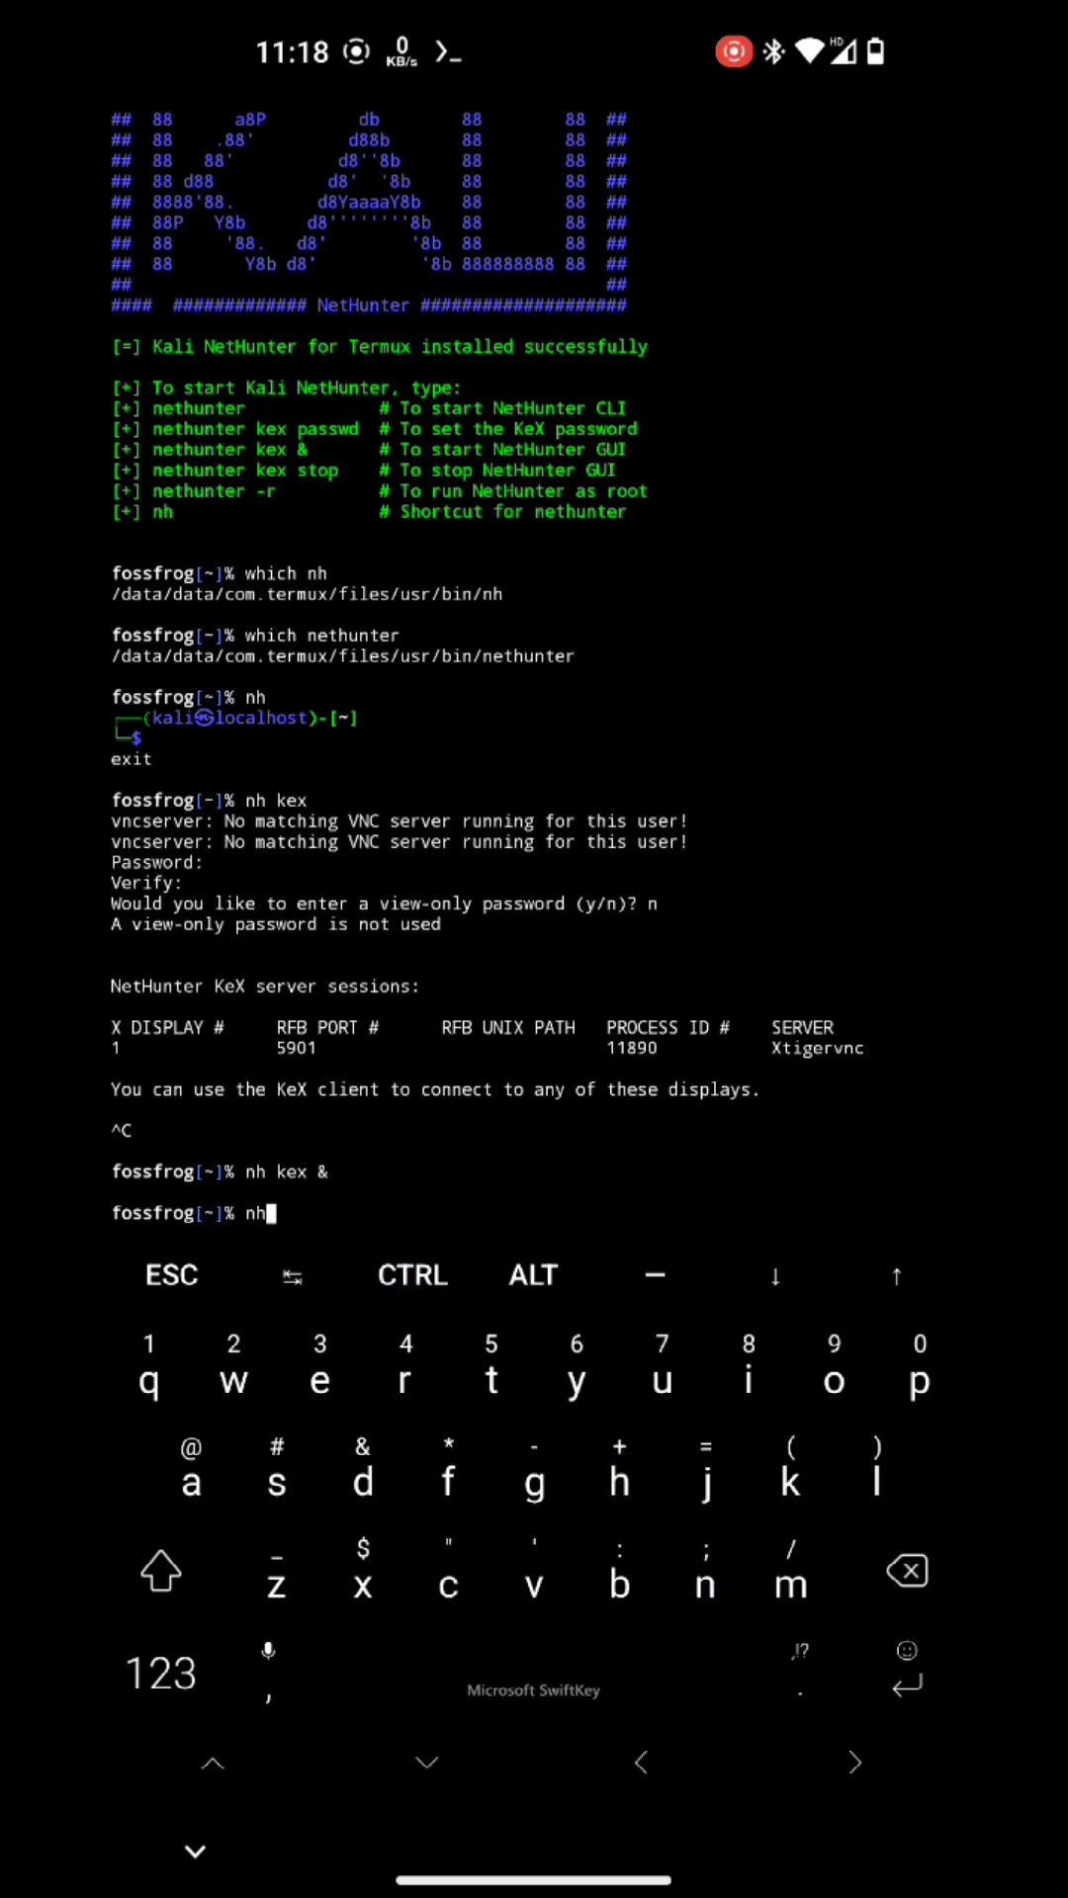
pyautogui.press('Enter')
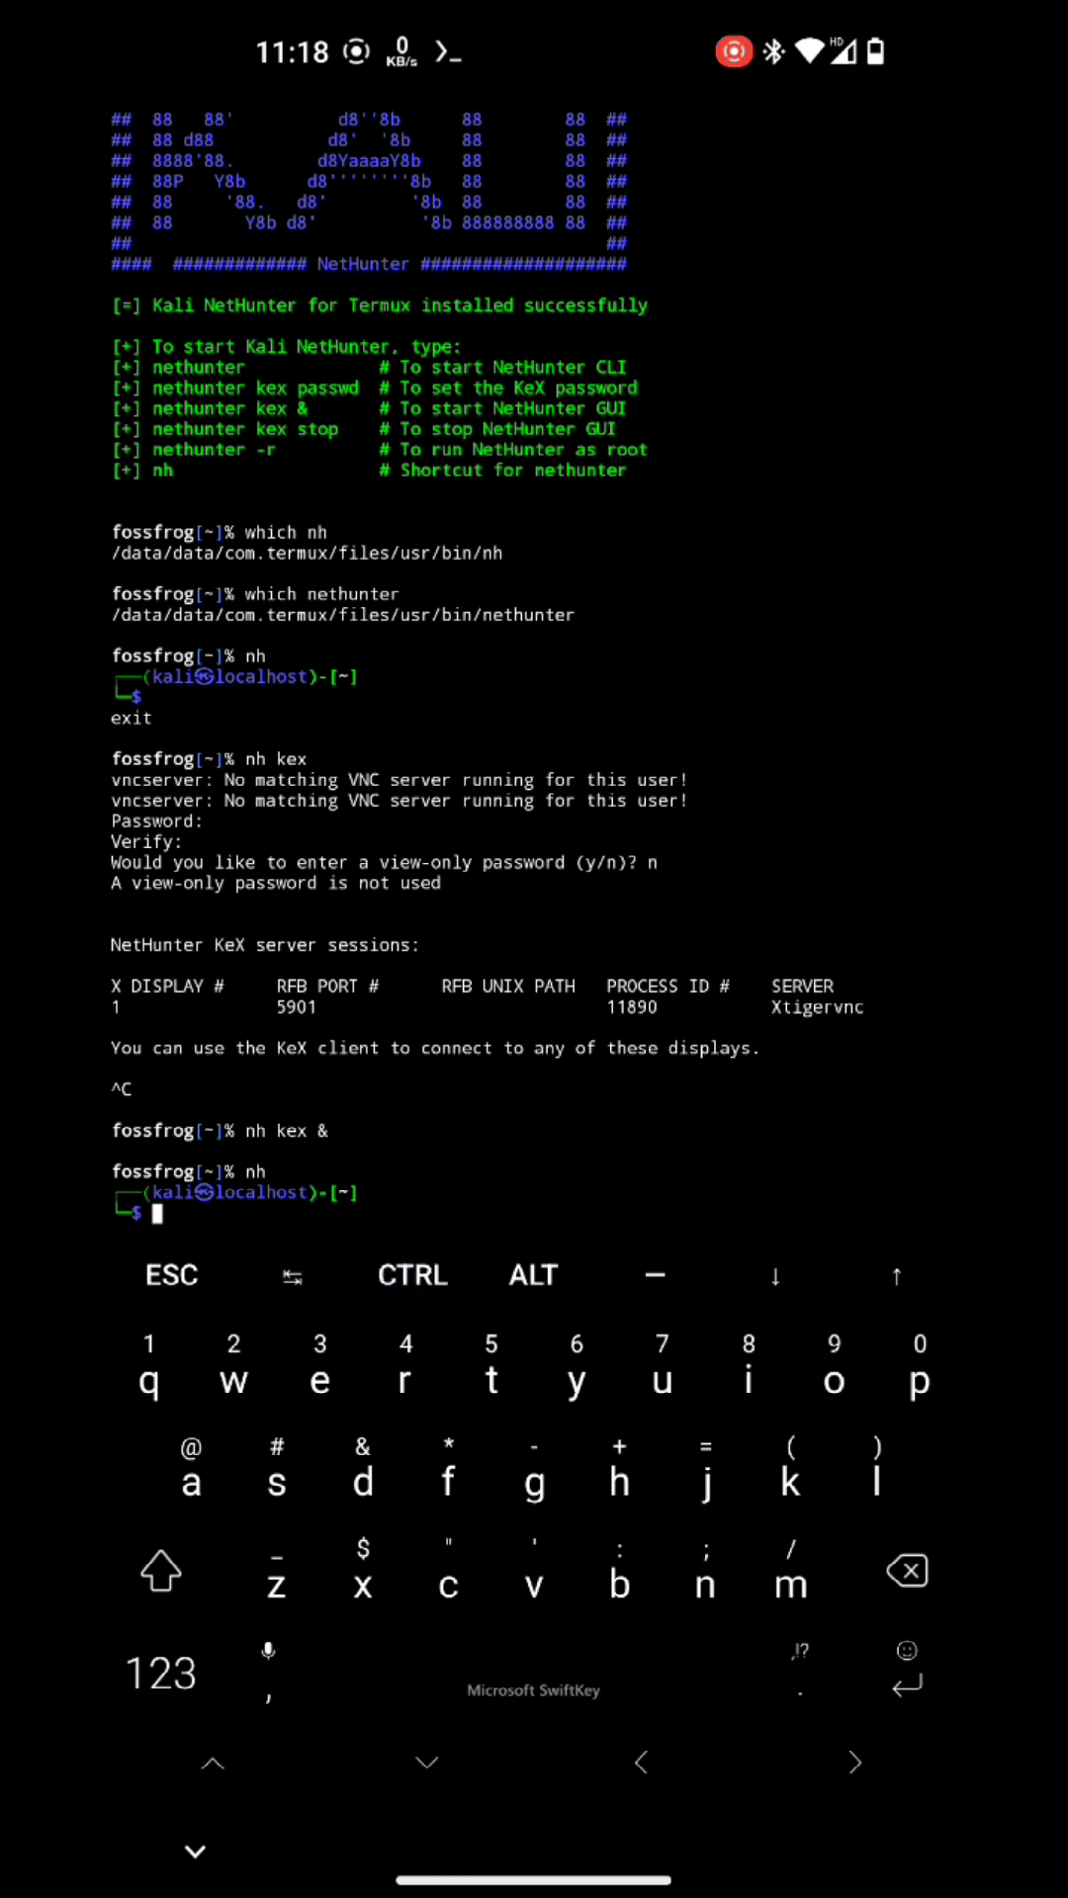
pyautogui.write('ls -a')
pyautogui.write('cat x')
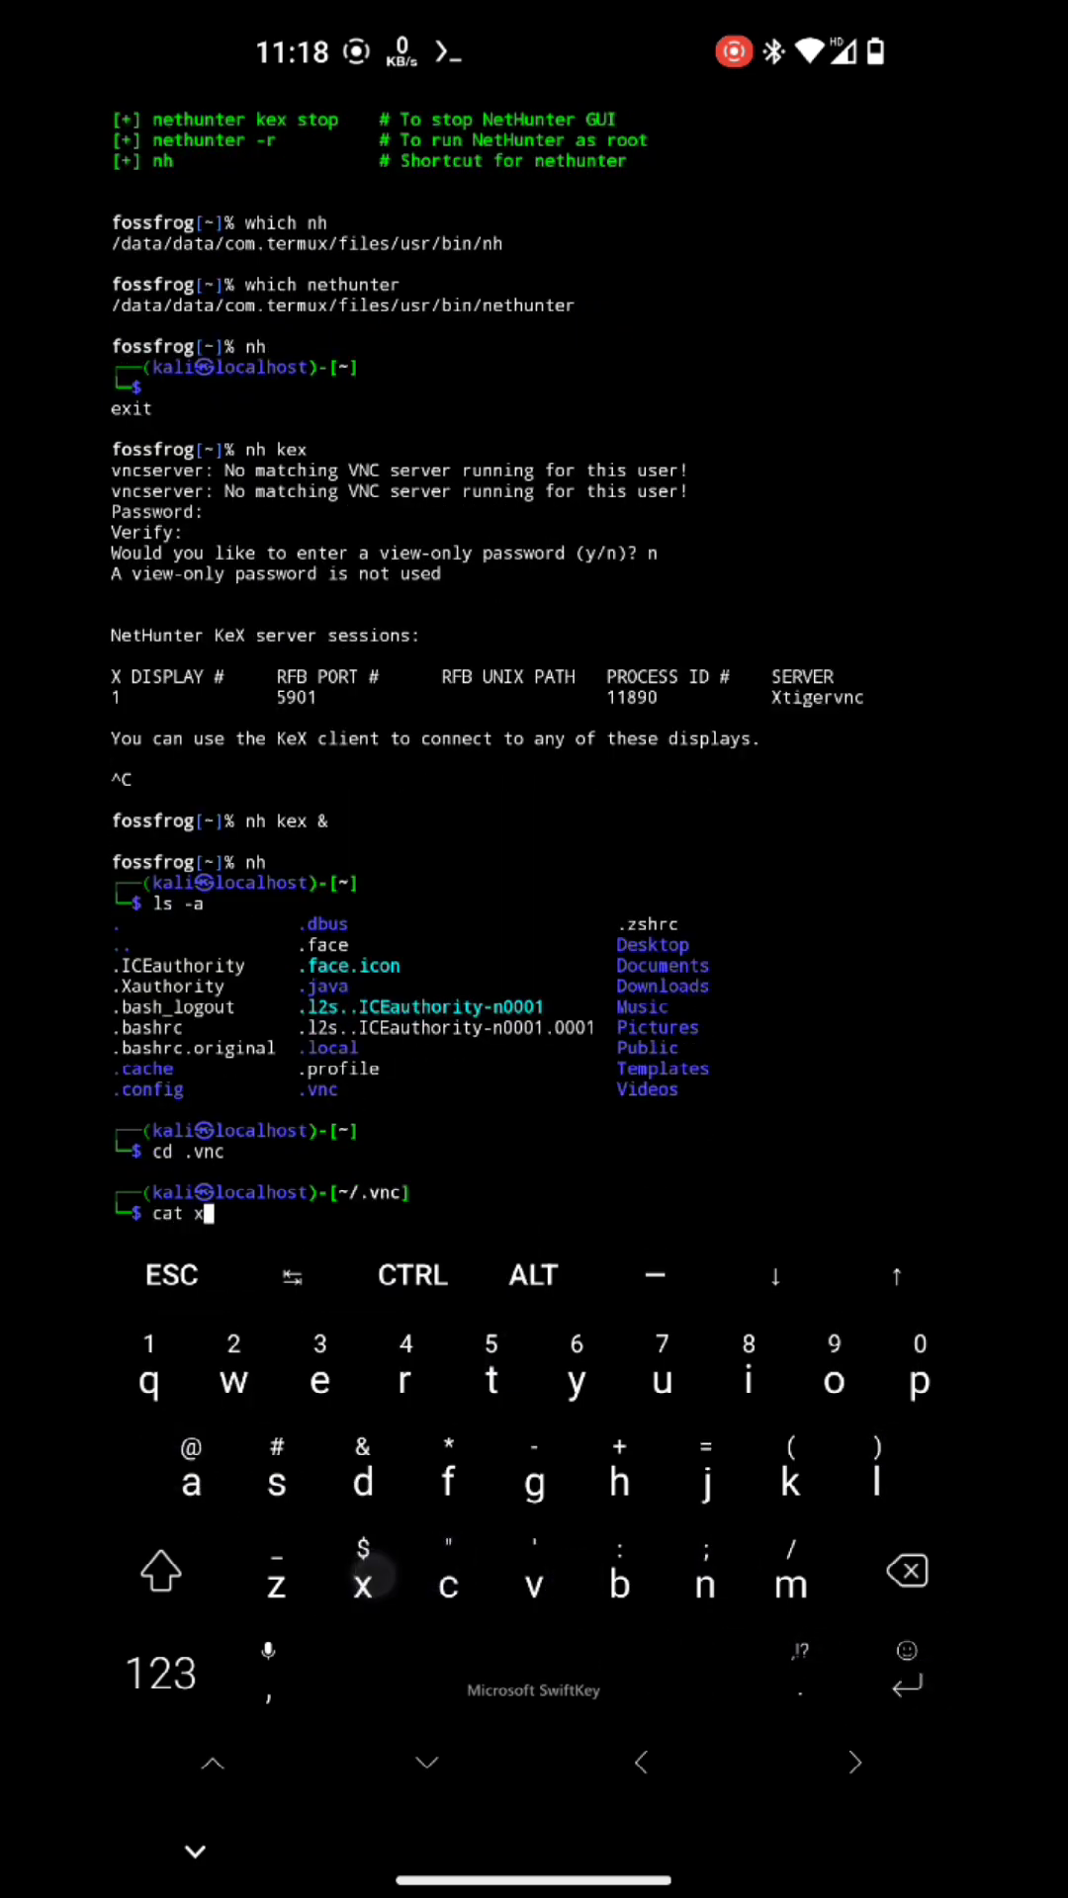
# Step: Show the ~/.vnc xstartup script with cat, then begin 'sudo apt update'
pyautogui.press('Enter')
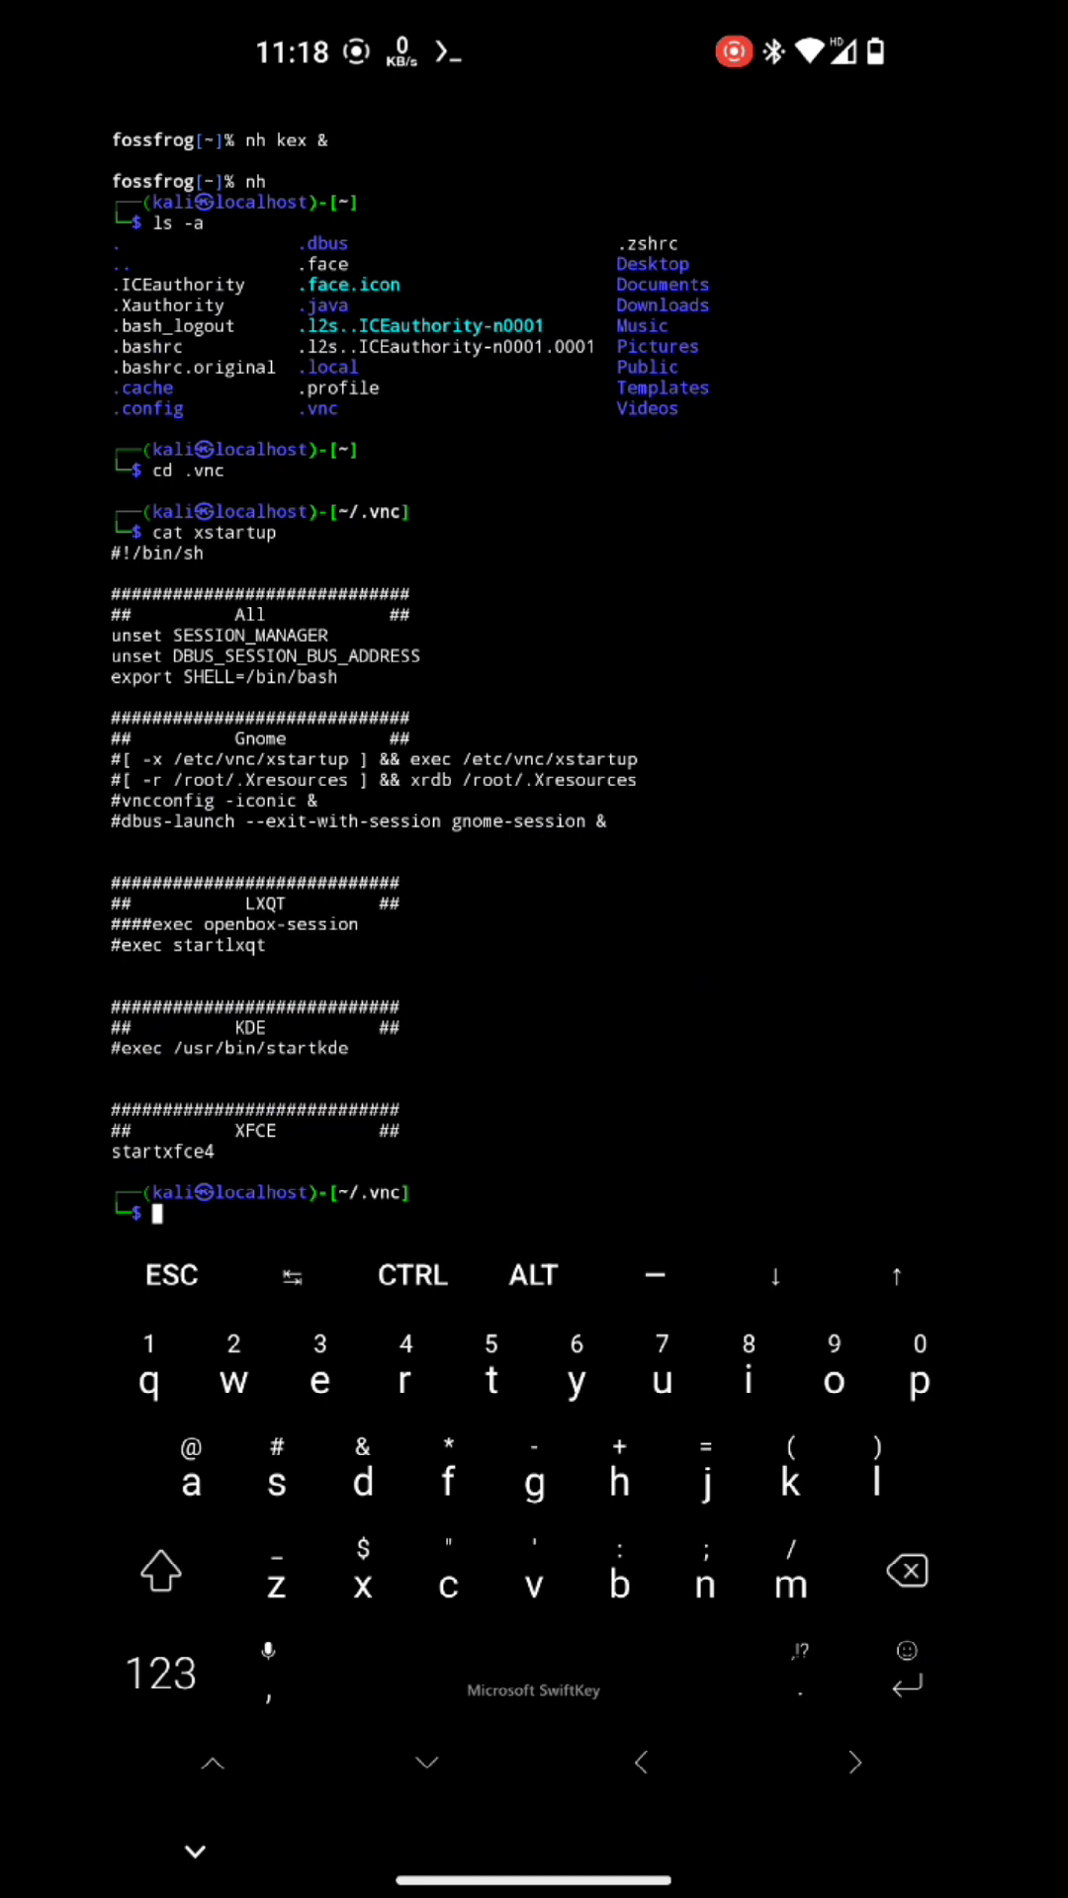
pyautogui.write('sudo a')
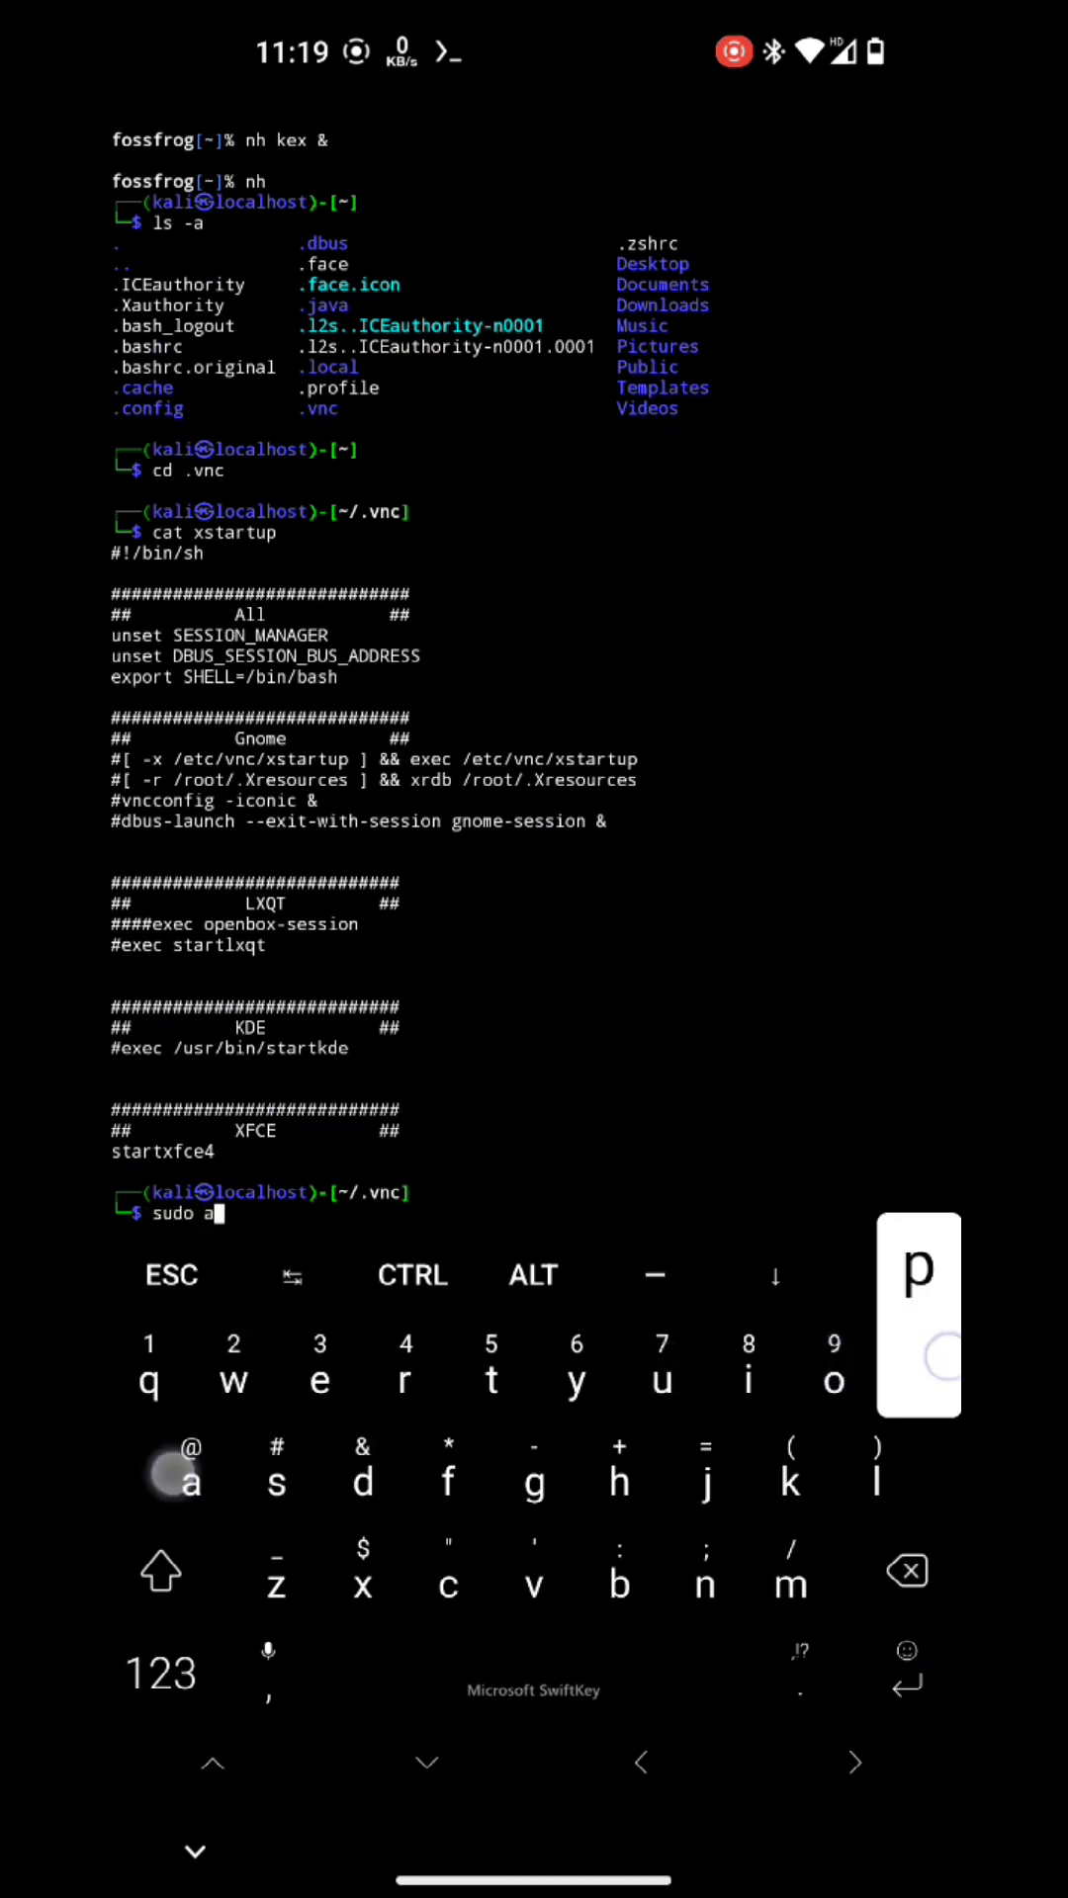
pyautogui.write('pt install')
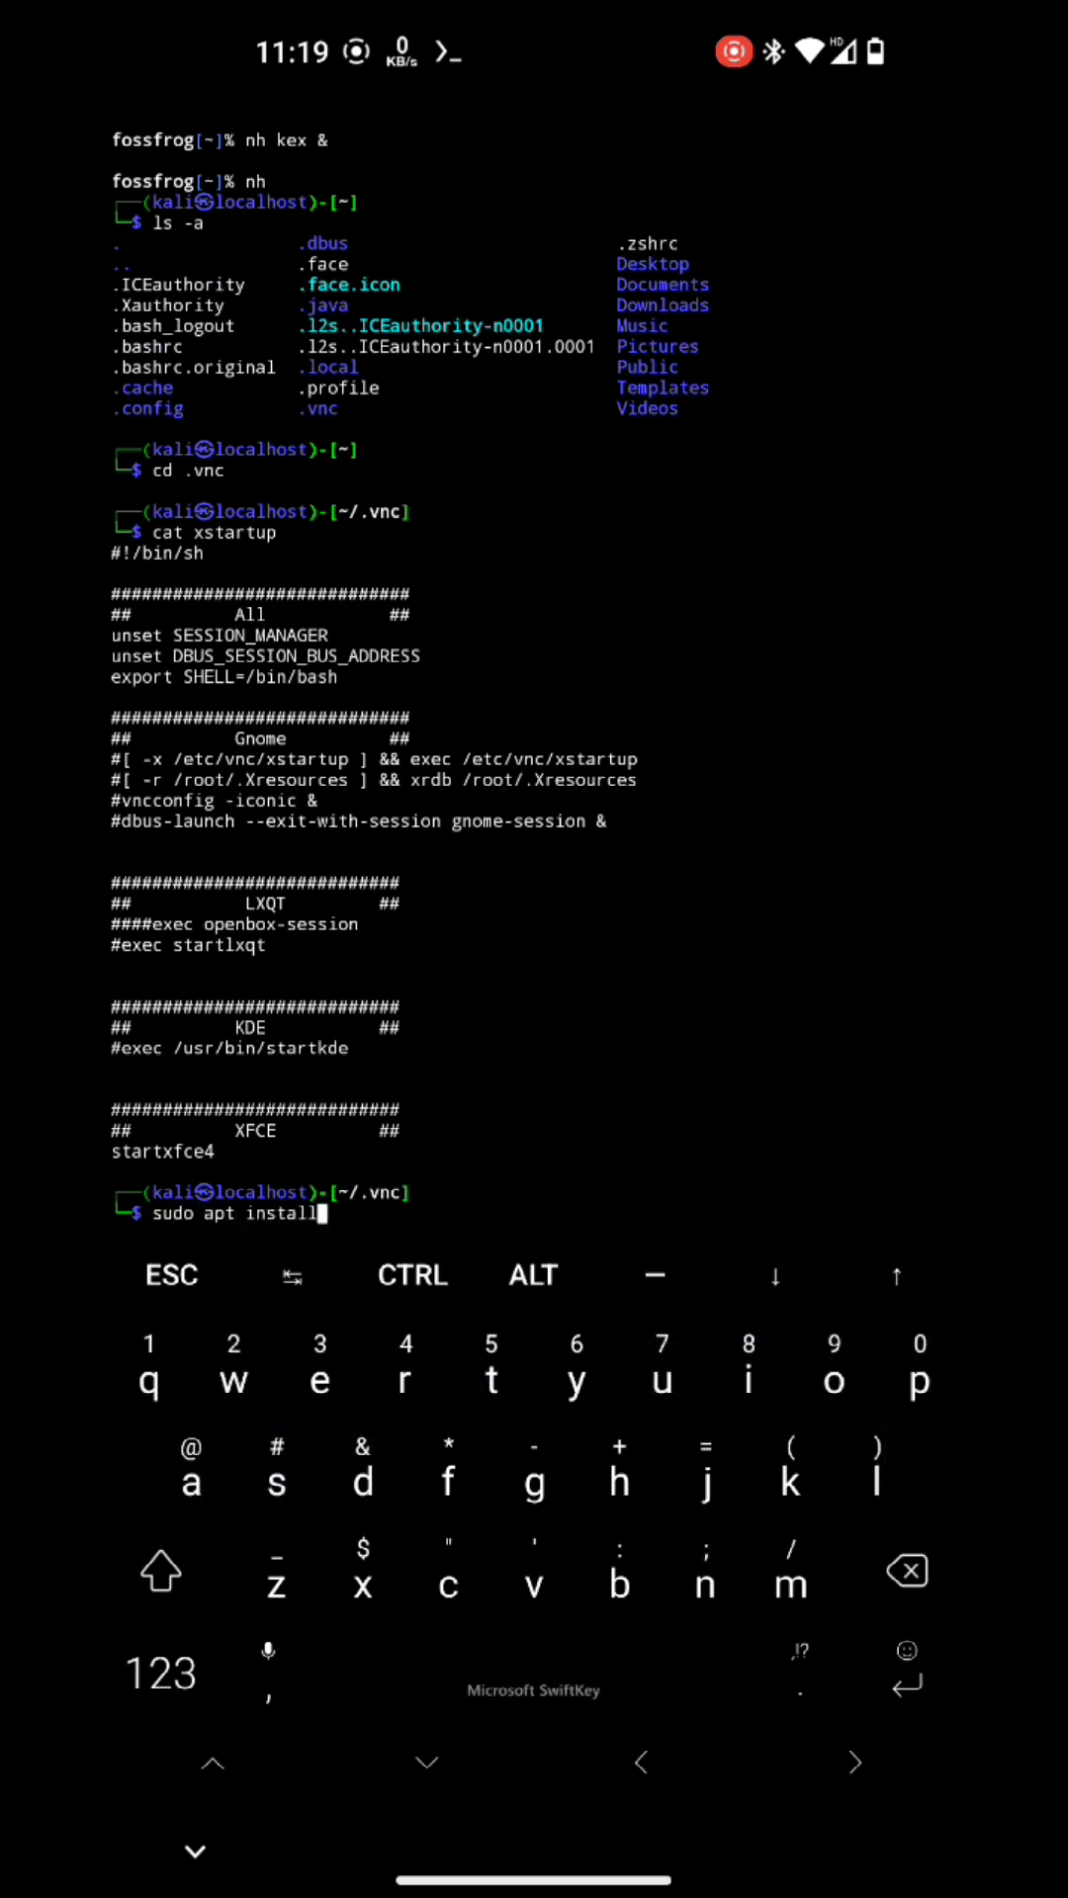
pyautogui.press('u')
pyautogui.write('update')
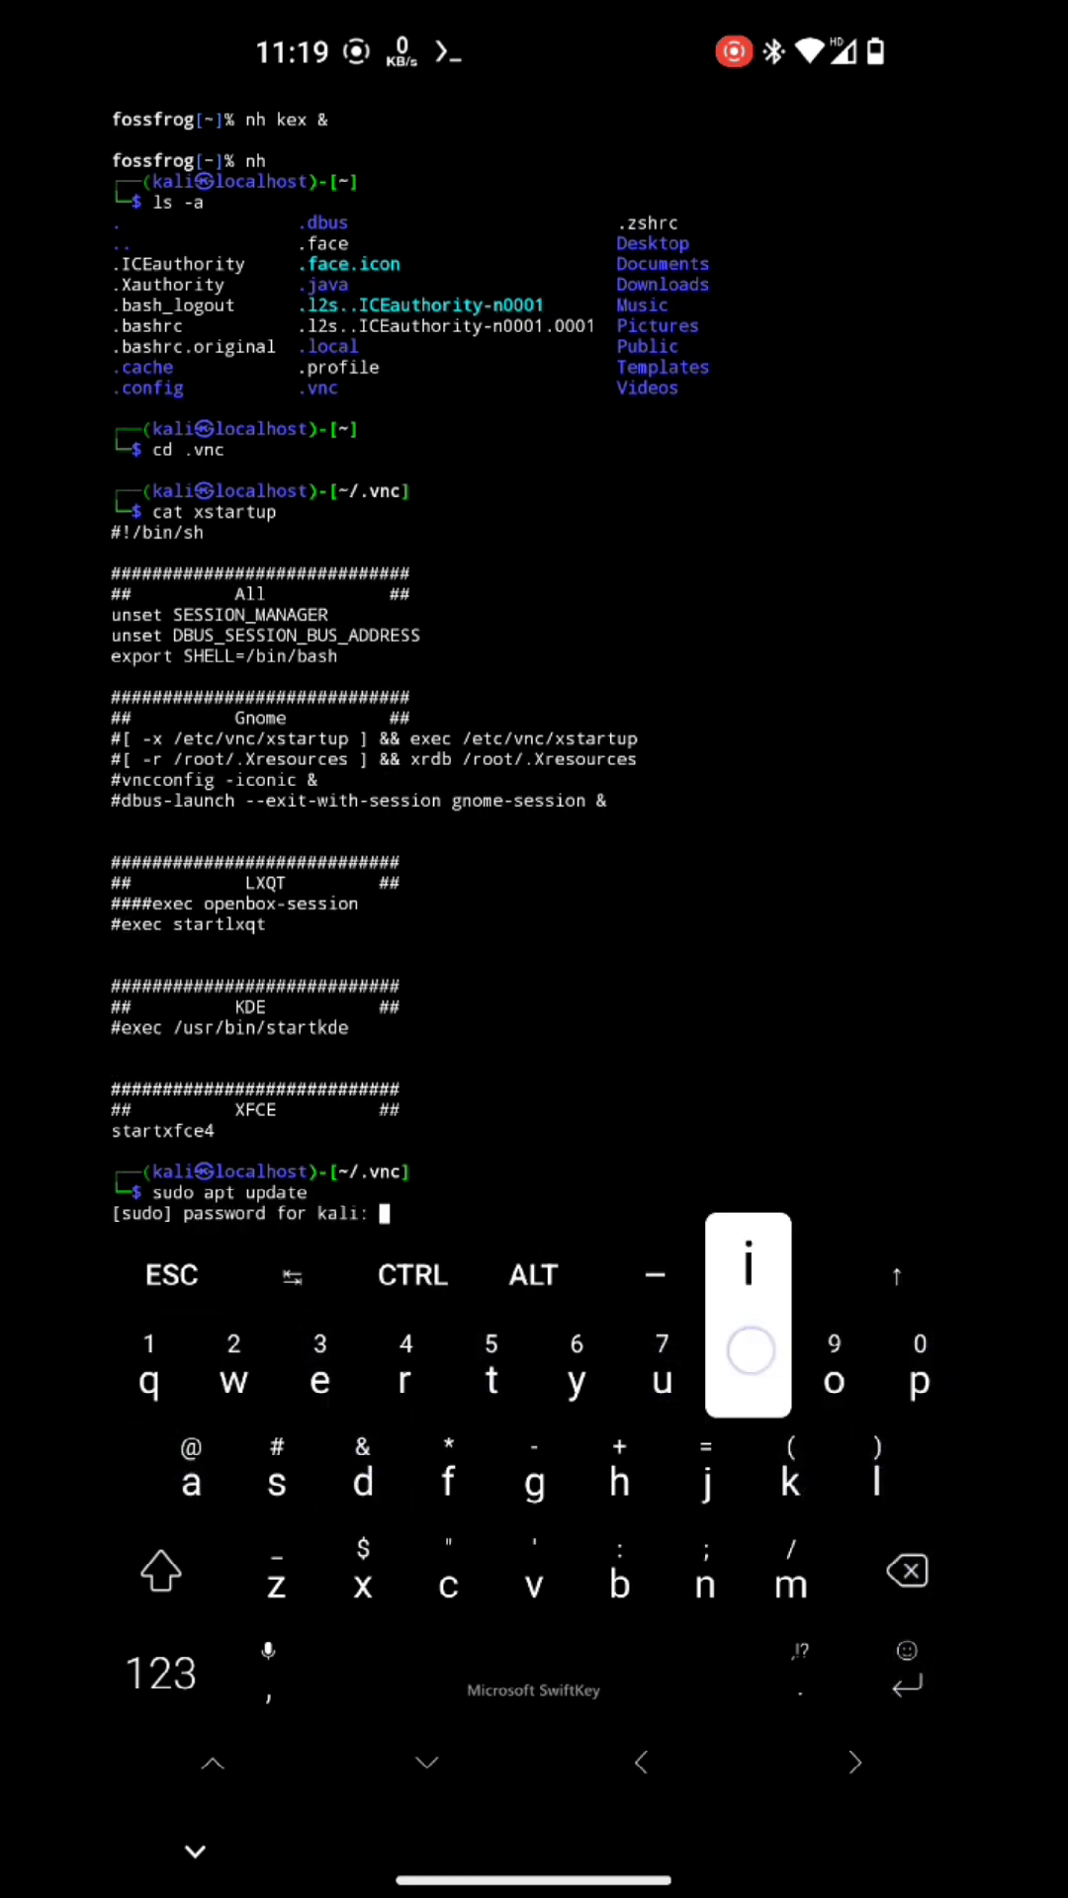
# Step: Submit the Kali sudo password so 'sudo apt update' runs, then install xterm
pyautogui.press('Enter')
pyautogui.write('vi x')
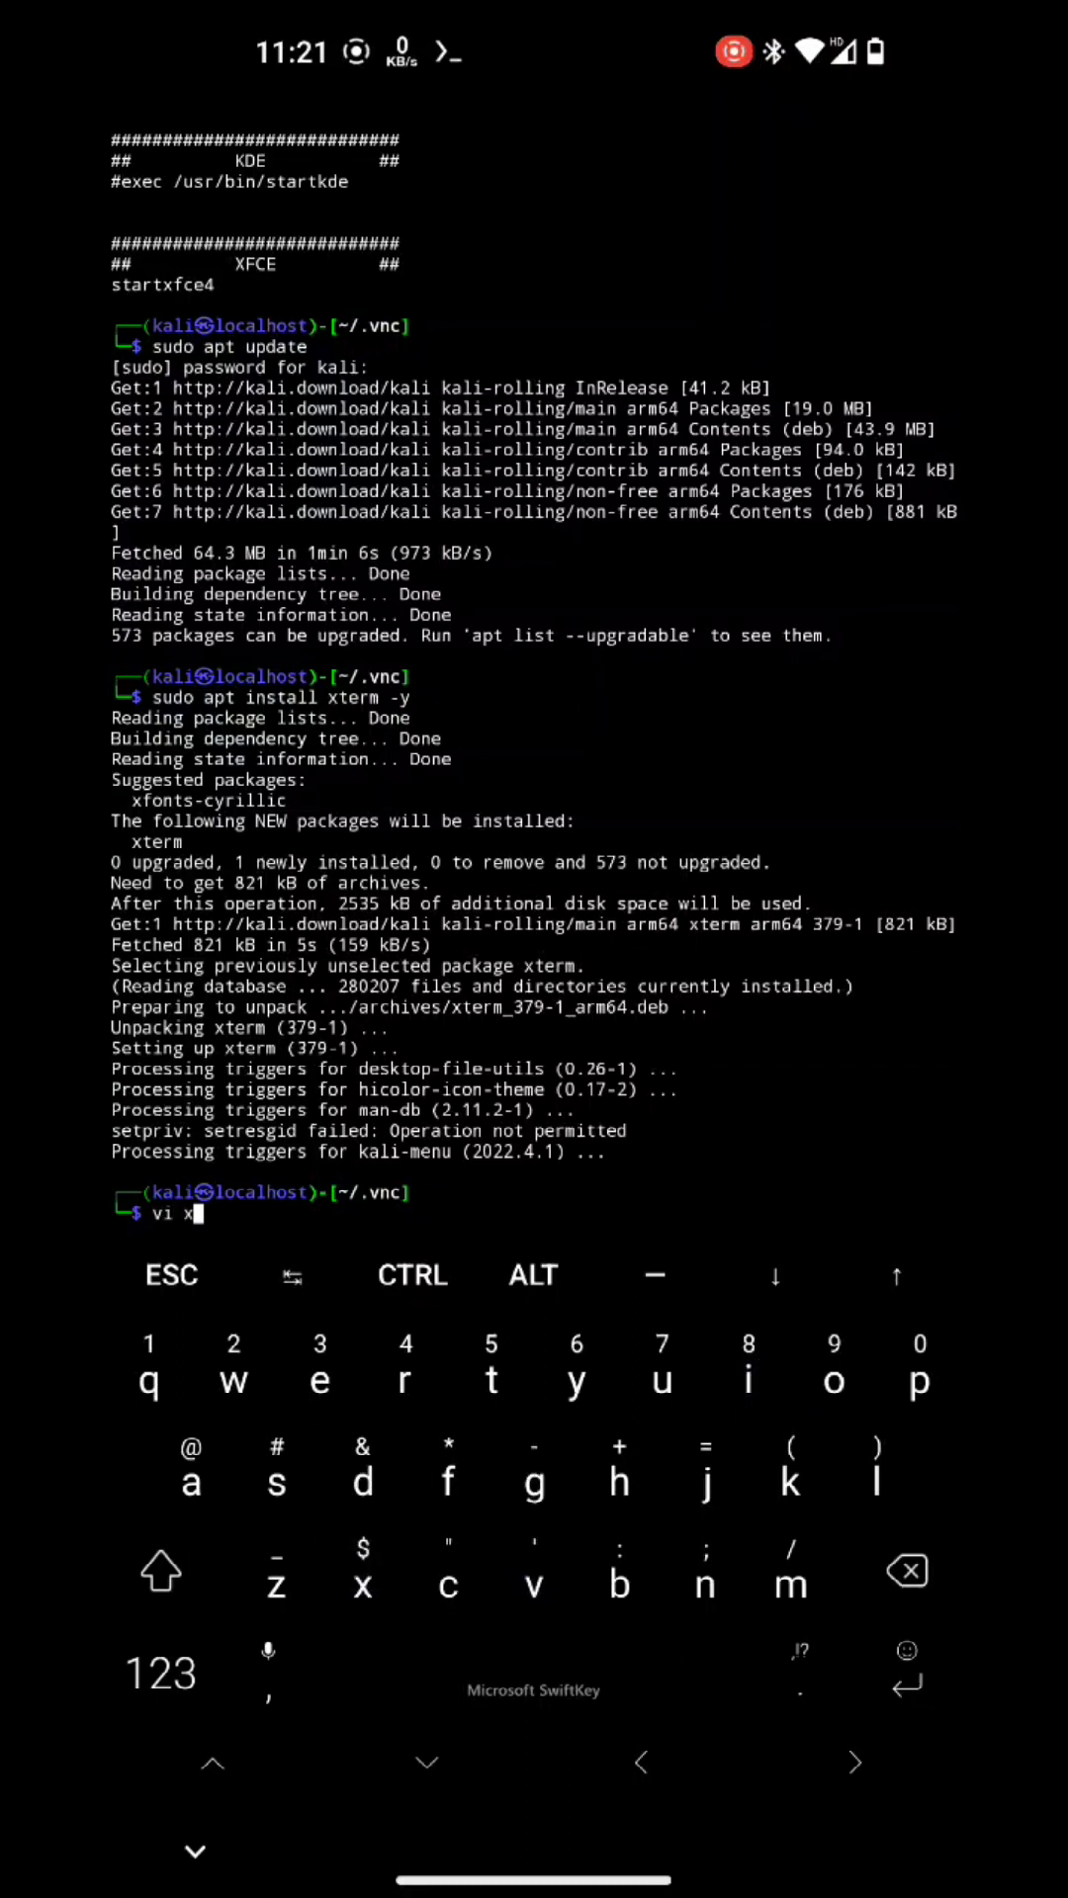
# Step: Edit xstartup in vi to comment out startxfce4 and add an 'xterm' line, saving with :x
pyautogui.press('Enter')
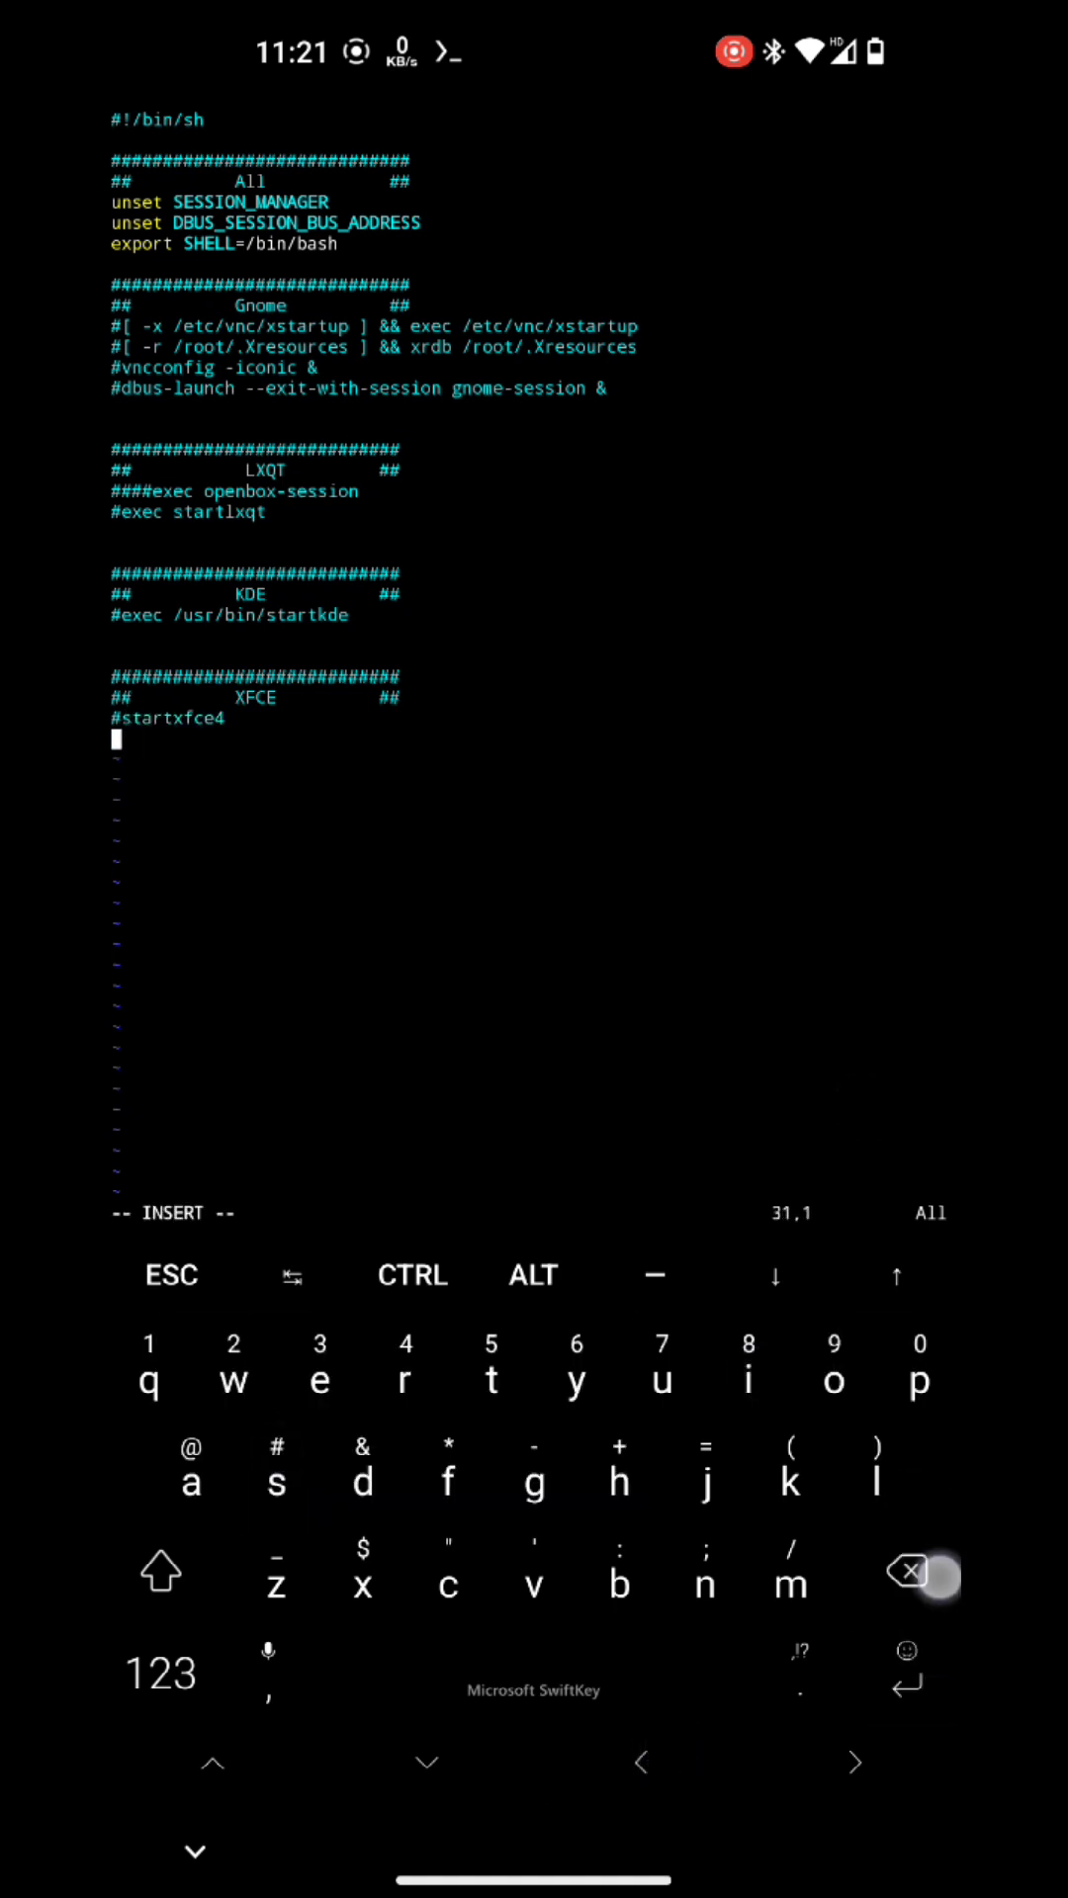
pyautogui.write('xterm')
pyautogui.click(534, 1215)
pyautogui.write(':x')
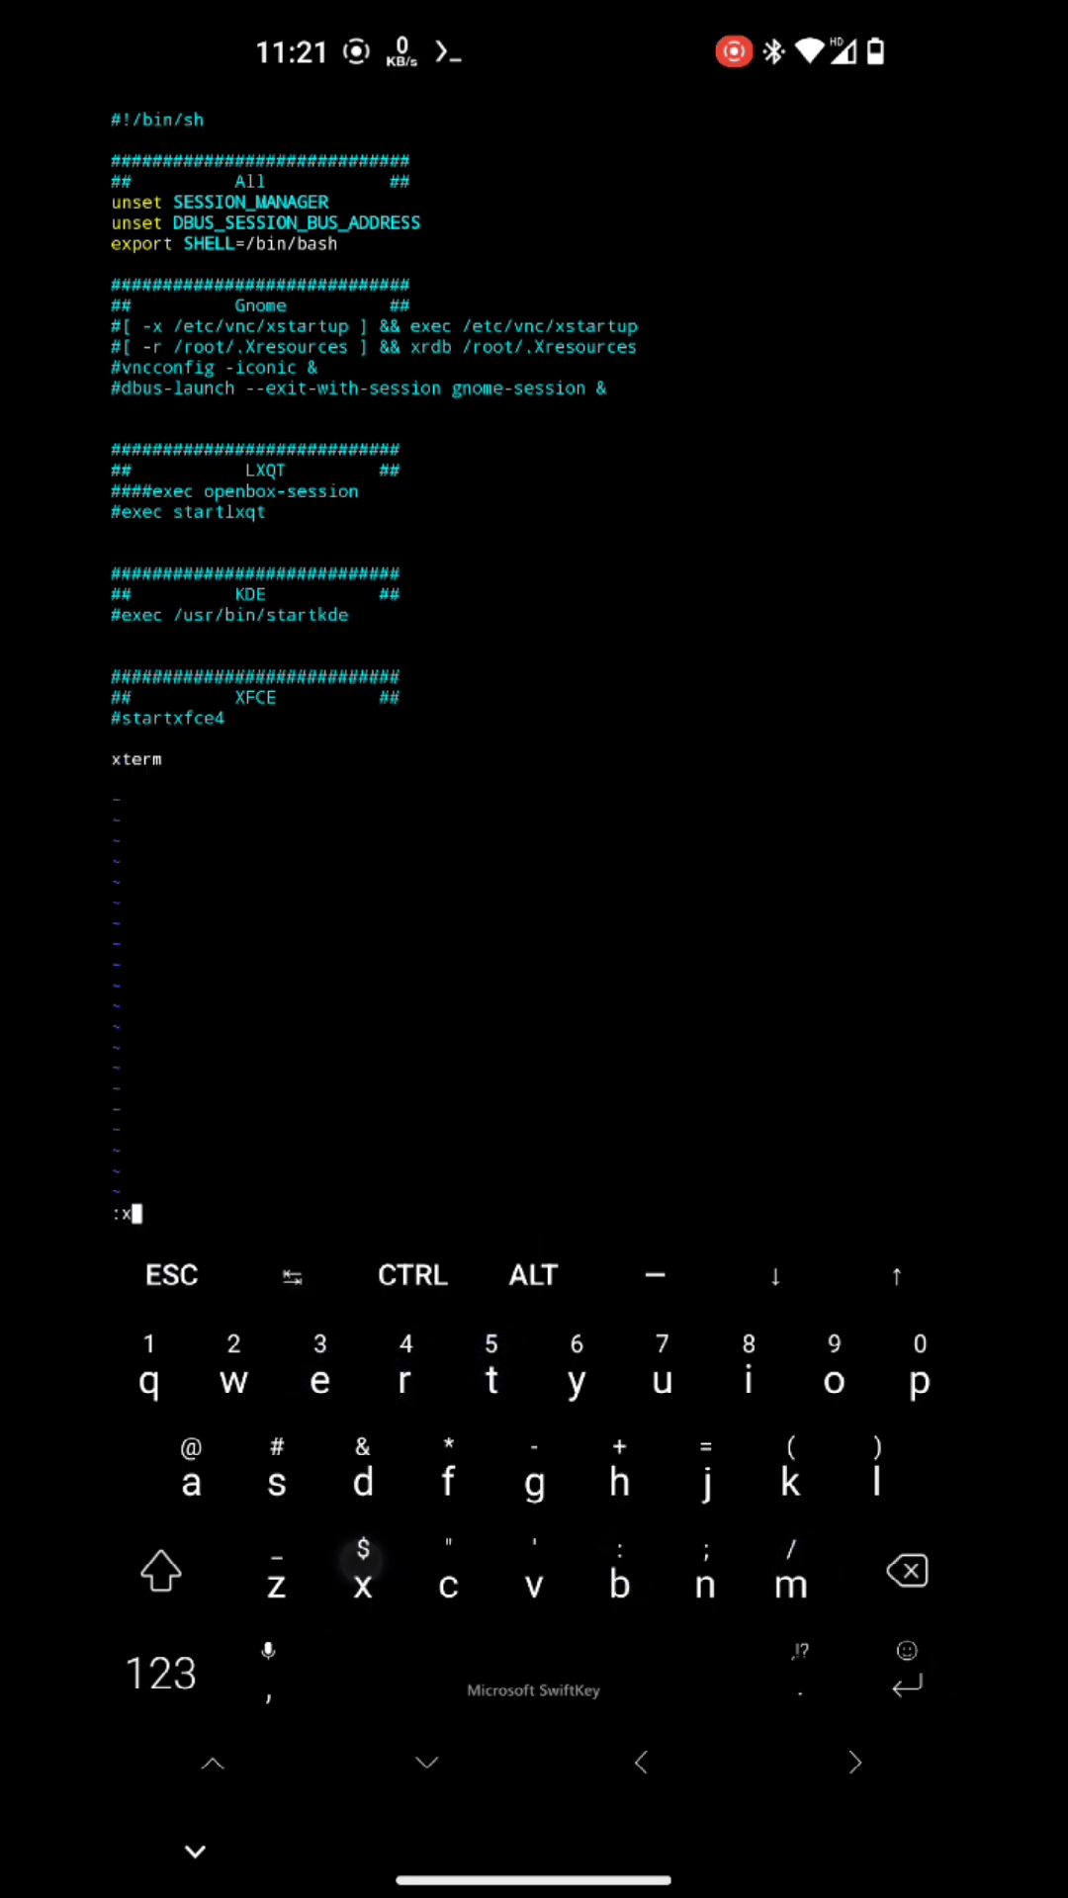
pyautogui.press('Enter')
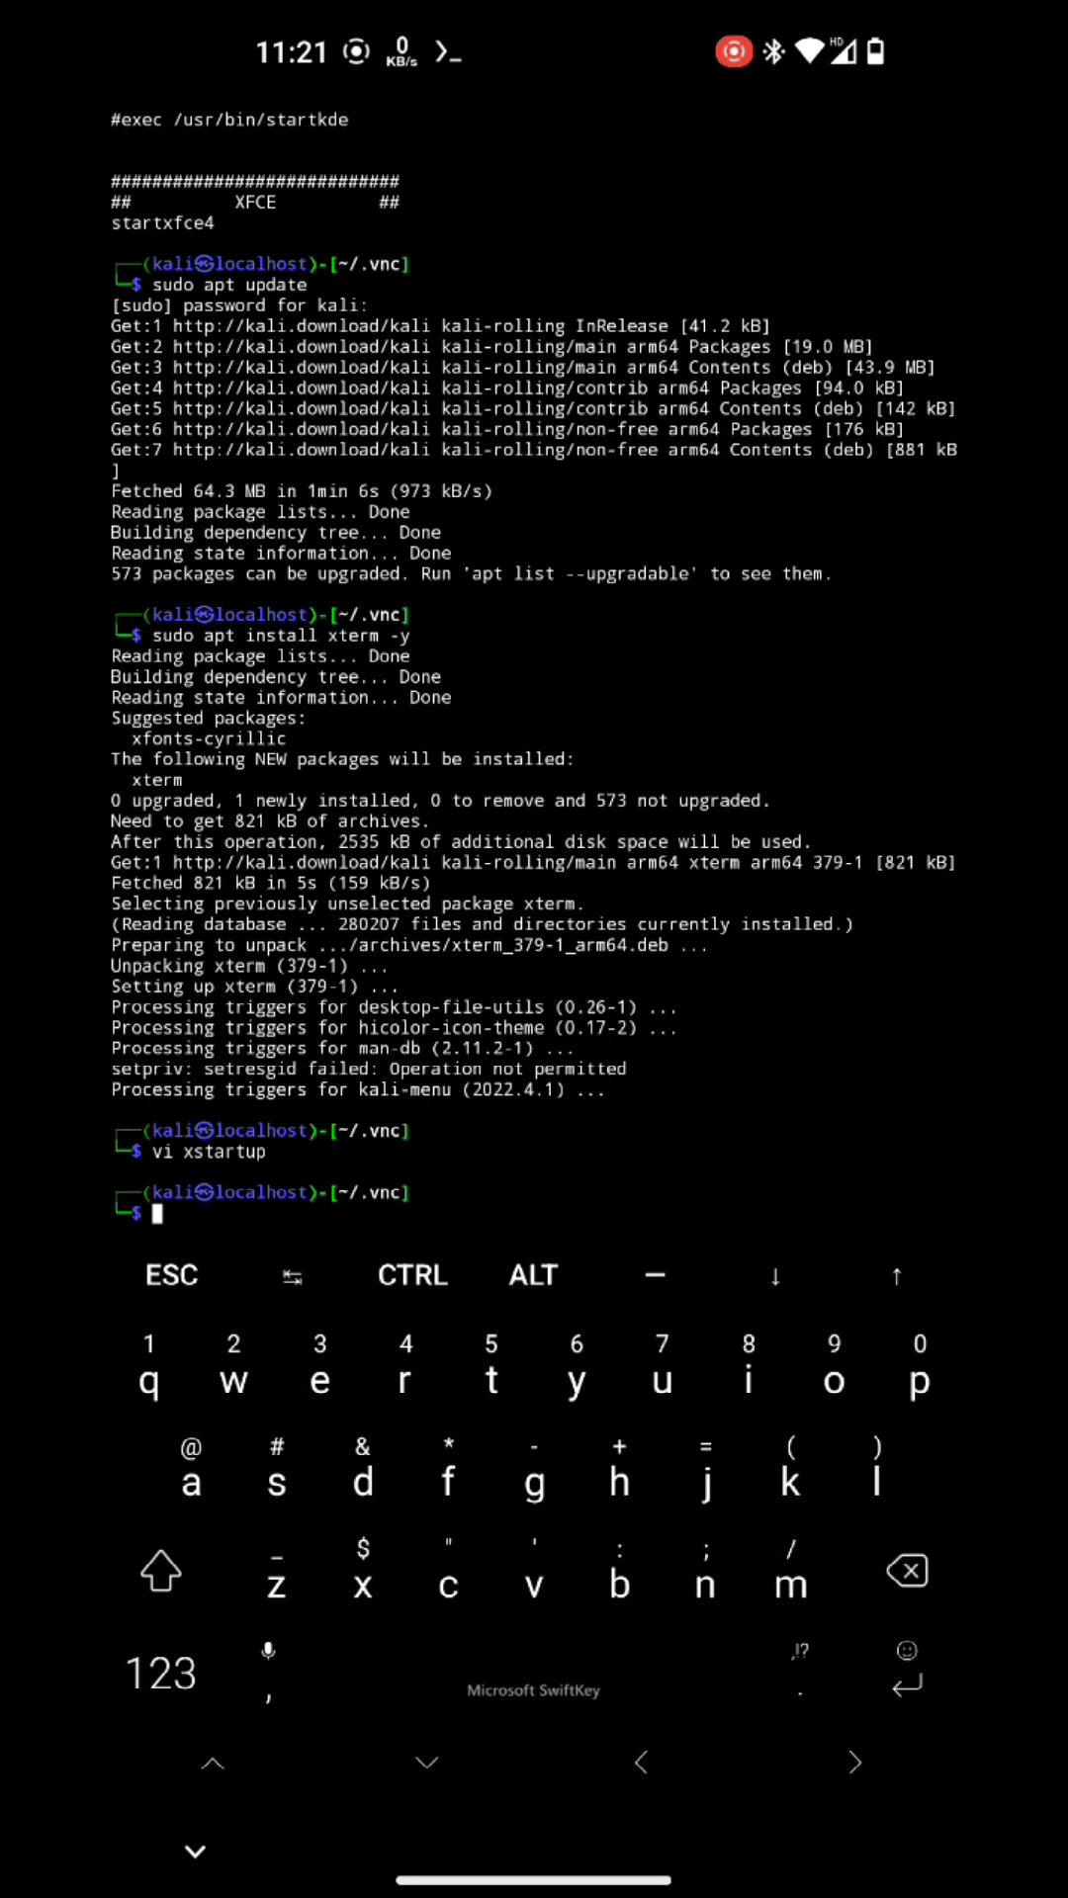
pyautogui.write('ke')
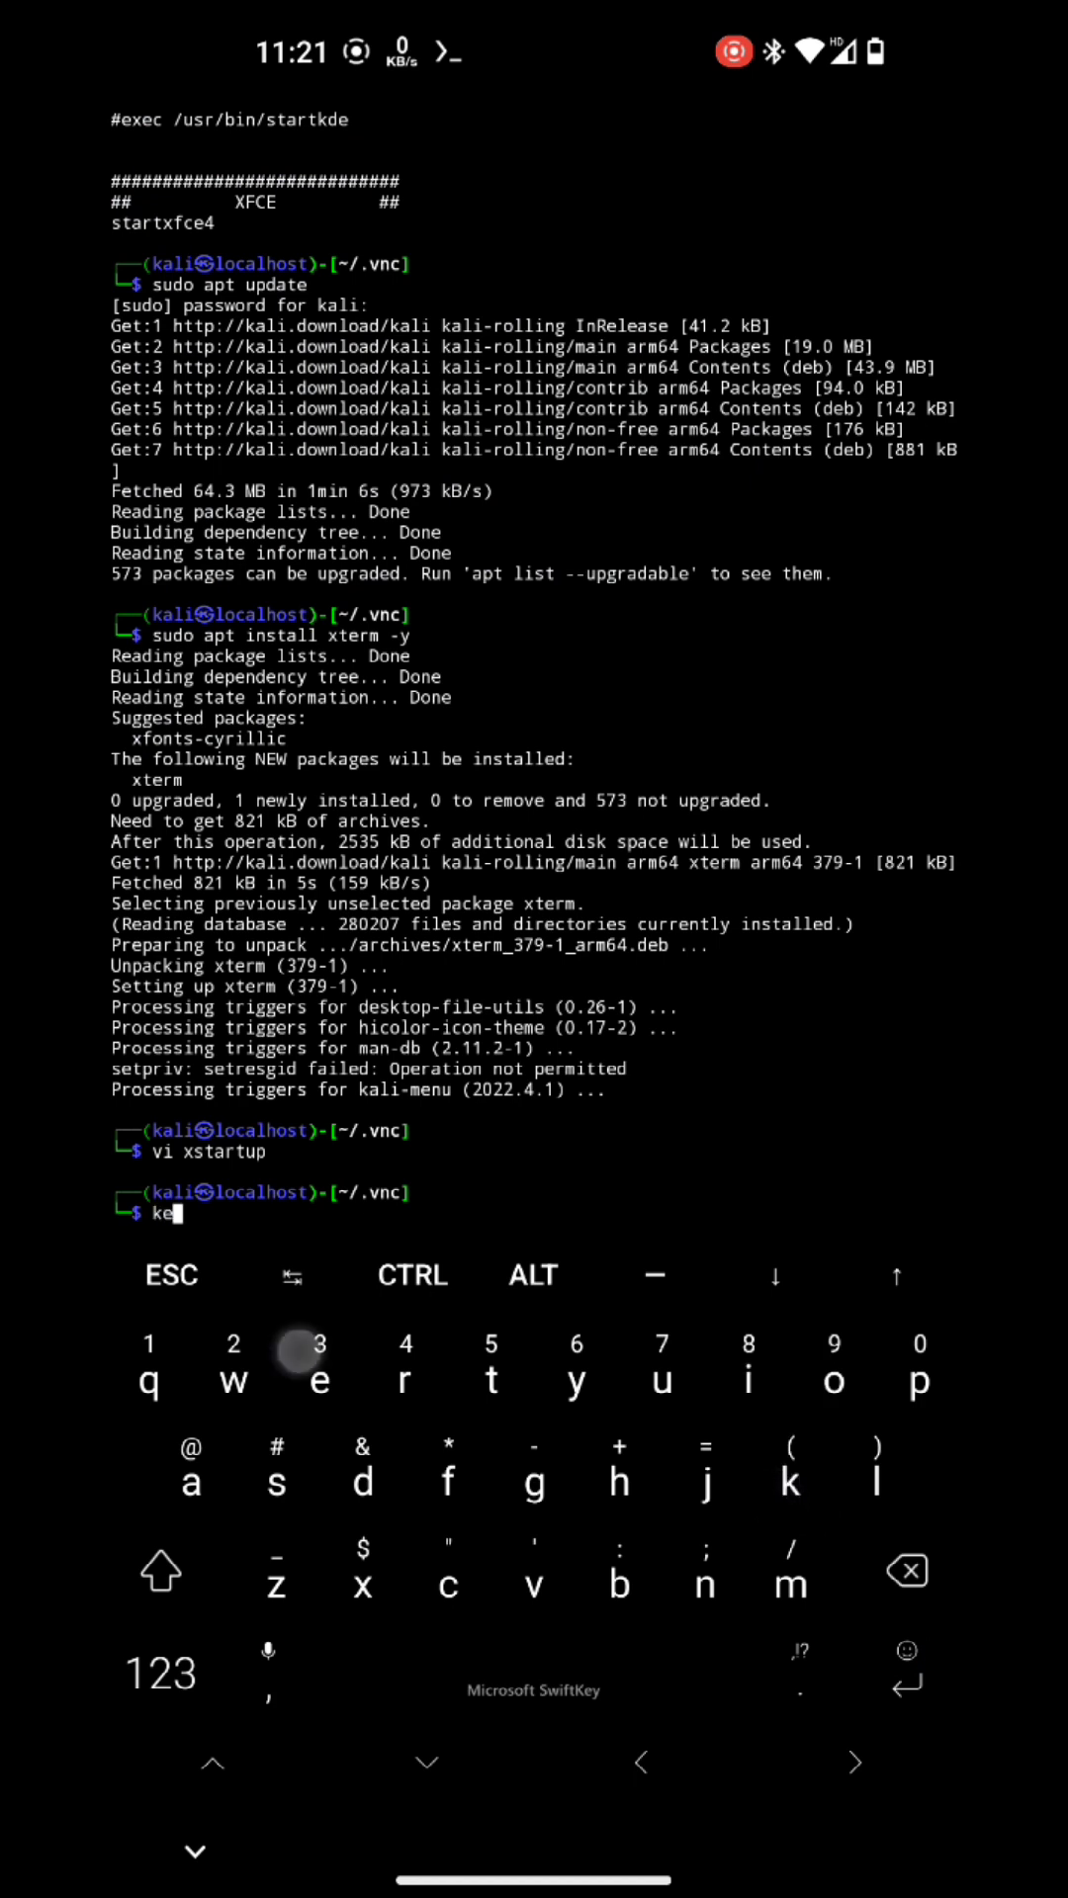
# Step: Run 'kex' to start a KeX VNC session on display 1, port 5901, then return to the terminal
pyautogui.write('x')
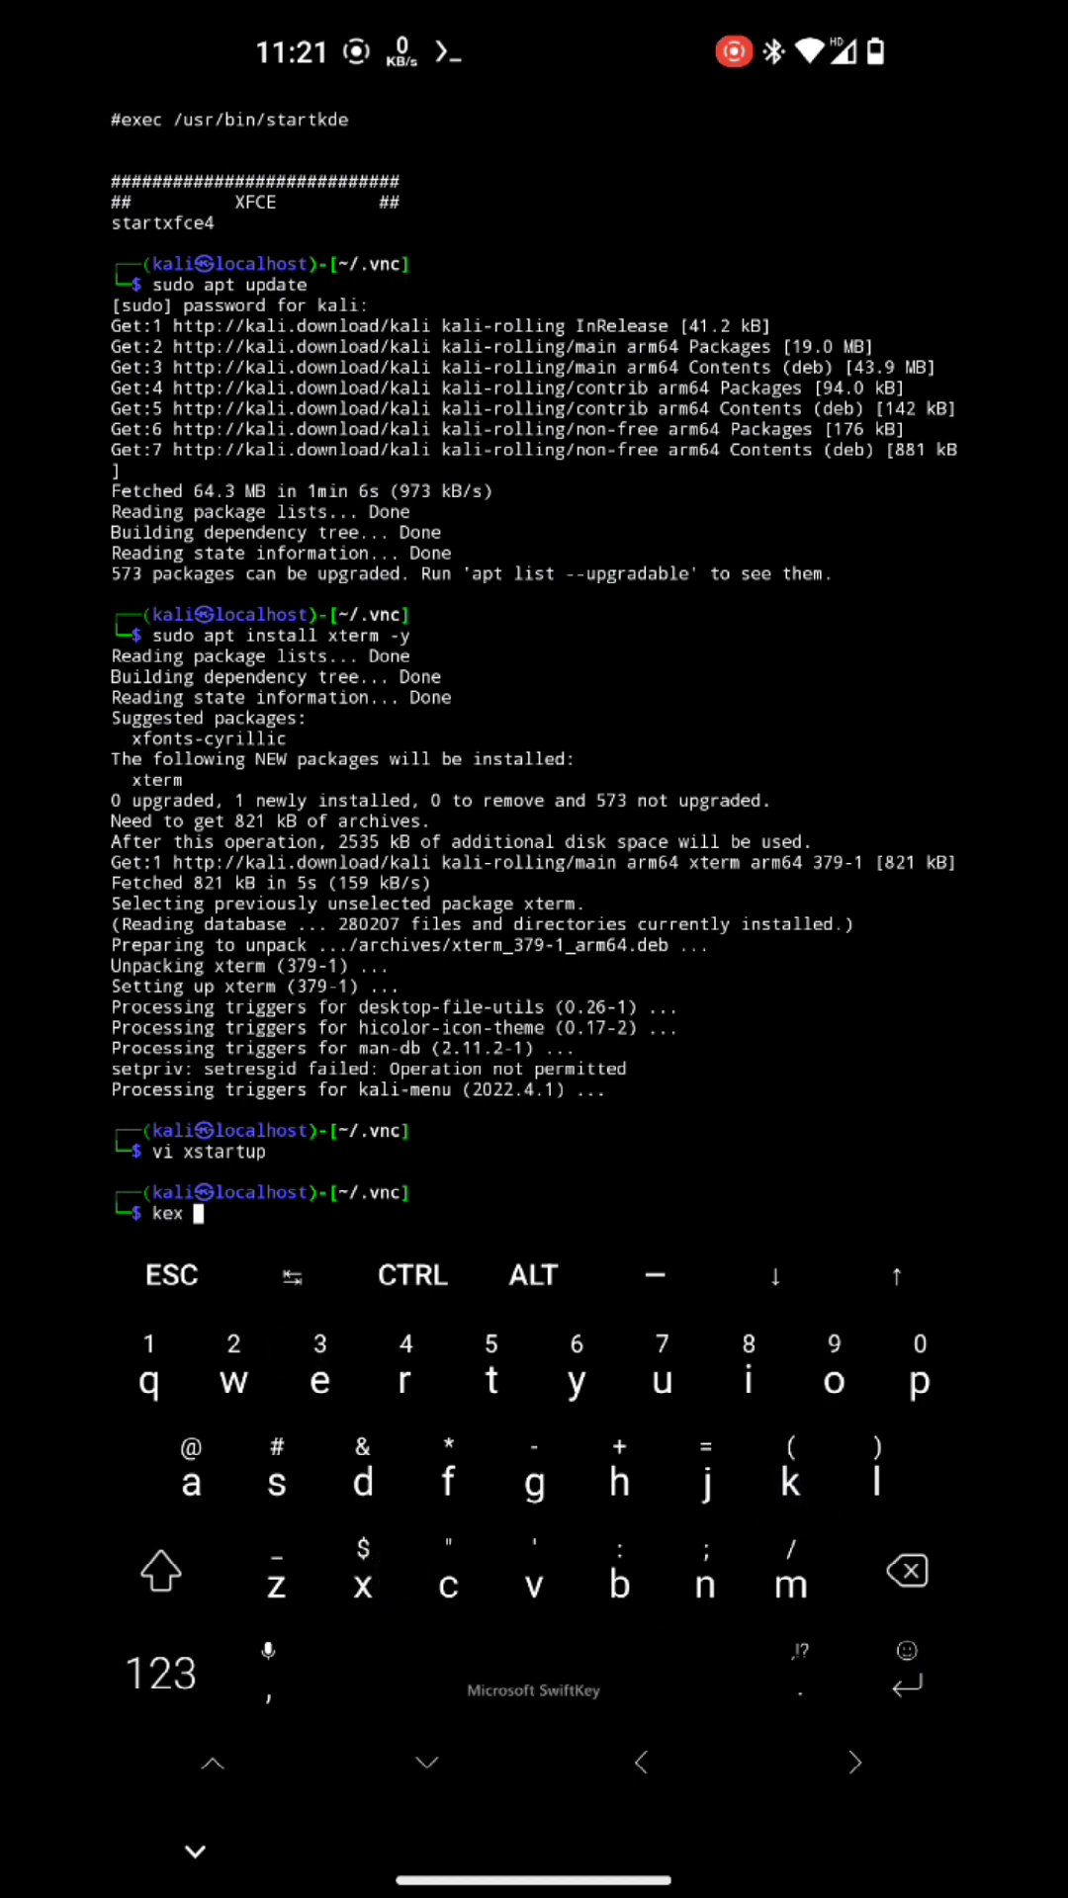
pyautogui.press('Return')
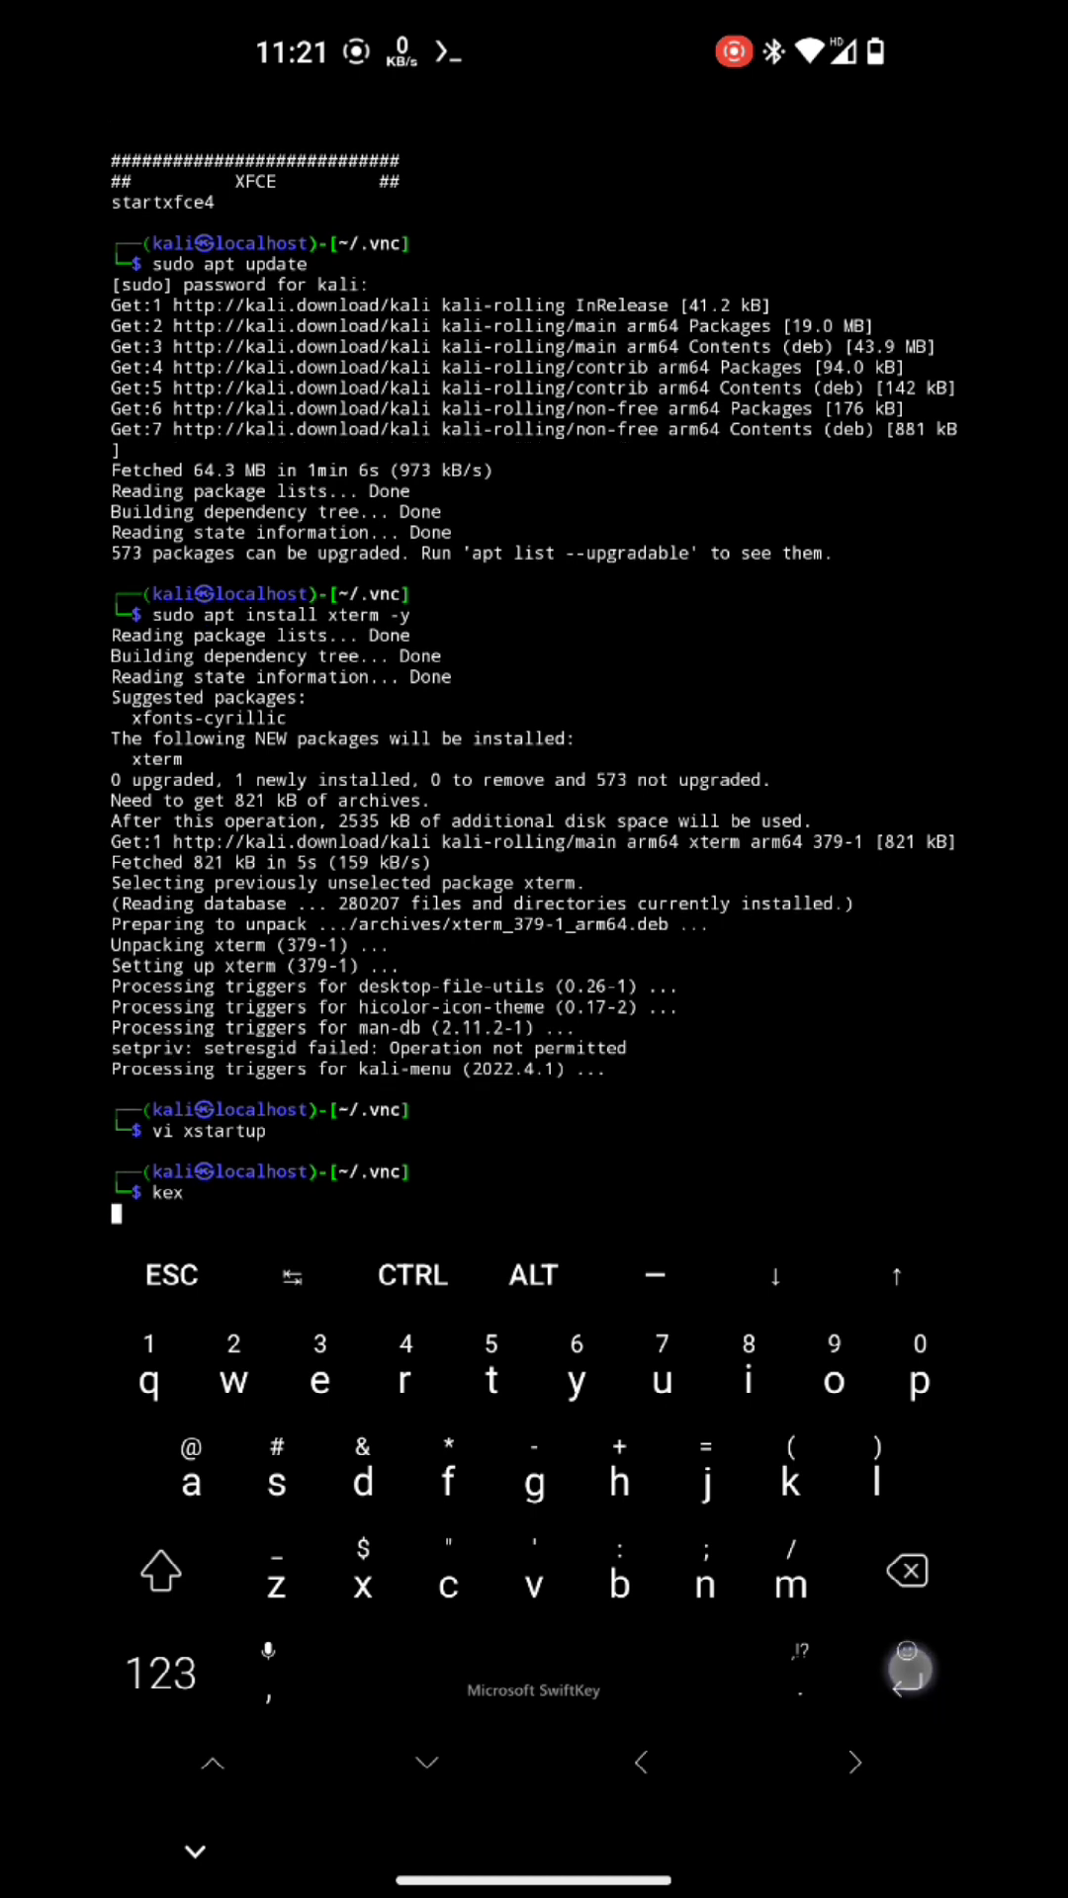
pyautogui.press('Enter')
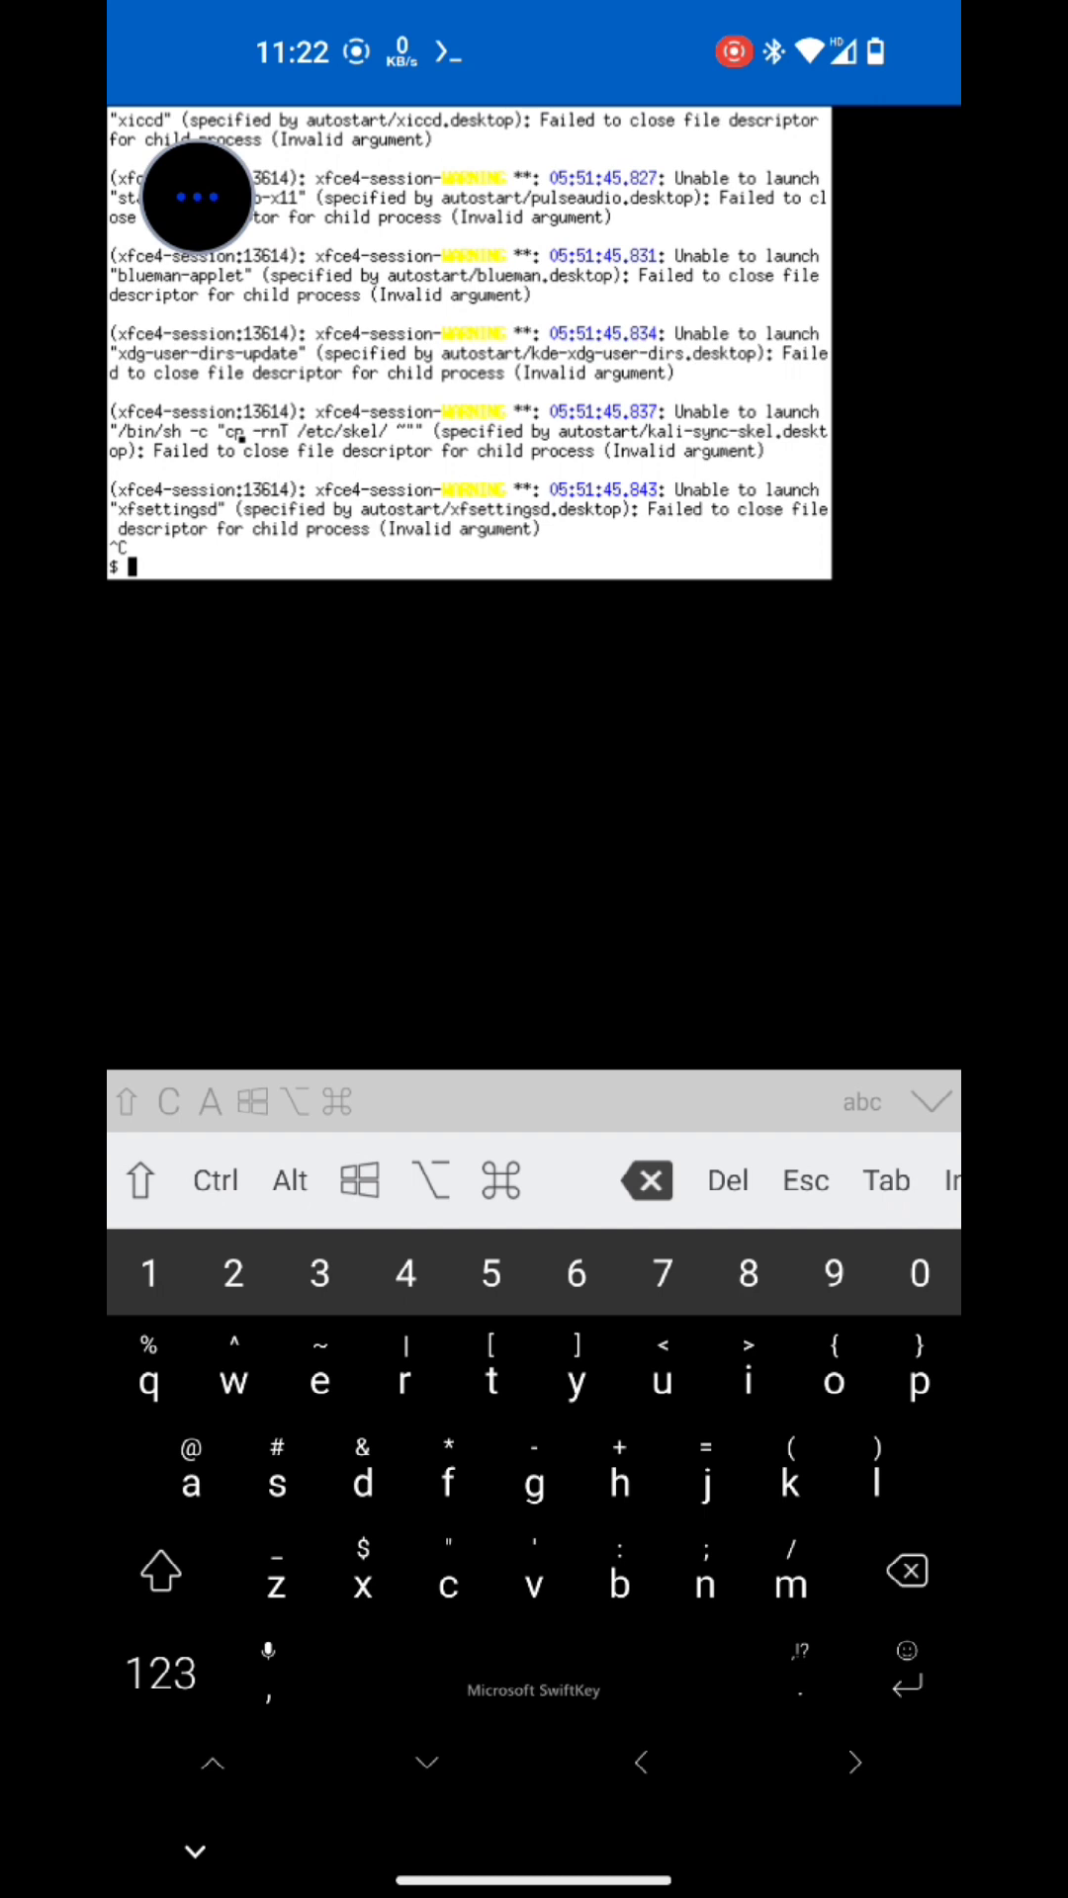
pyautogui.click(214, 1181)
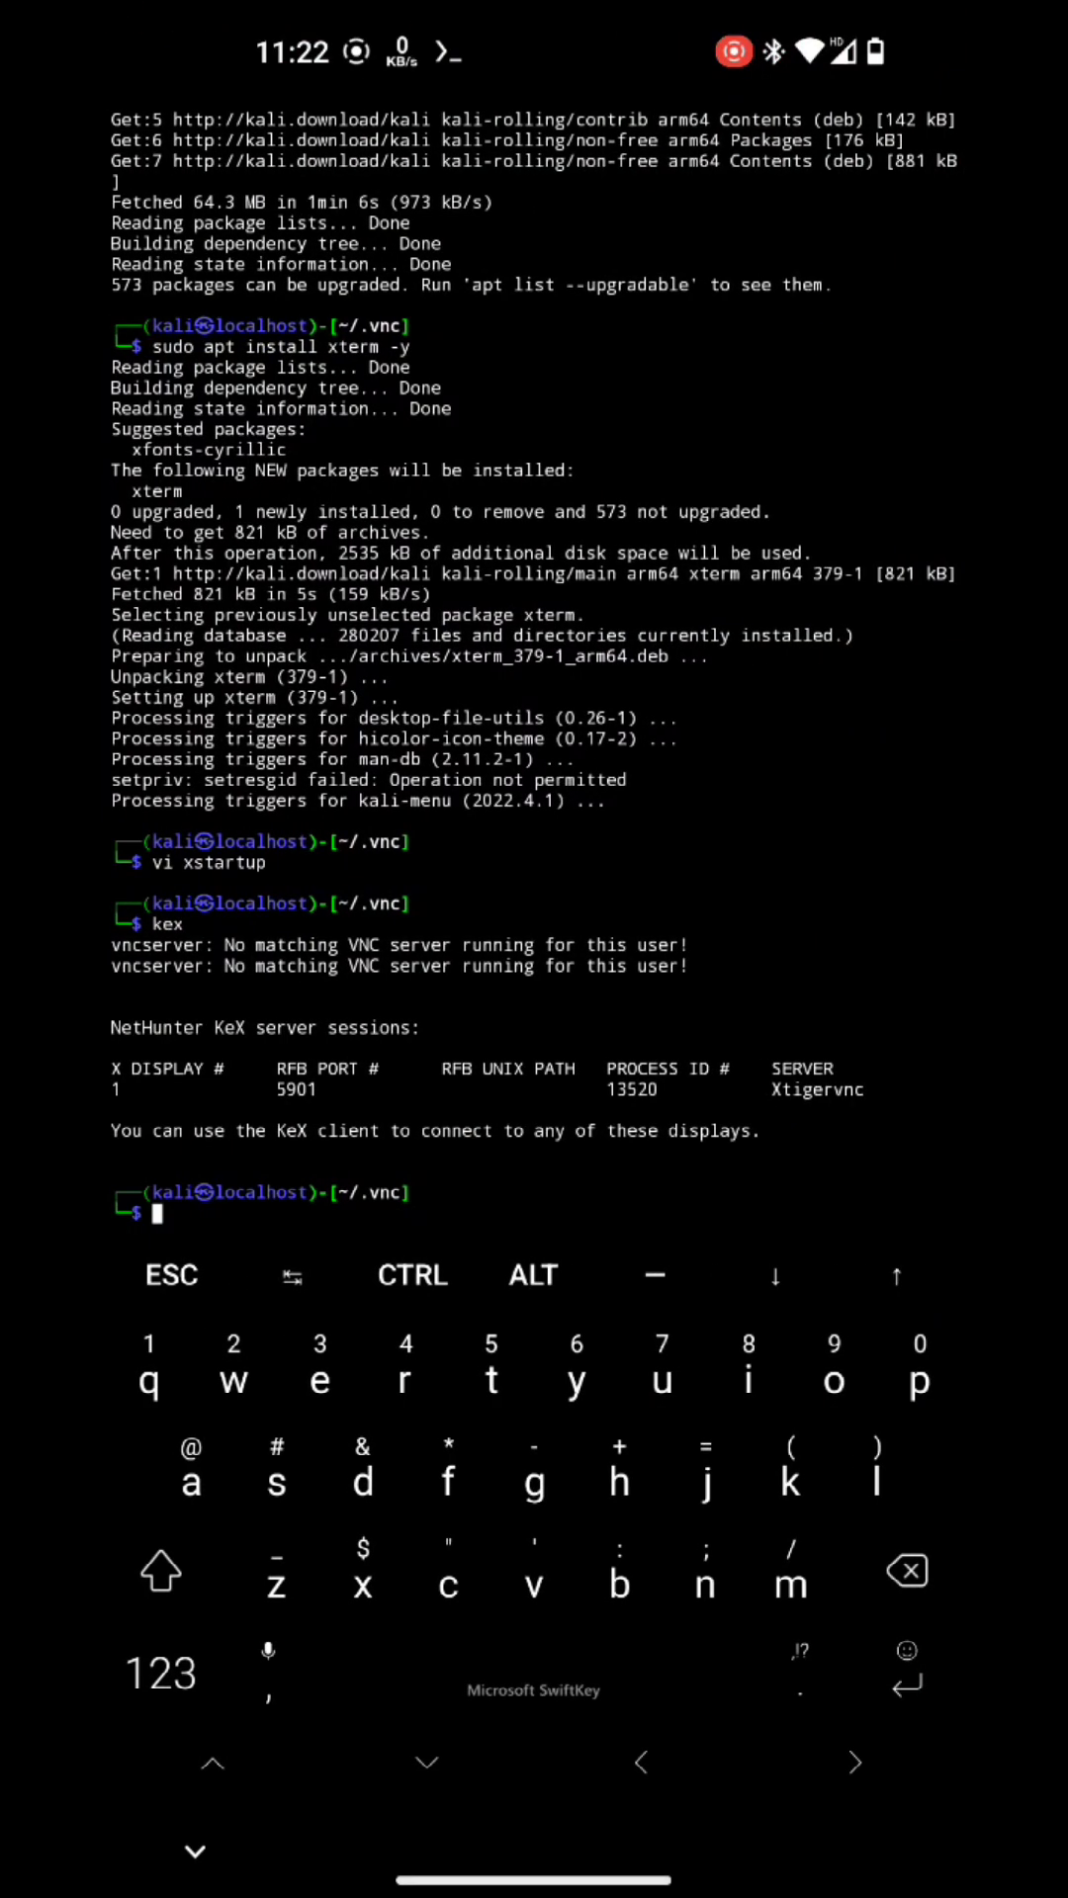
# Step: Stop the running KeX server with 'kex stop'
pyautogui.write('kex stop')
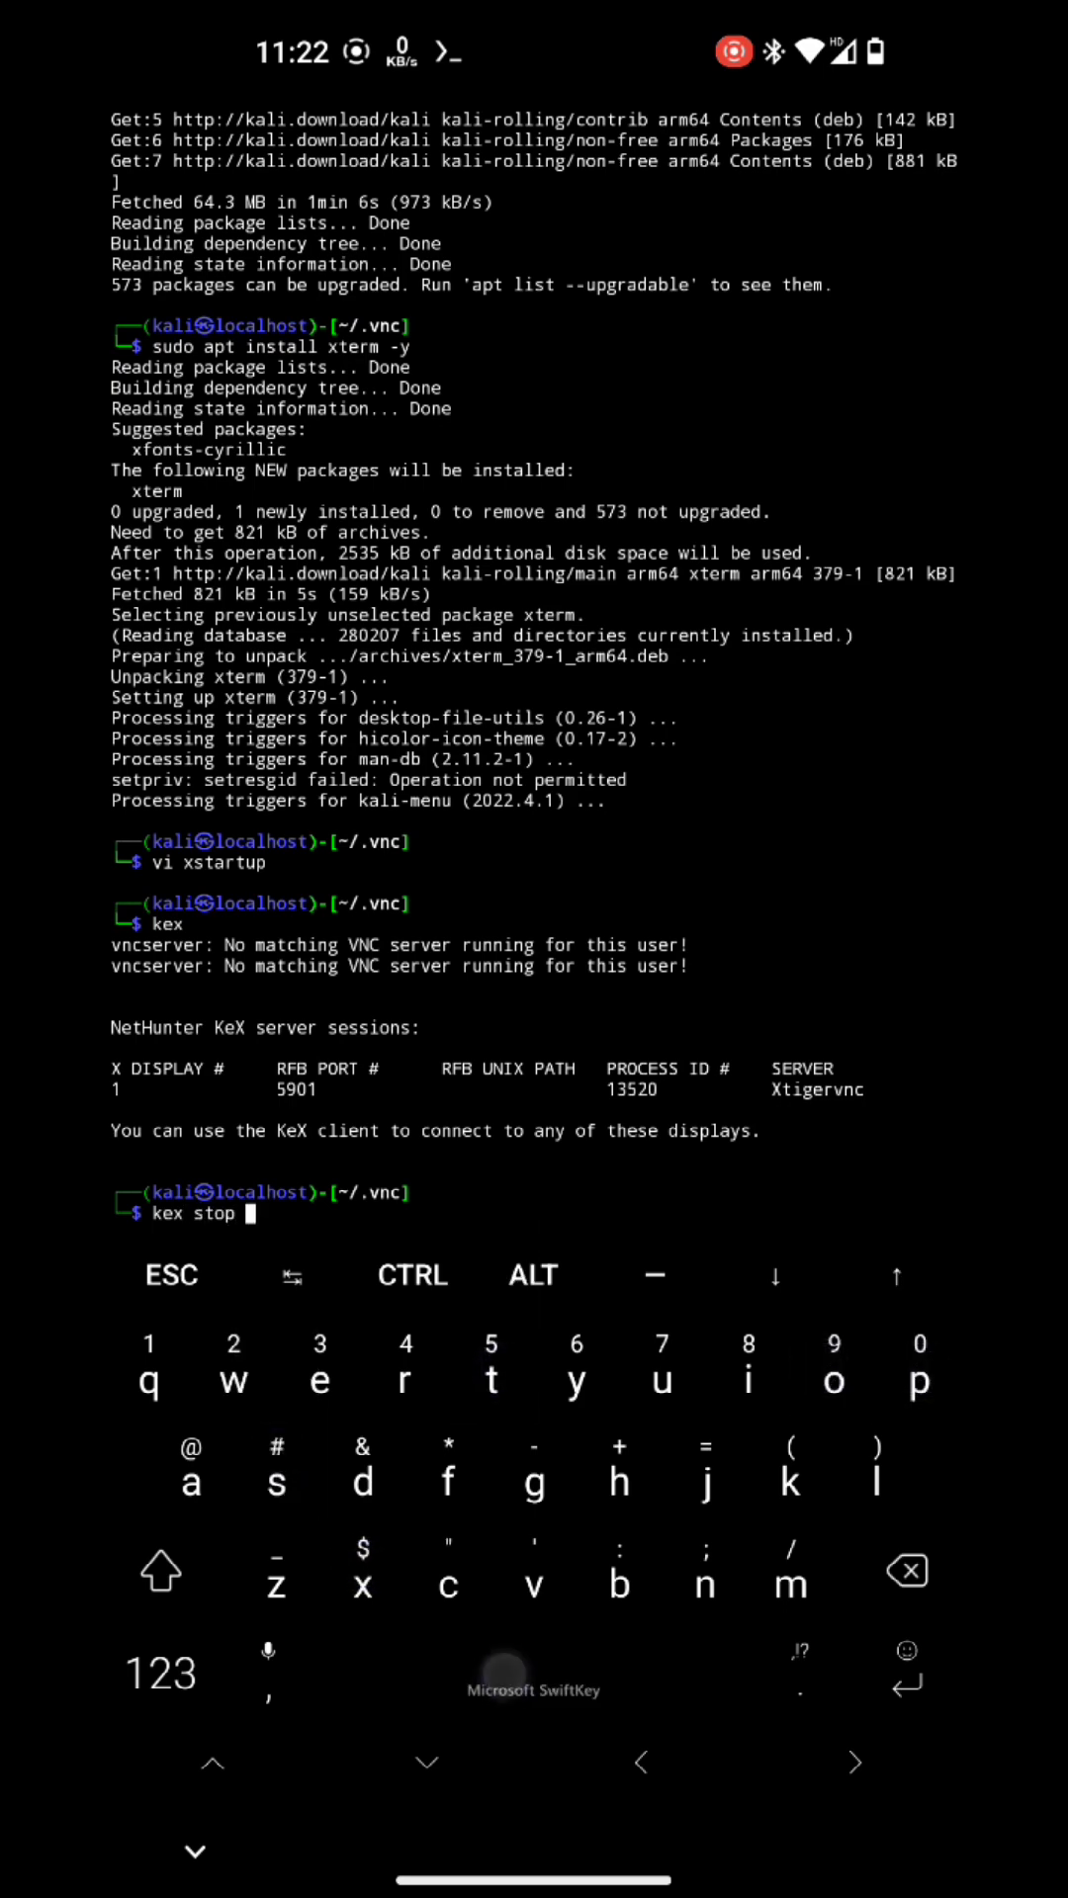
pyautogui.press('Enter')
pyautogui.write('ls')
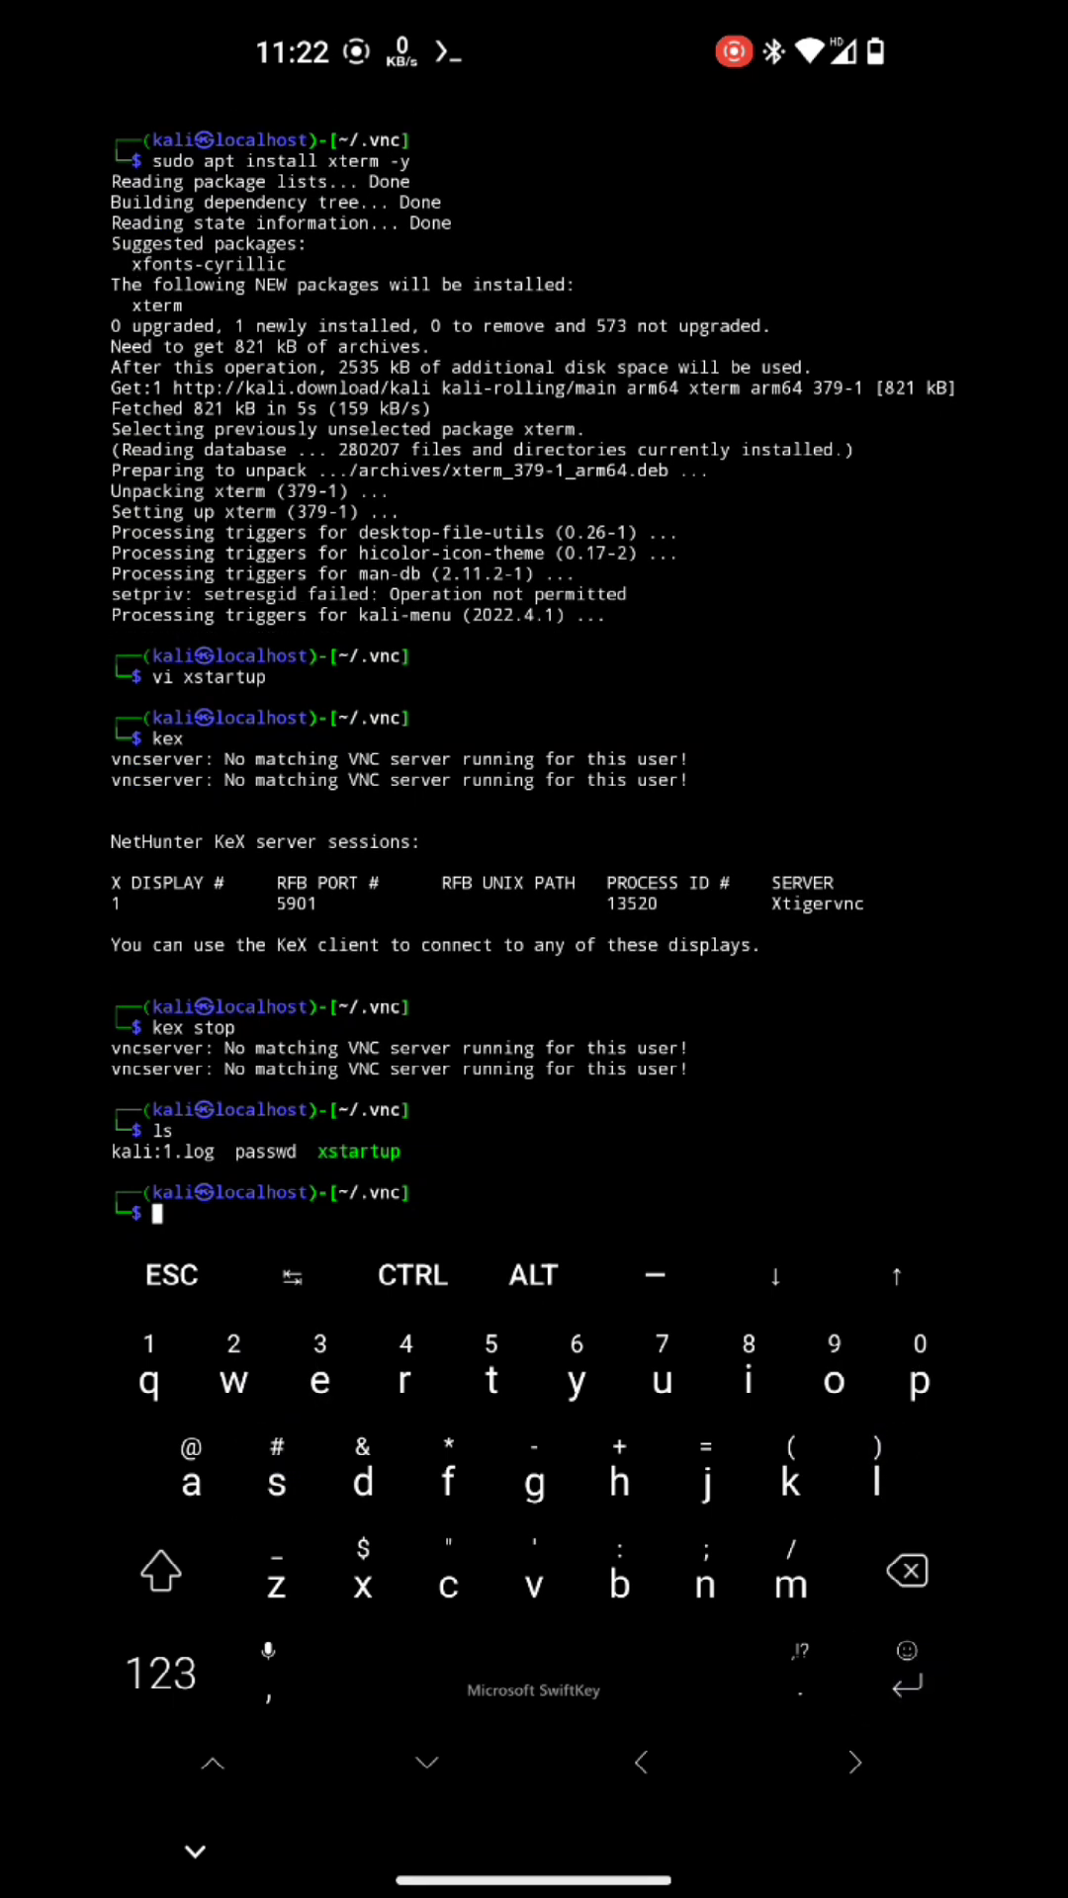
# Step: Install the IceWM window manager with 'sudo apt install icewm -y'
pyautogui.write('udo apt')
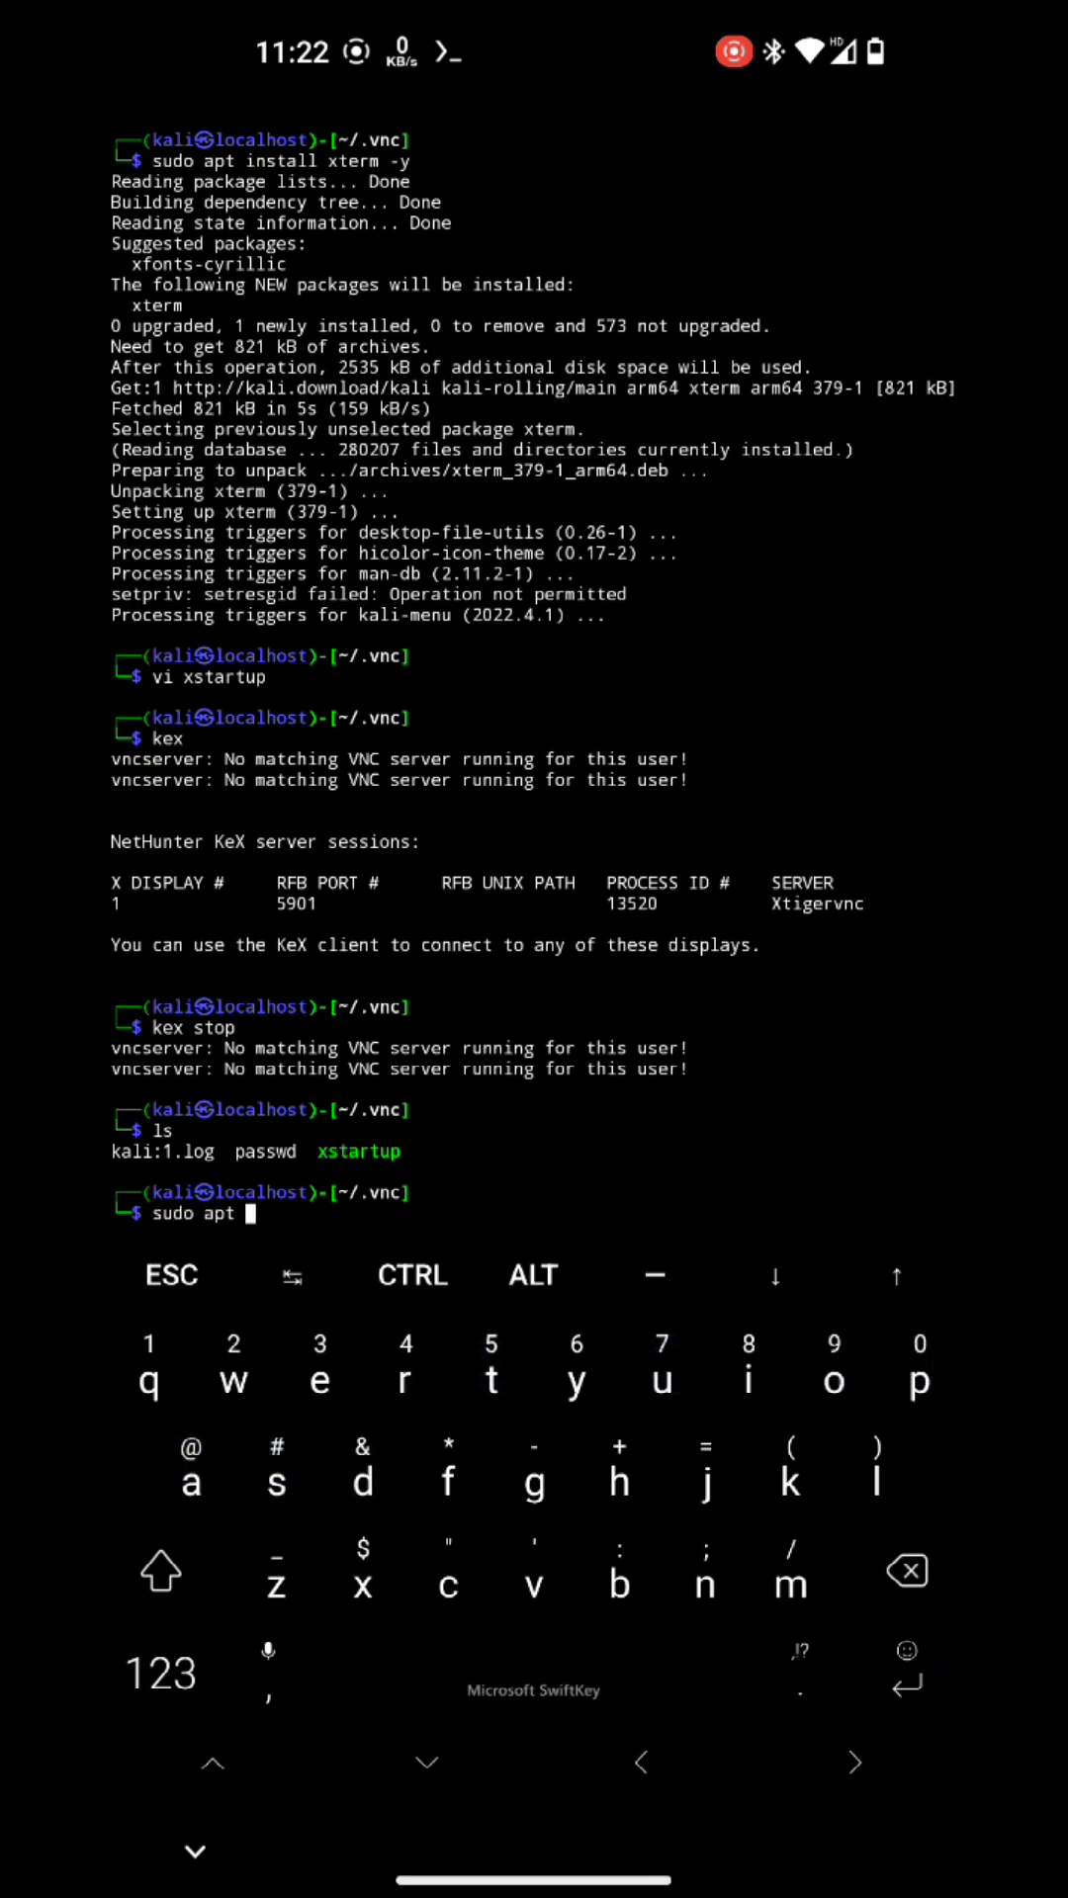
pyautogui.write('install')
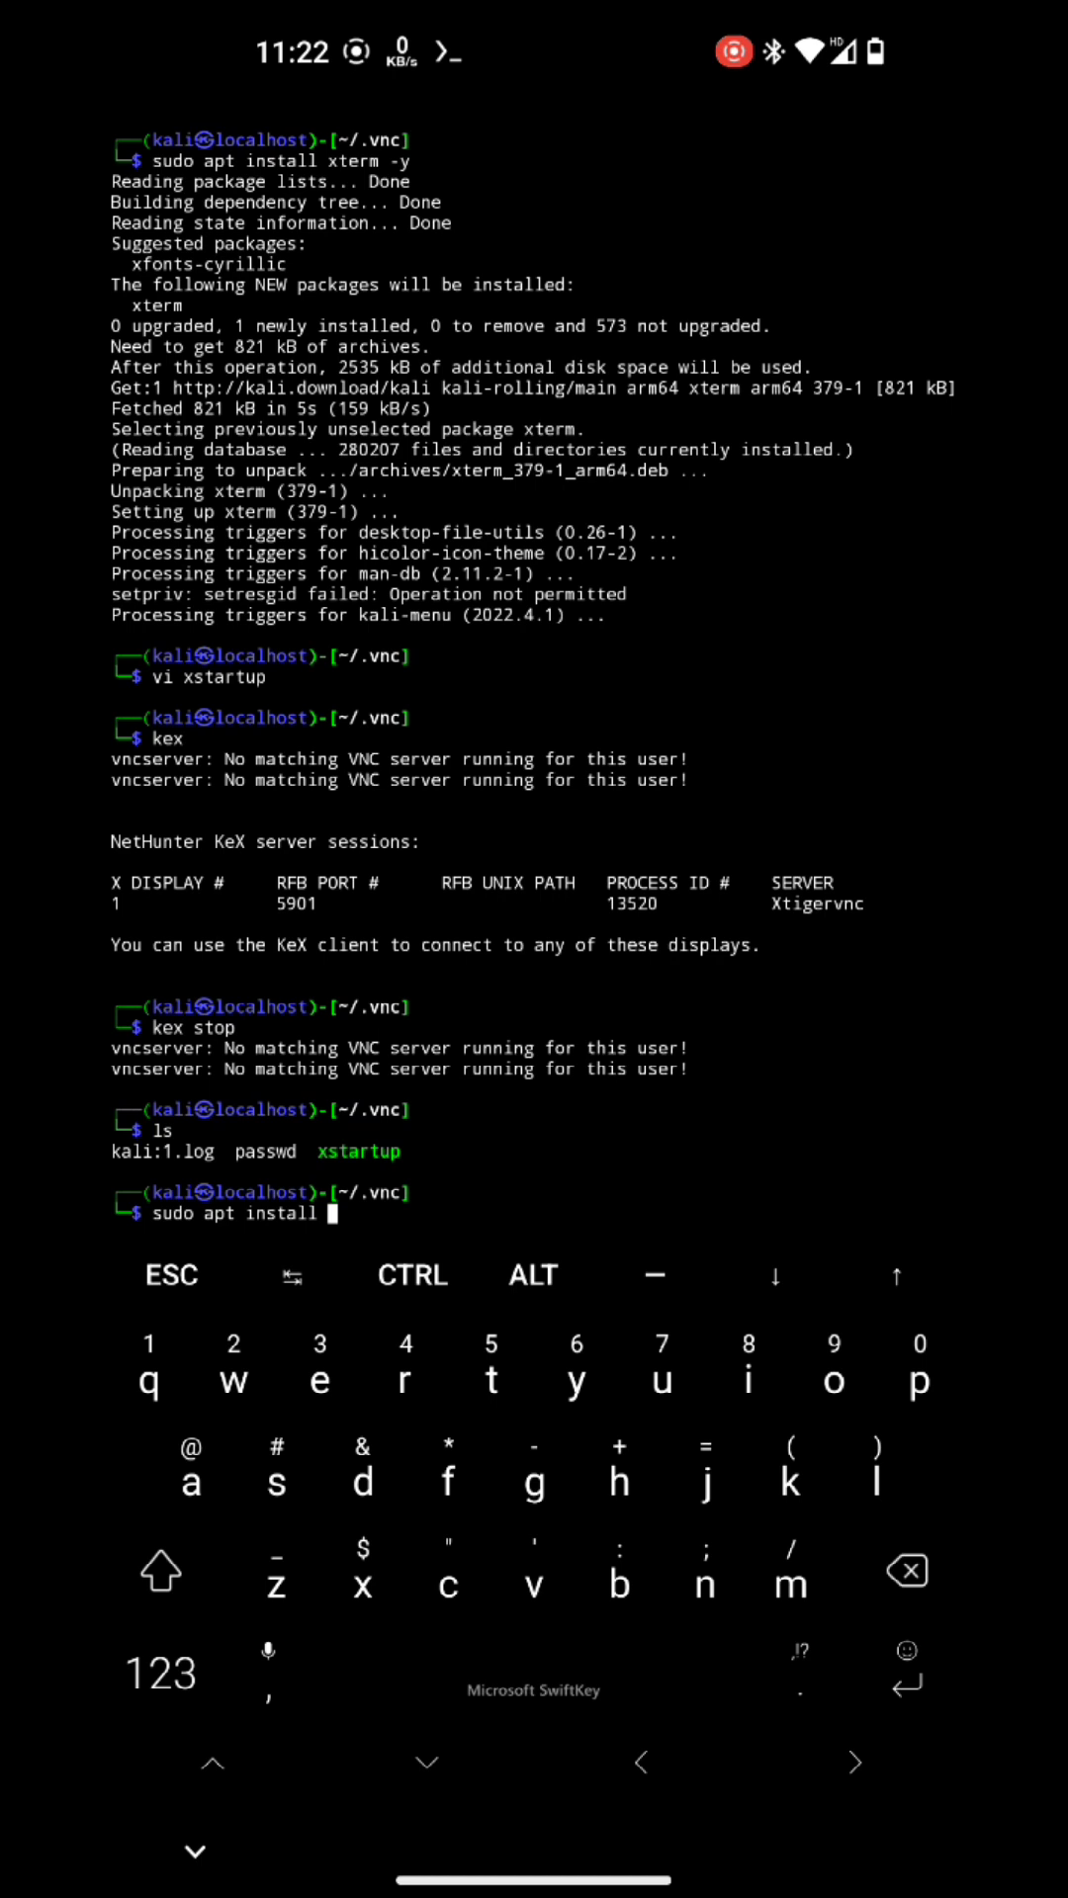
pyautogui.click(447, 1586)
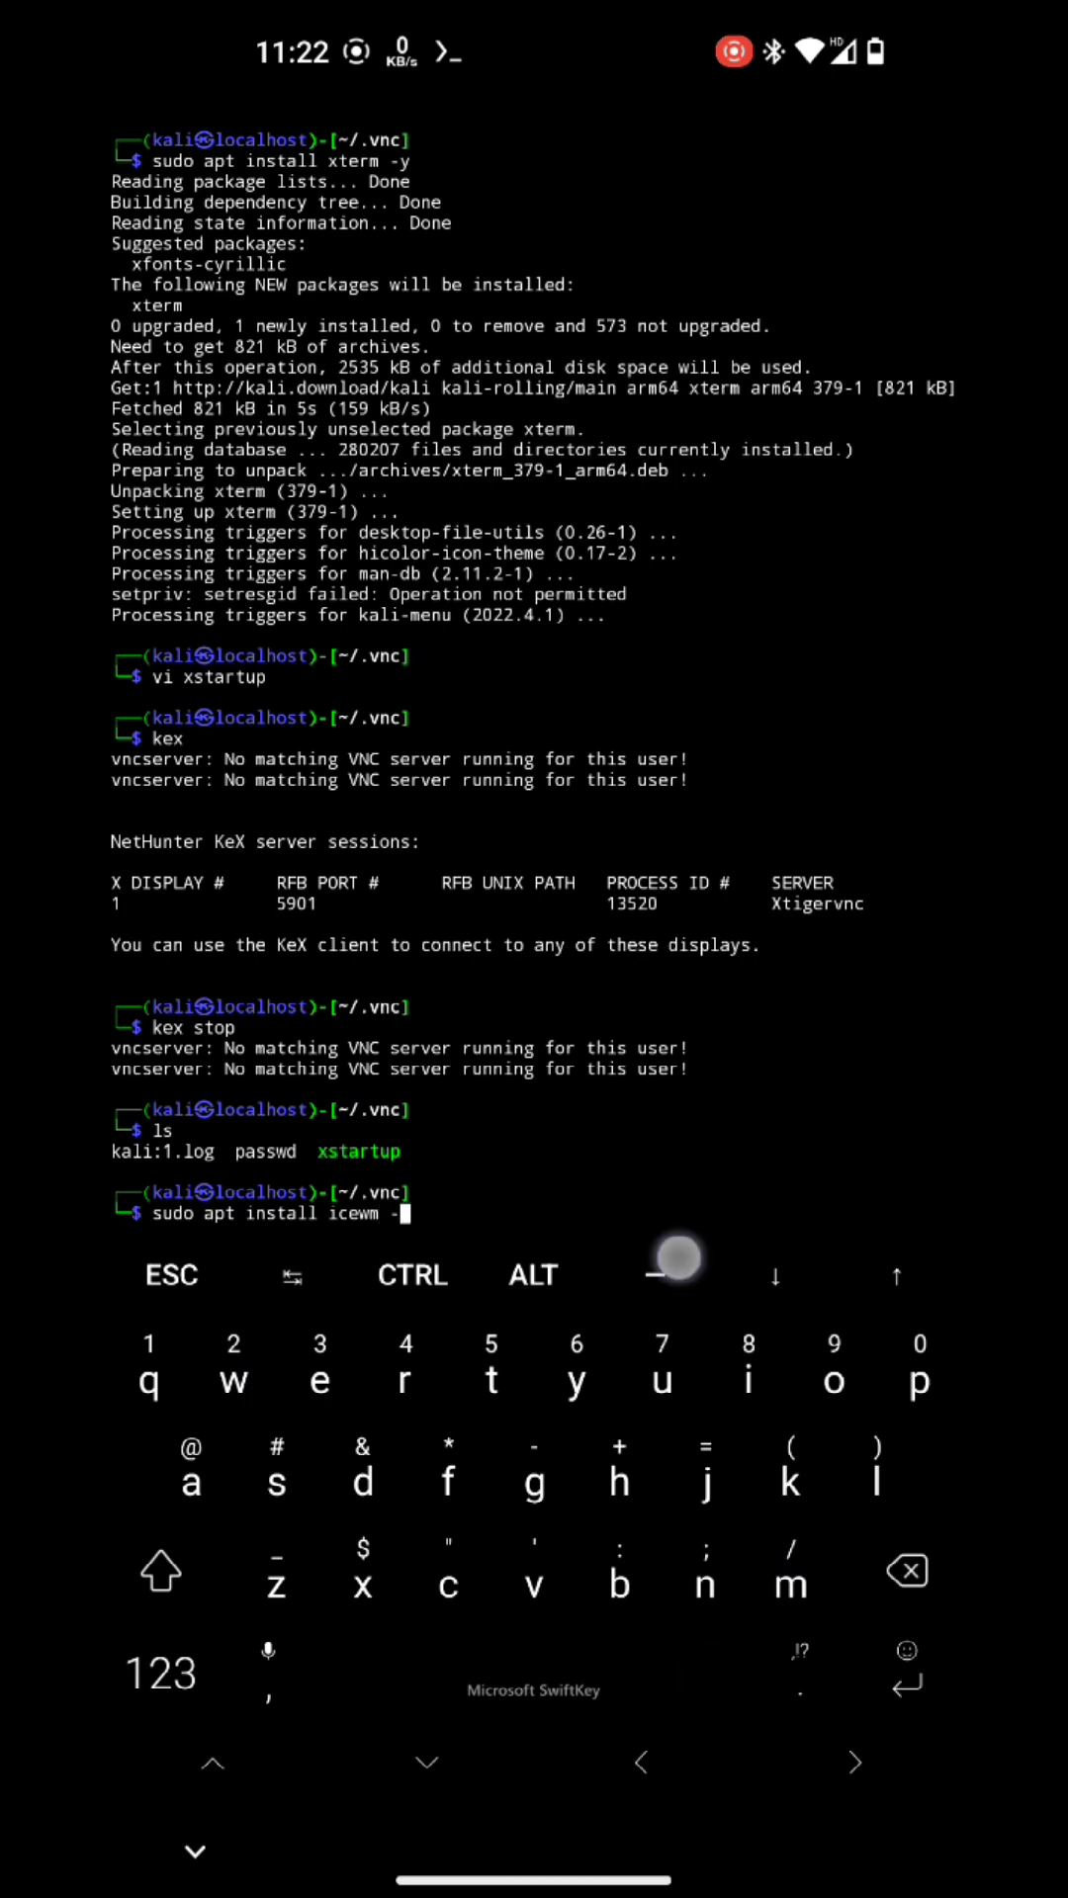
pyautogui.press('Enter')
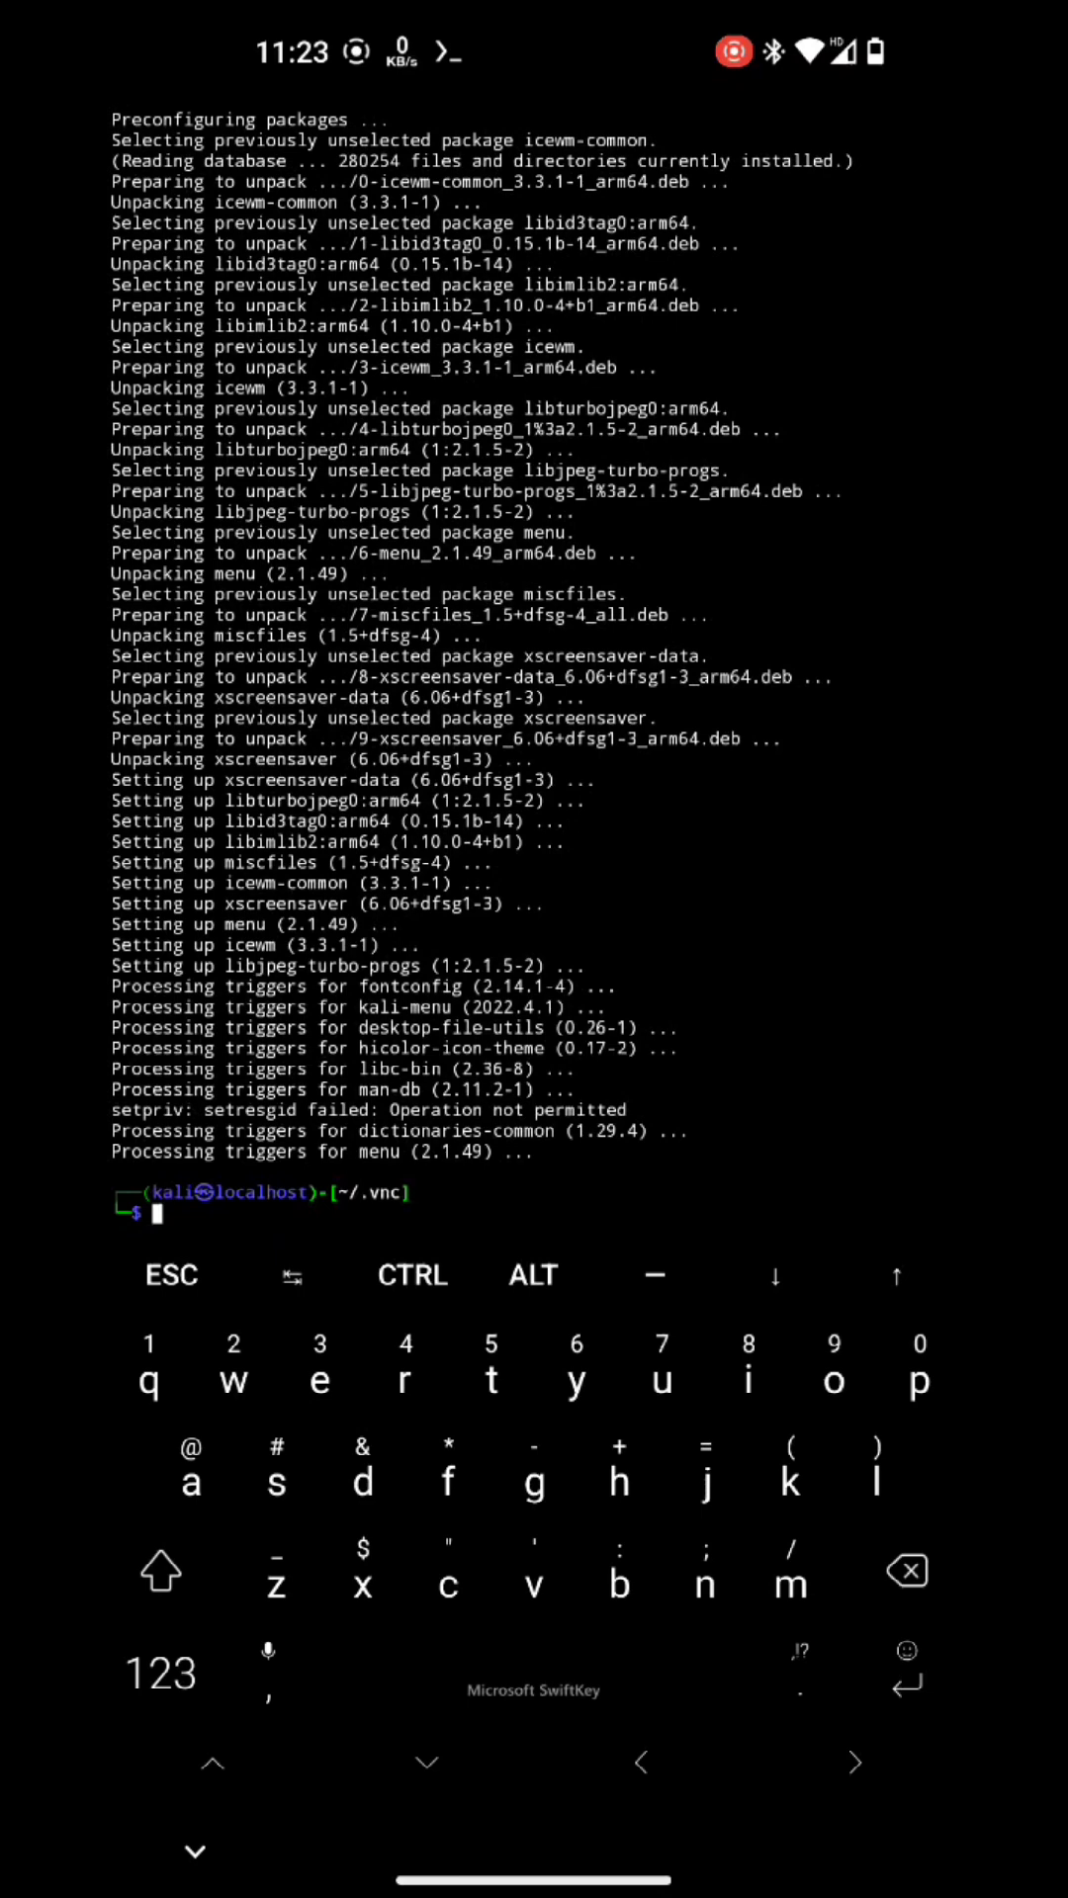
# Step: Edit the xstartup script in vi to launch icewm-session
pyautogui.write('vi')
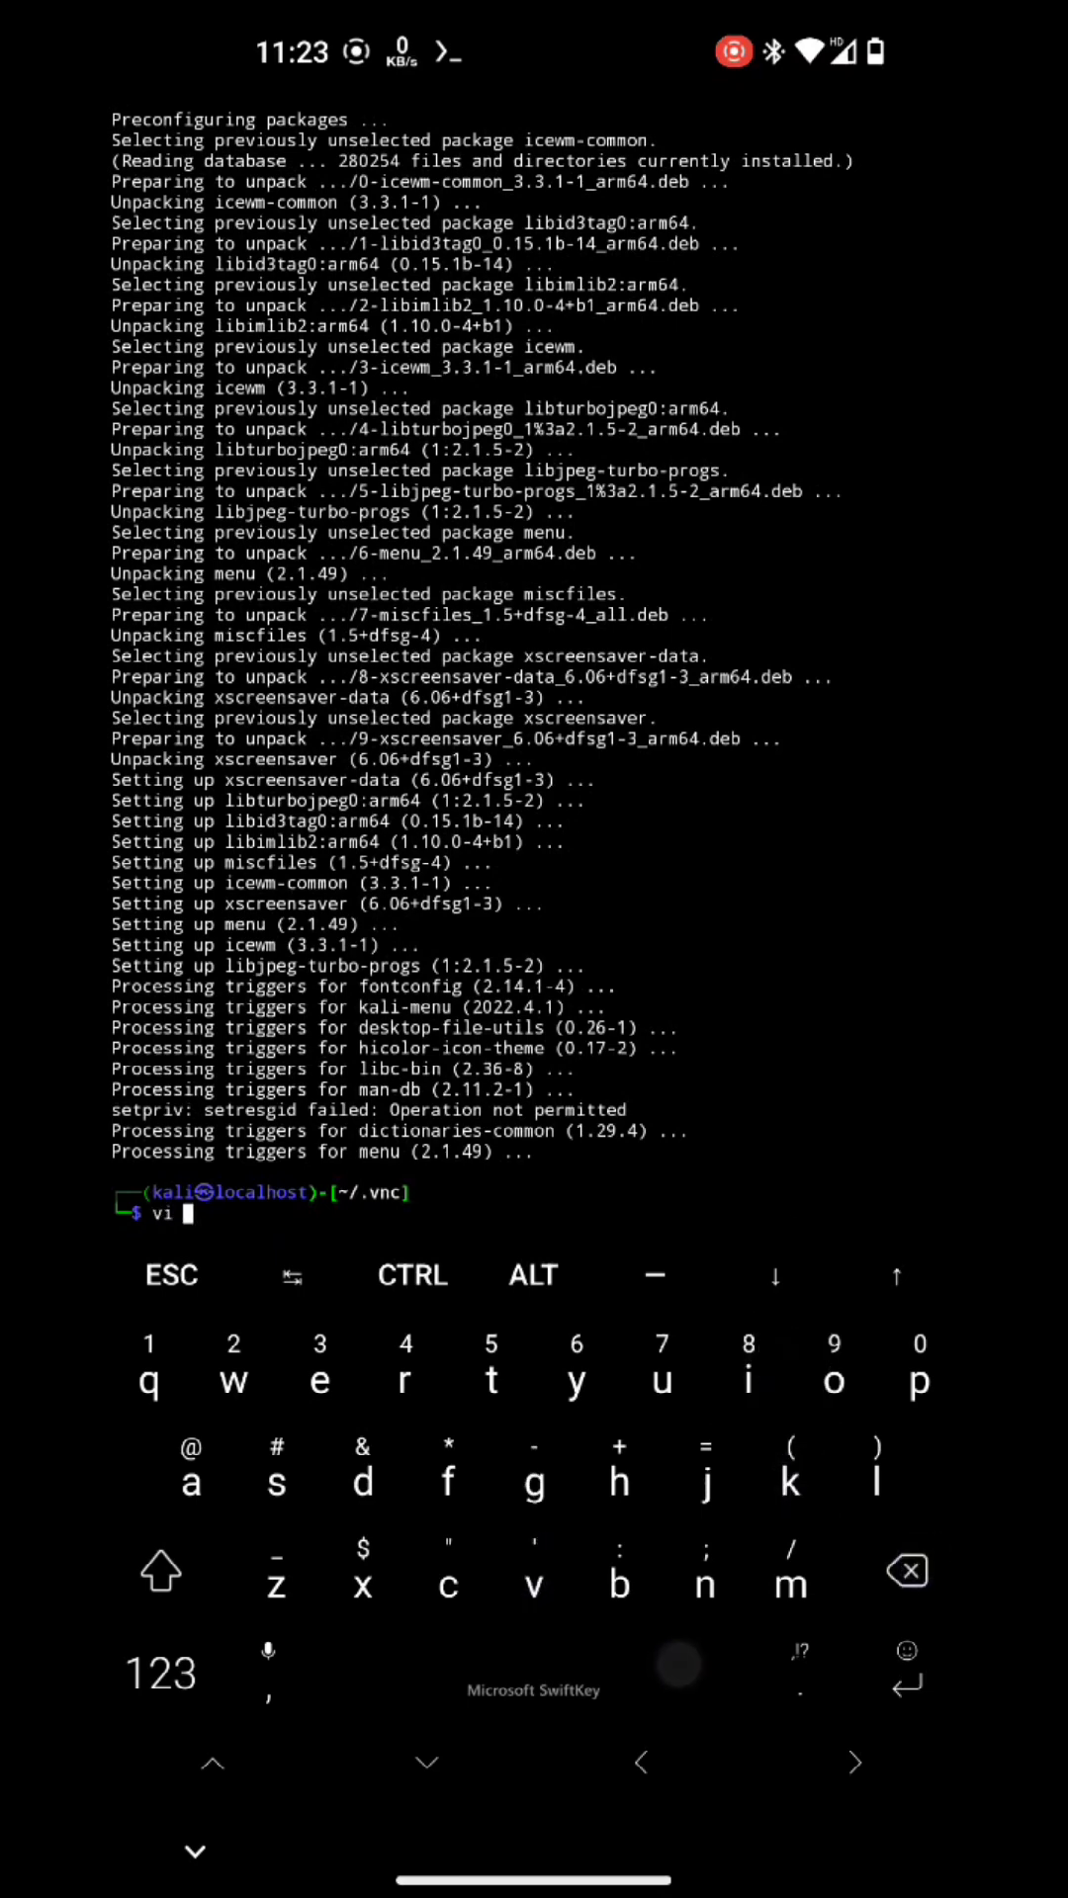
pyautogui.press('Enter')
pyautogui.write('ic')
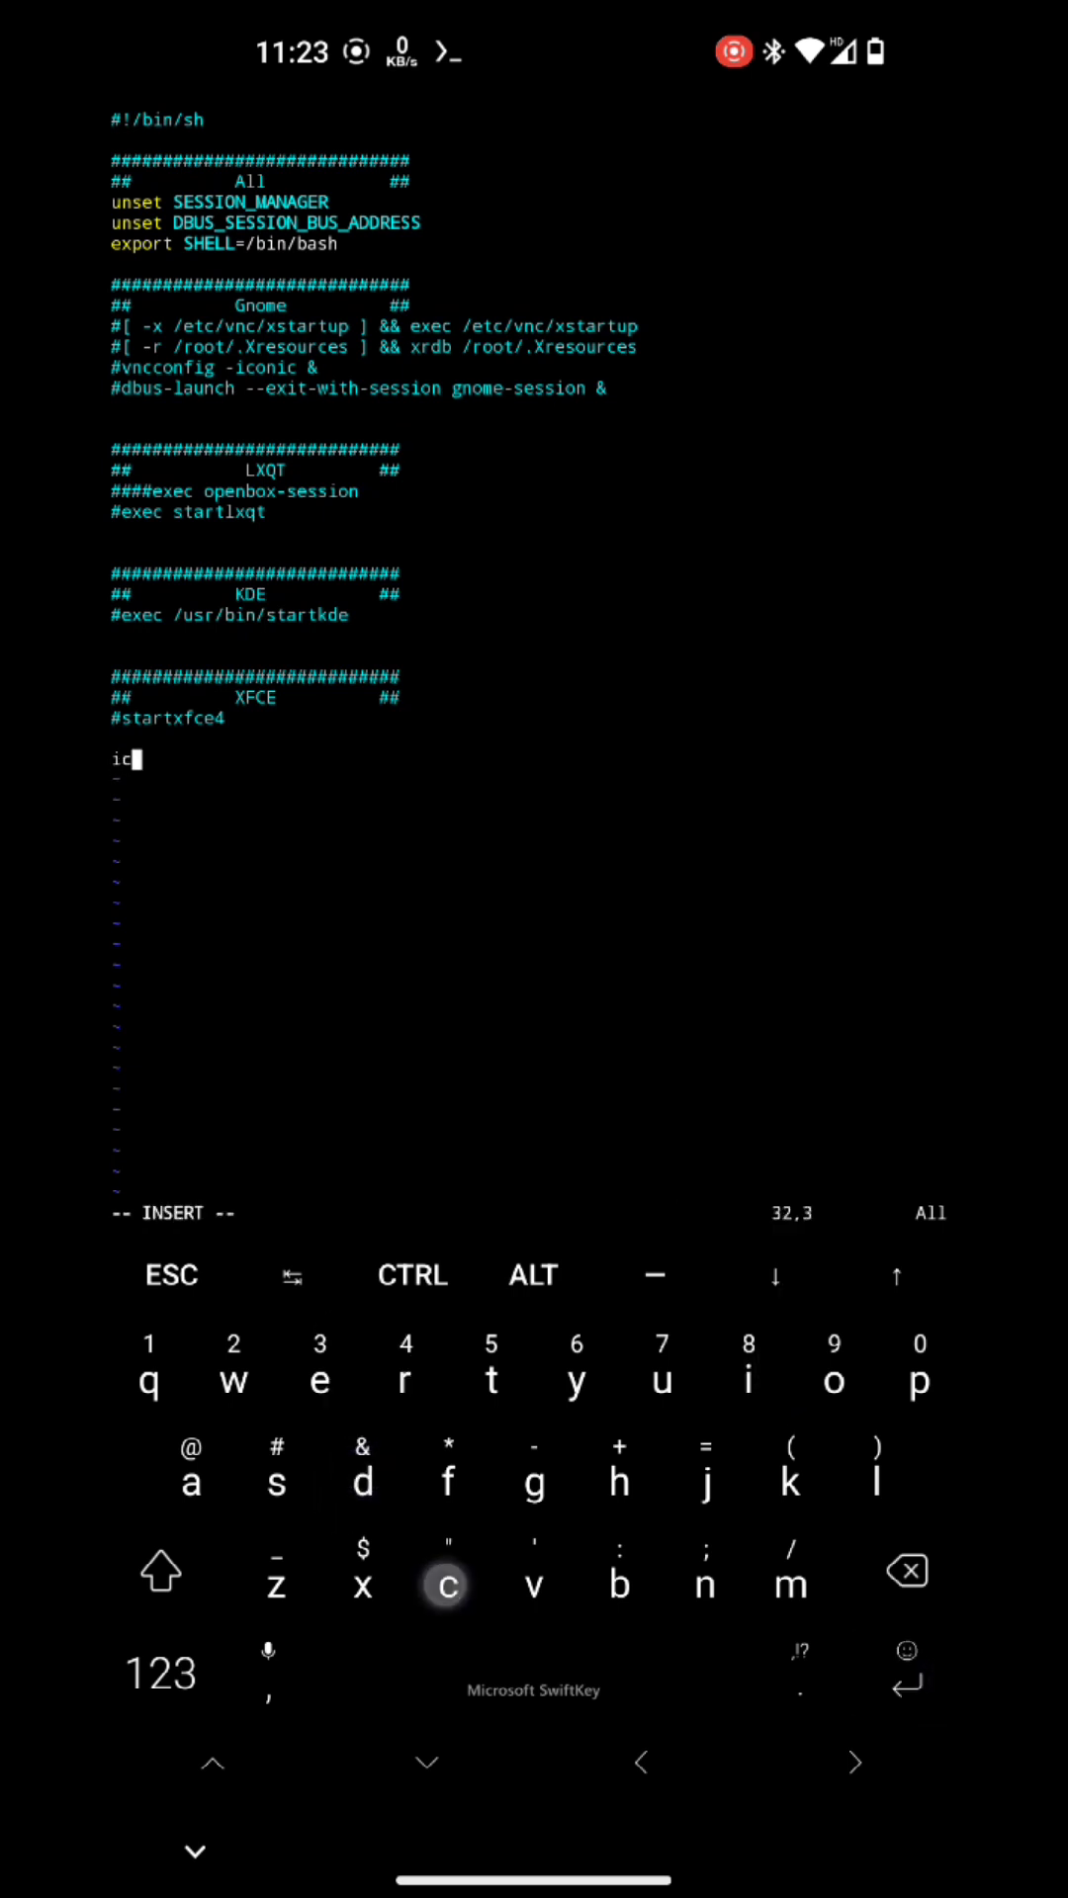
pyautogui.write('ewm-ses')
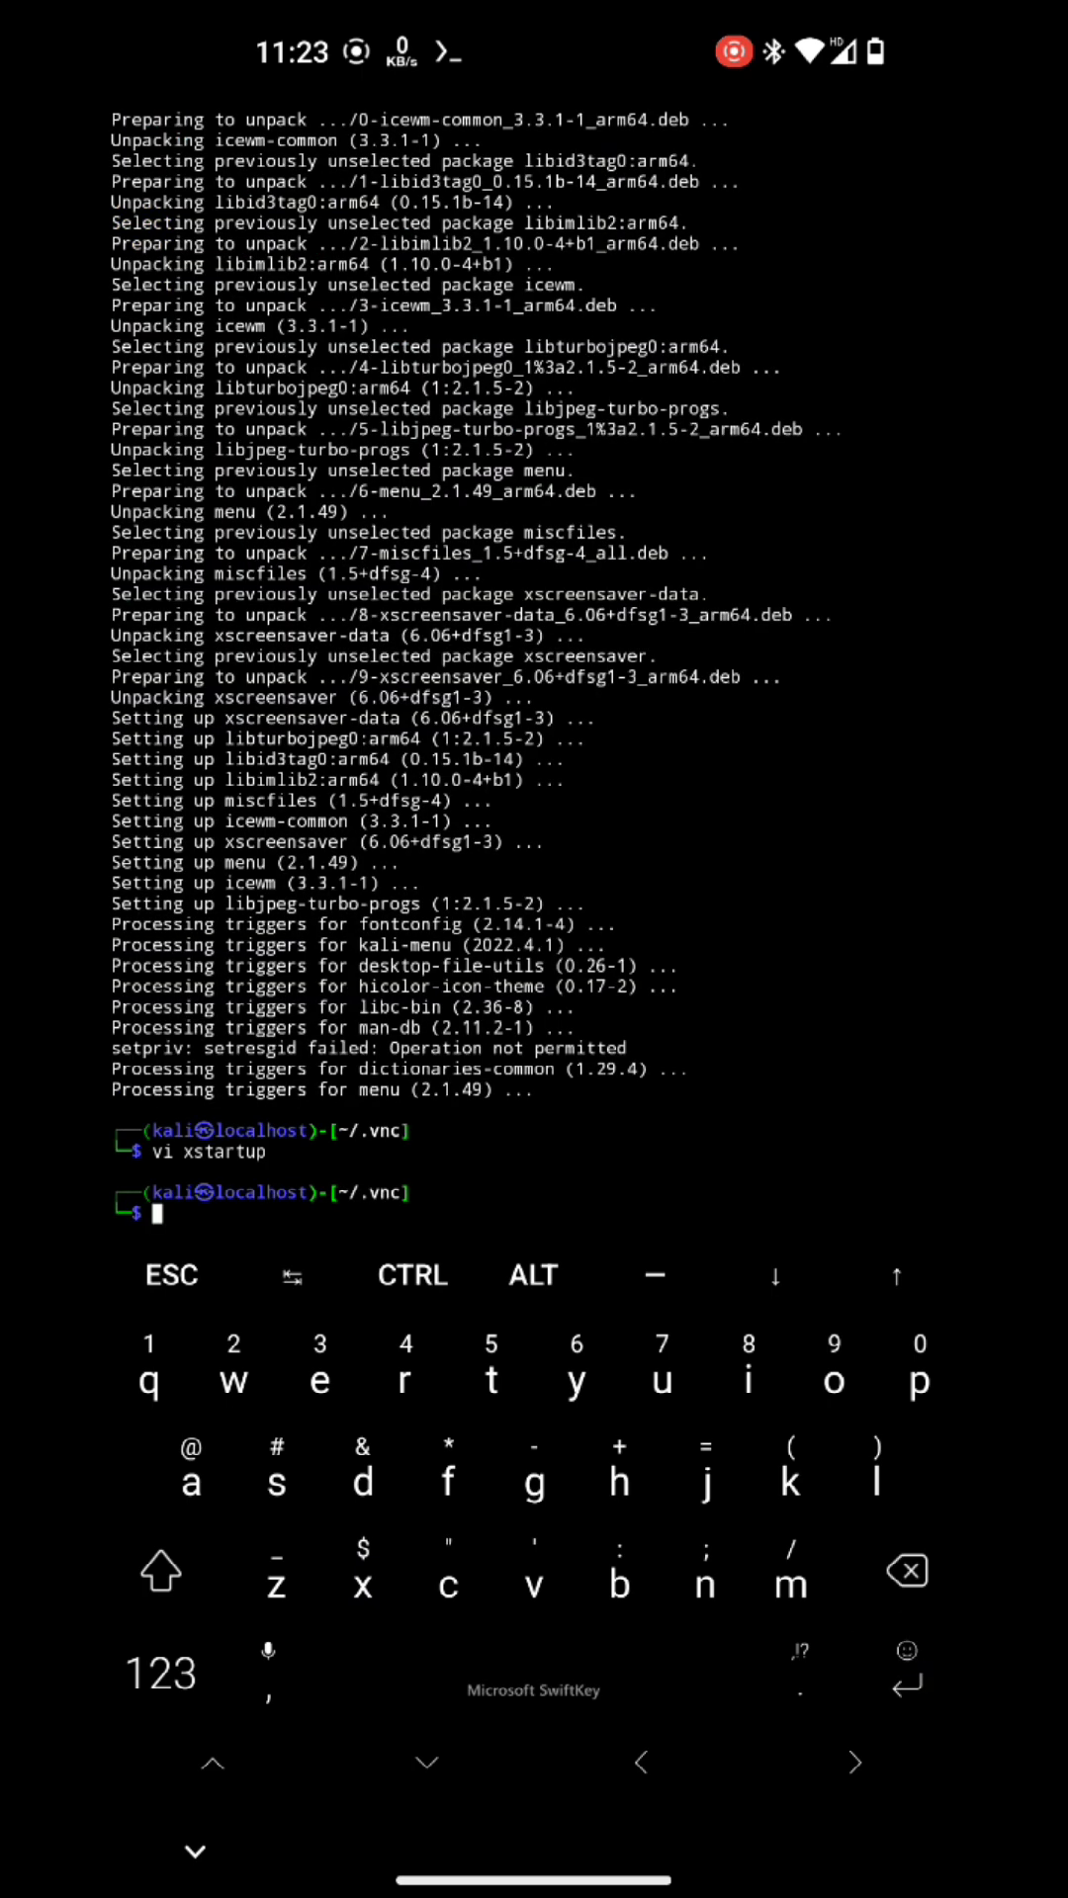
# Step: Start the KeX server again with 'kex'
pyautogui.write('kex')
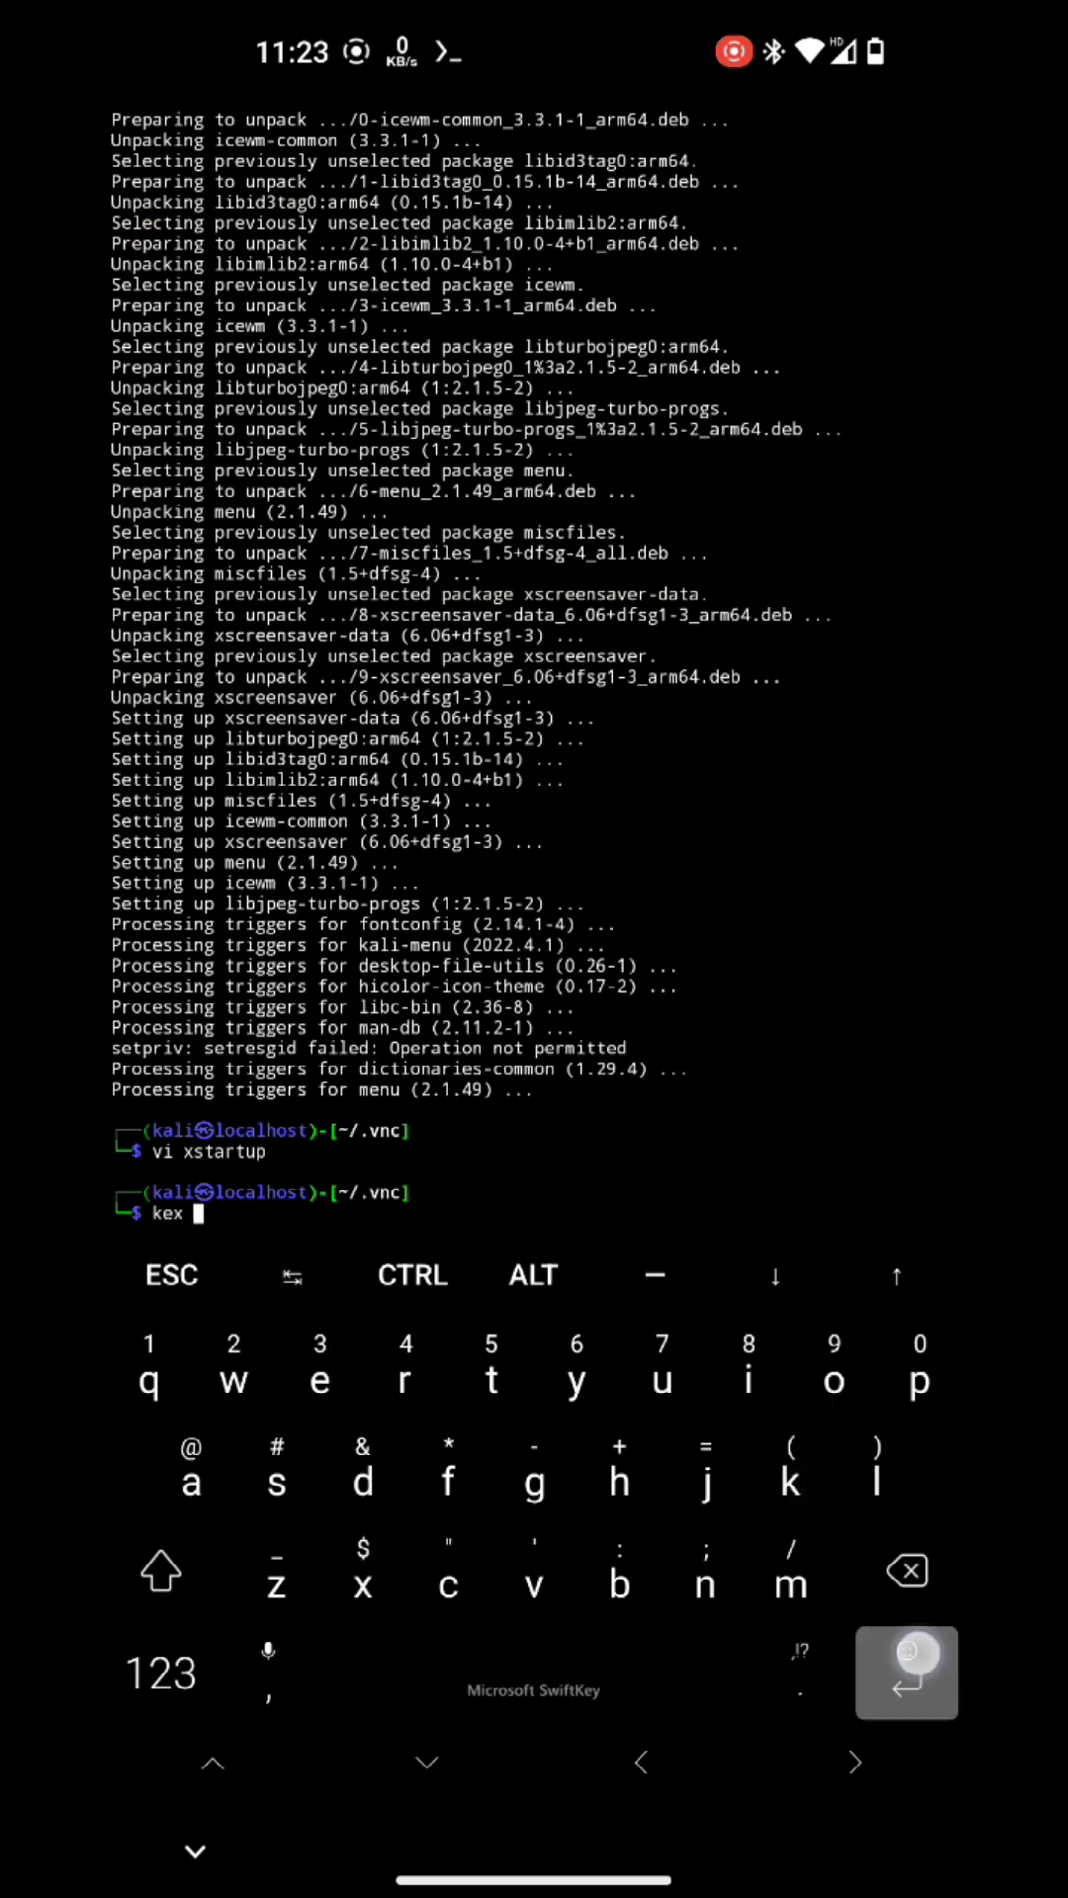
pyautogui.press('Enter')
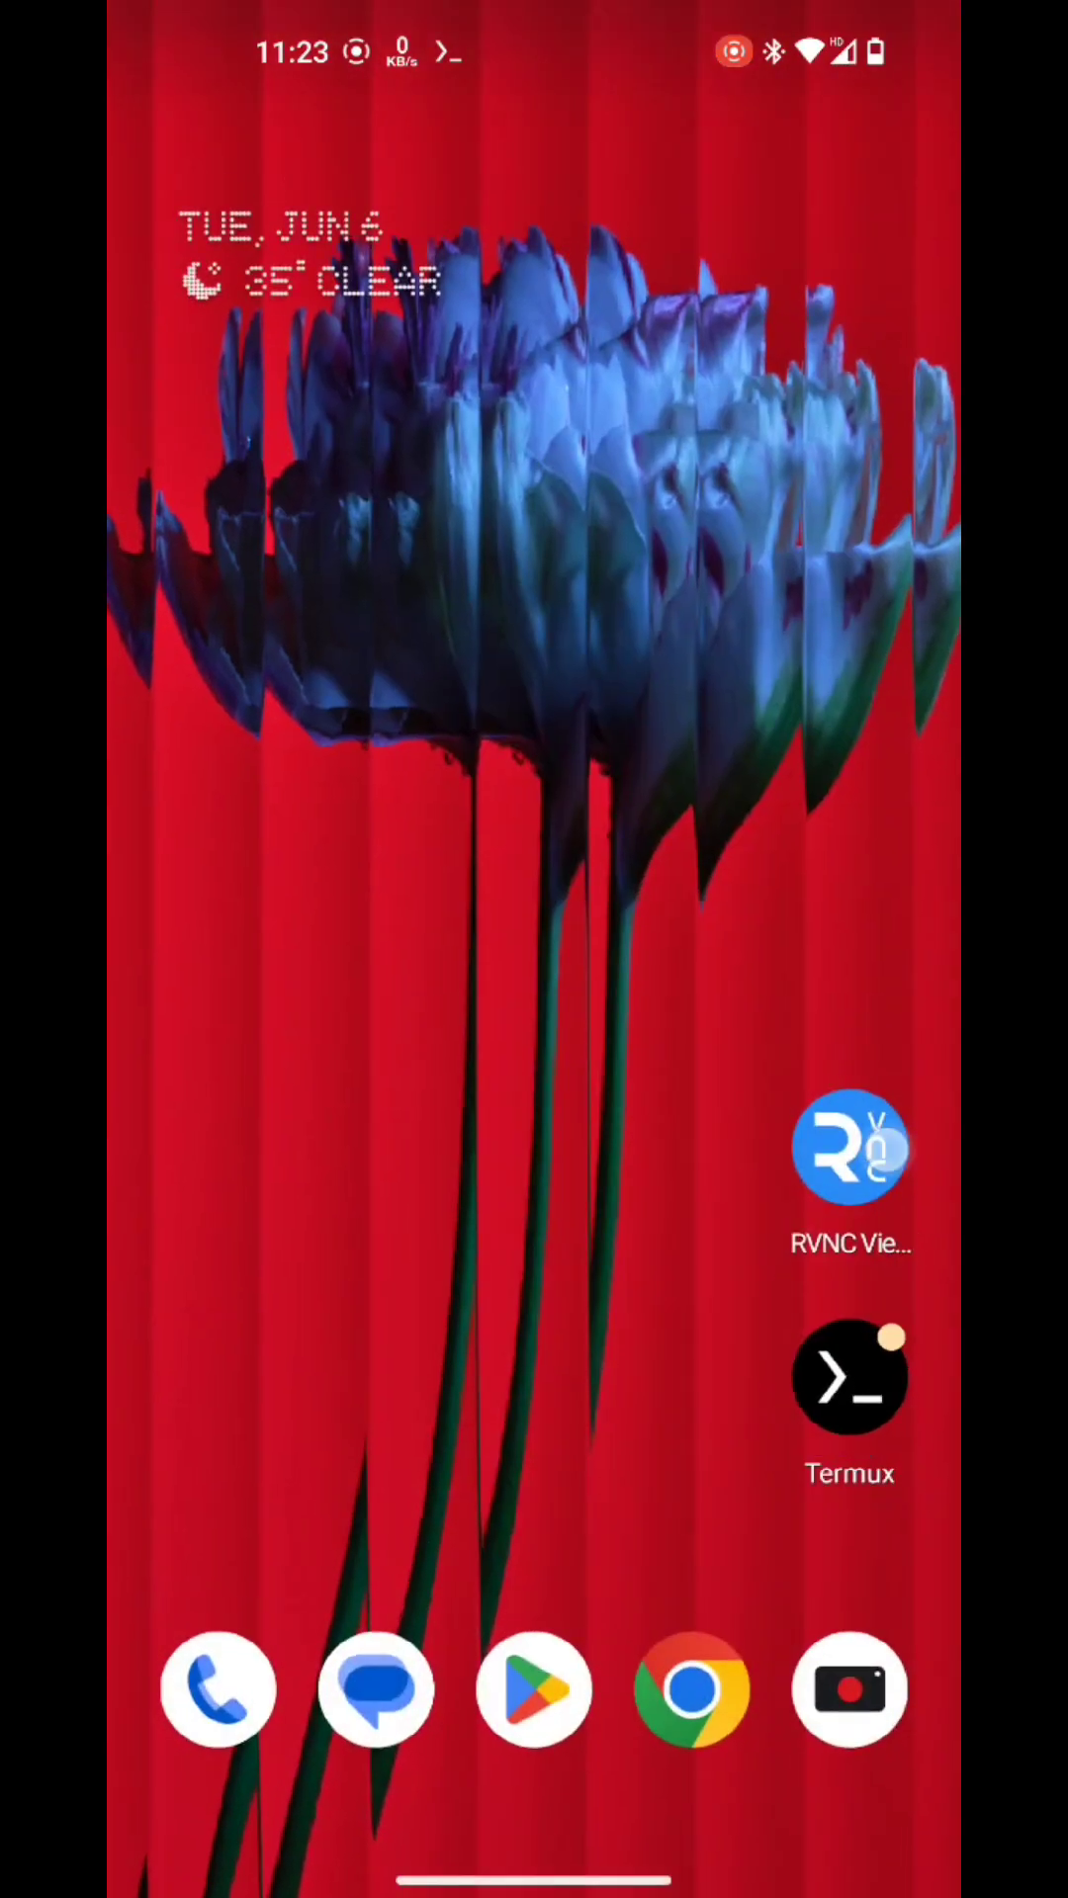
# Step: Connect RealVNC Viewer to the Kali desktop and fit it to the screen
pyautogui.click(848, 1157)
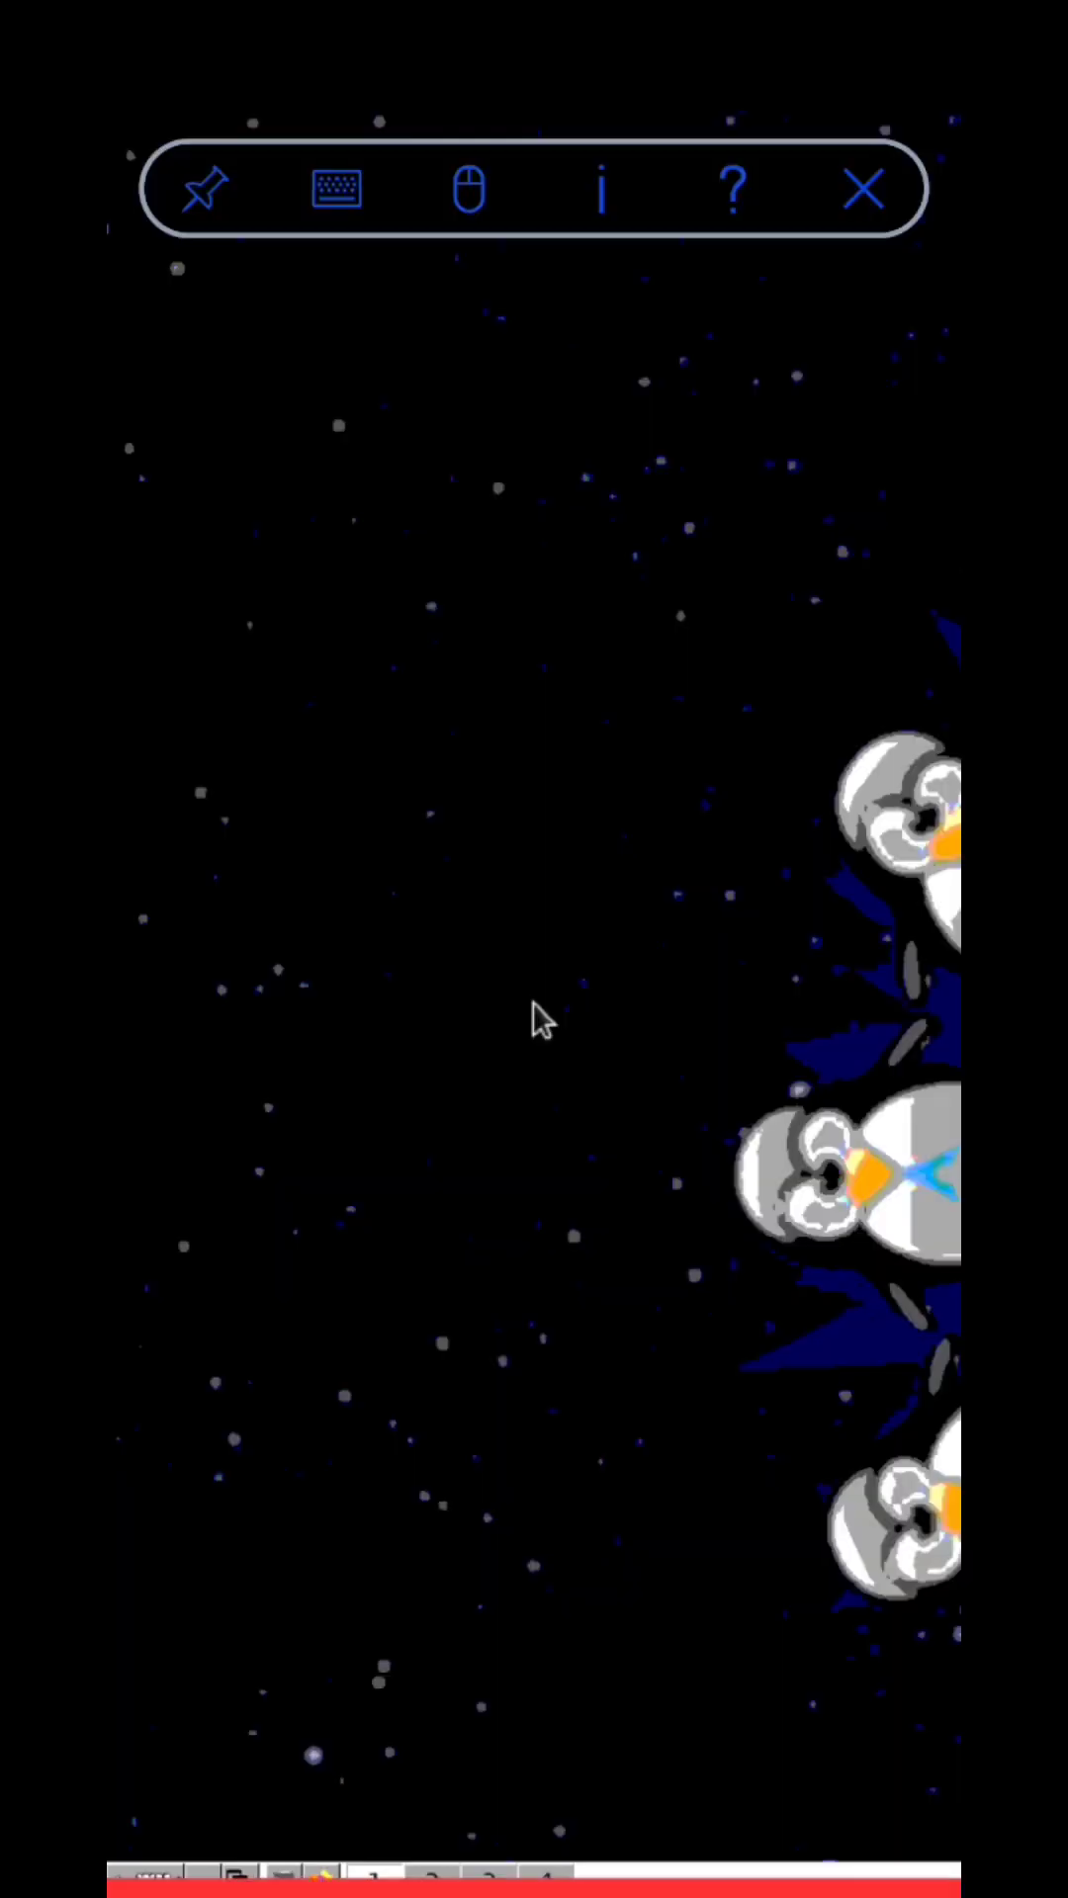
pyautogui.click(208, 192)
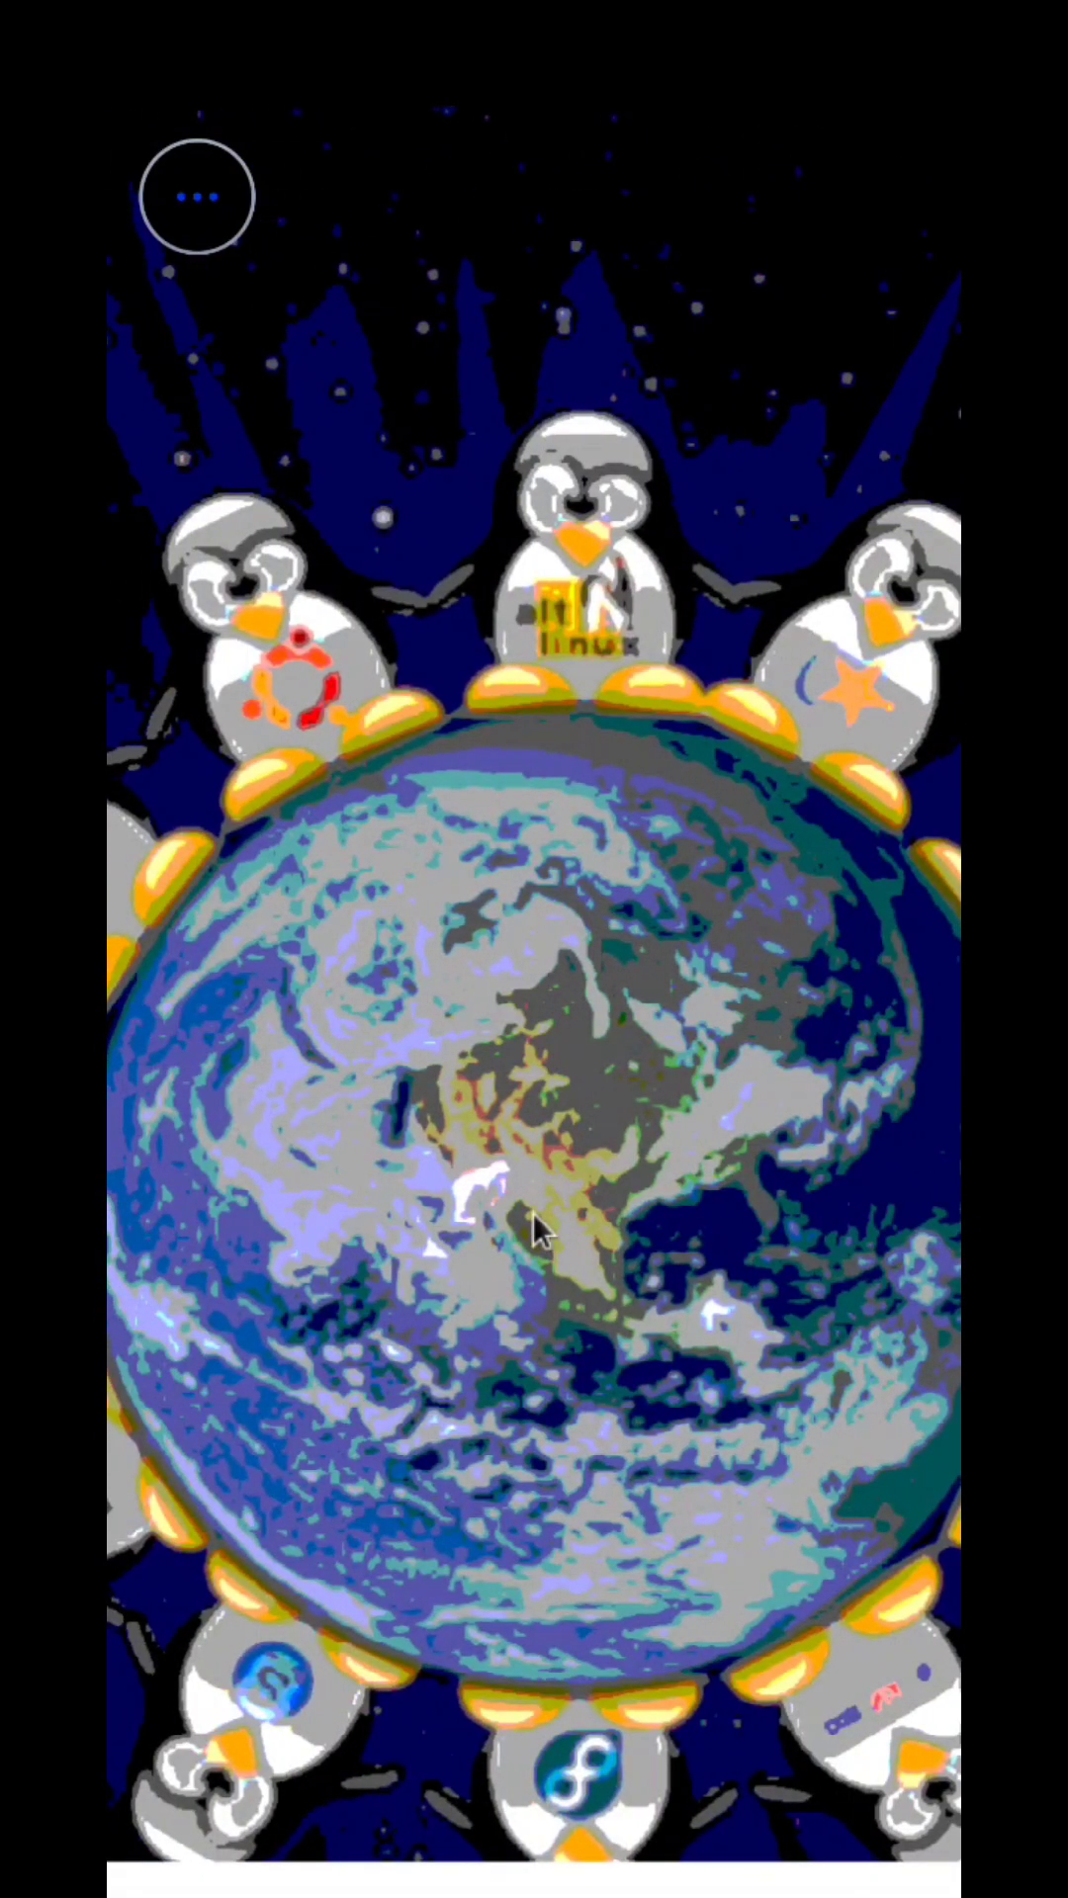
pyautogui.click(194, 198)
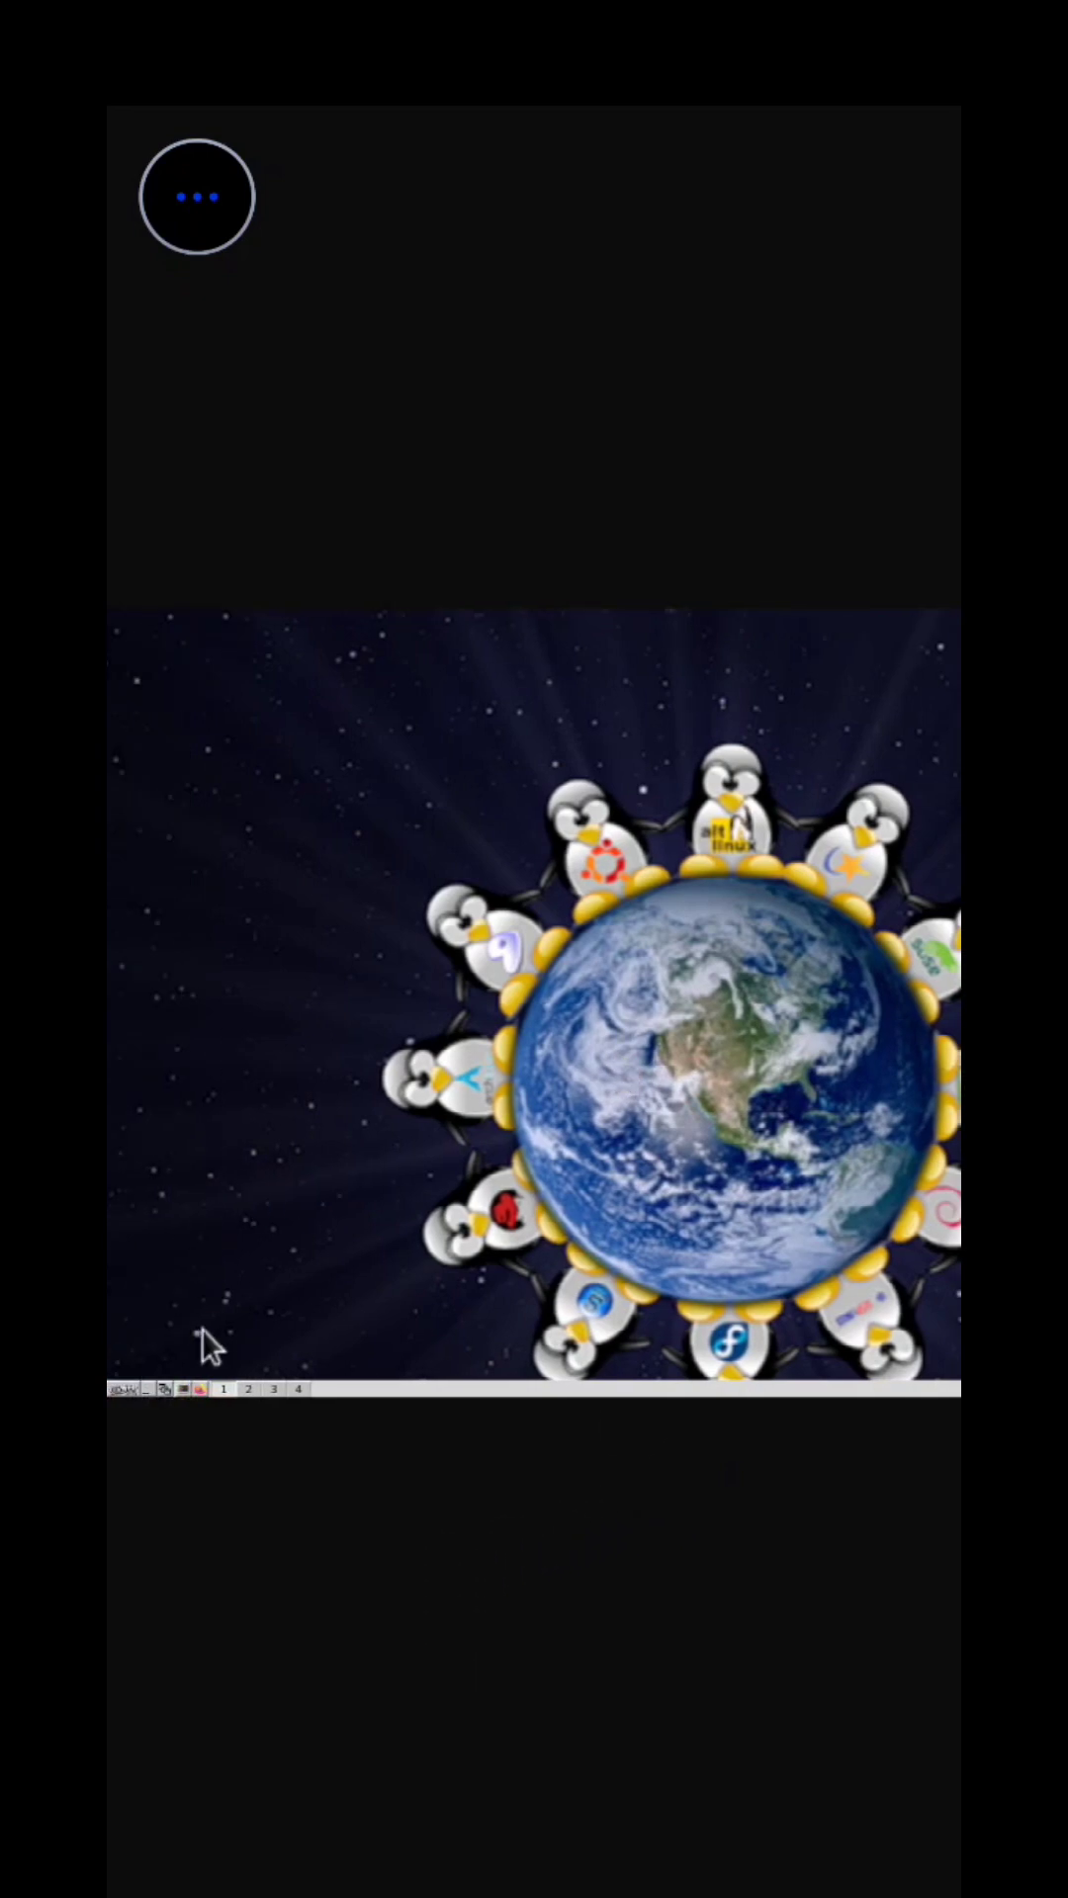
# Step: Look through the IceWM application menu, then dismiss it
pyautogui.click(123, 1389)
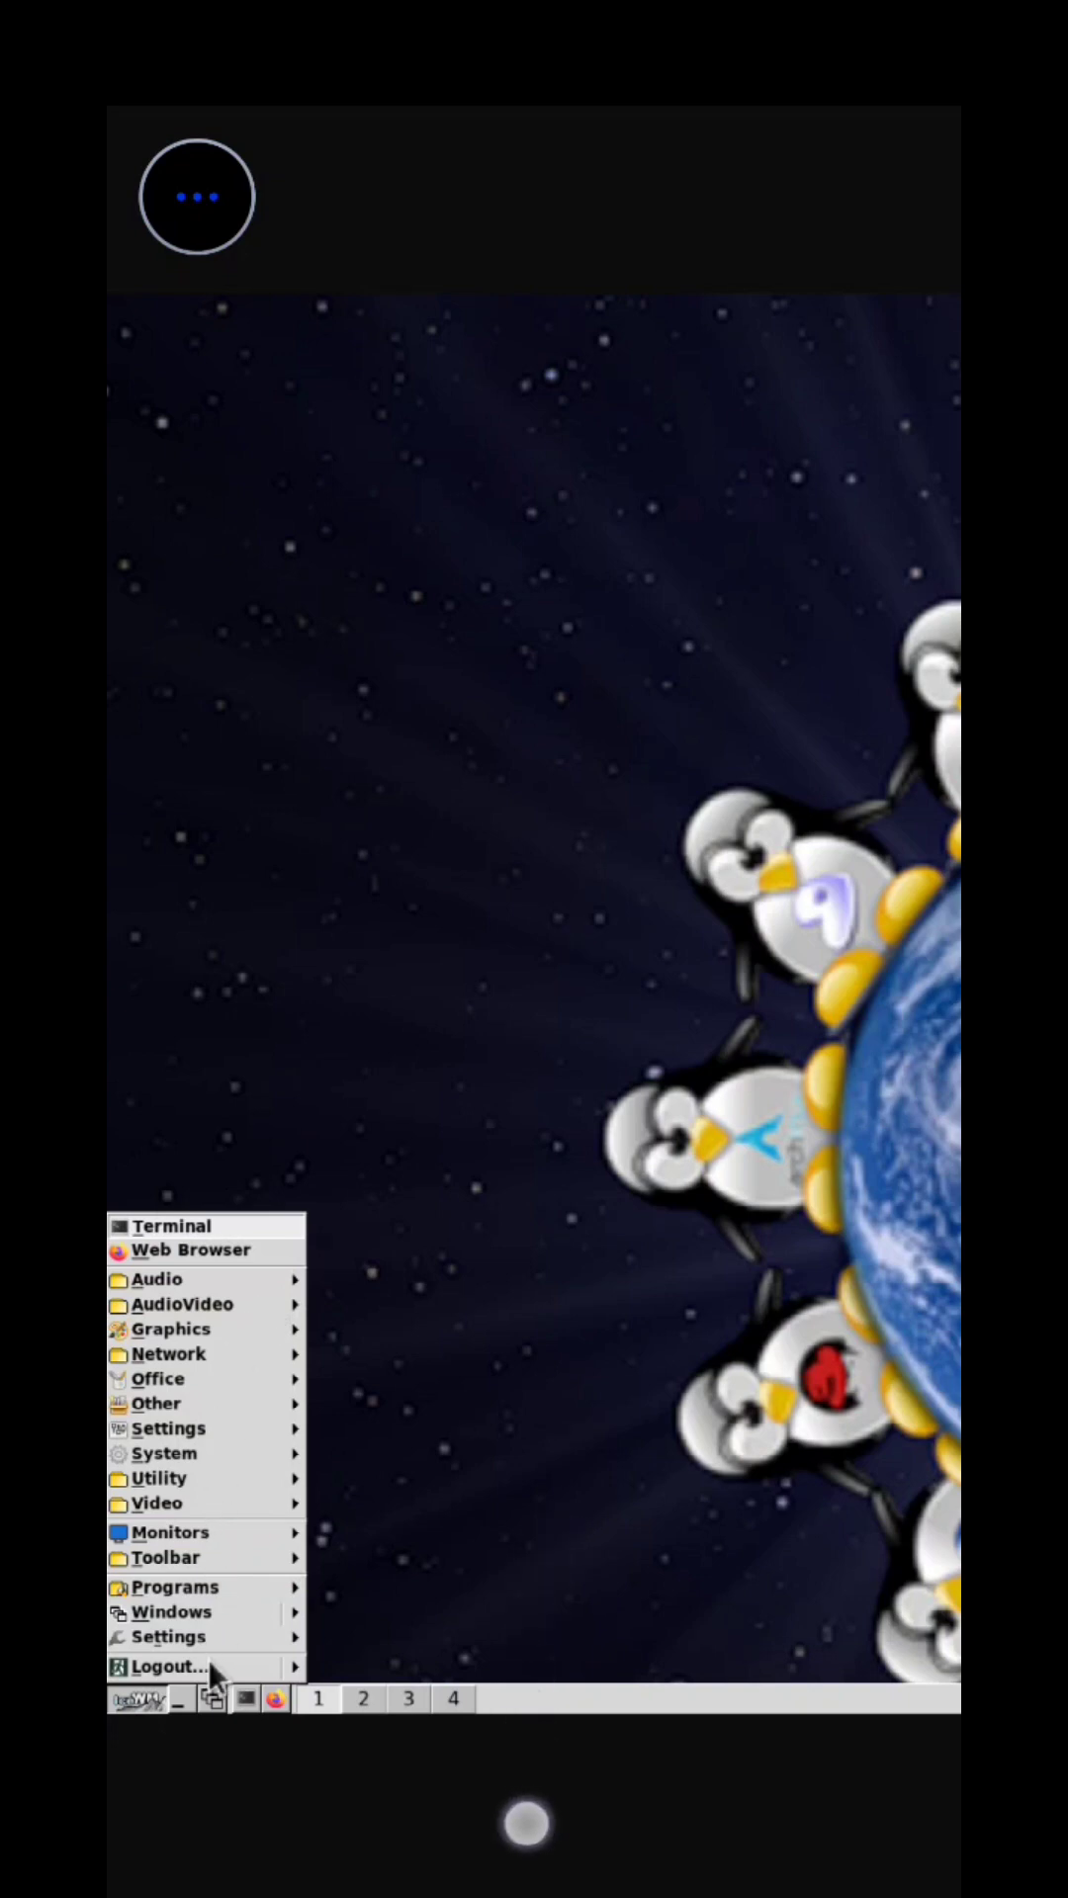
pyautogui.moveTo(486, 1497)
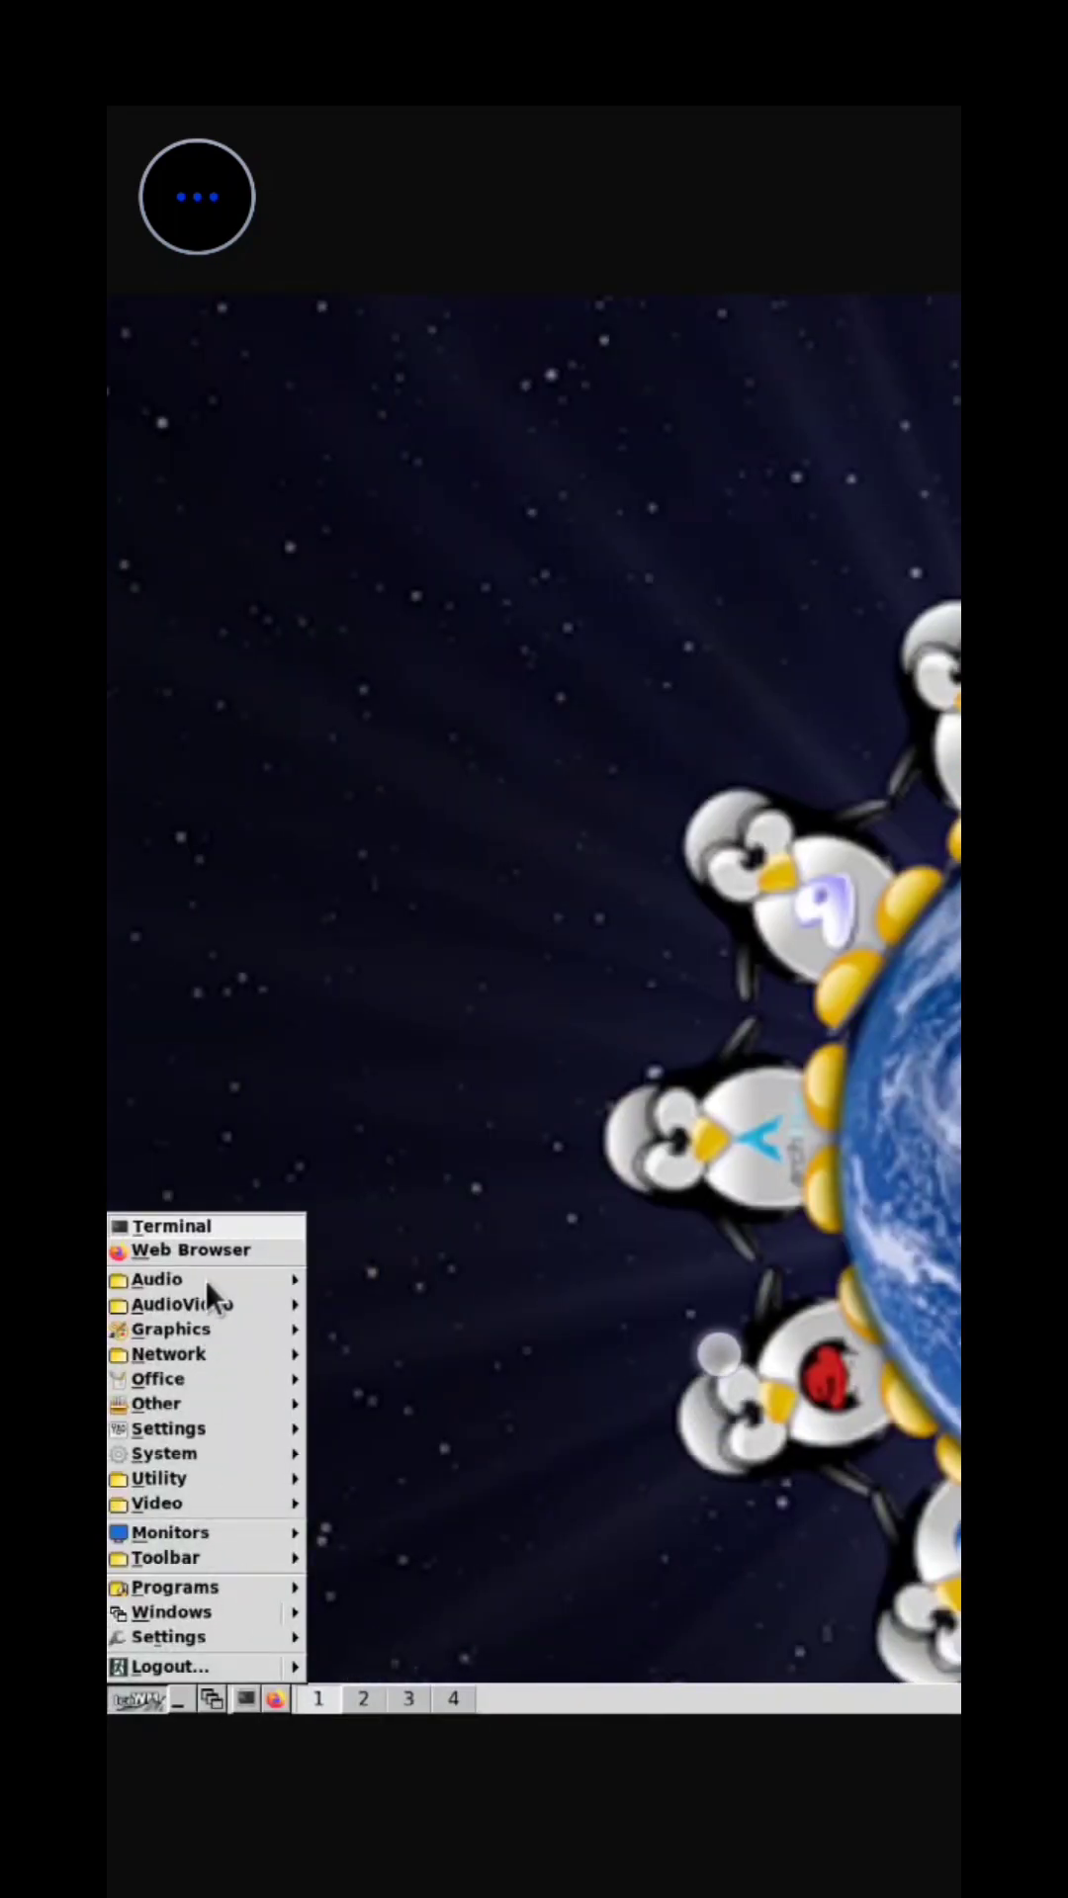
pyautogui.click(267, 1087)
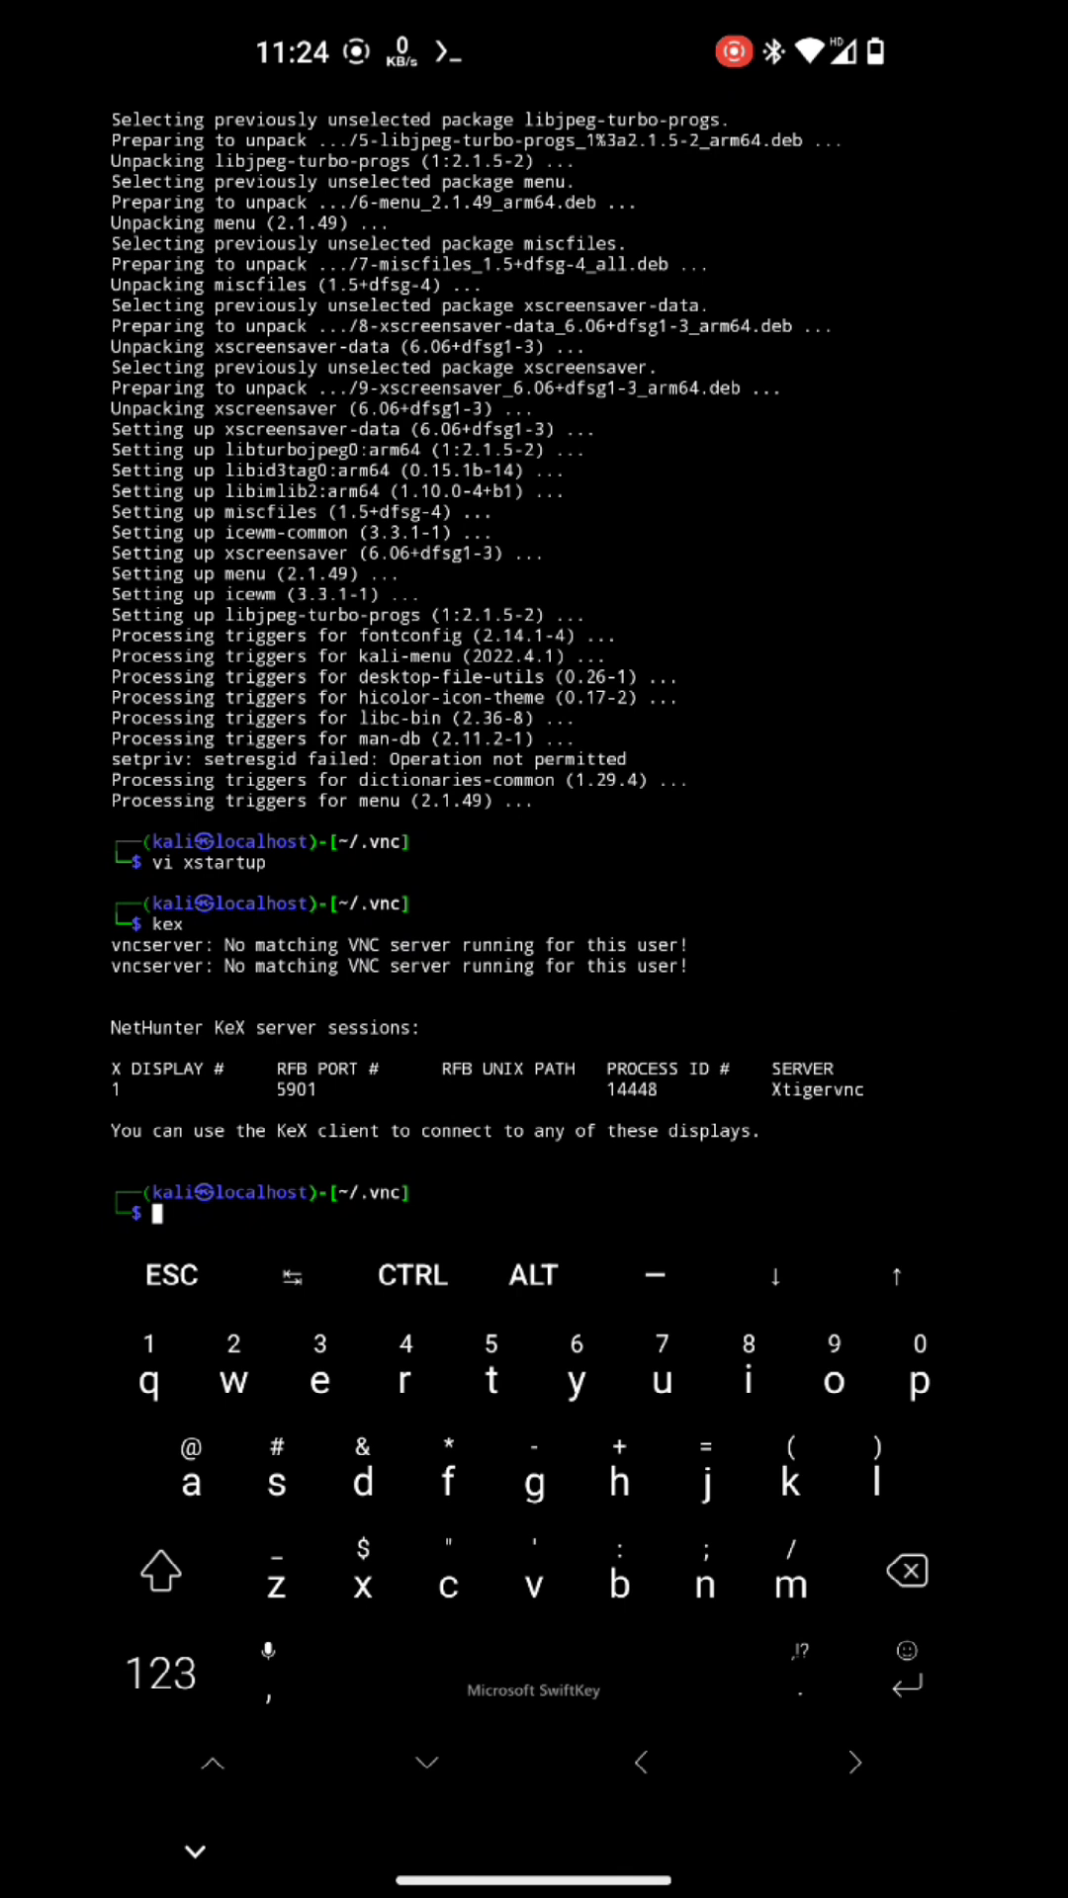
# Step: Stop KeX and open the kex launcher script with 'vi $(which kex)'
pyautogui.write('kex stop')
pyautogui.write('vi')
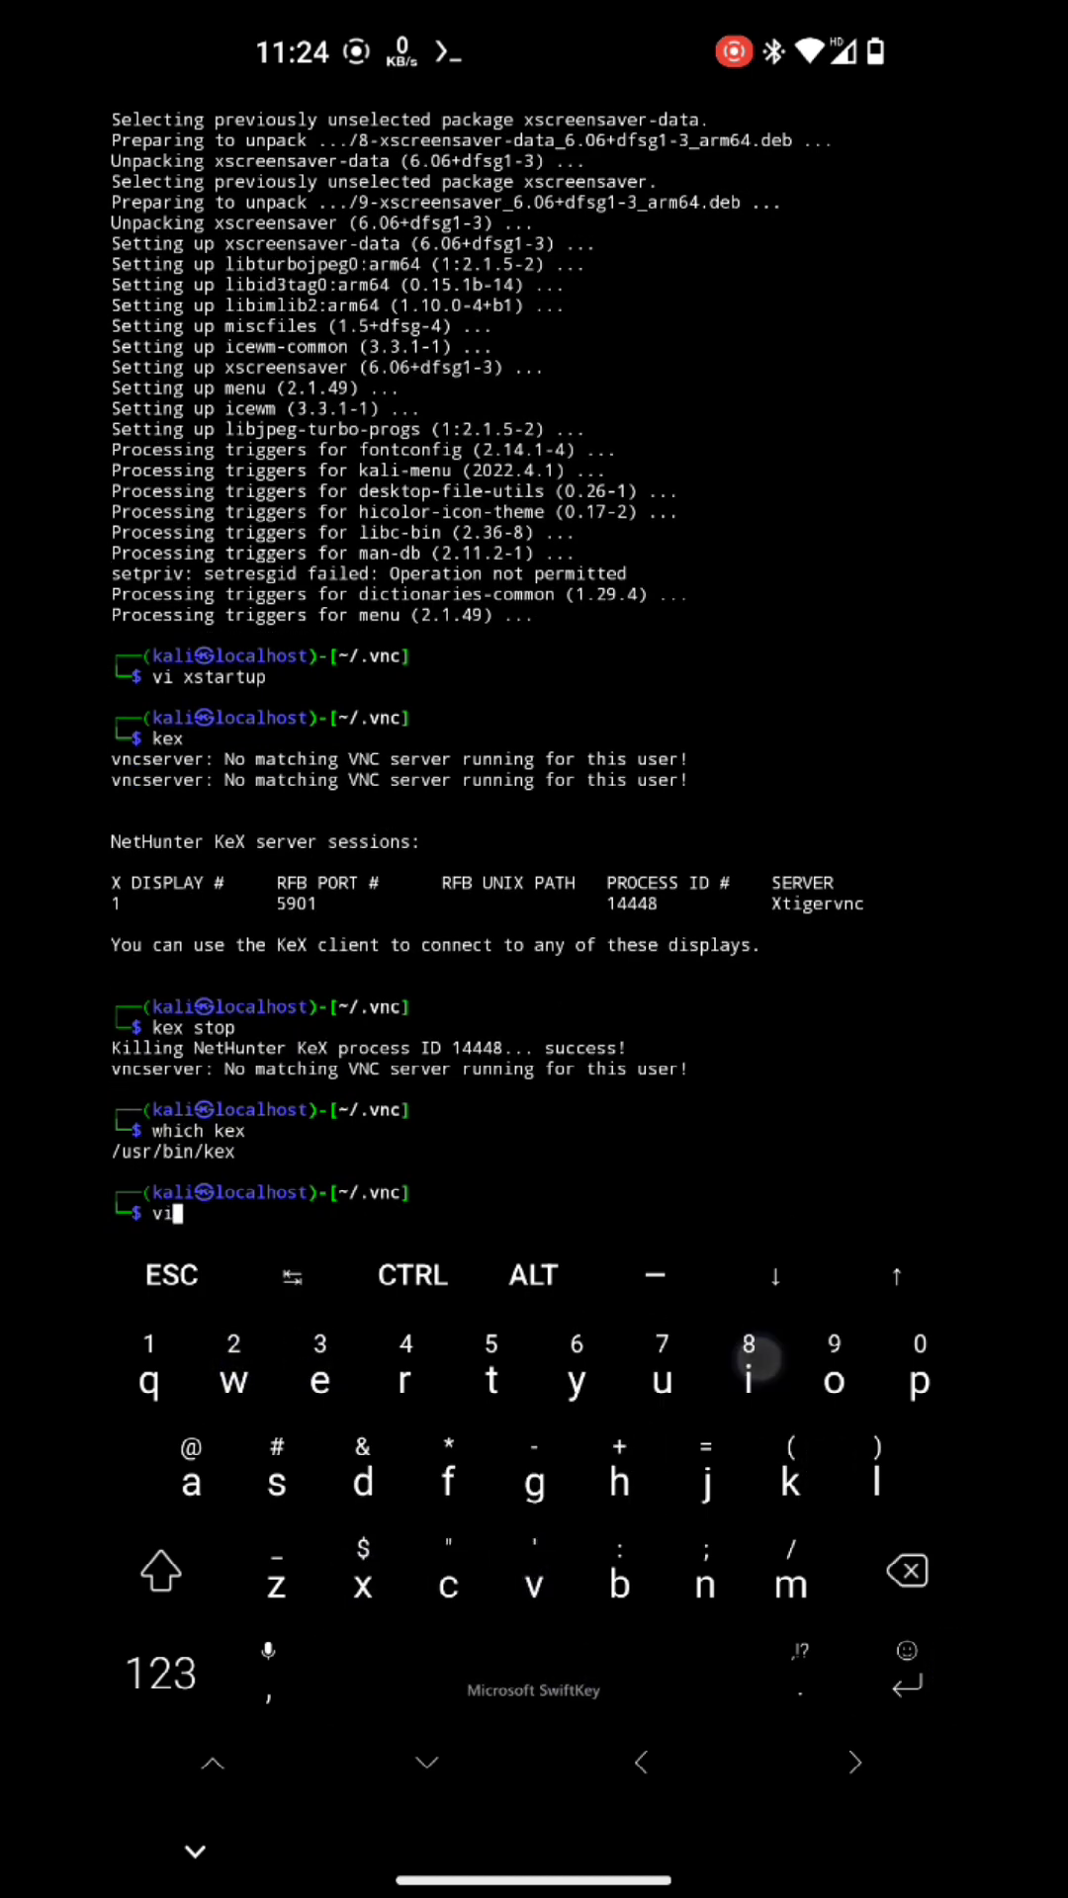
pyautogui.write('$(which kex')
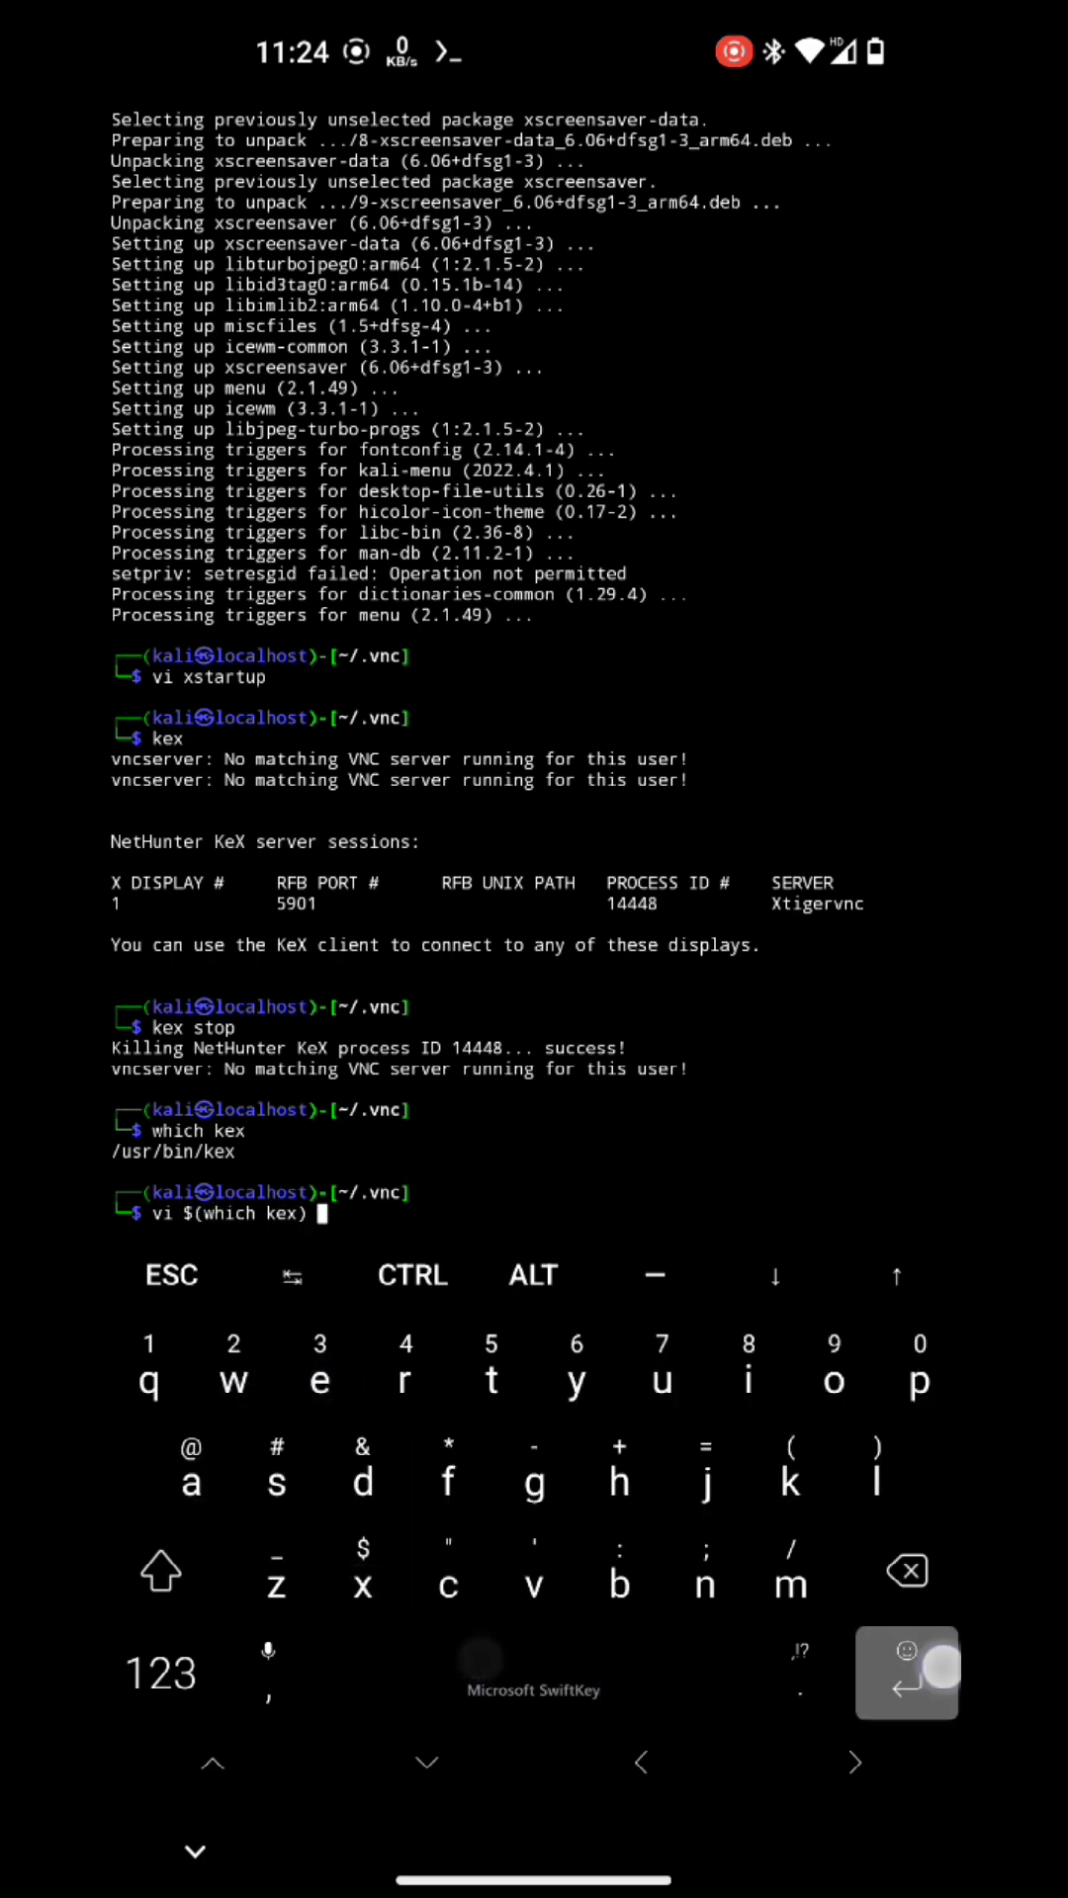
pyautogui.press('Enter')
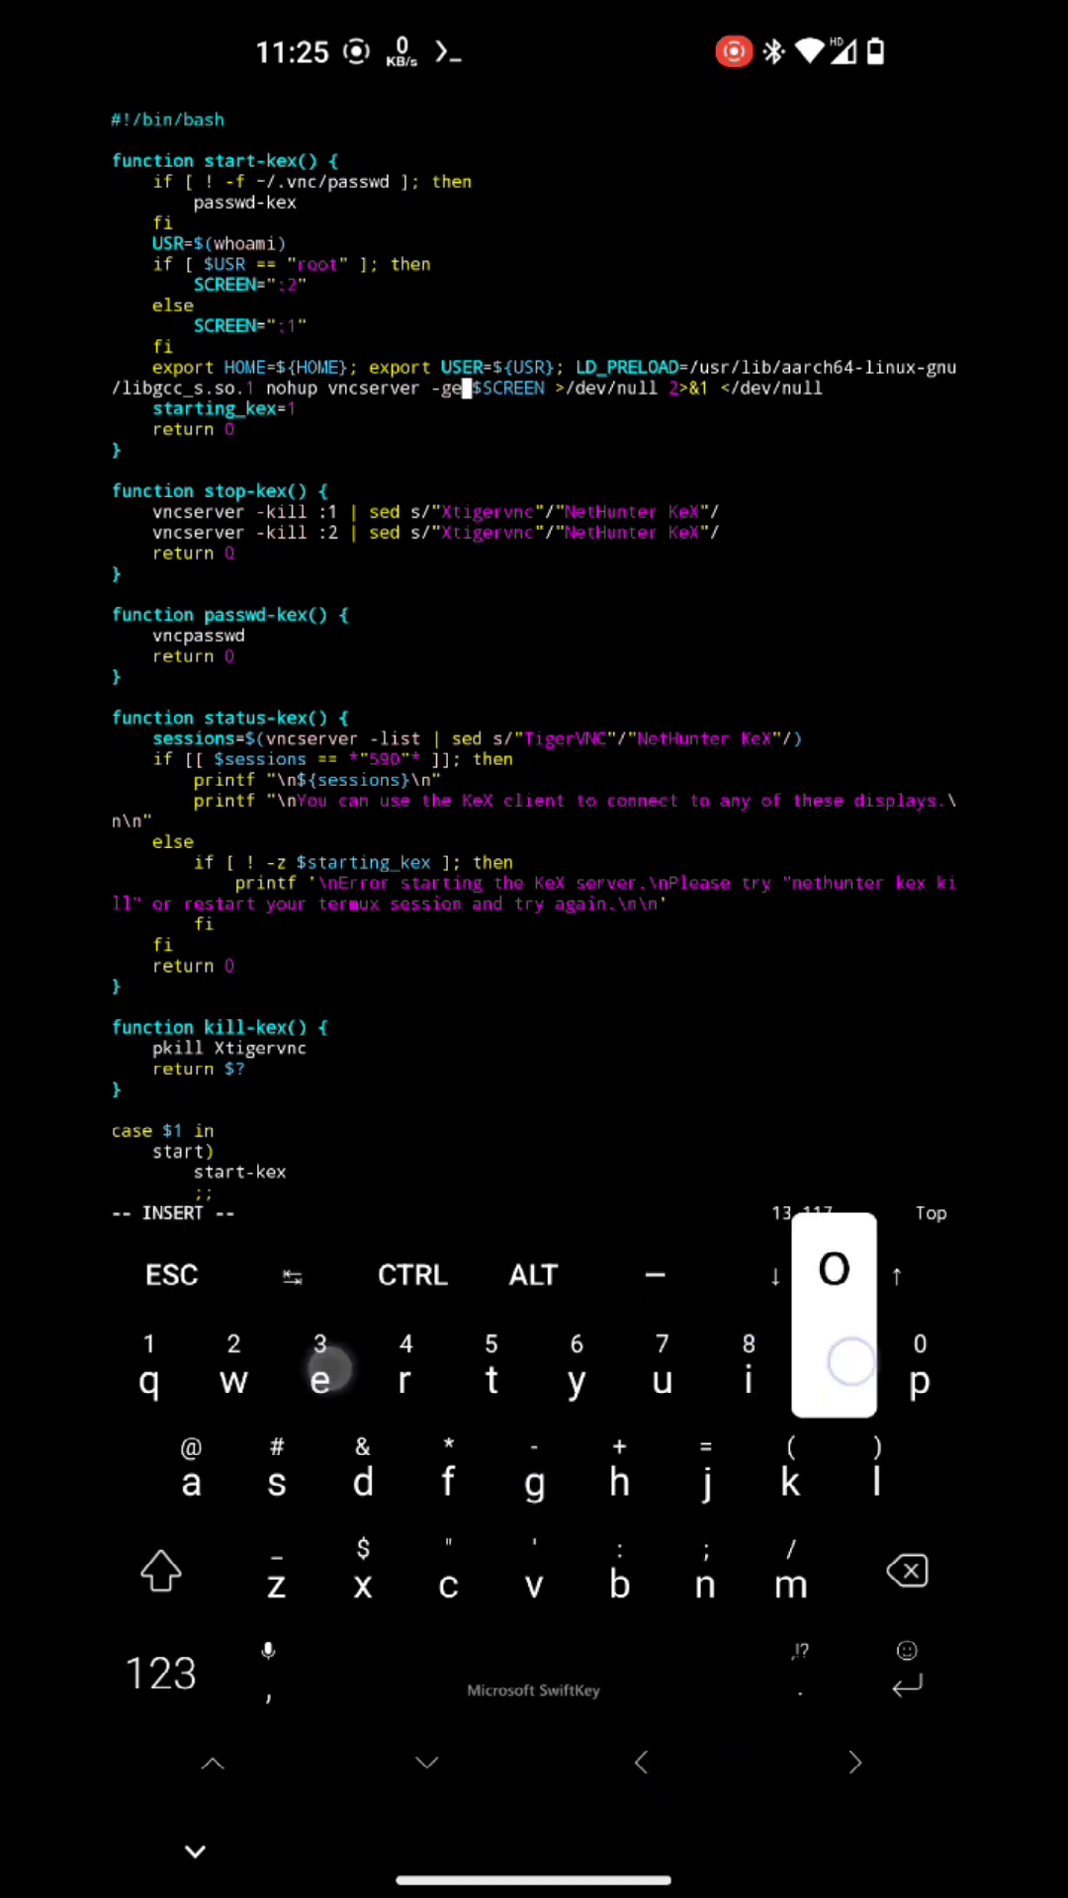
# Step: Add '-geometry 1366x768' to the vncserver line, save with :x, and begin relaunching kex
pyautogui.write('ometry')
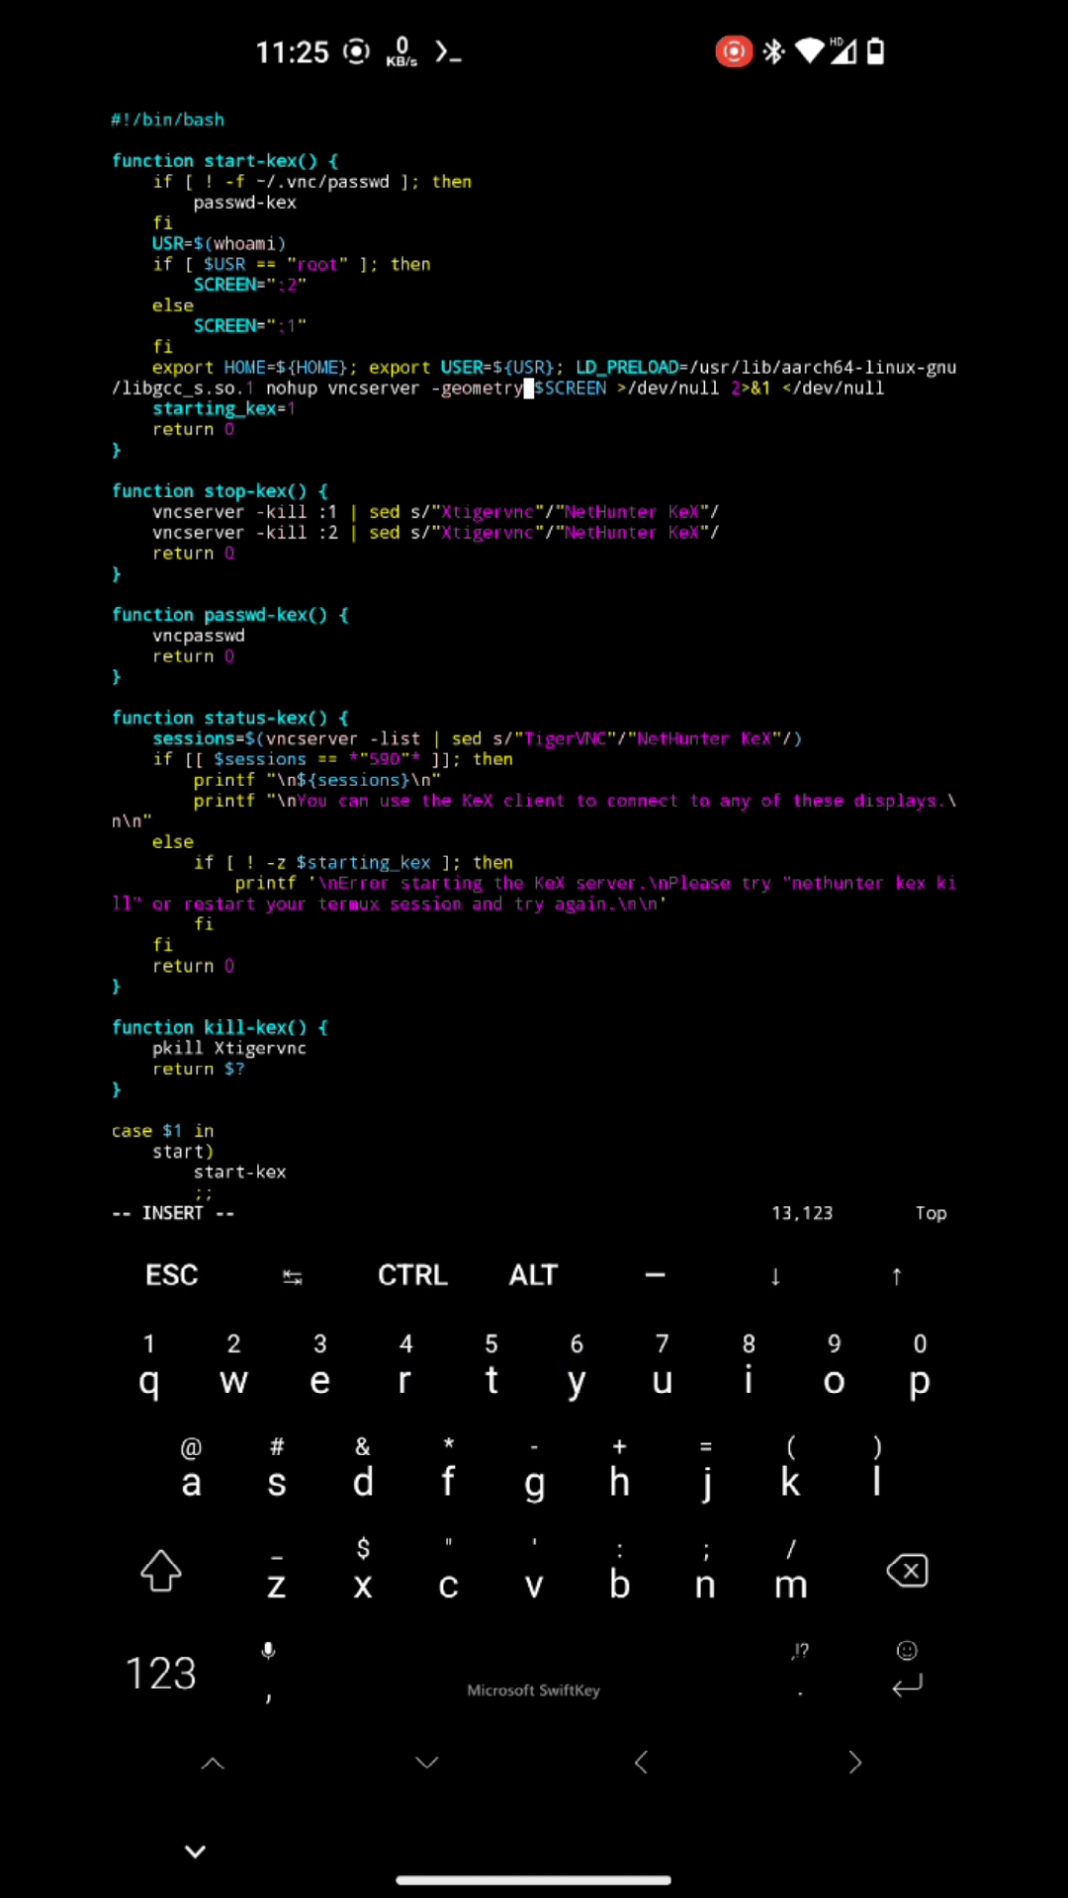
pyautogui.click(160, 1673)
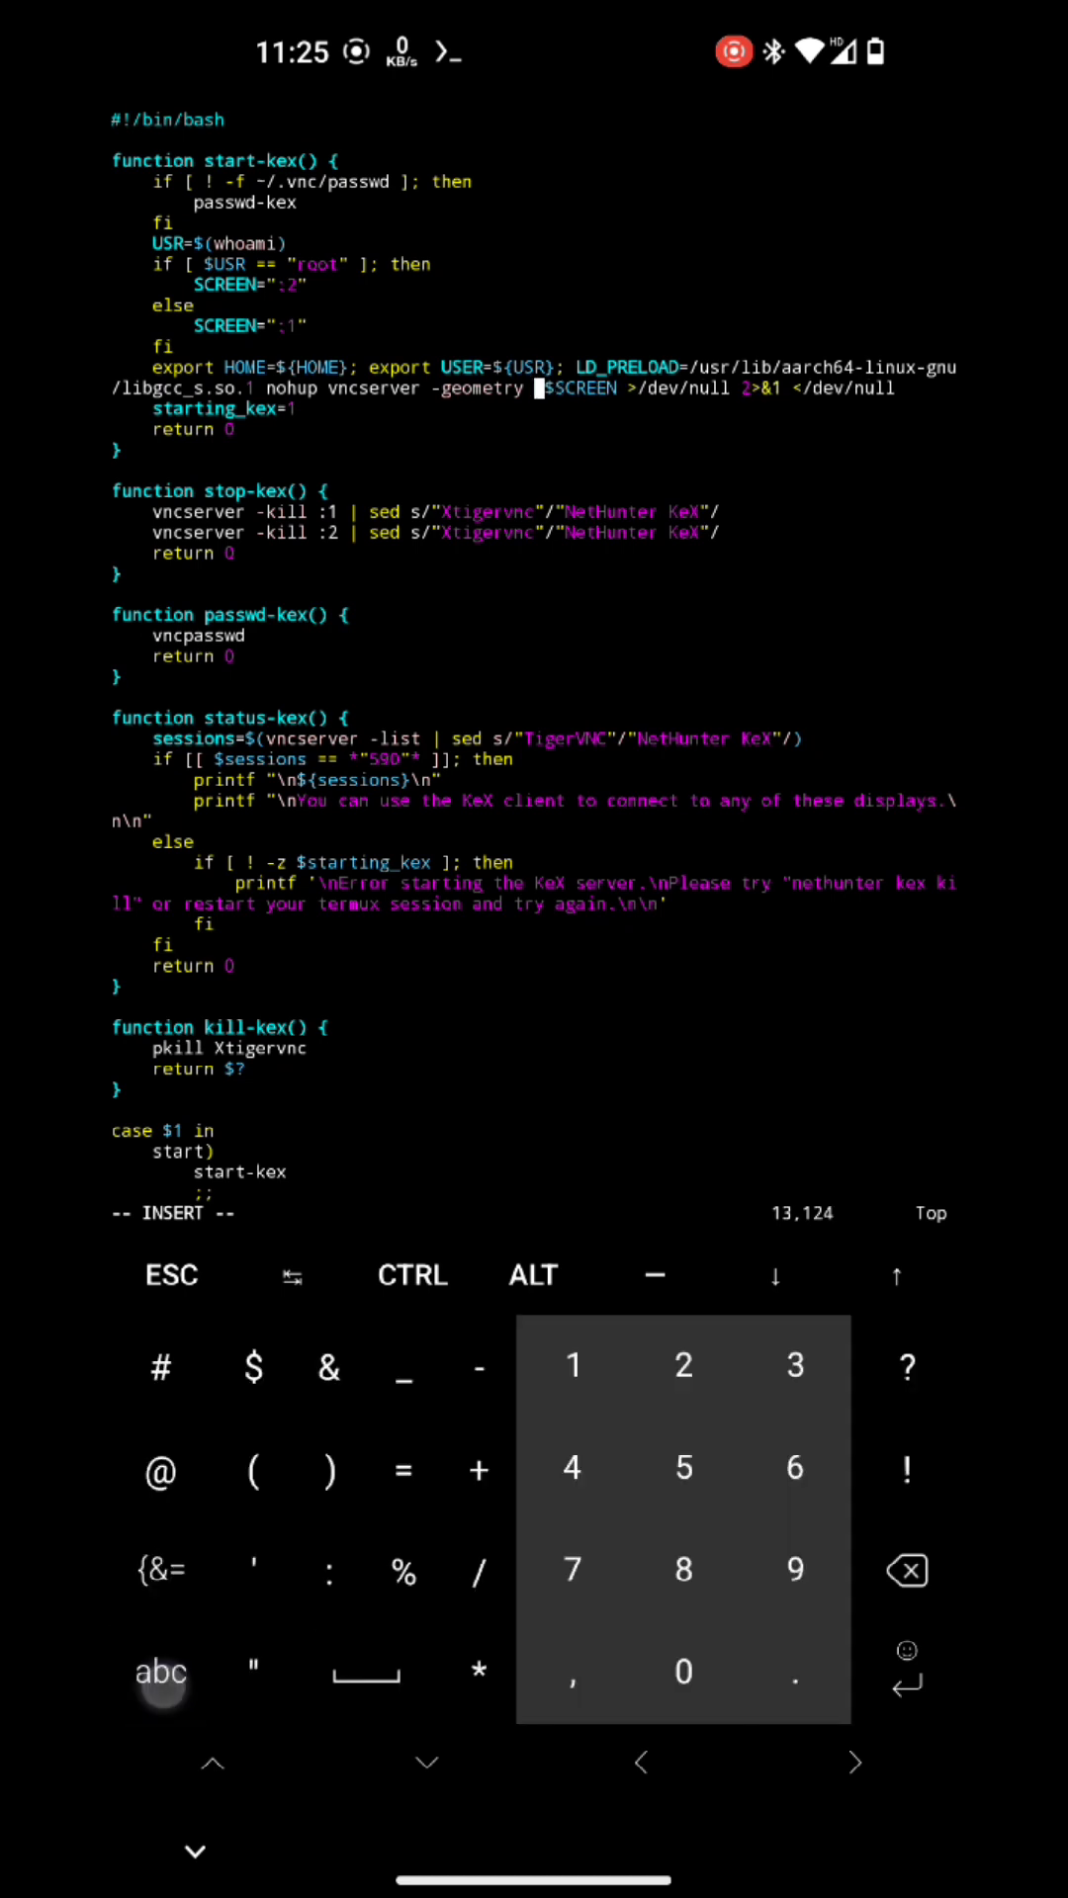
pyautogui.write('1366')
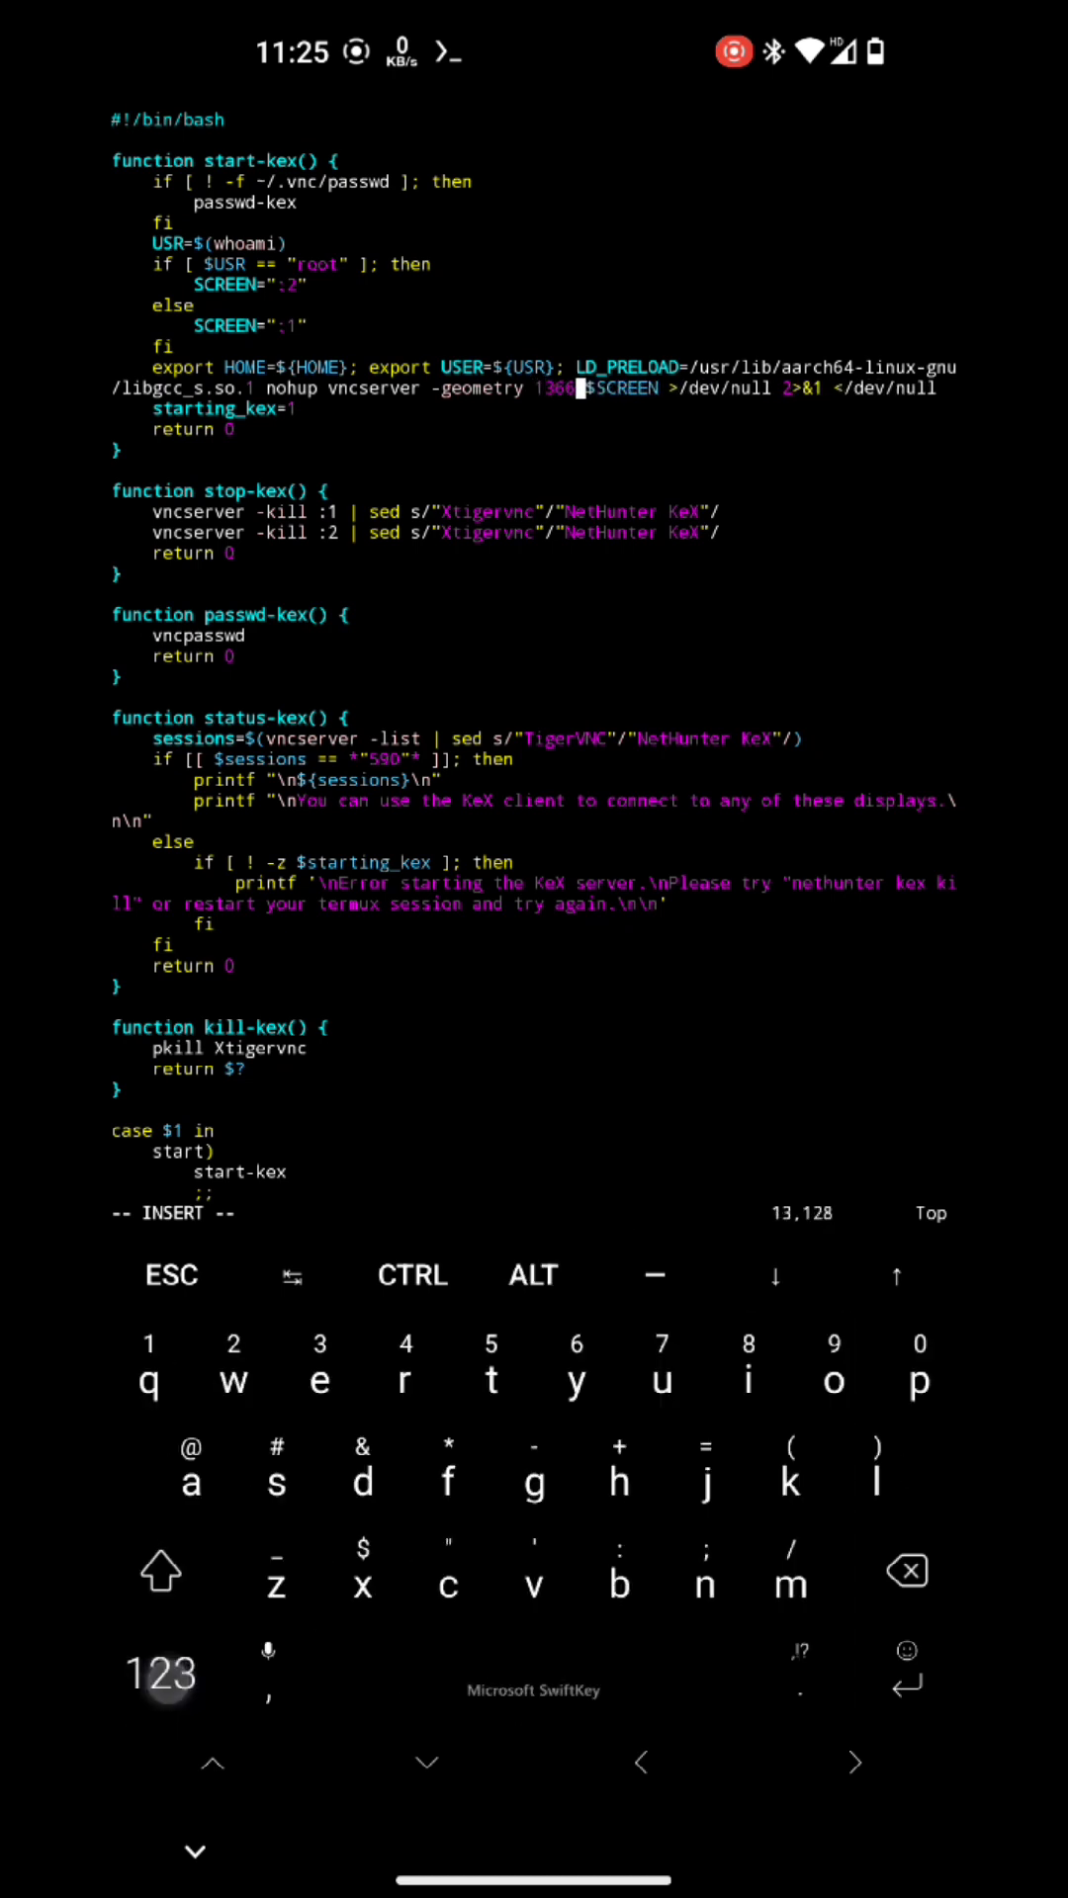
pyautogui.write('x768')
pyautogui.click(534, 1214)
pyautogui.write(':')
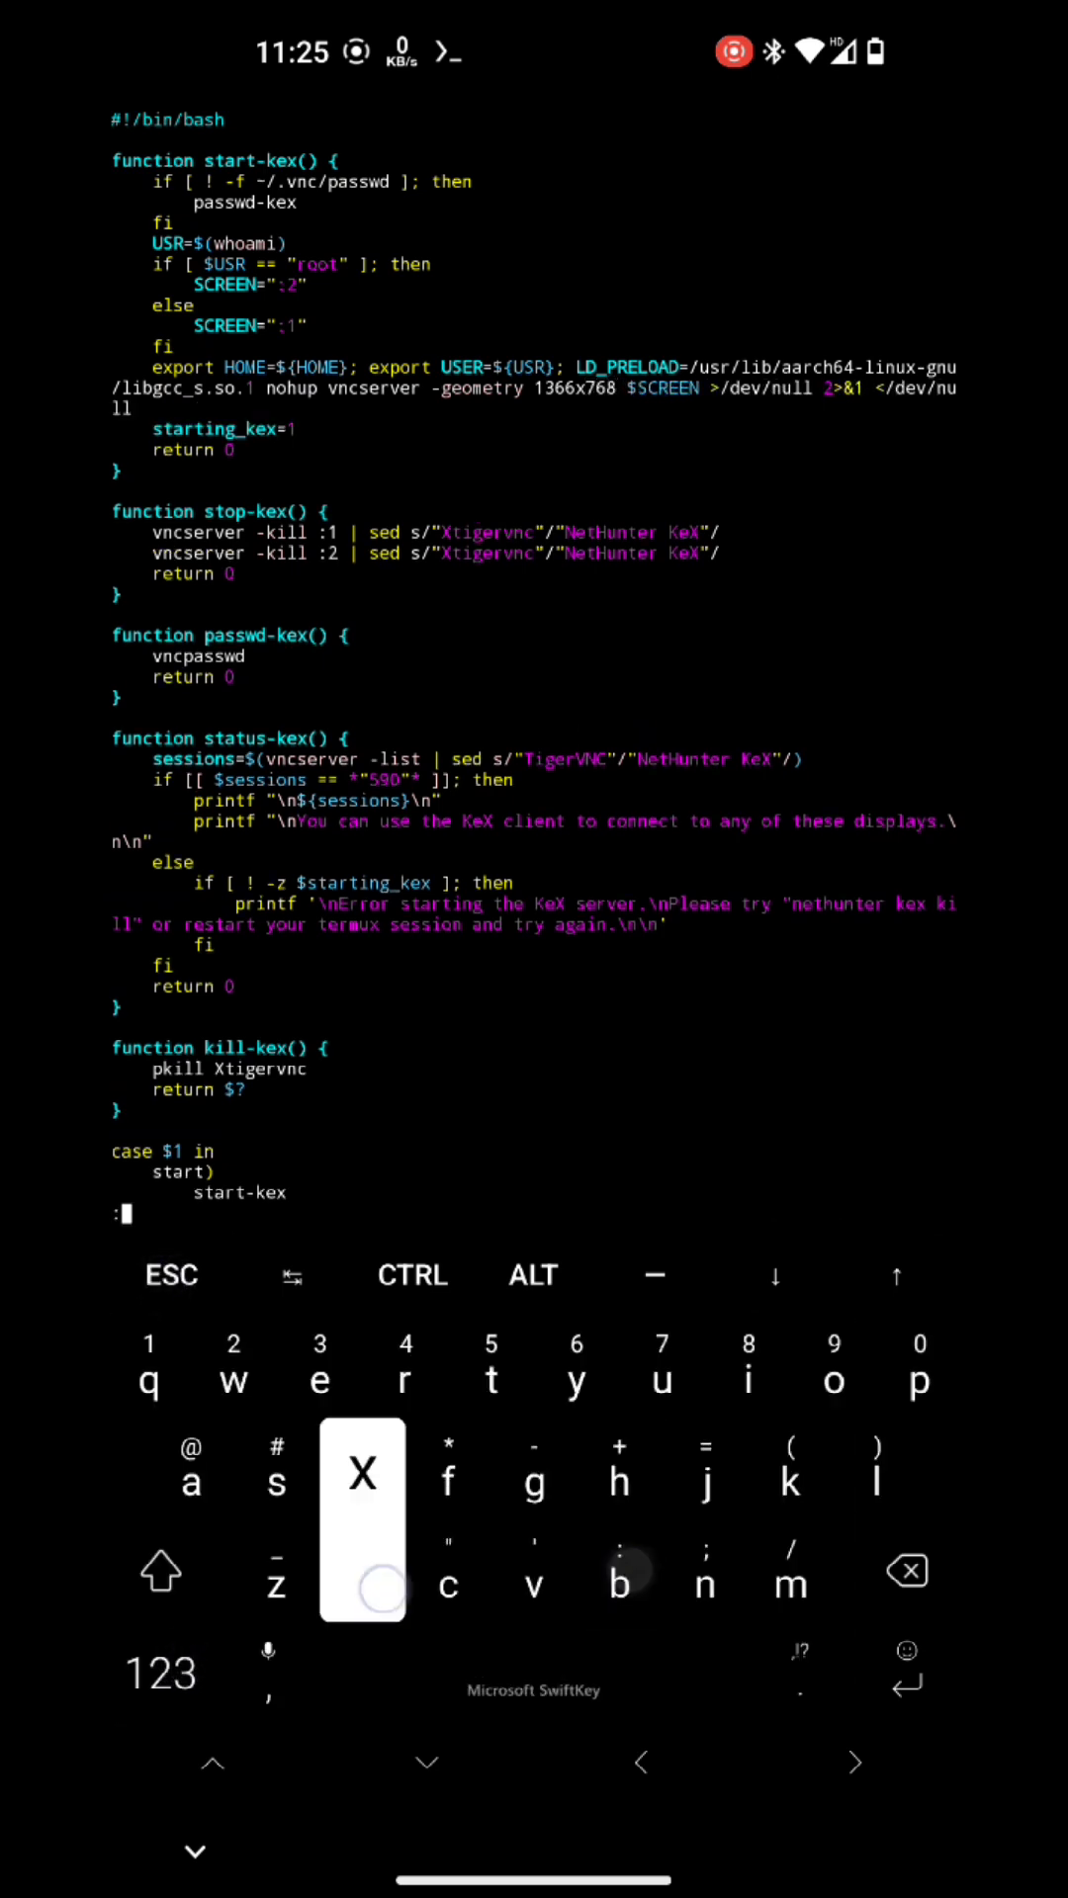
pyautogui.write('x')
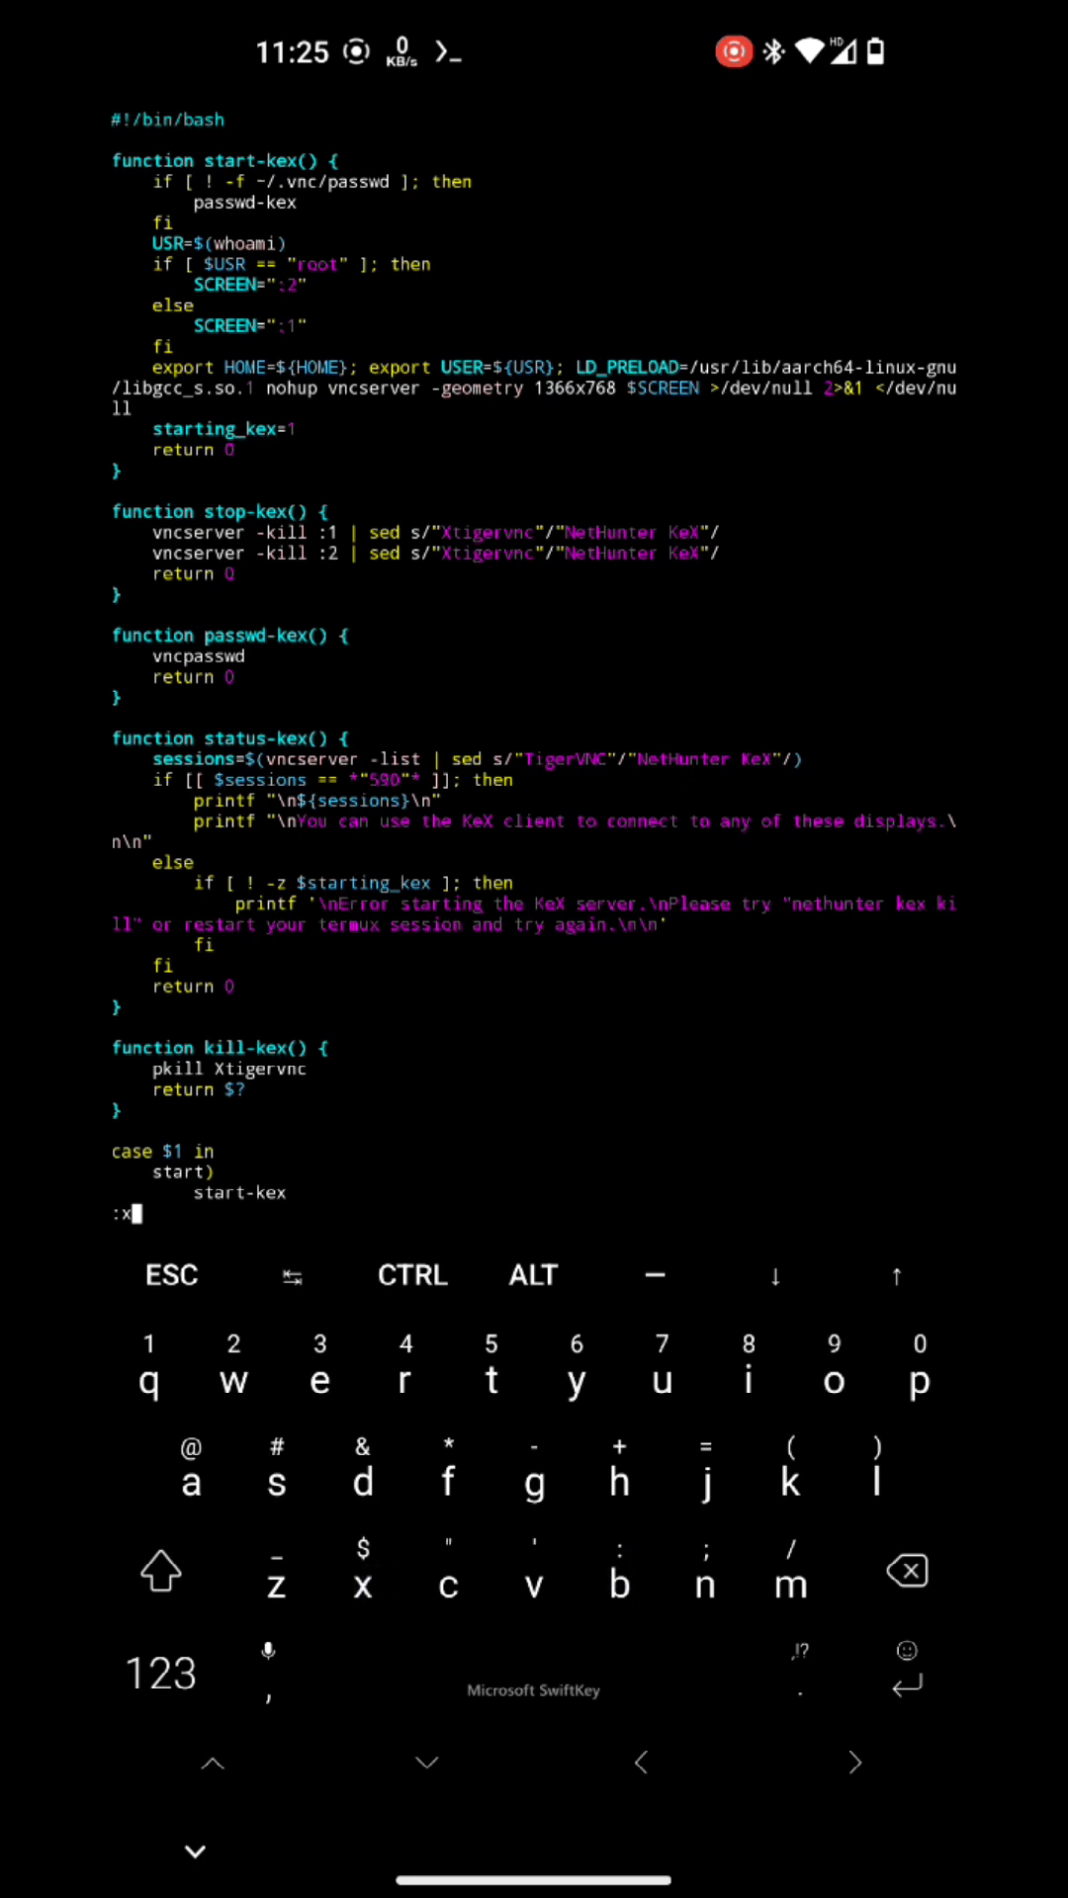
pyautogui.write('k')
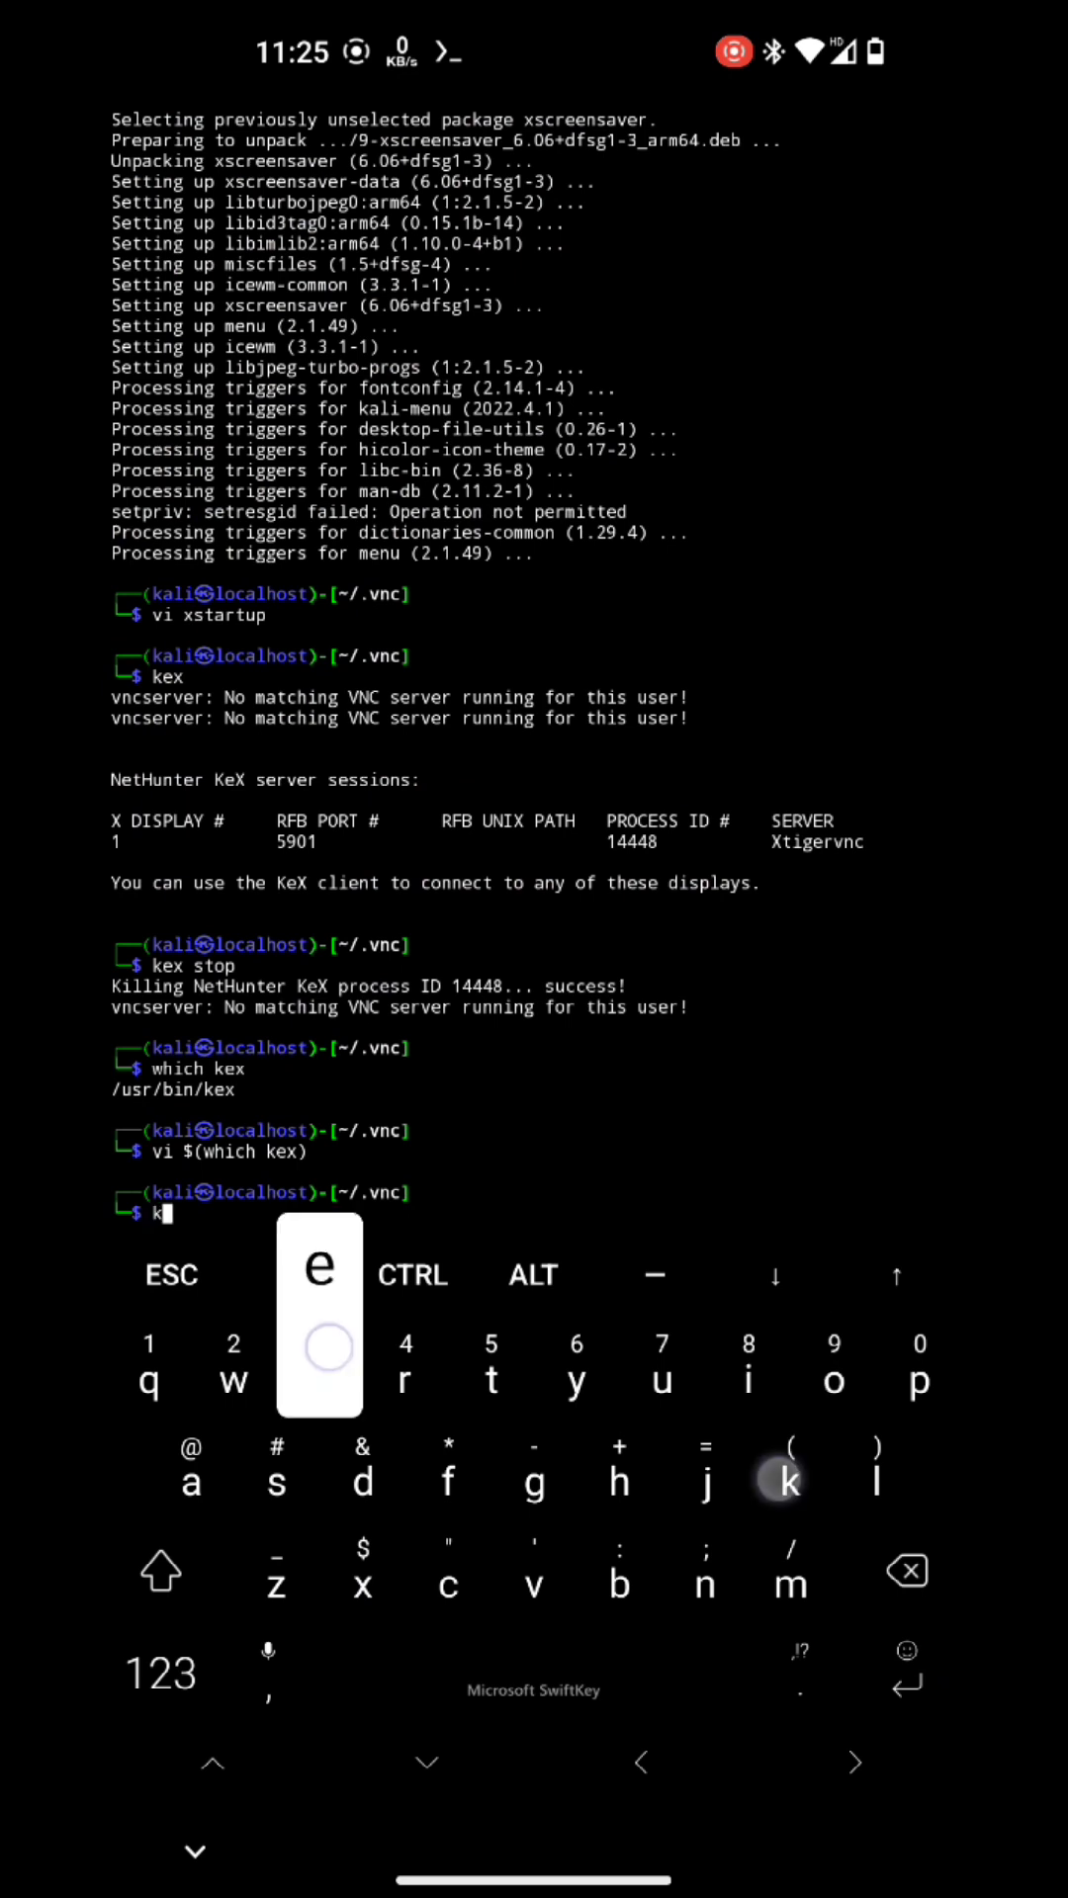
# Step: Start KeX at the new resolution and launch Firefox from the IceWM taskbar
pyautogui.press('Enter')
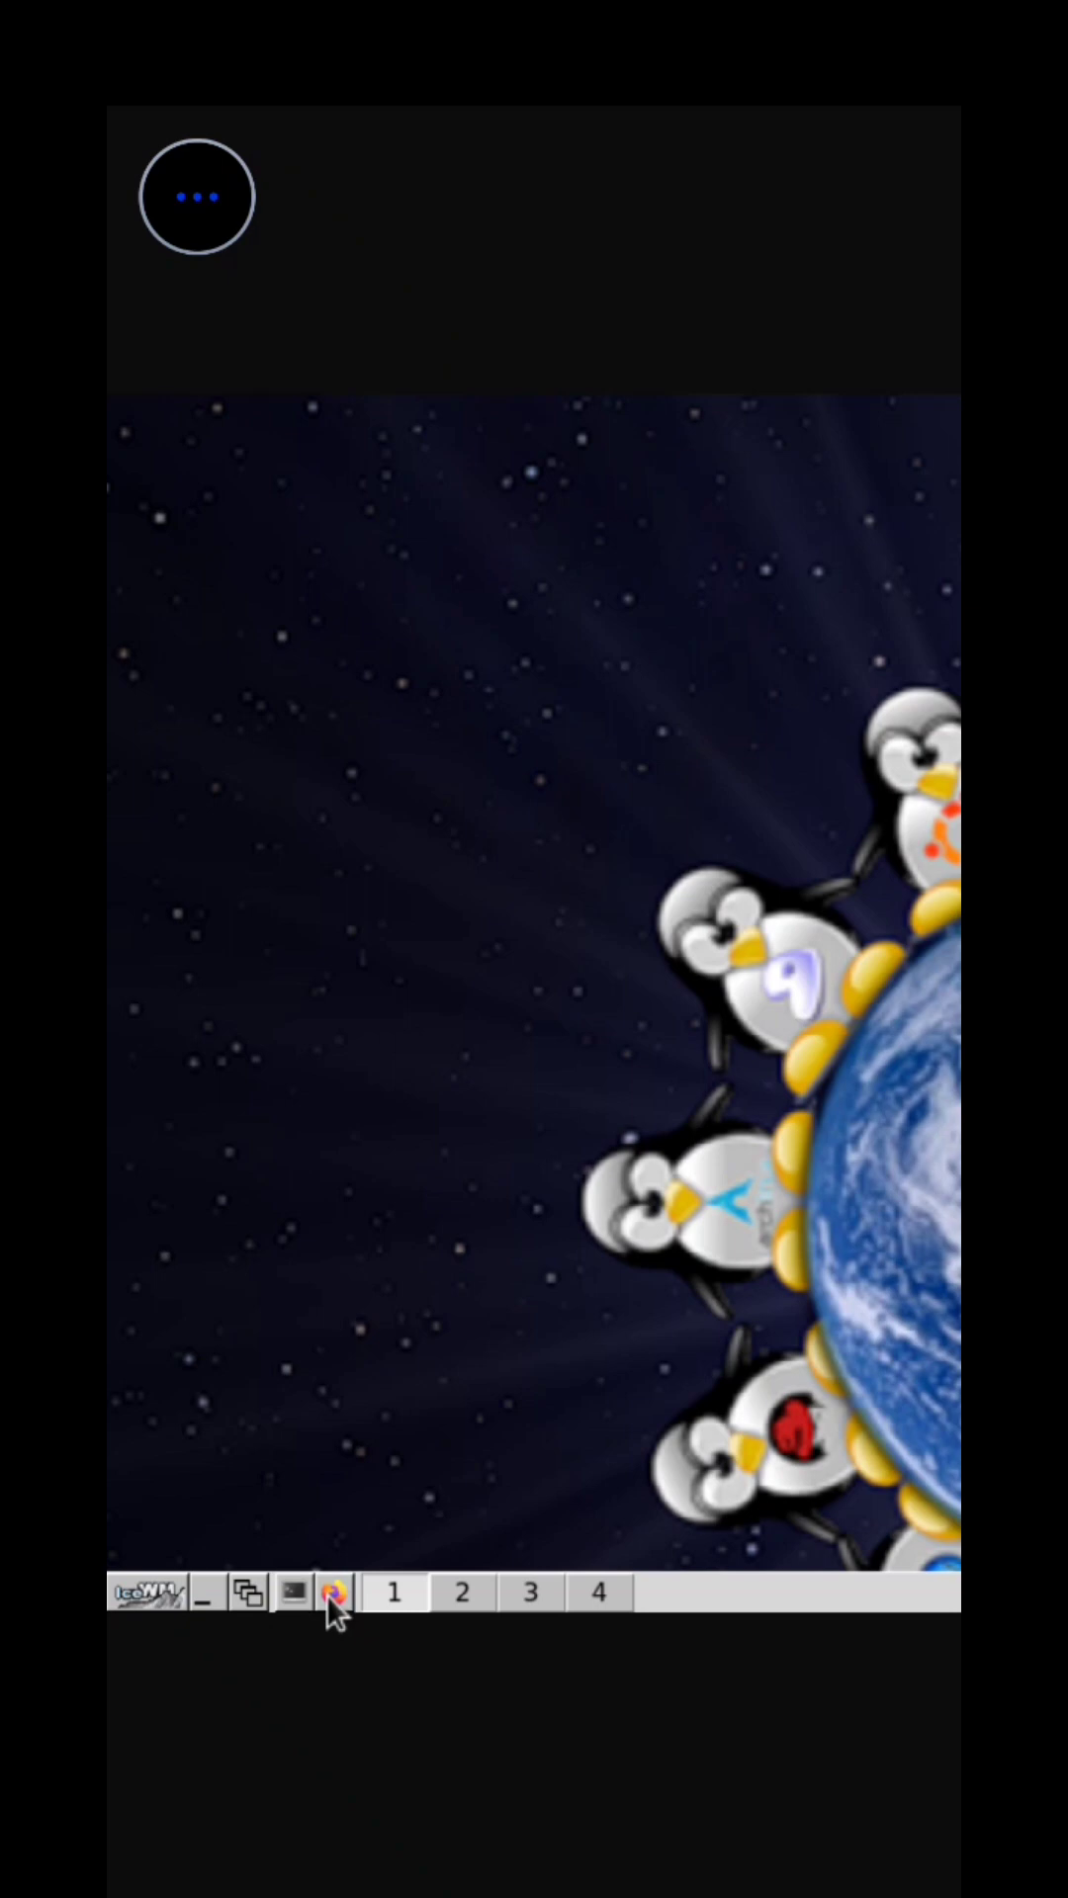
pyautogui.click(332, 1594)
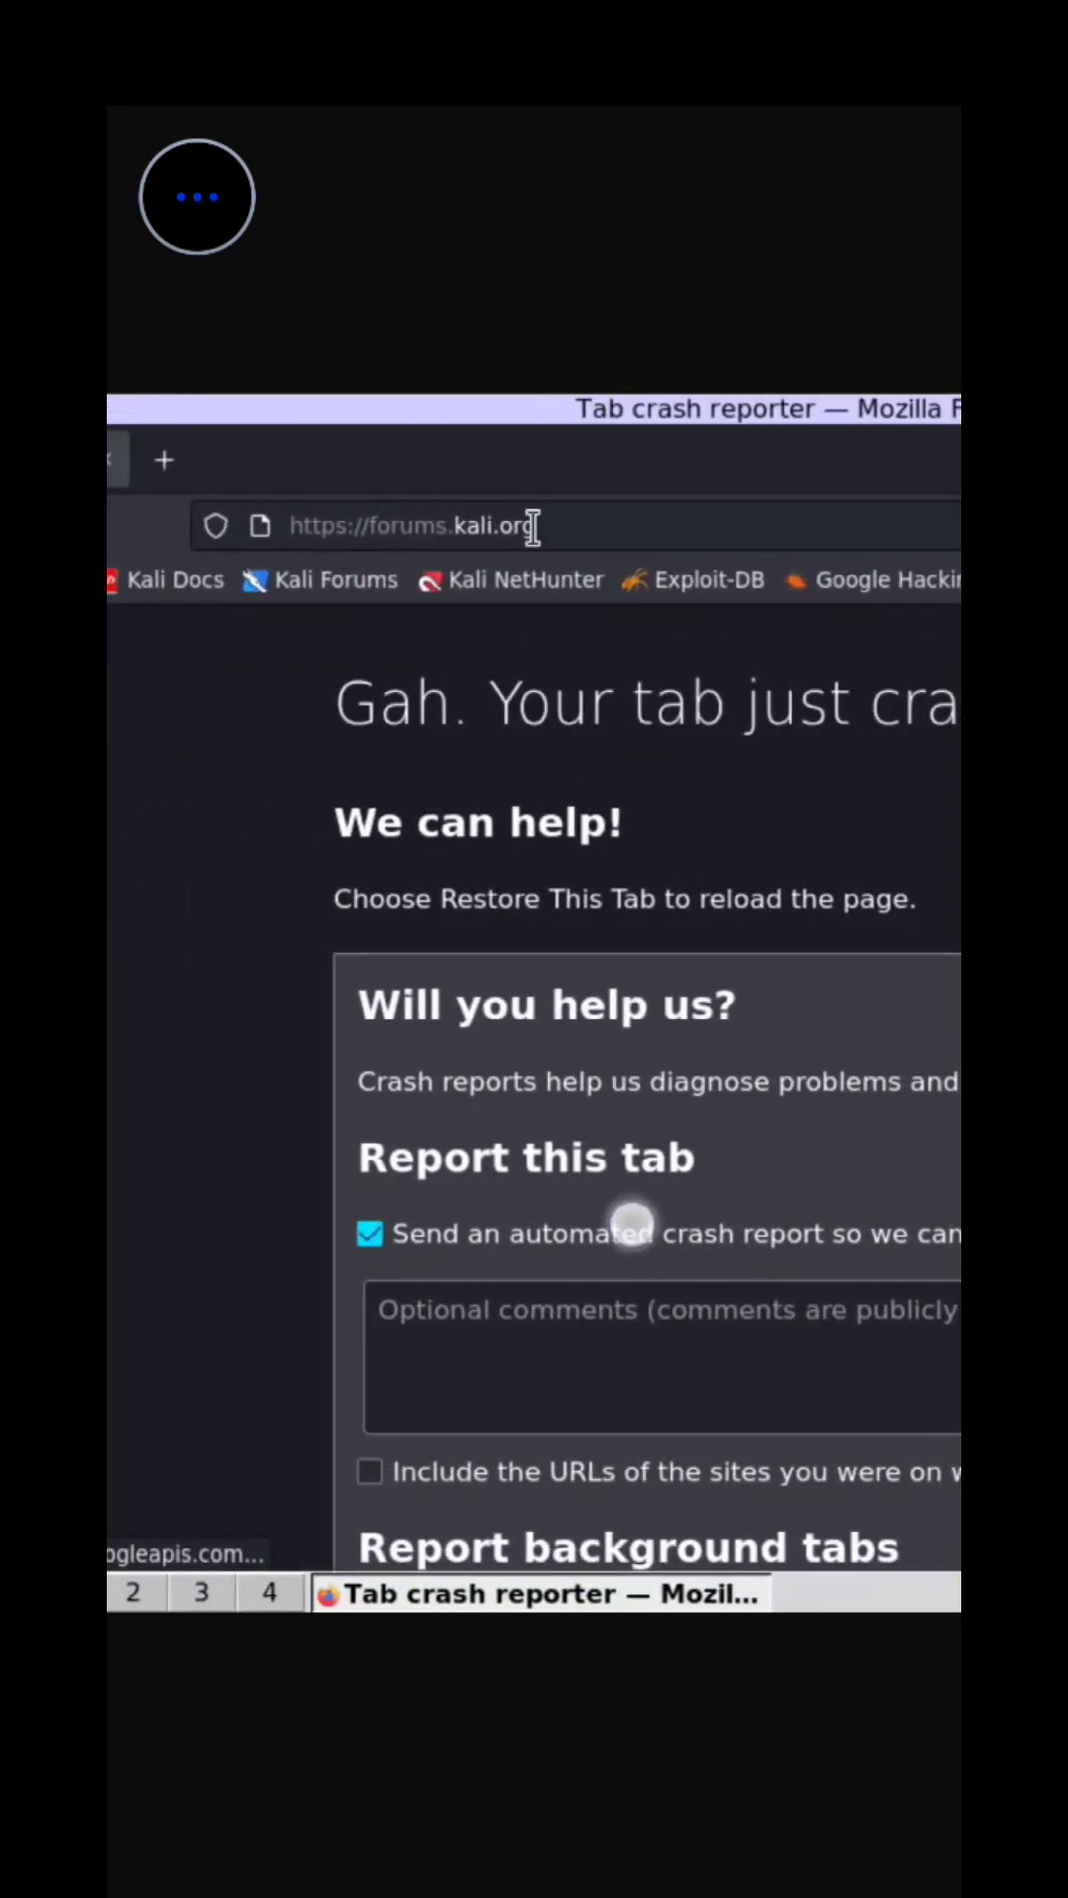
# Step: Go to about:config in Firefox and accept the caution warning
pyautogui.click(411, 526)
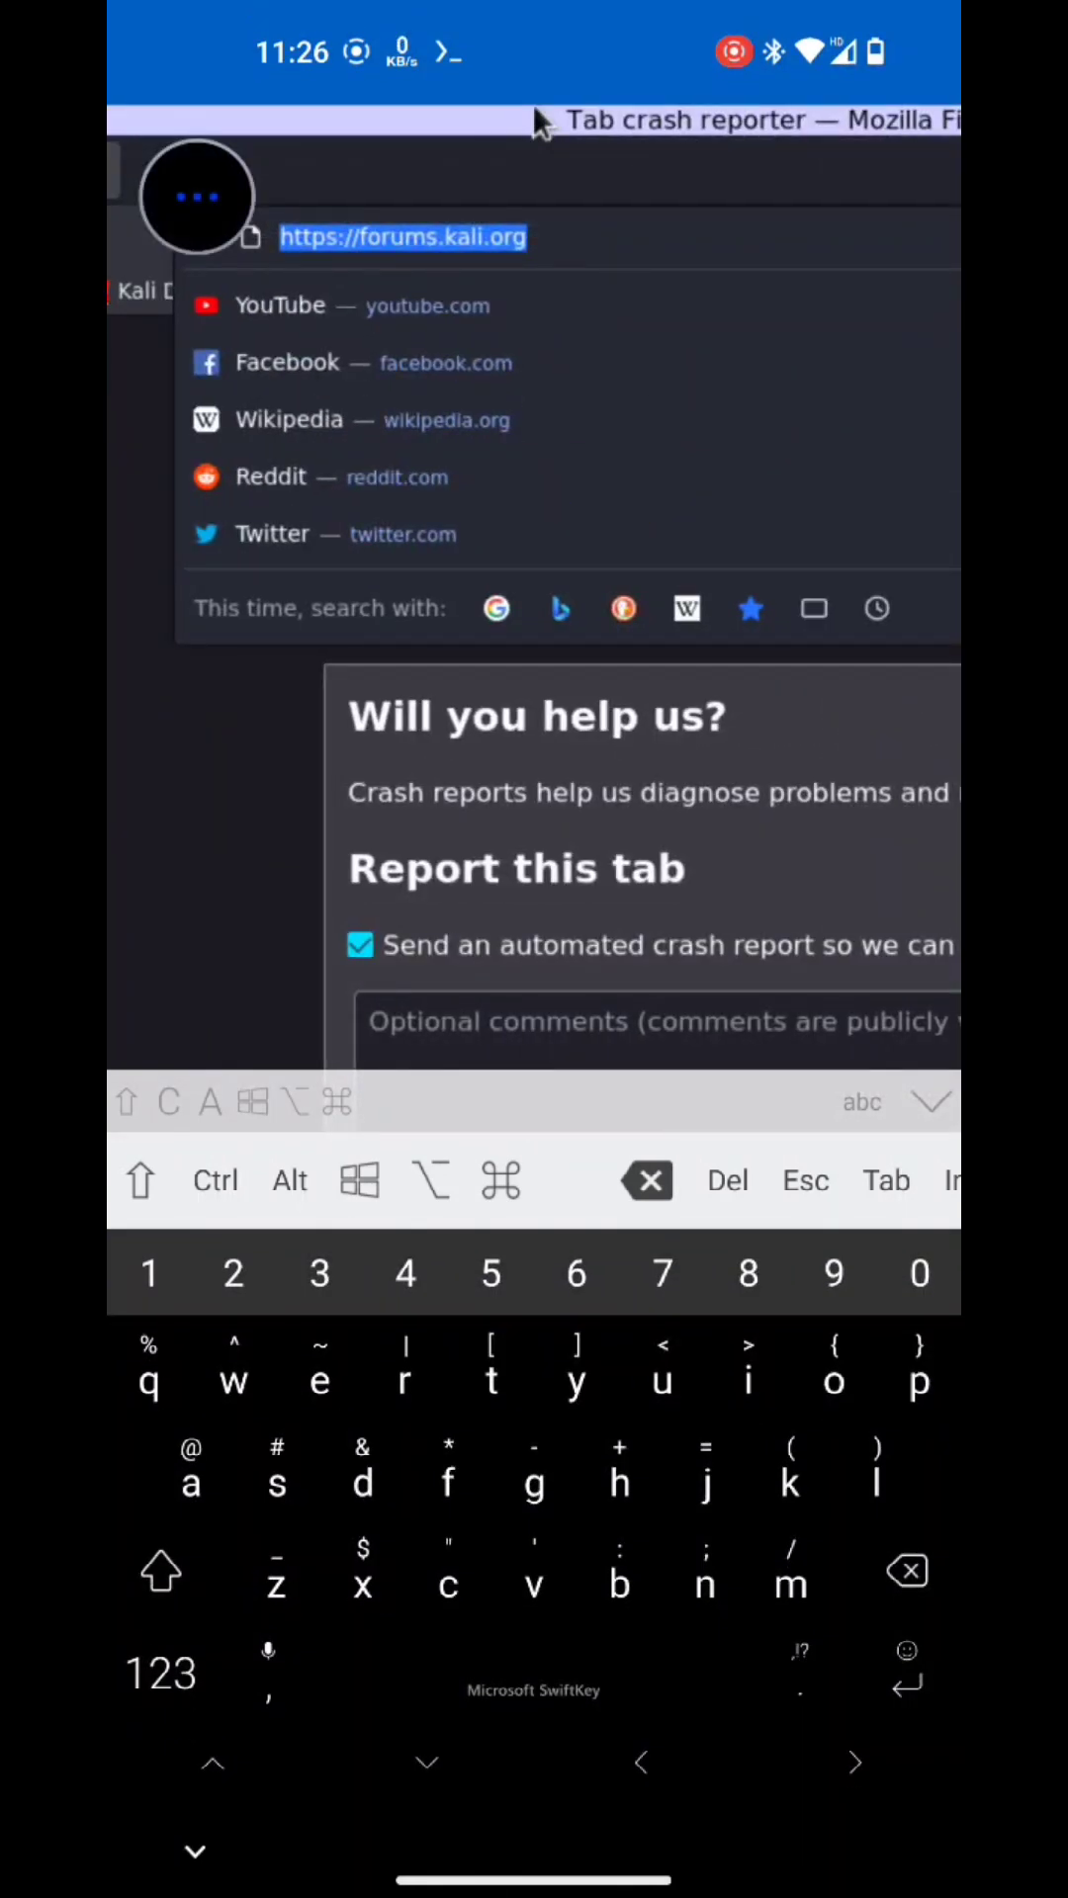
pyautogui.write('about')
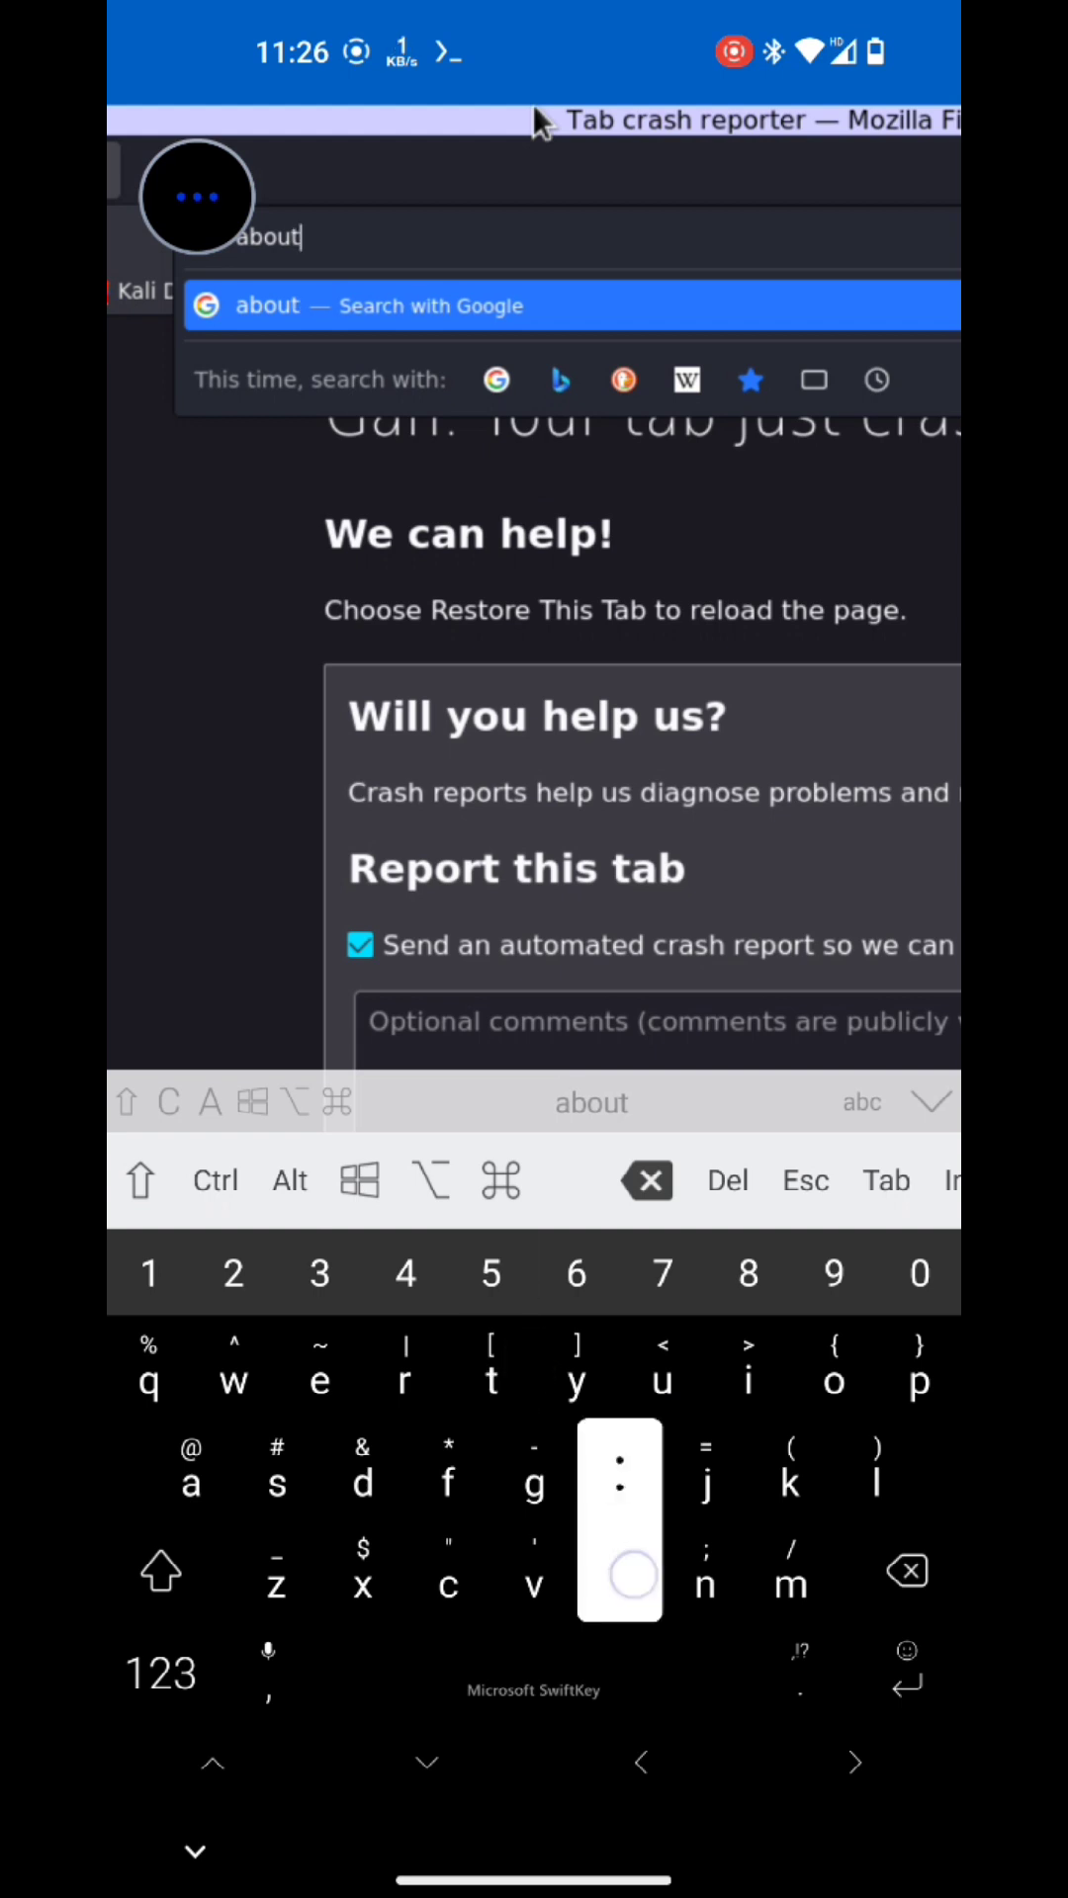
pyautogui.write(':config')
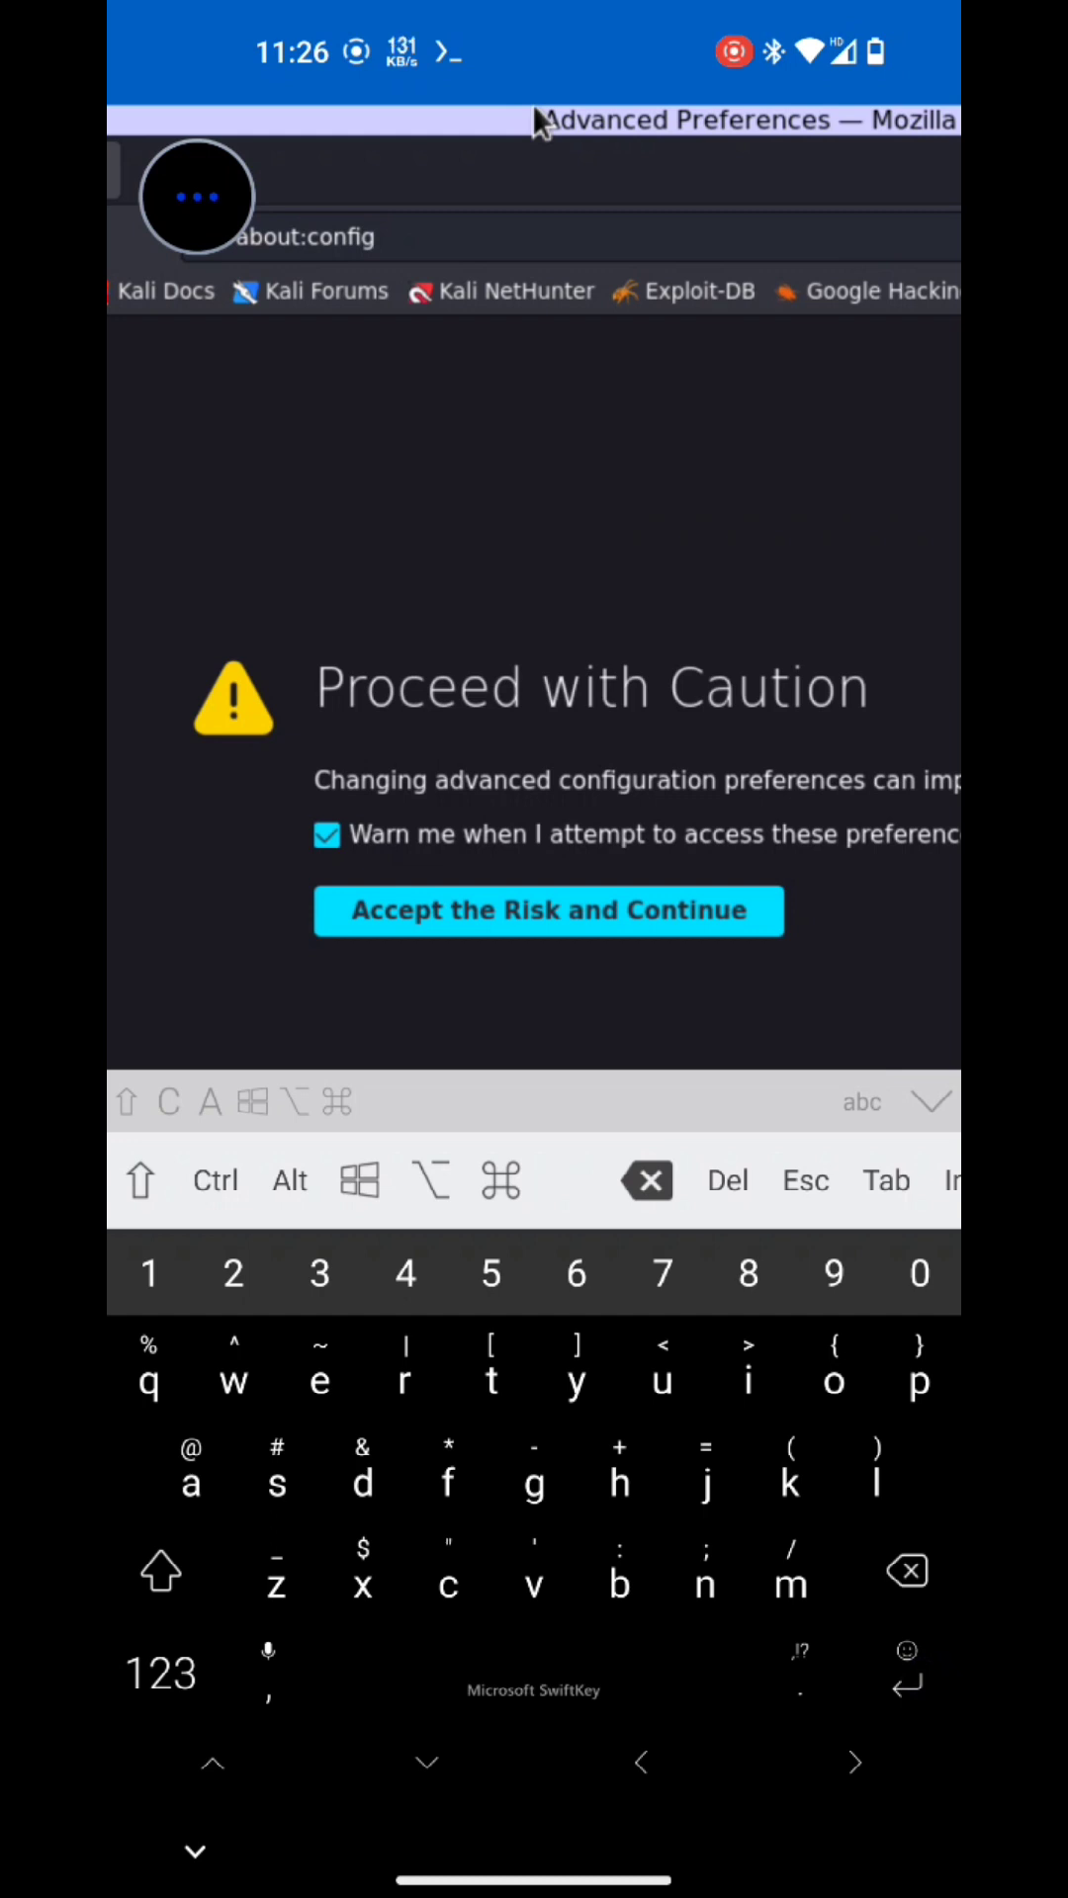
pyautogui.scroll(-3)
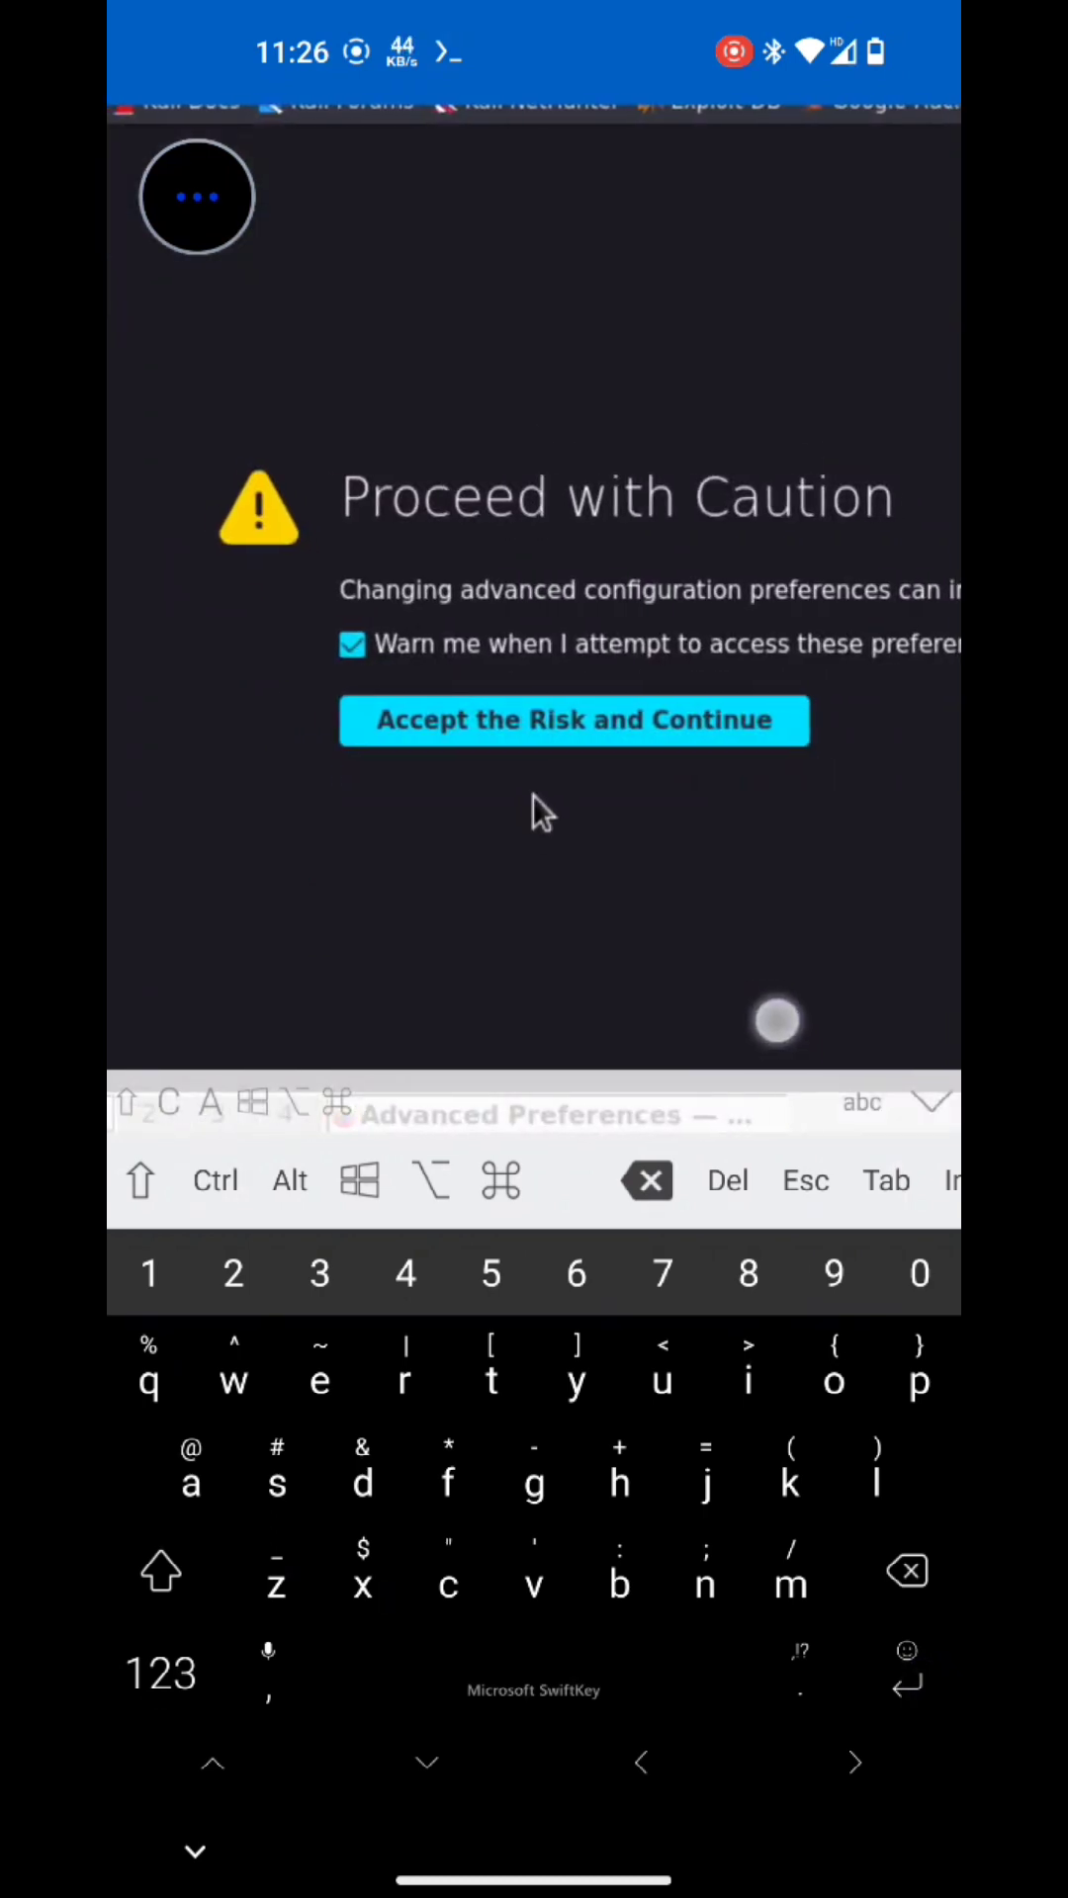
pyautogui.click(574, 720)
pyautogui.write('s')
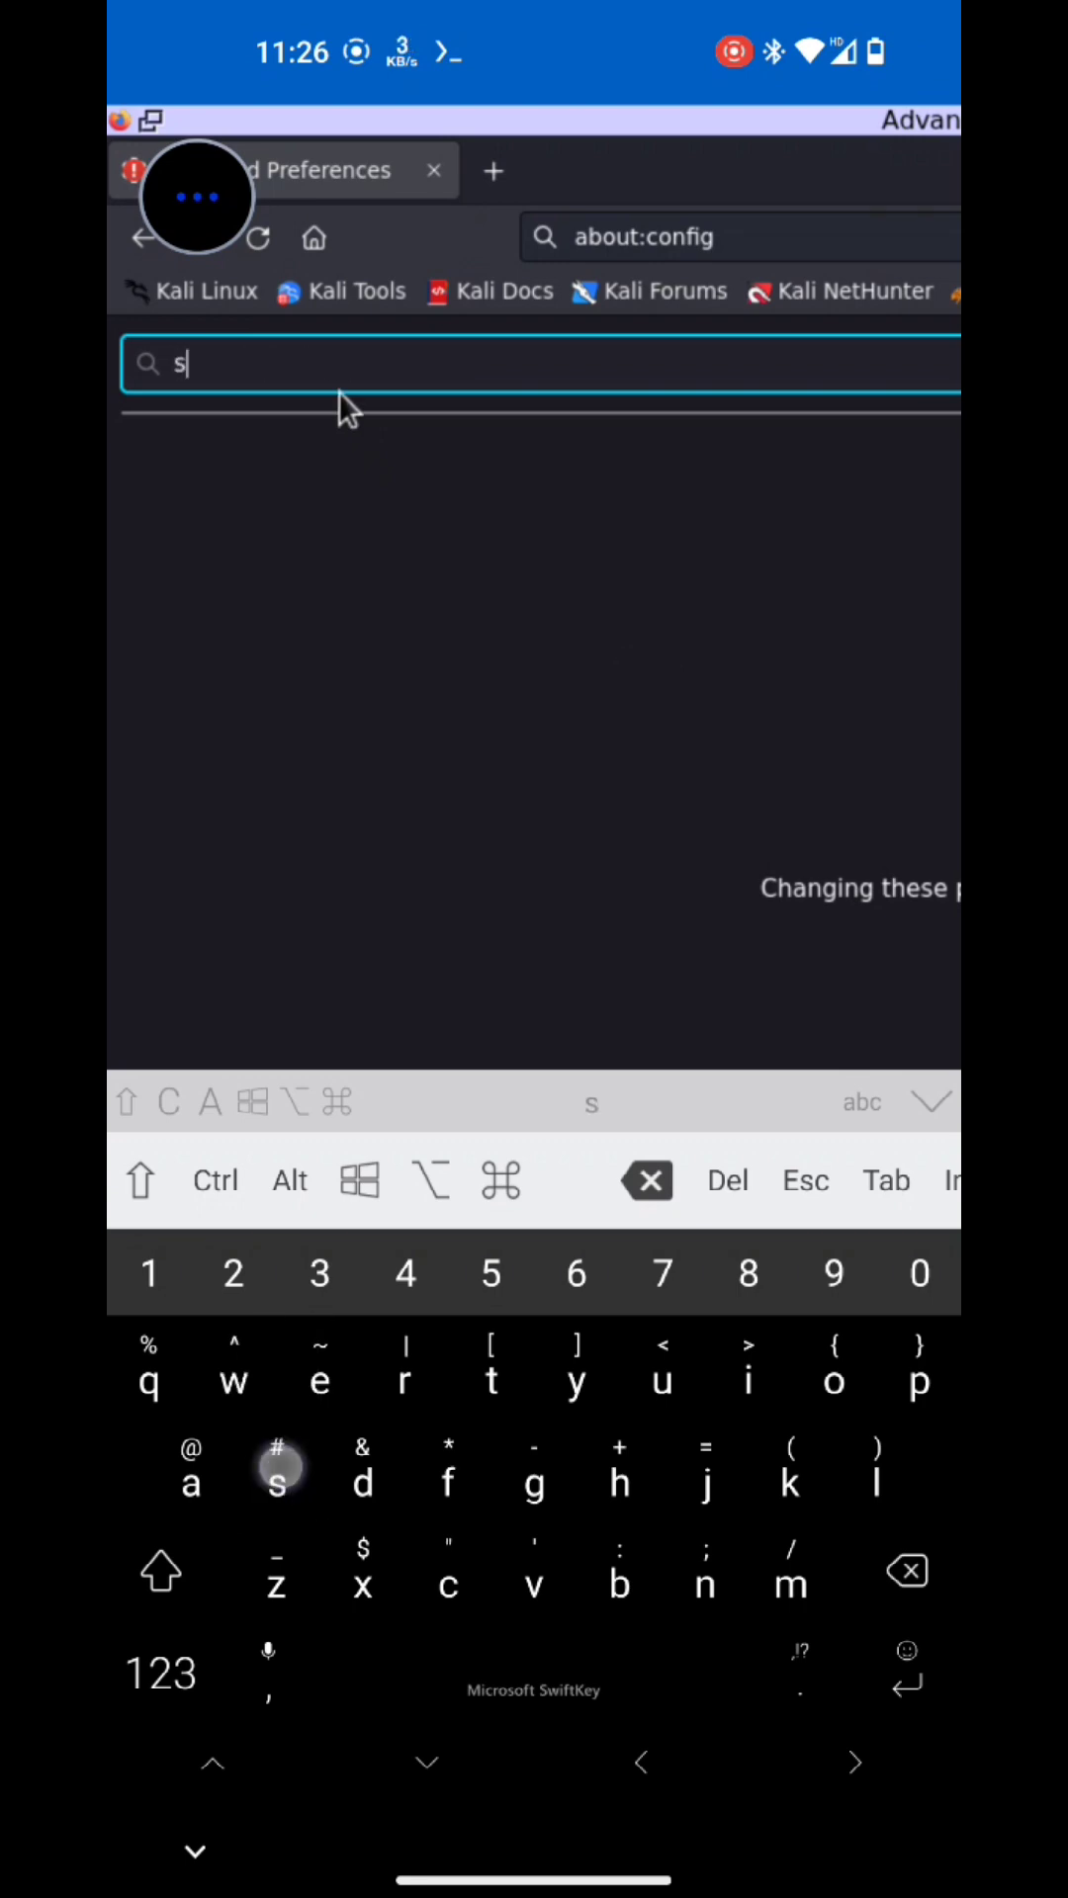
# Step: Search for 'sandbox' and toggle the sandbox preference's value
pyautogui.write('andbox')
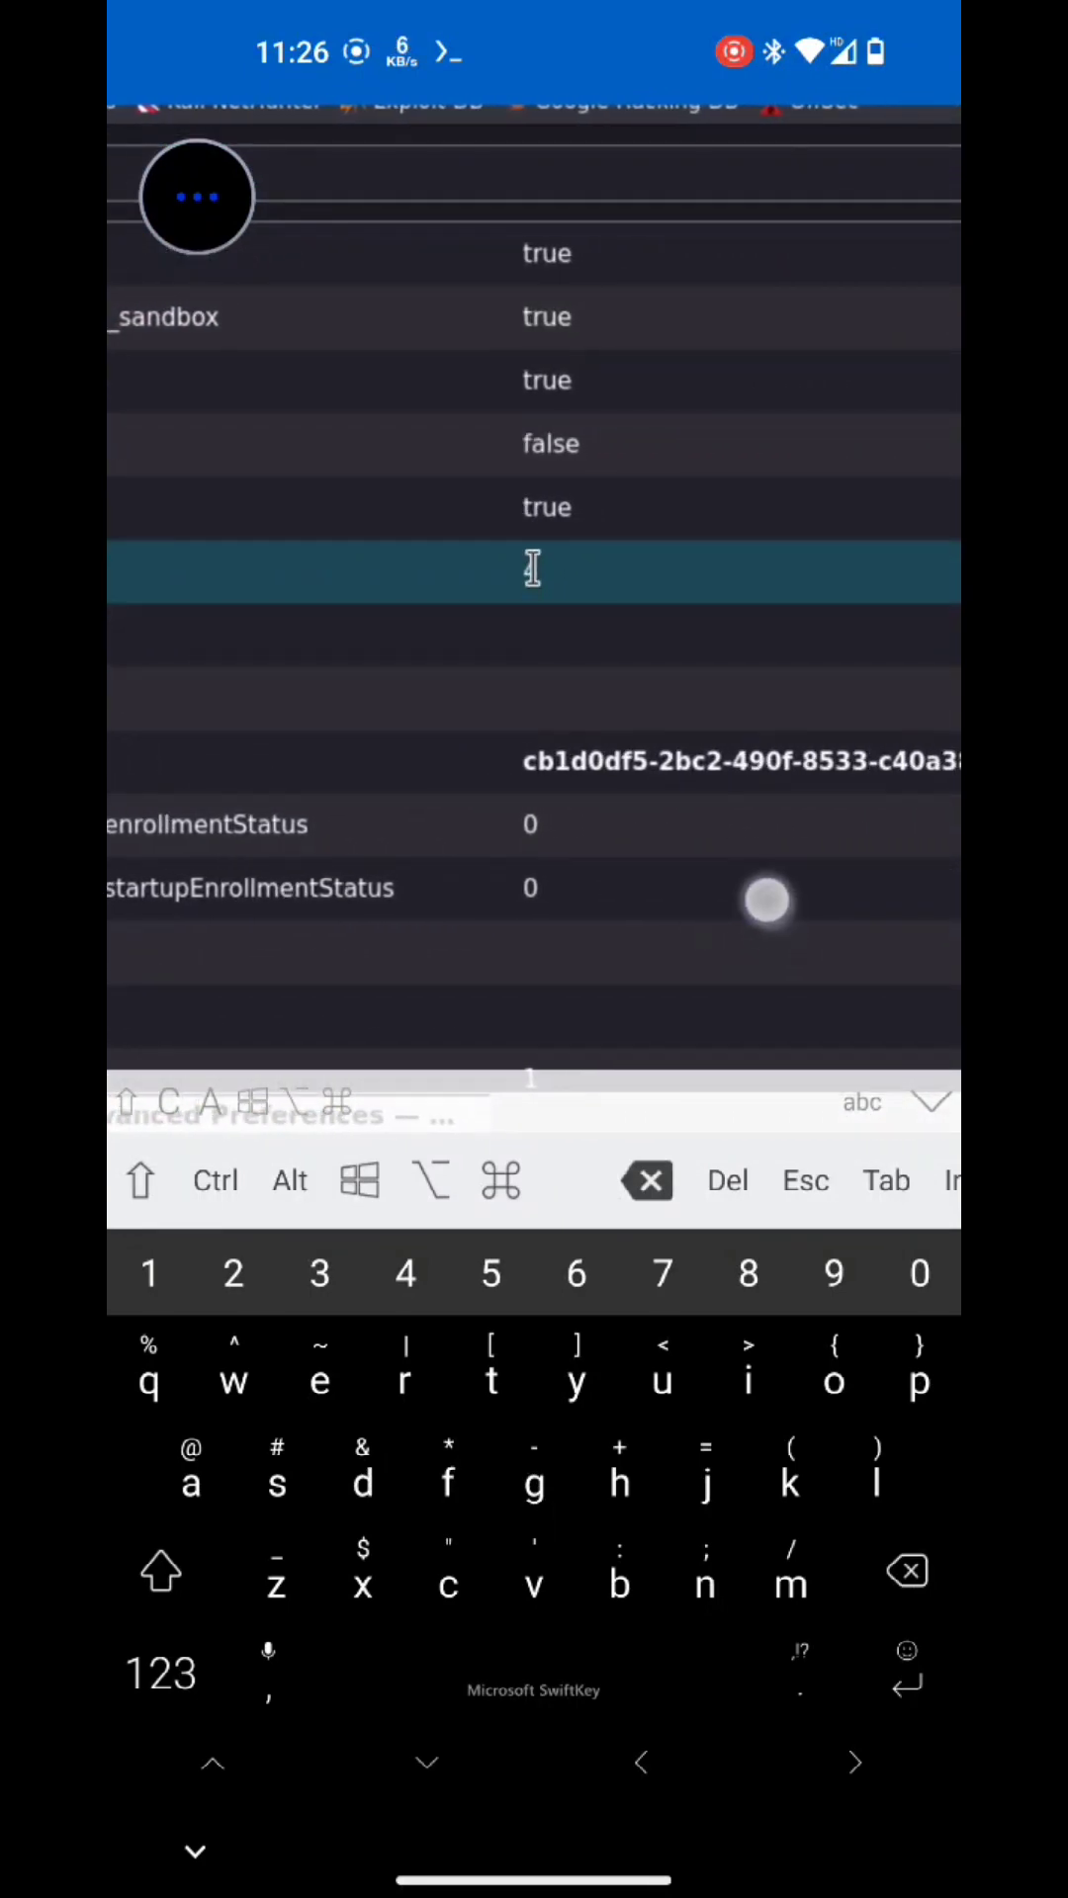
pyautogui.click(532, 569)
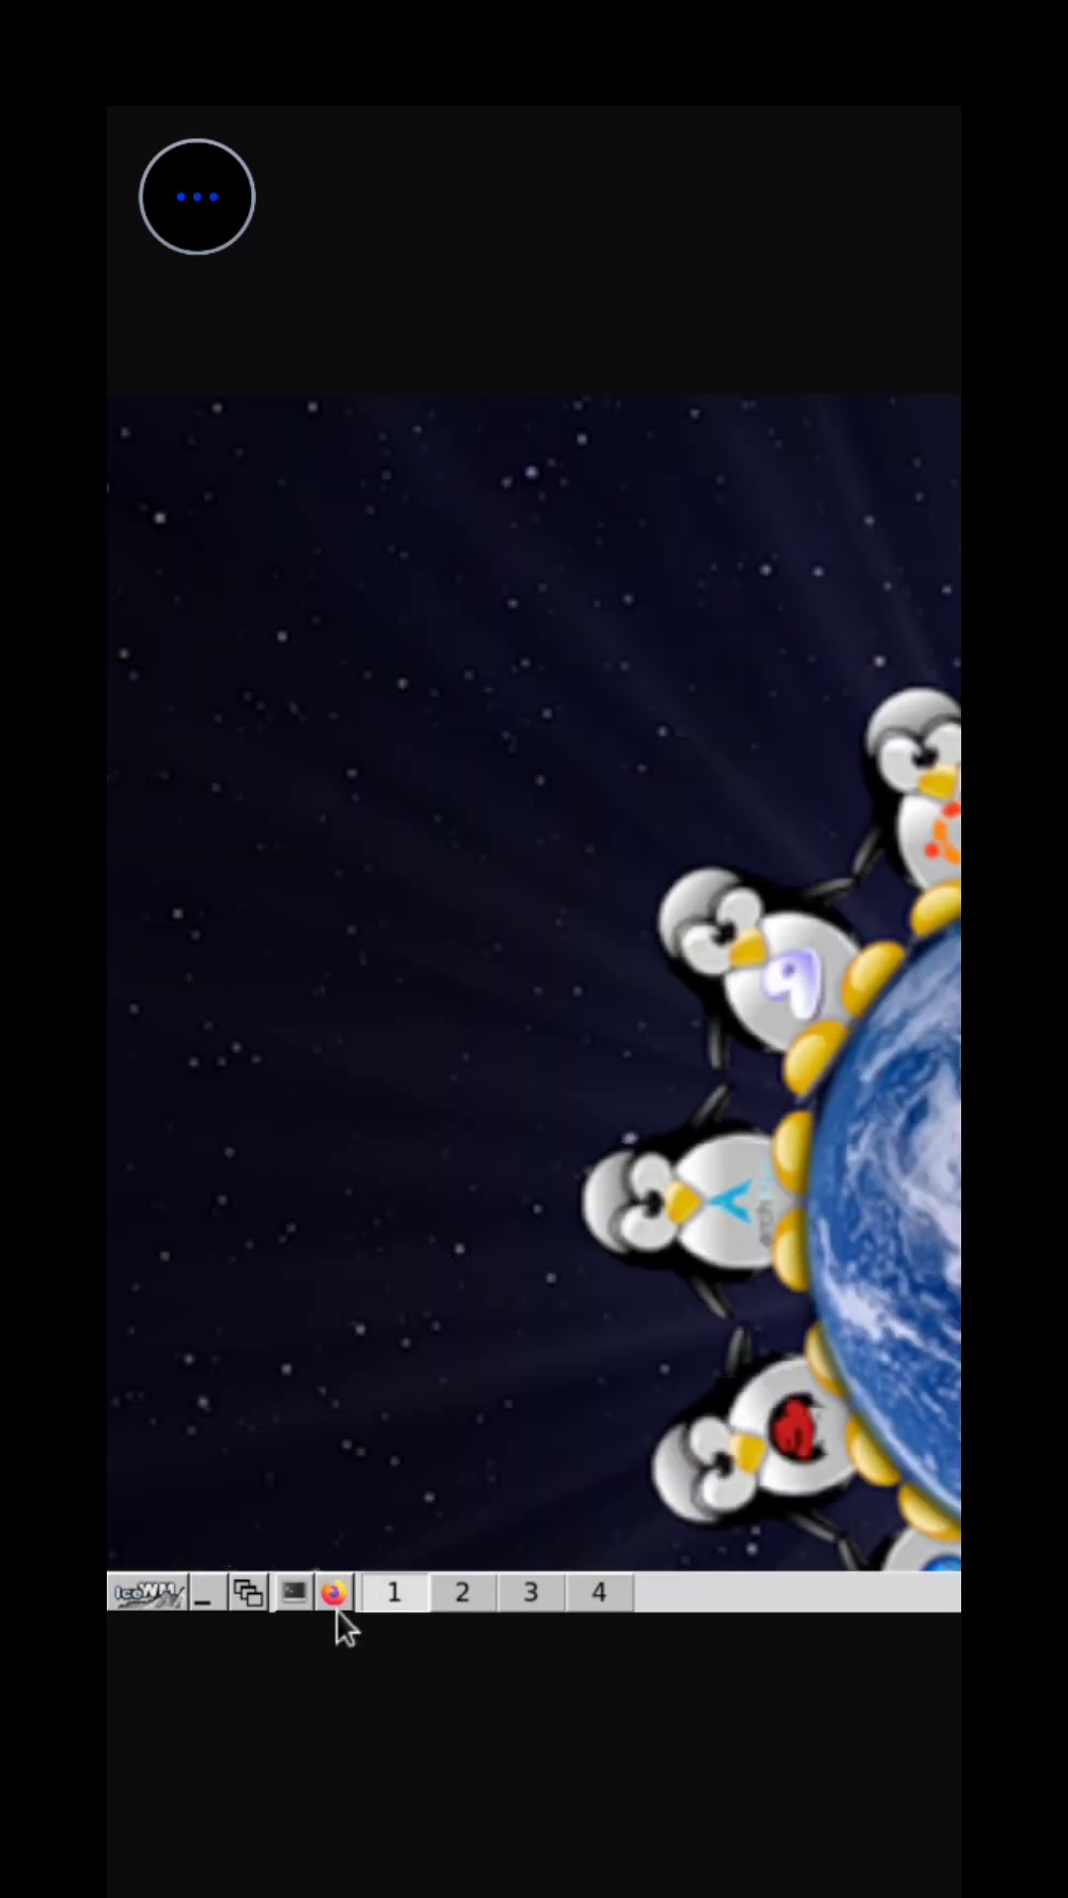
# Step: Relaunch Firefox so it loads the Kali homepage, then select its address bar
pyautogui.click(334, 1592)
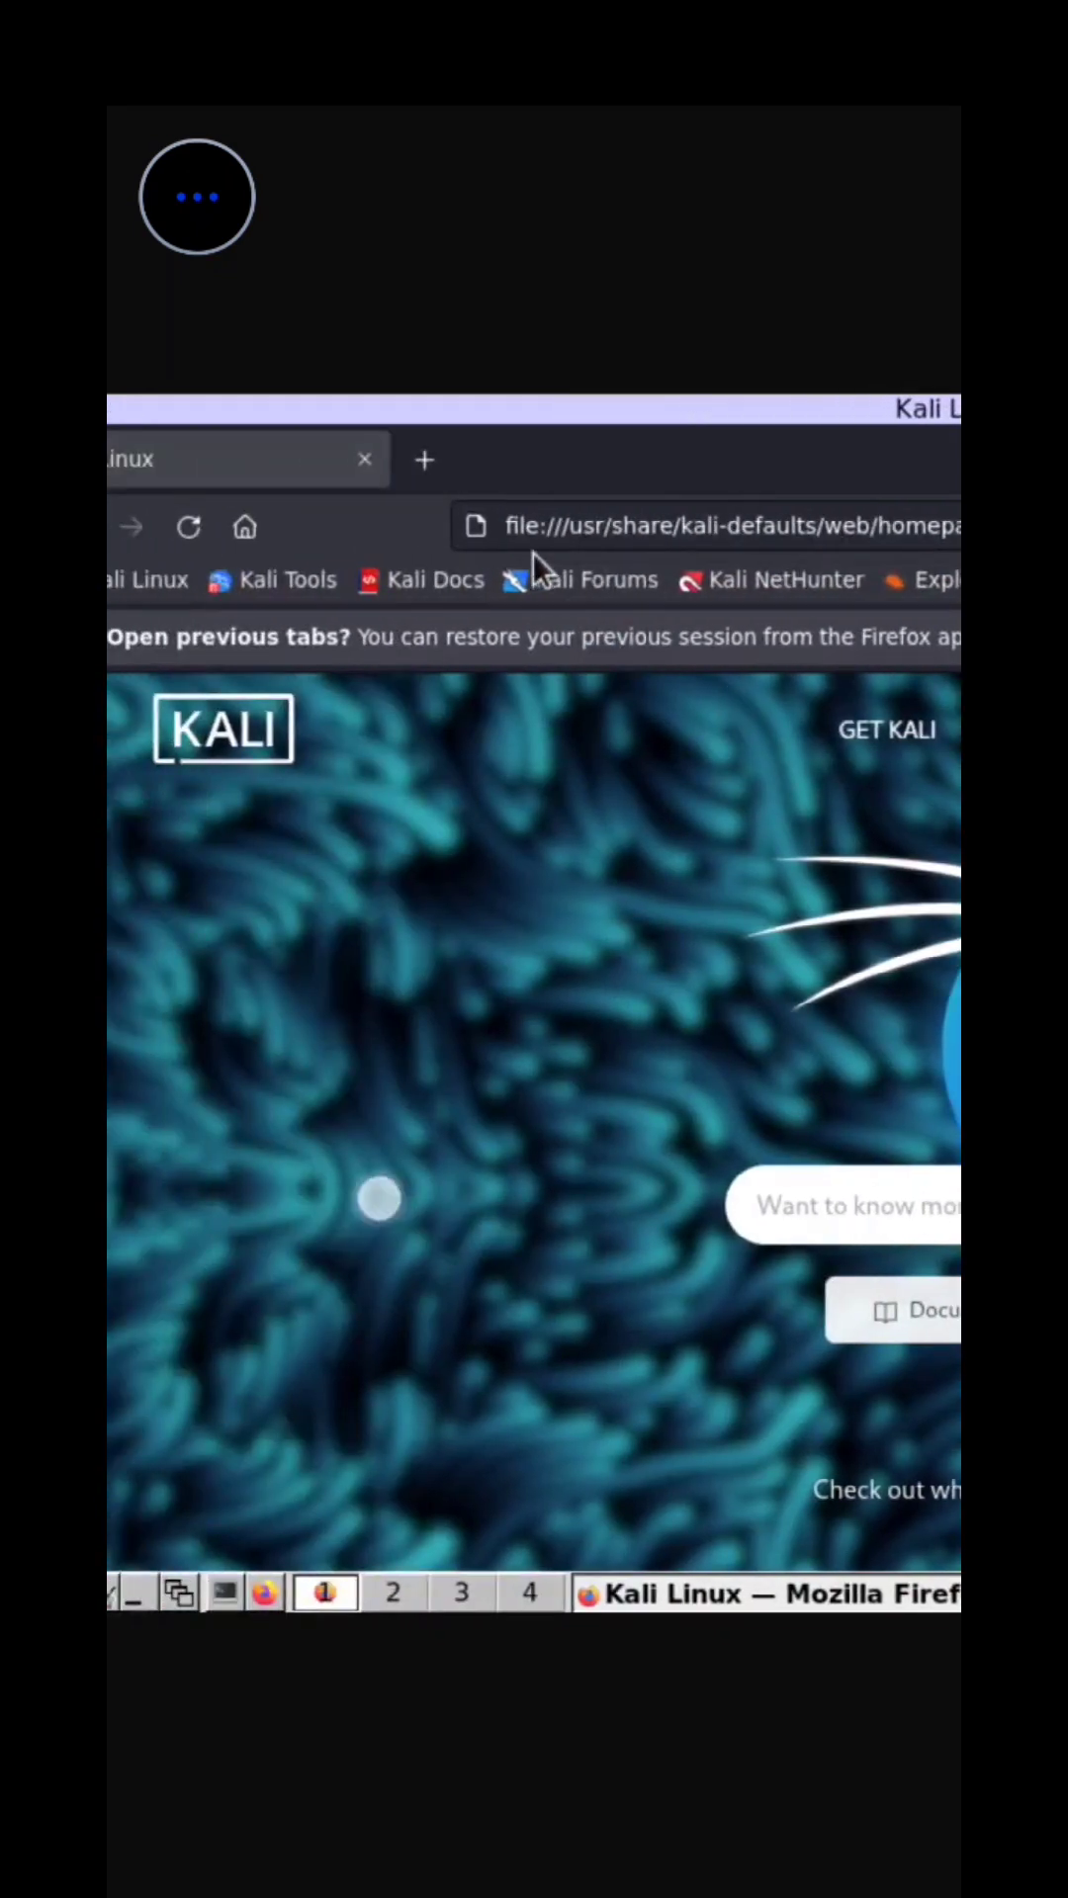
pyautogui.click(735, 526)
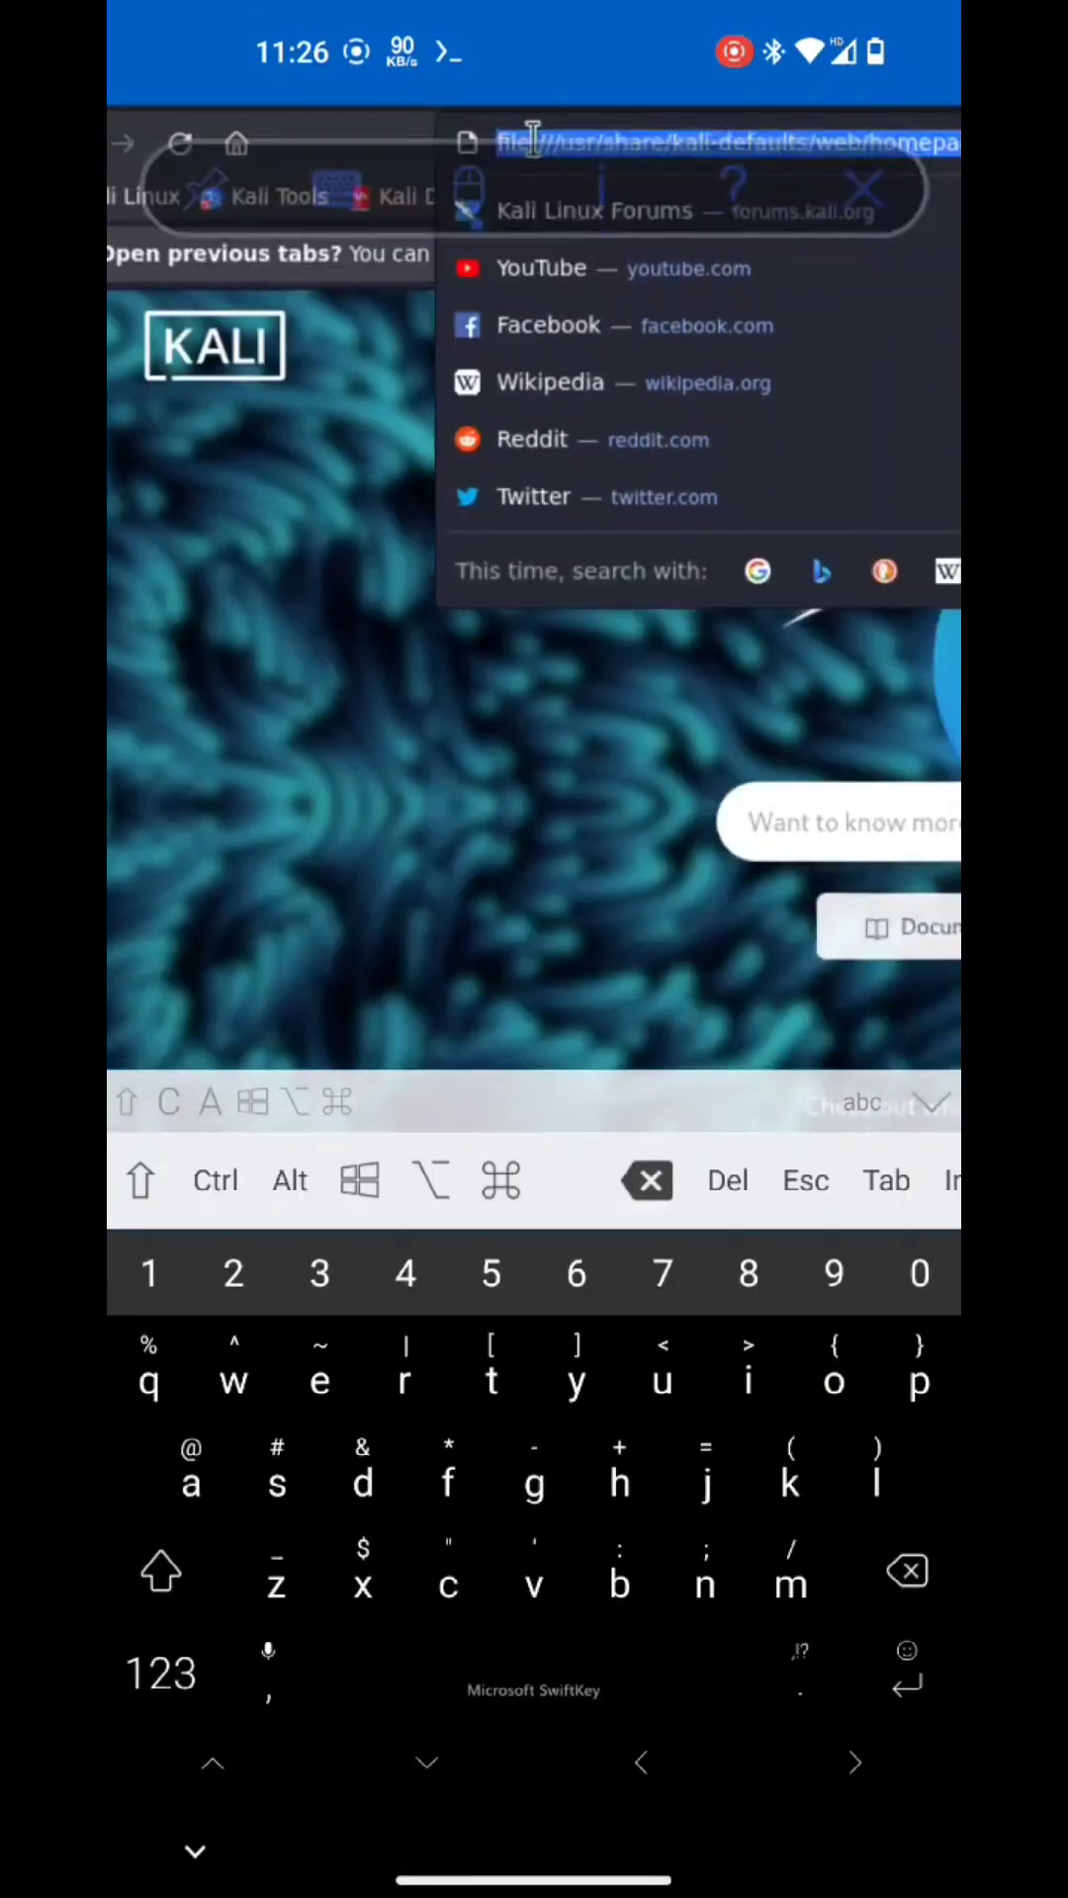